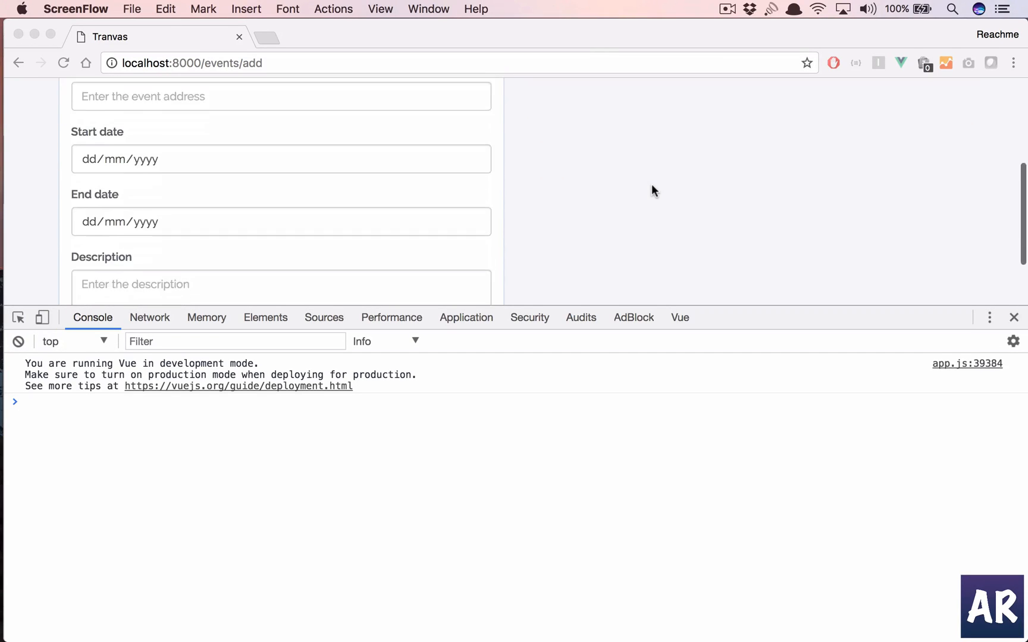
Scroll through the Add new event form in Chrome, then switch to PhpStorm
scroll(down, 3)
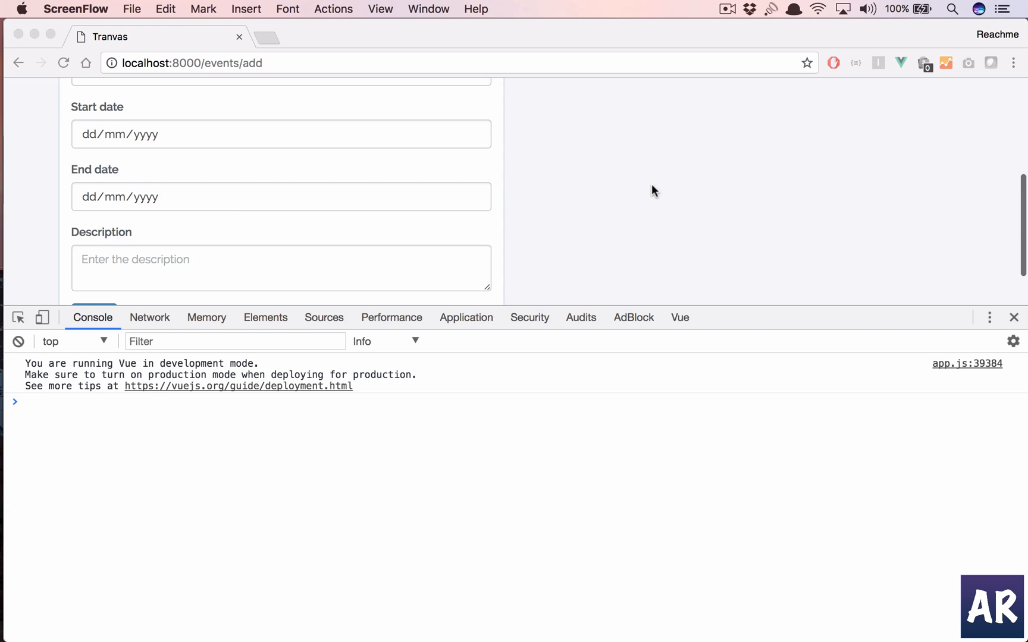
scroll(up, 3)
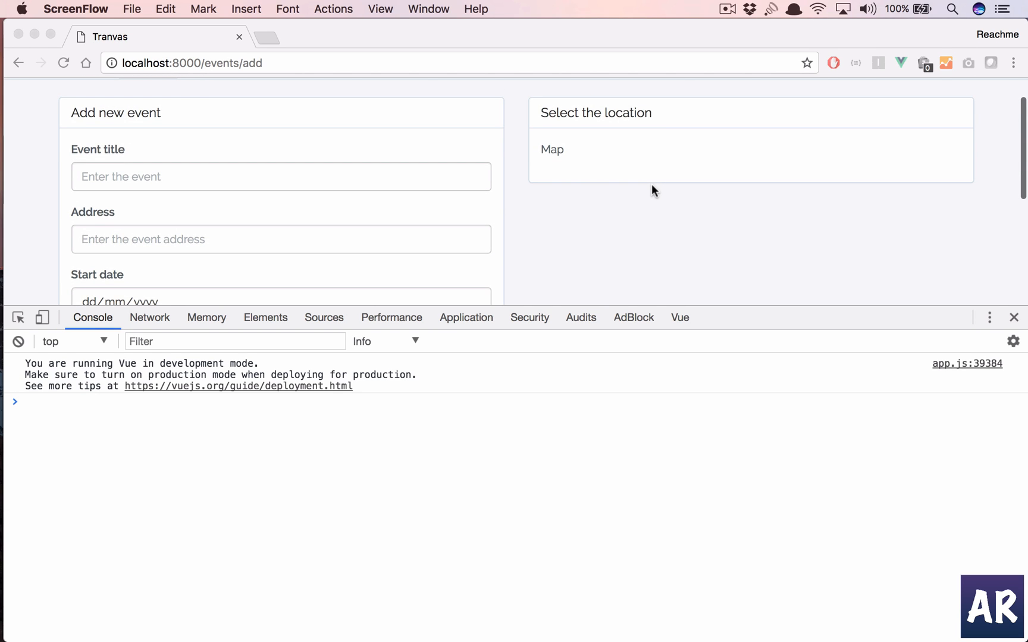
key(Cmd+Tab)
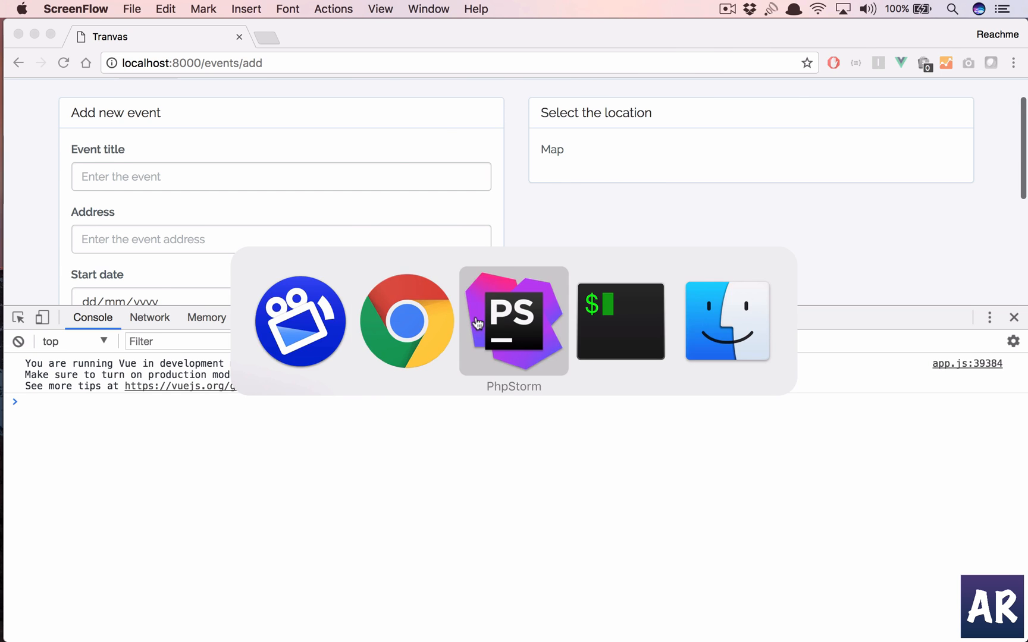
Add a data() function returning location with lat 19.065236 and lng 72.995742
click(514, 320)
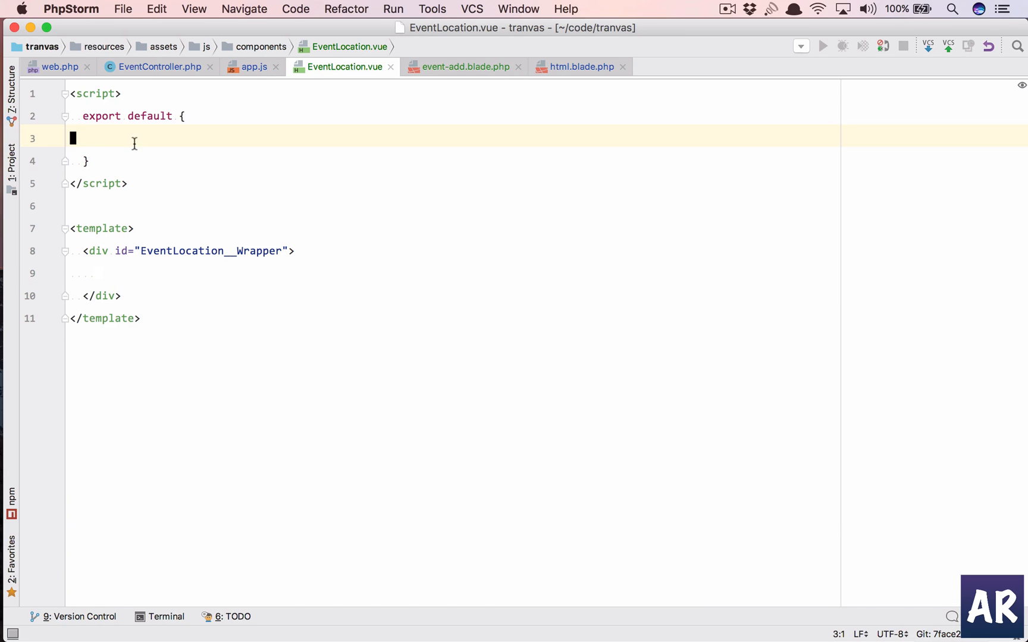
key(Tab)
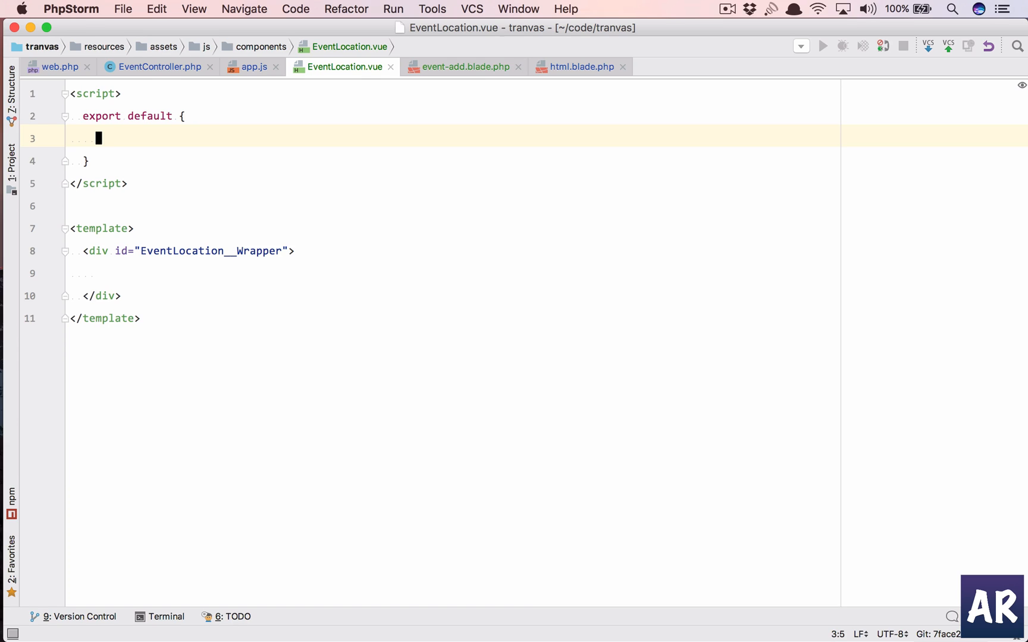
text(data ())
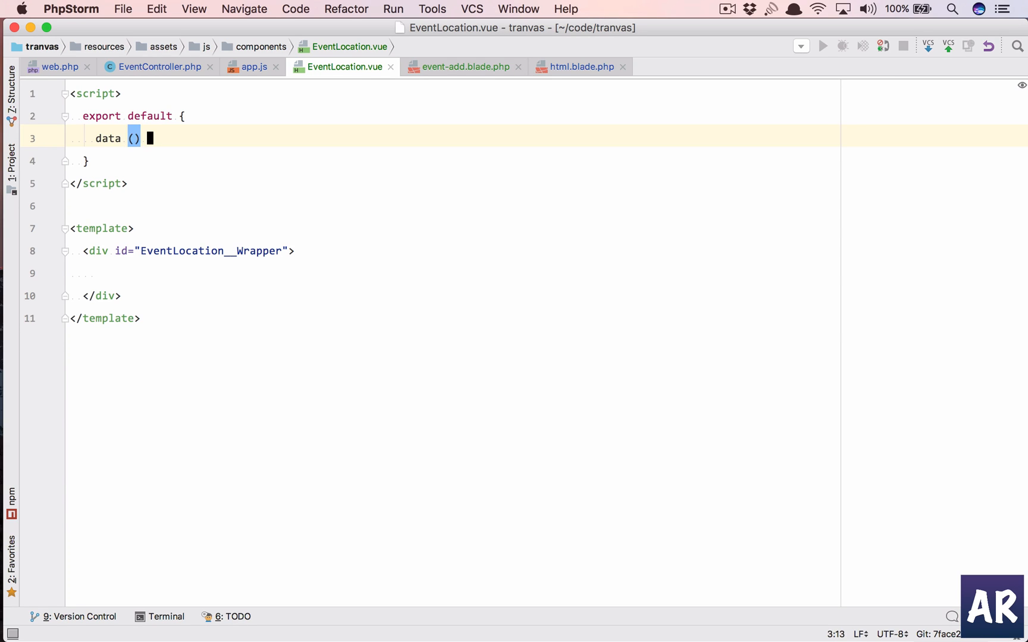
text({)
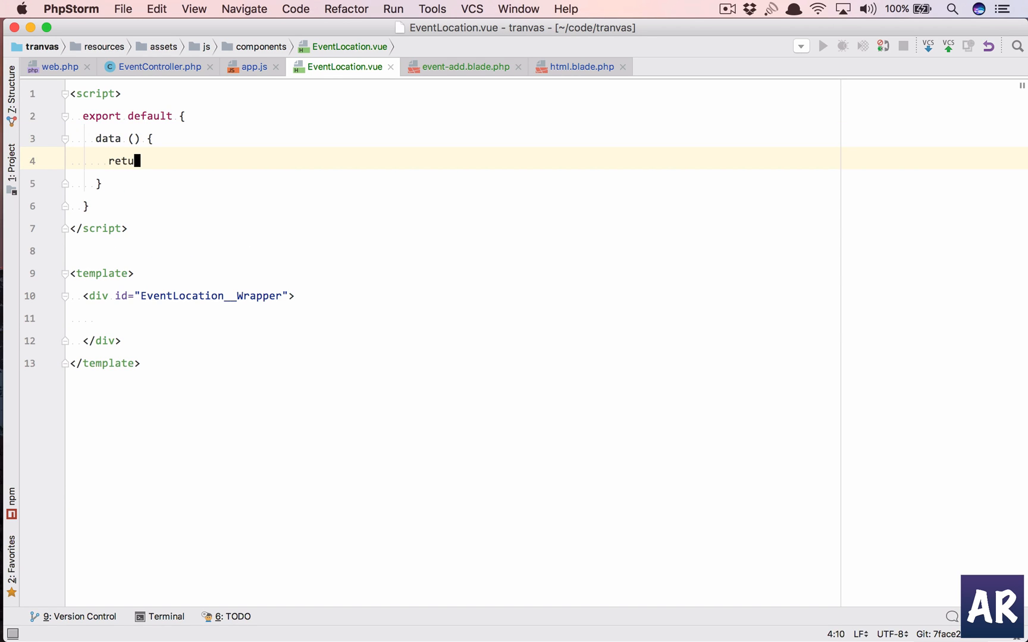
text(rn {)
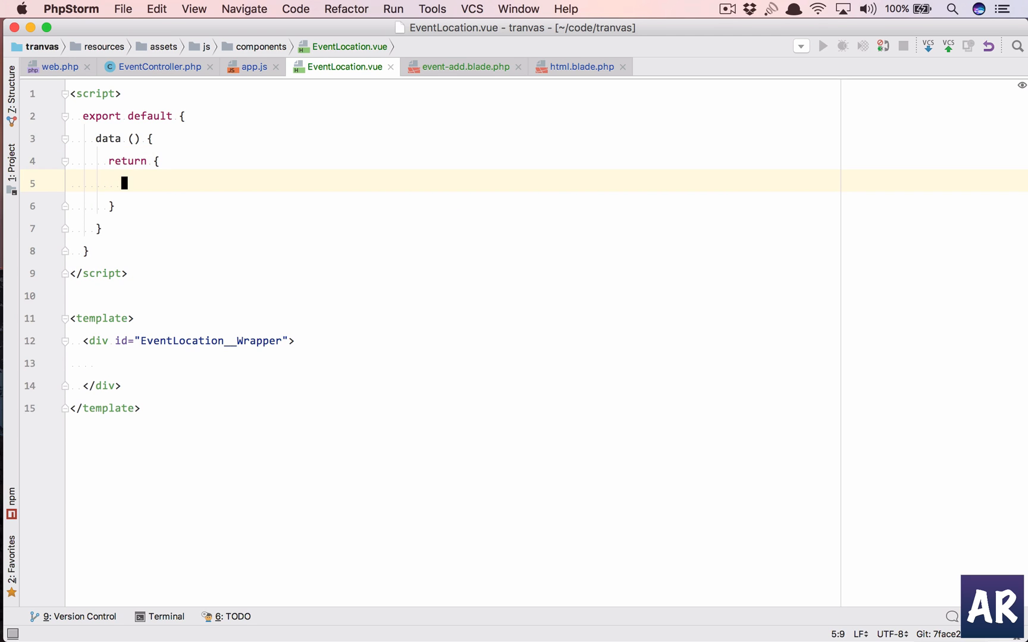
text(location: {)
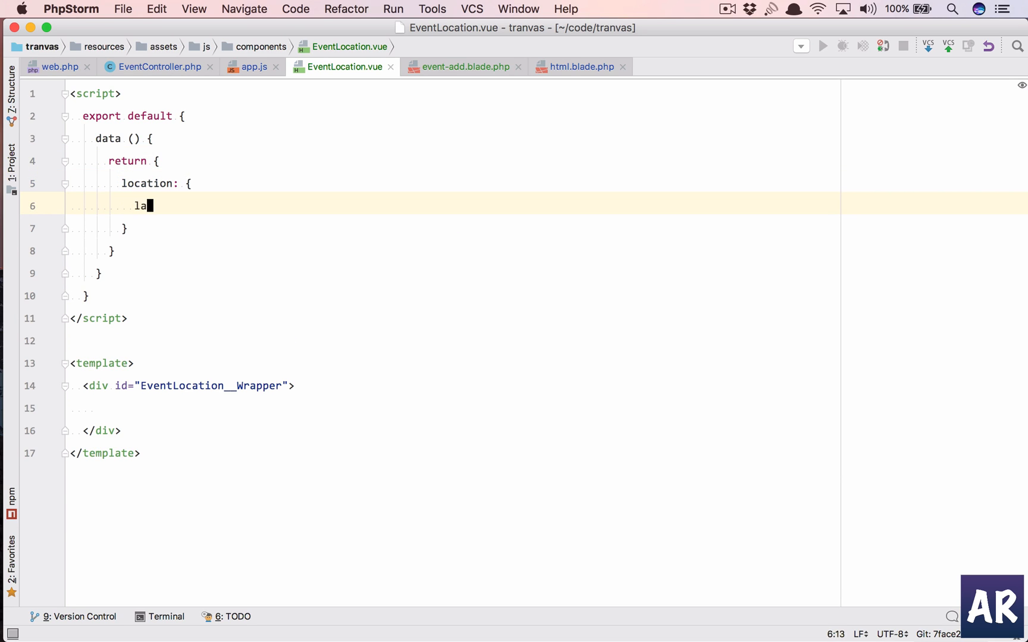
text(t: 19)
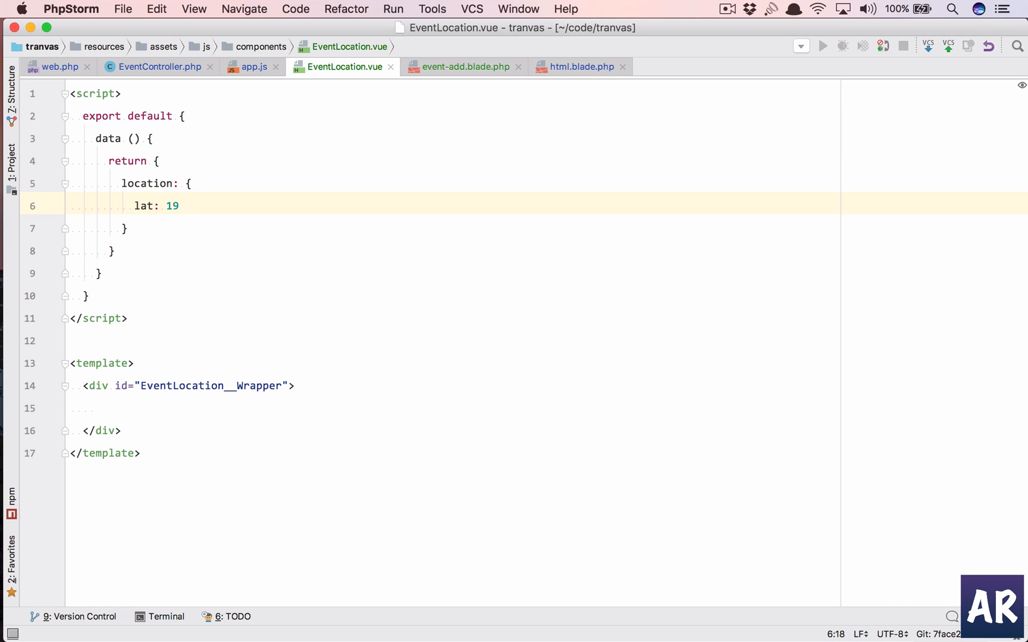
text(.06)
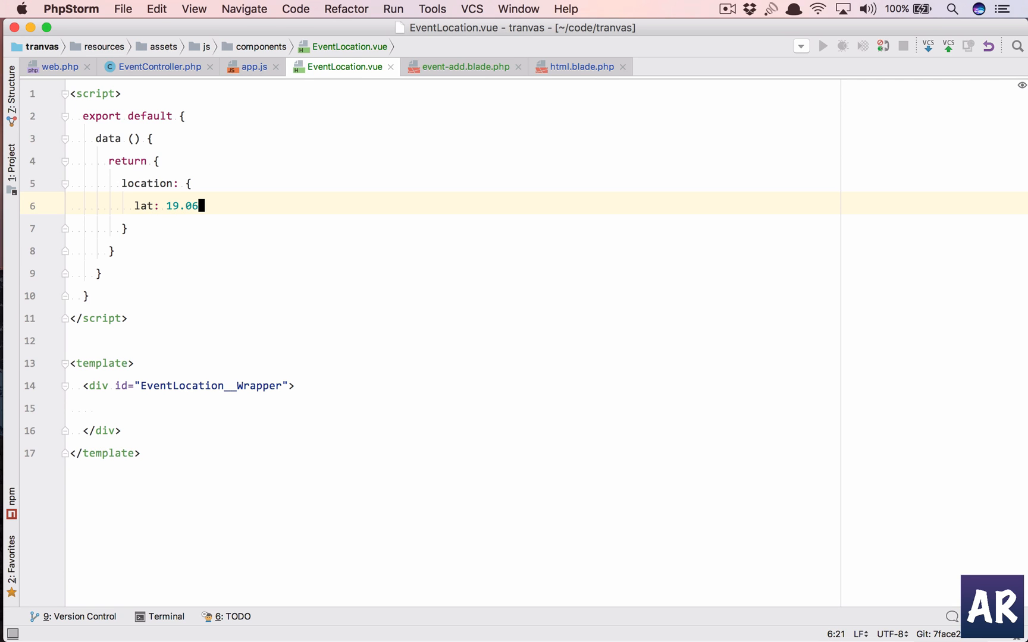
text(523)
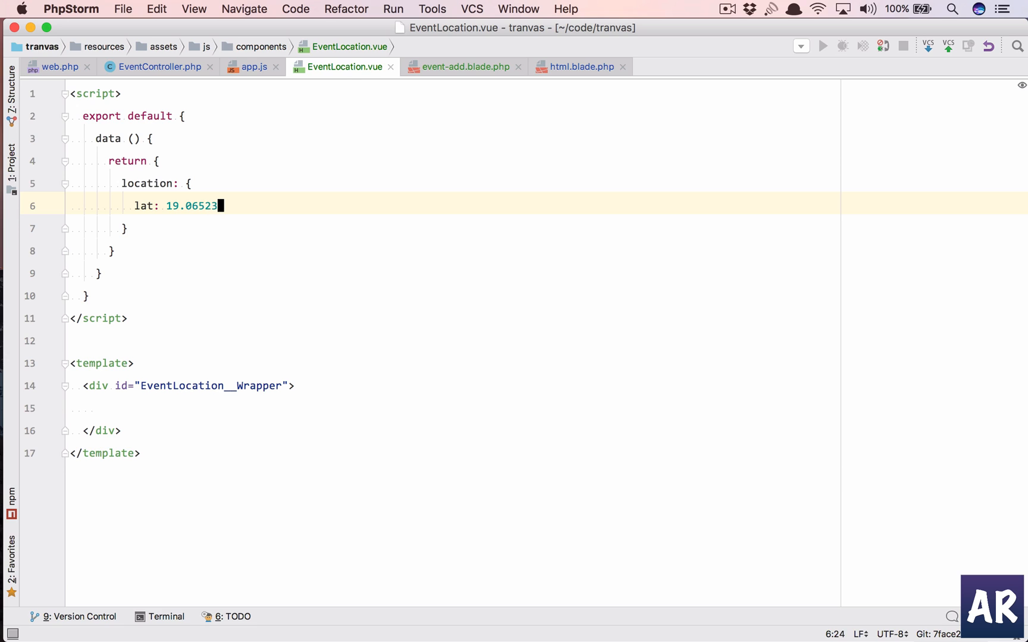
text(6)
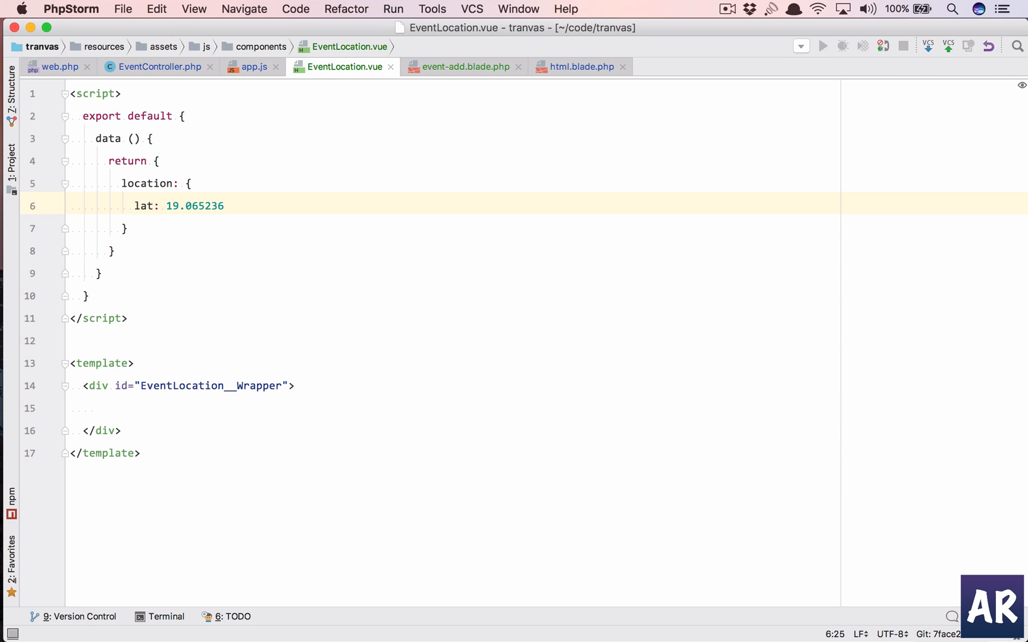
text(,)
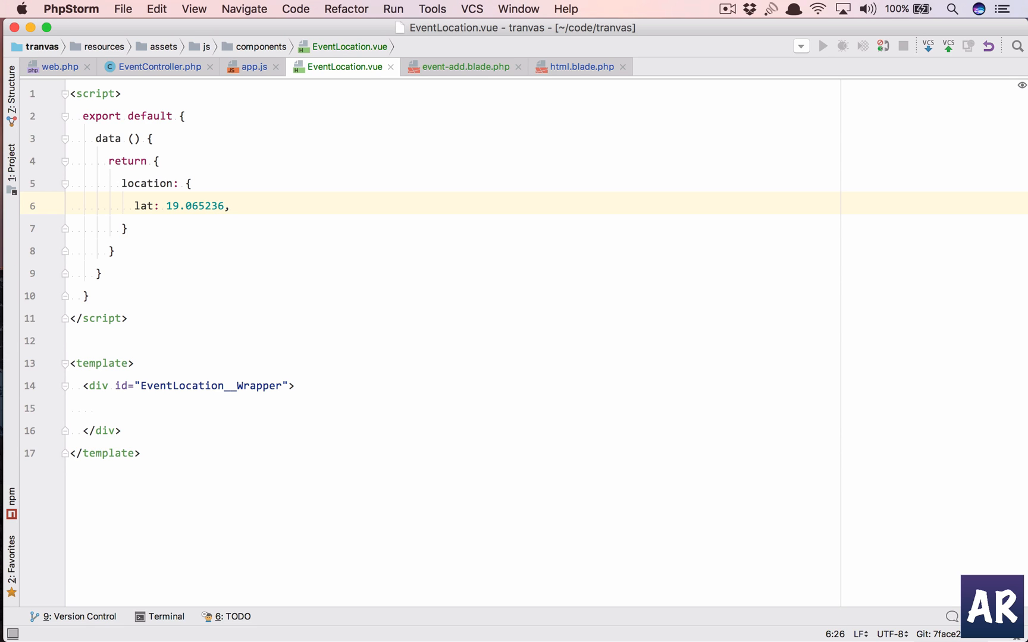
text(lng)
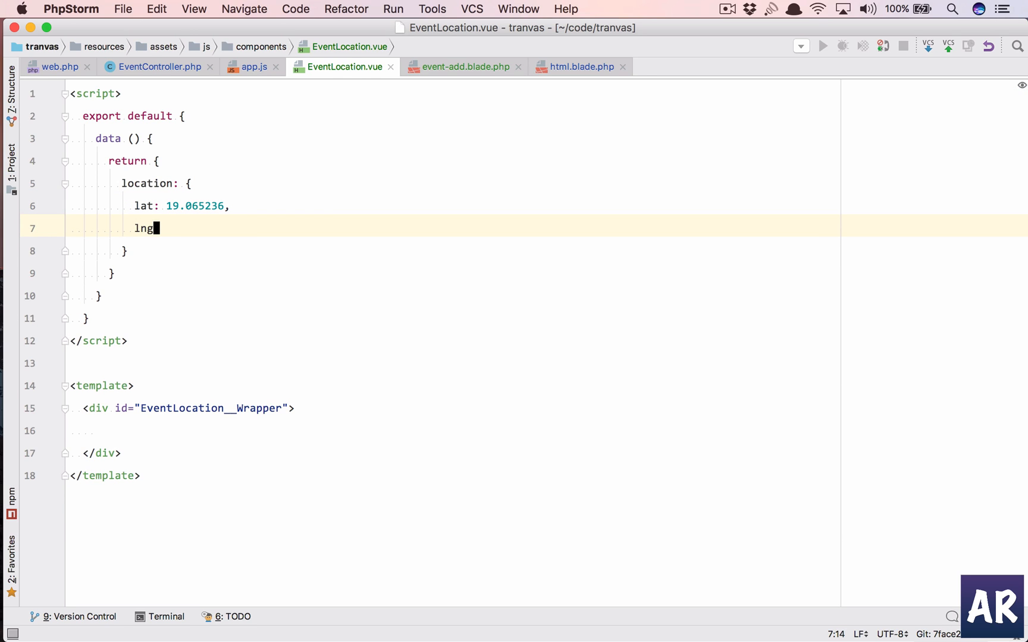
text(:)
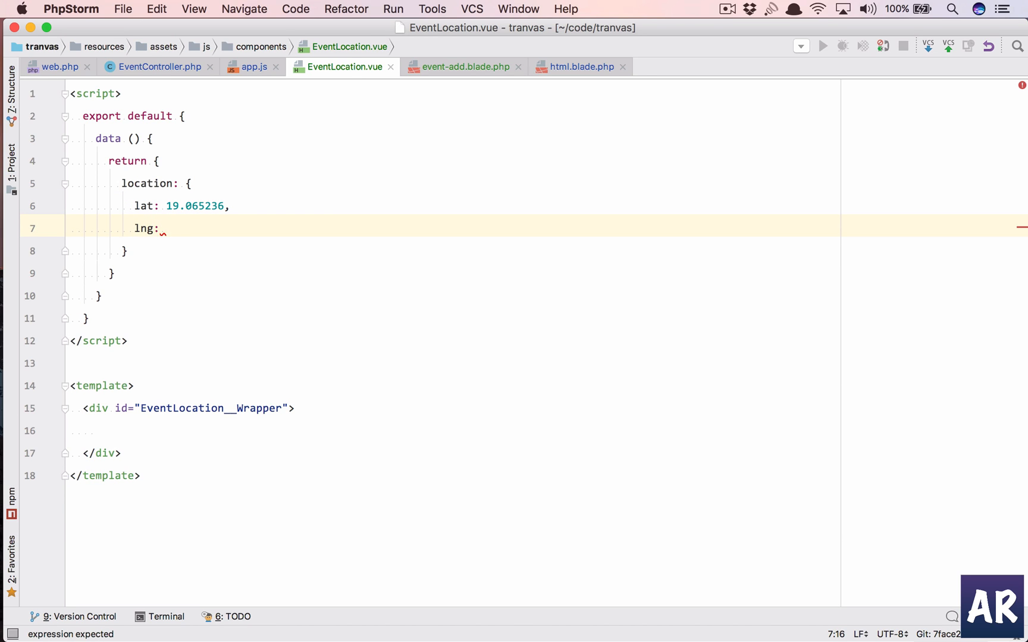
text(72.)
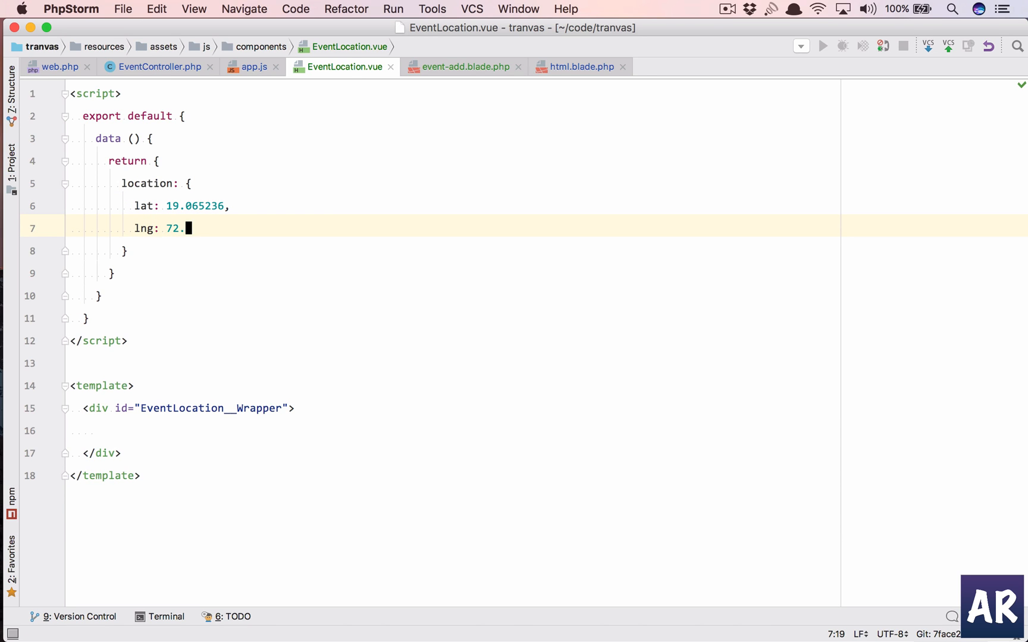
text(99)
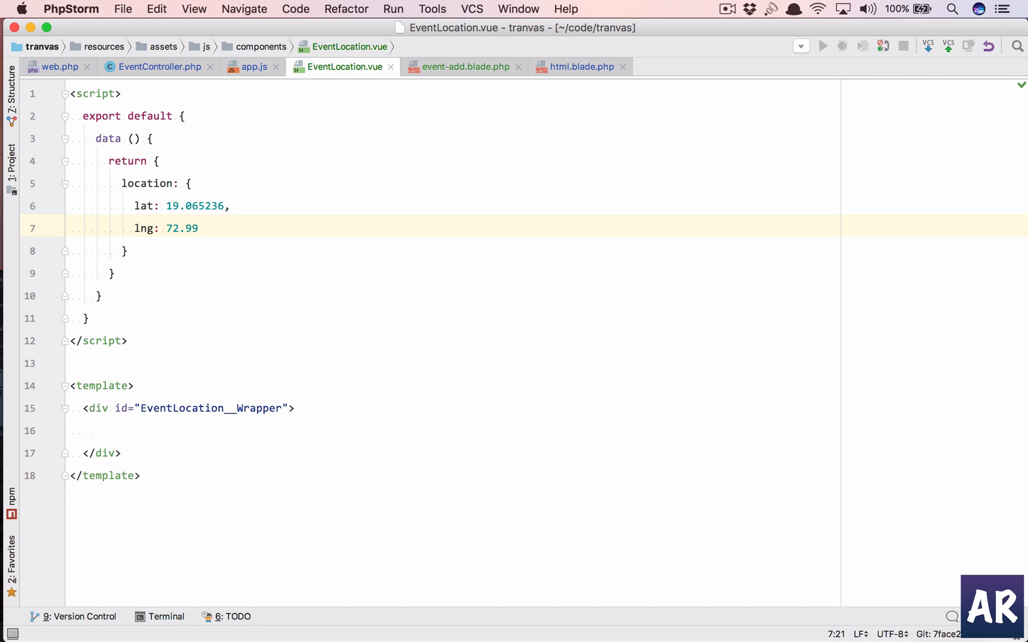
text(574)
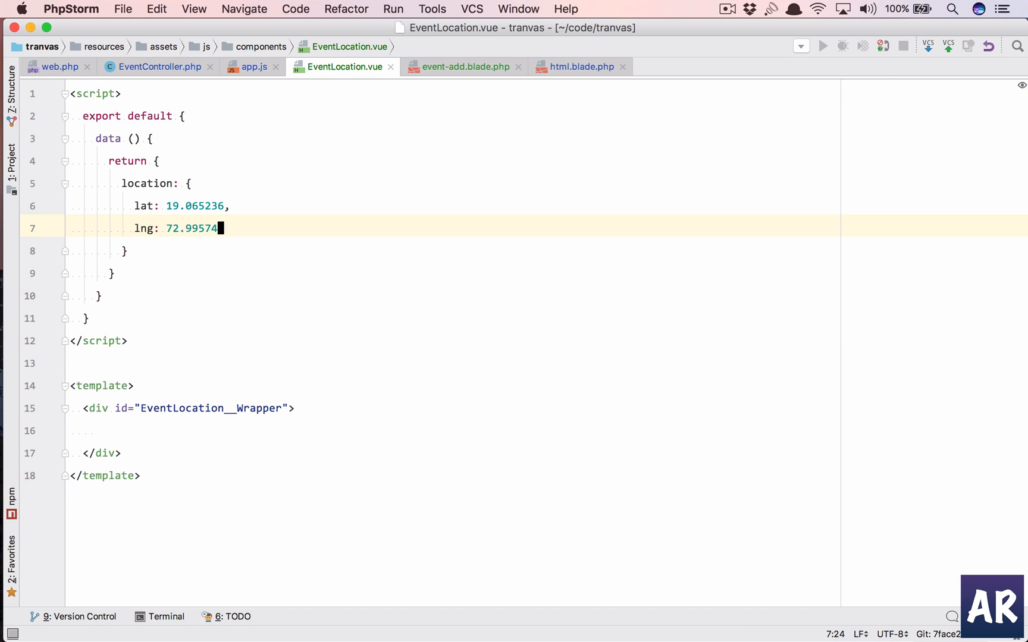
text(2)
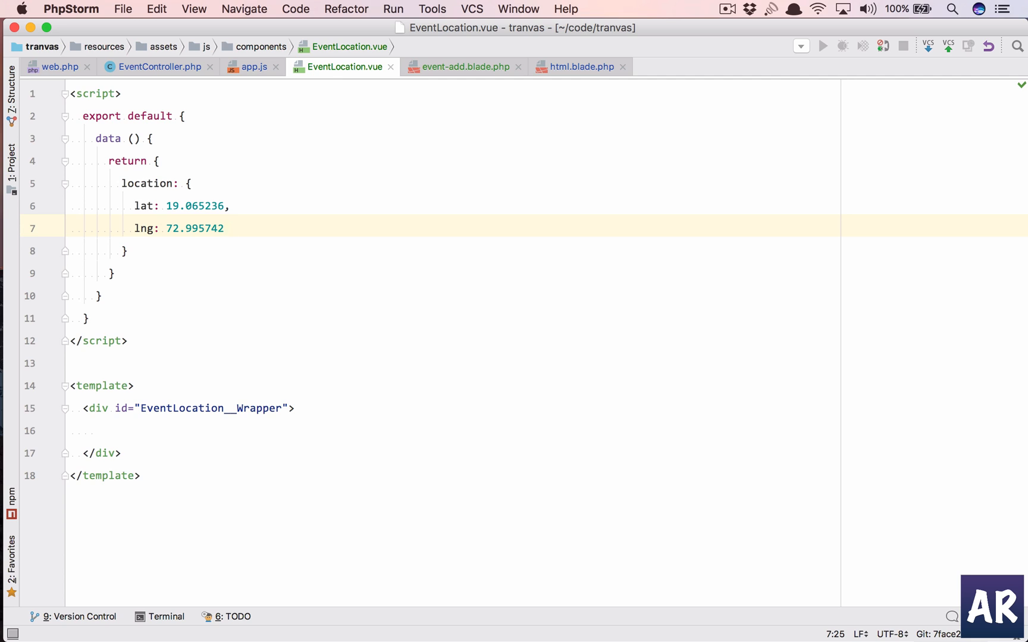
Add a markers array holding one marker positioned at lat 10.0, lng 10.0
click(123, 250)
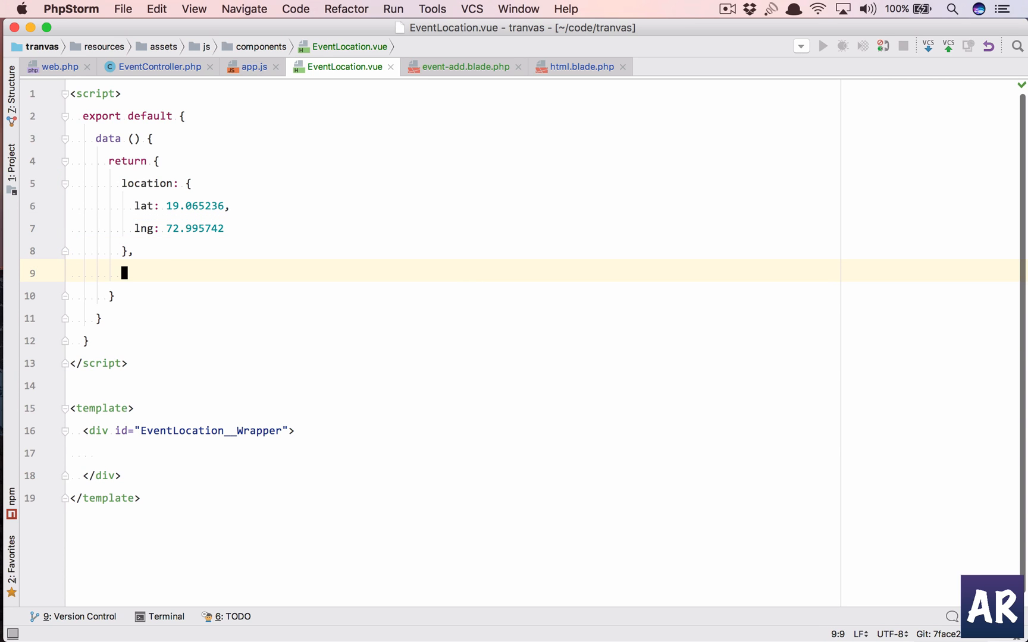
text(mark)
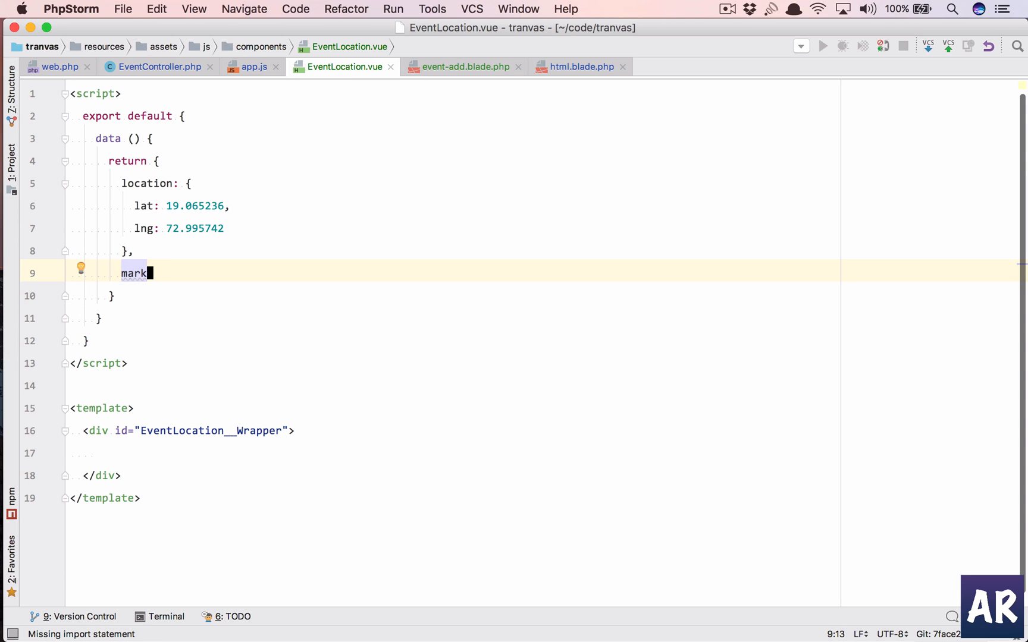
text(ers:)
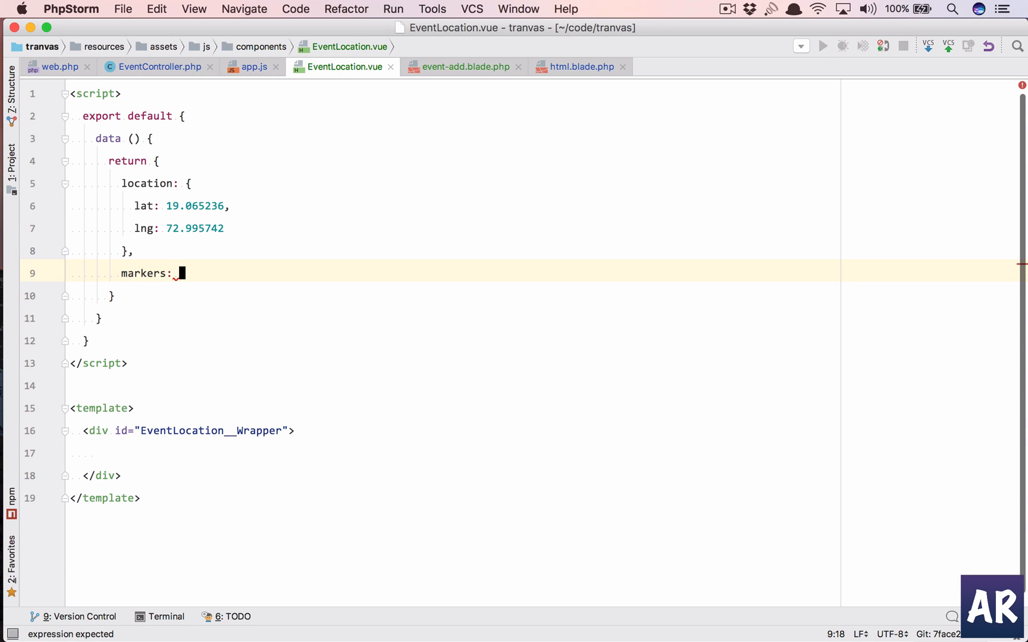
text([)
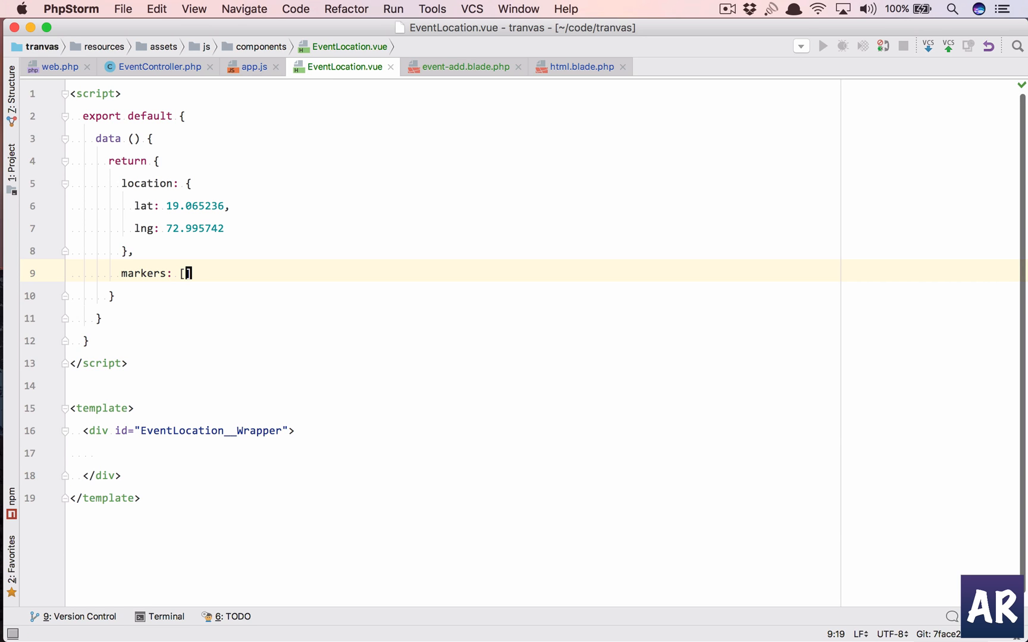
text({)
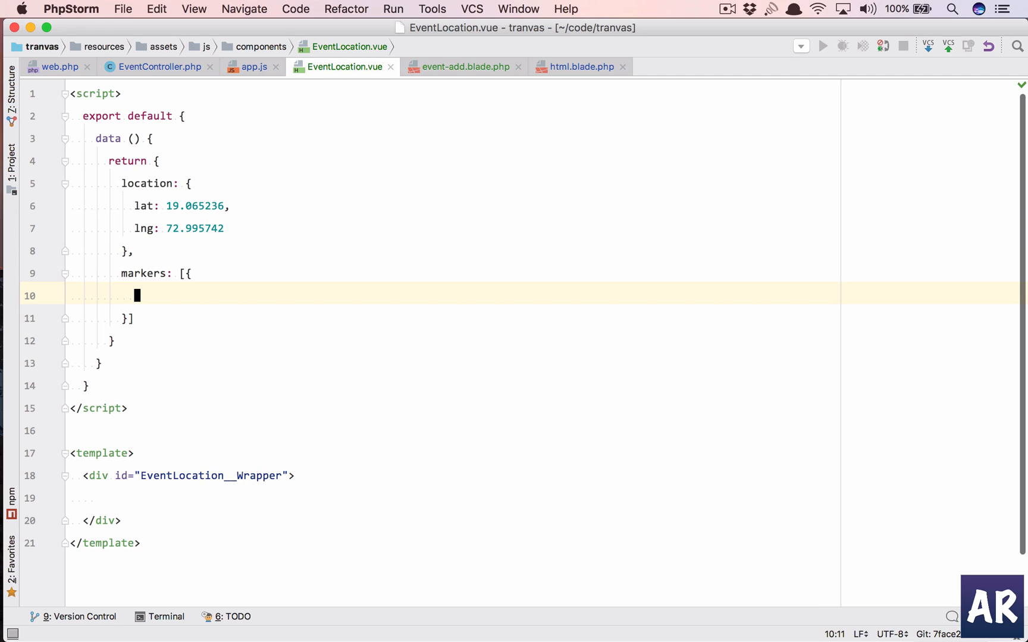
text(position: {lat: 10.0)
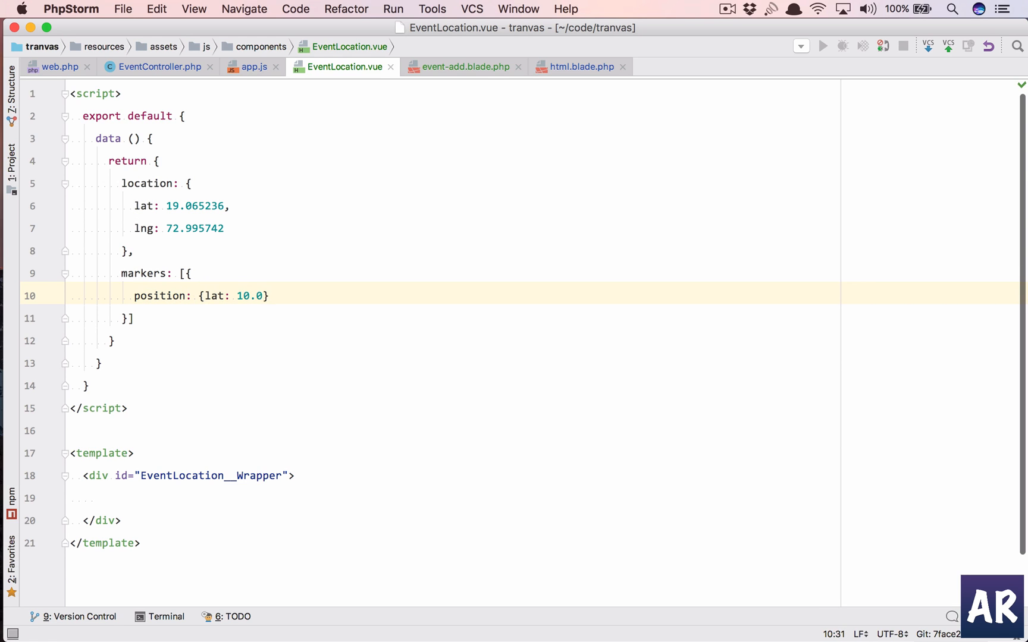
text(, lng: 10.0)
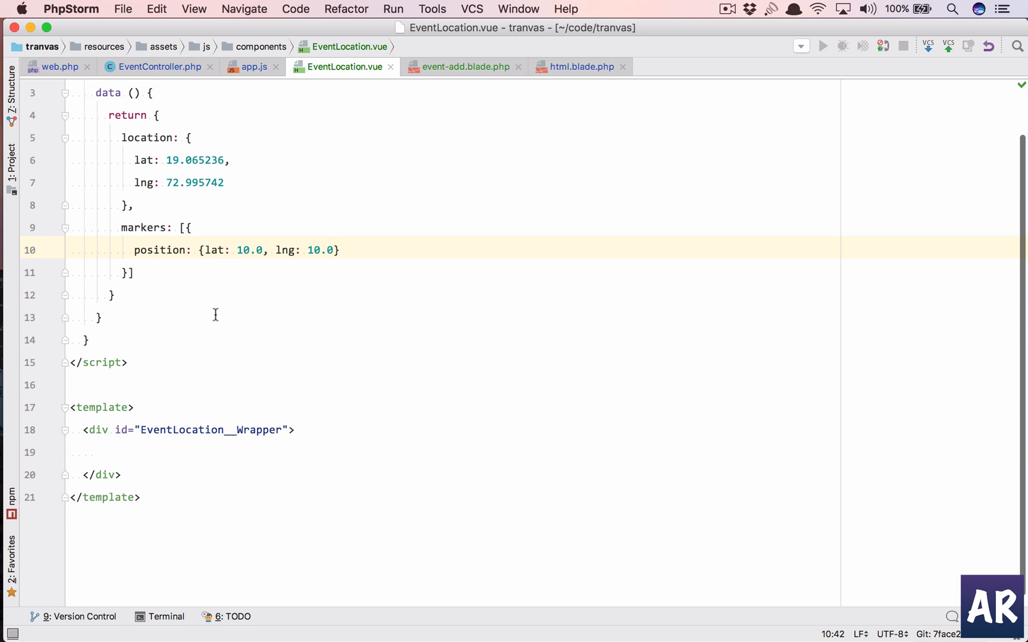
mouse_move(191, 308)
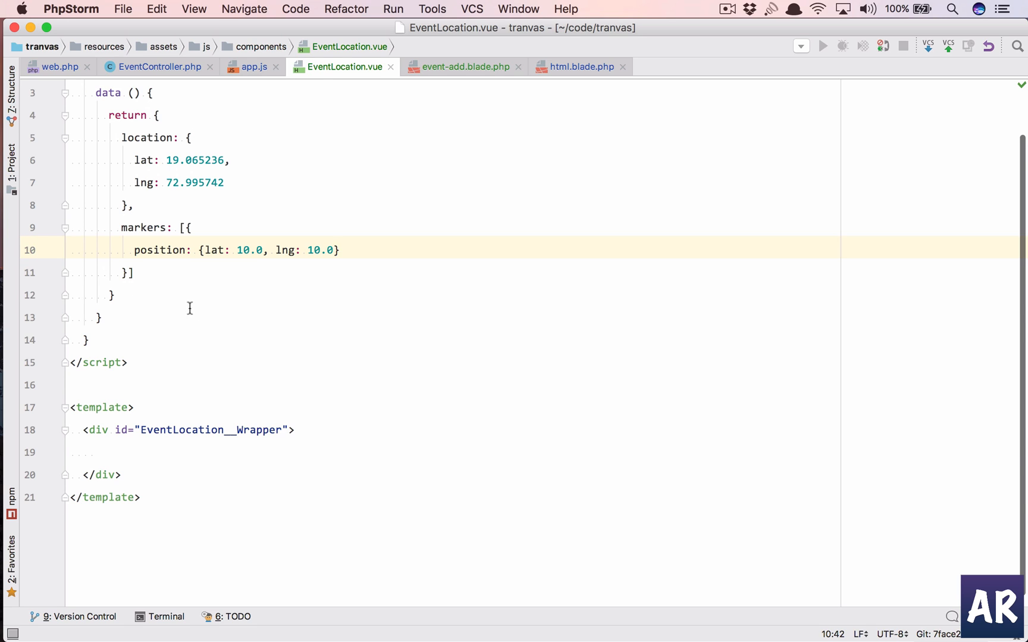
mouse_move(189, 398)
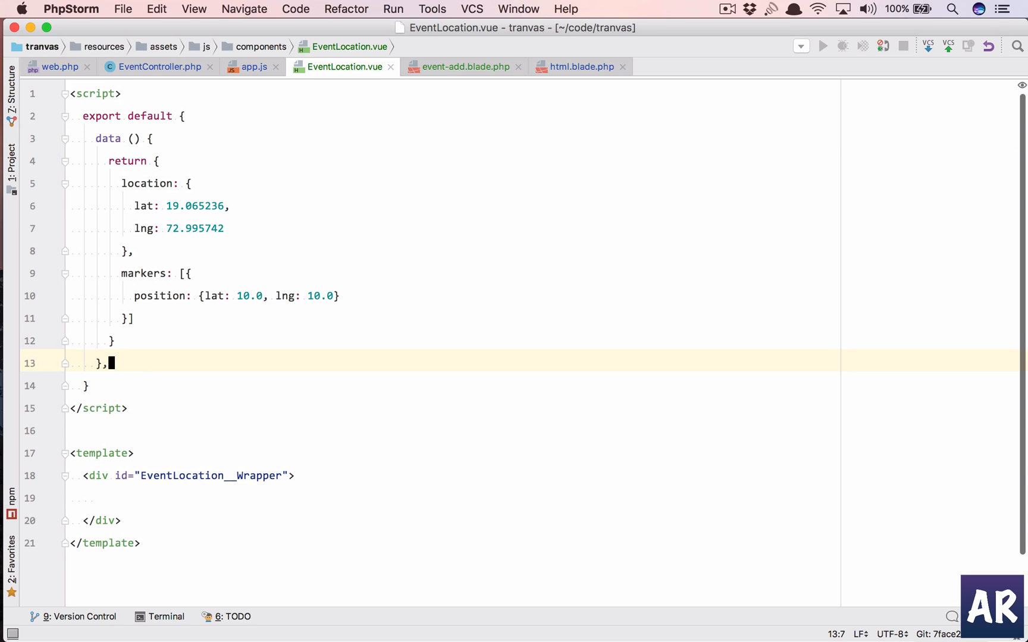
Write a methods block containing empty setPlace() and markerDrag(position) functions
text(methods)
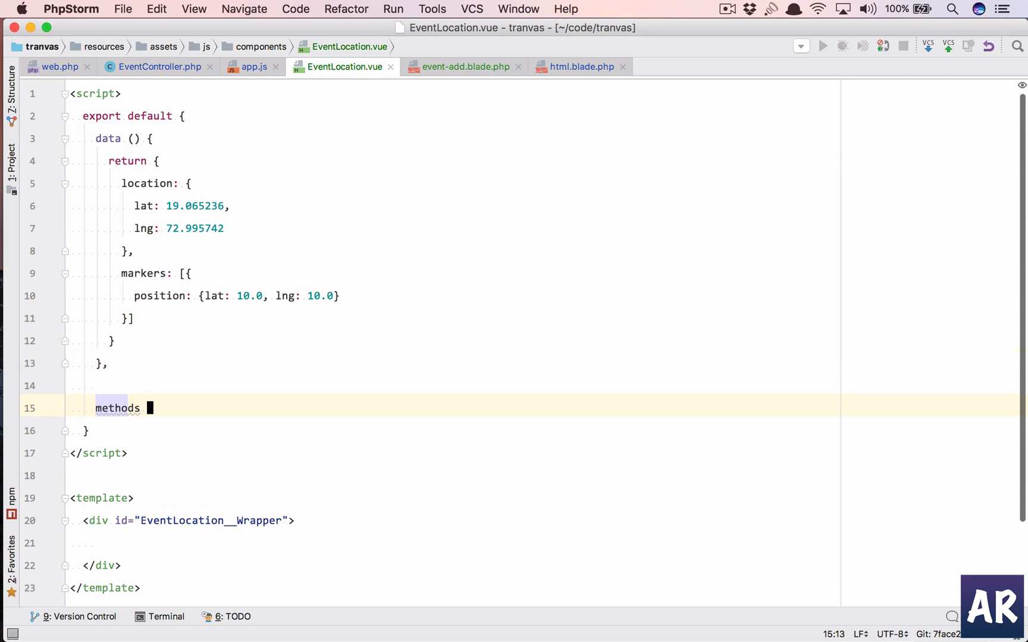
text(: {)
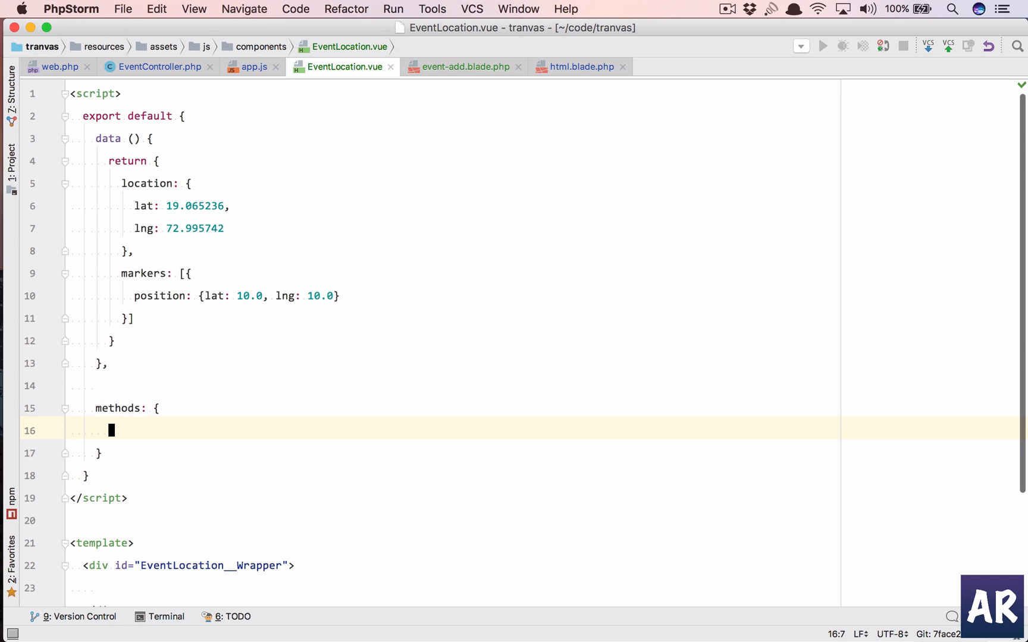
text(setPlace)
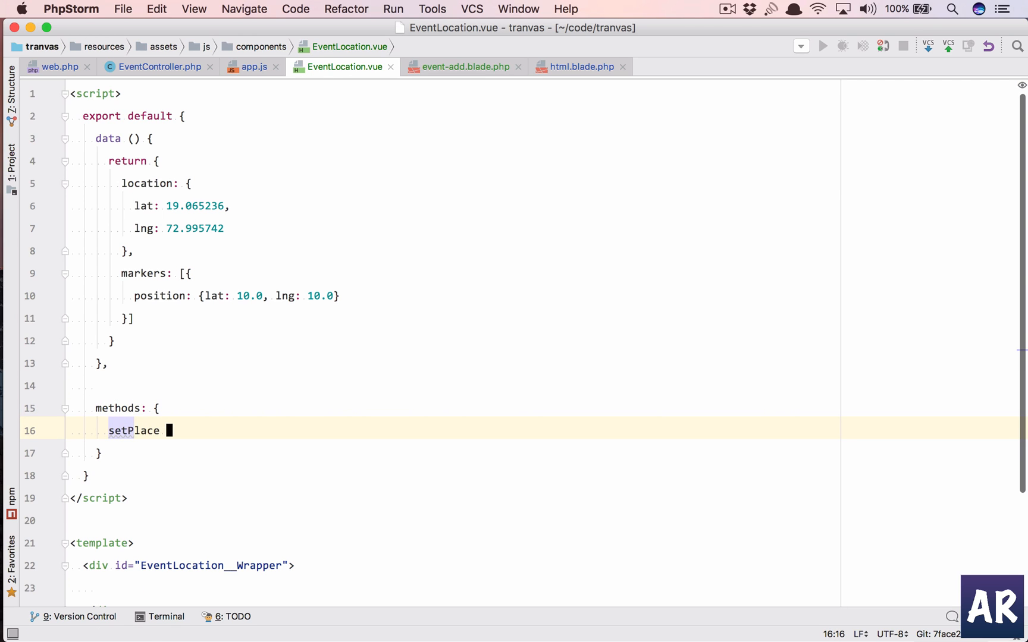
text(() {)
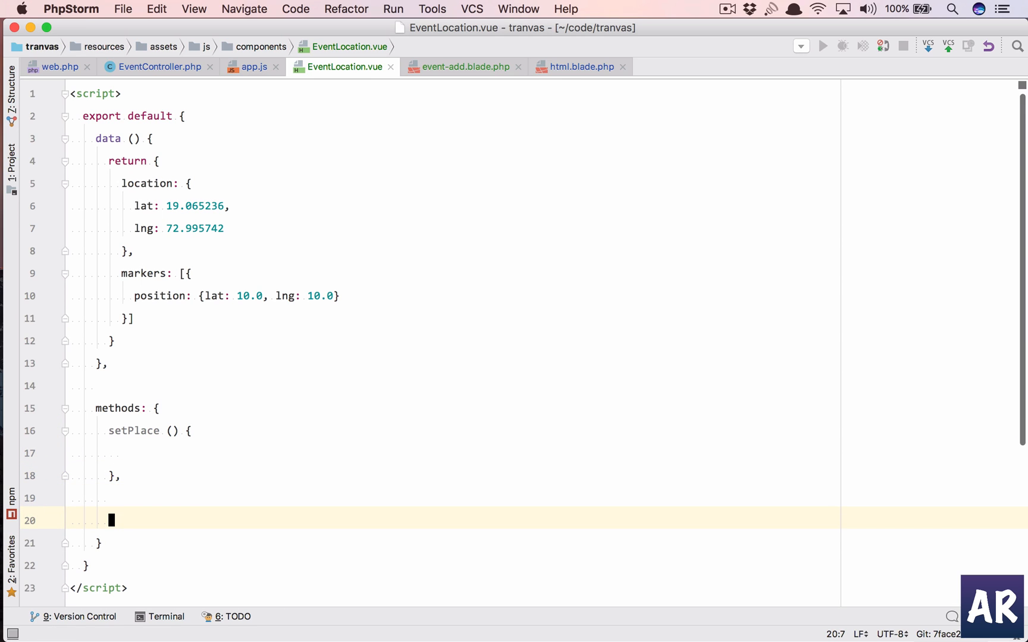
text(markerDrag)
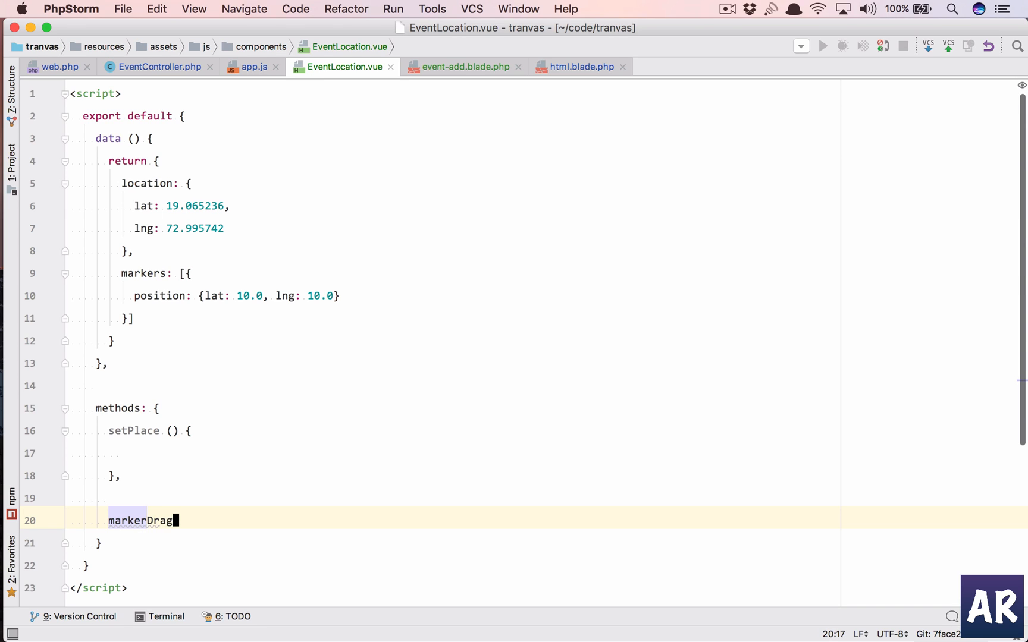
text(())
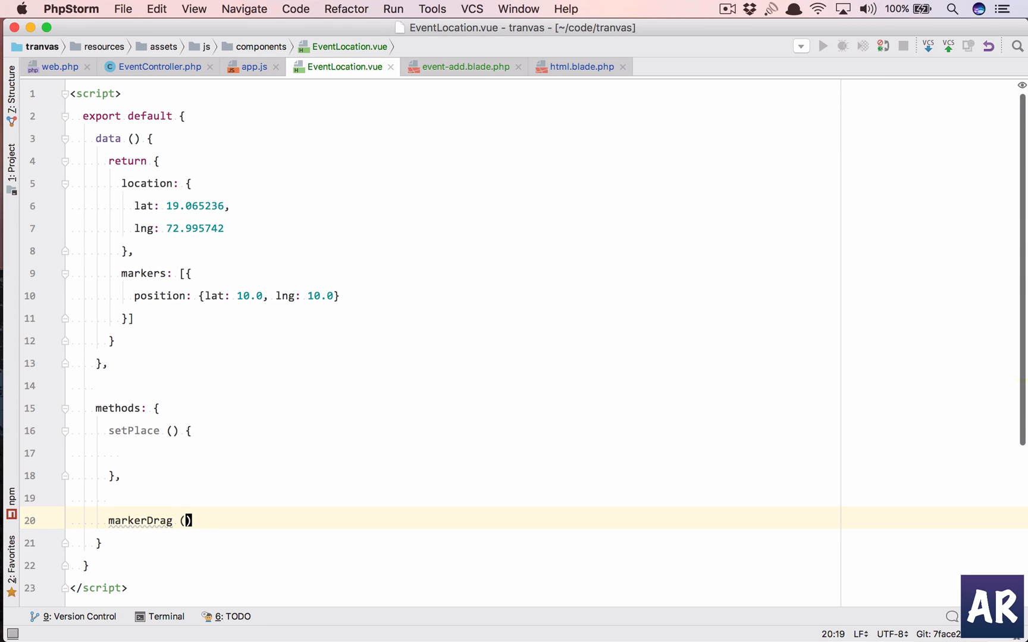
text(position)
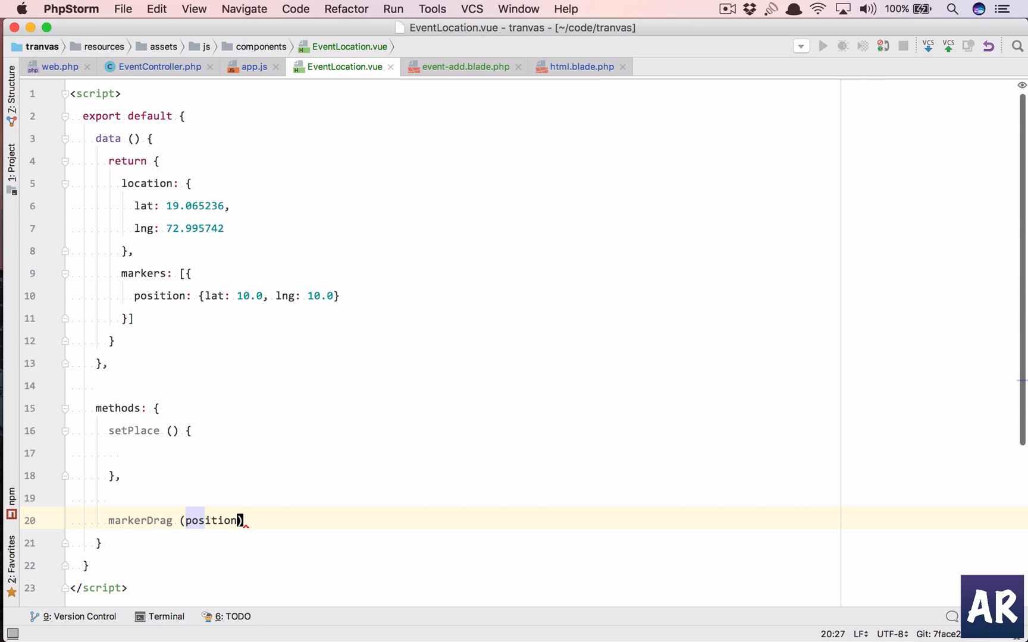
text({)
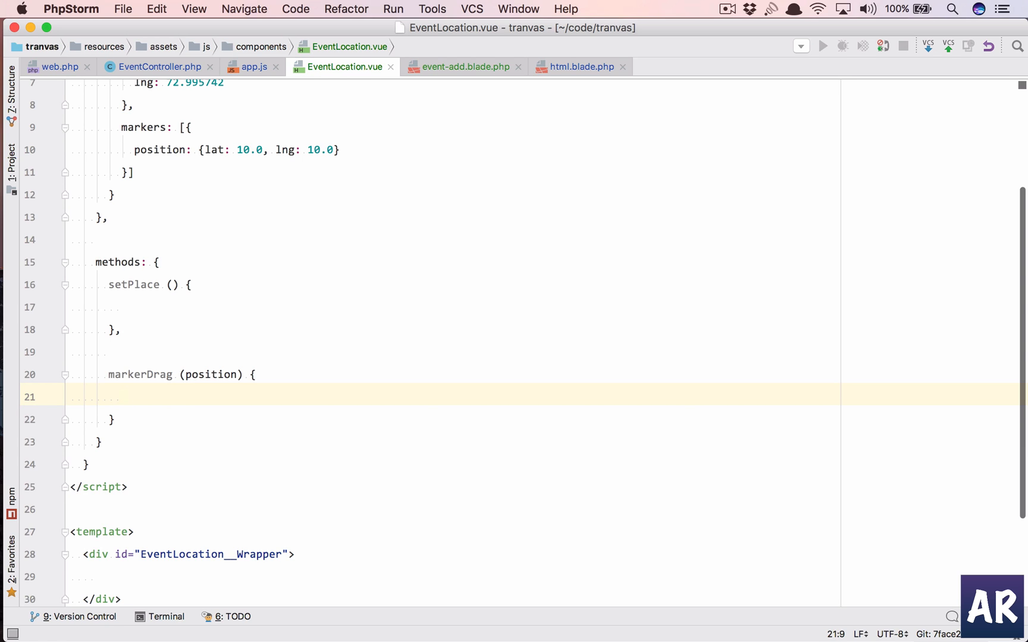
mouse_move(197, 429)
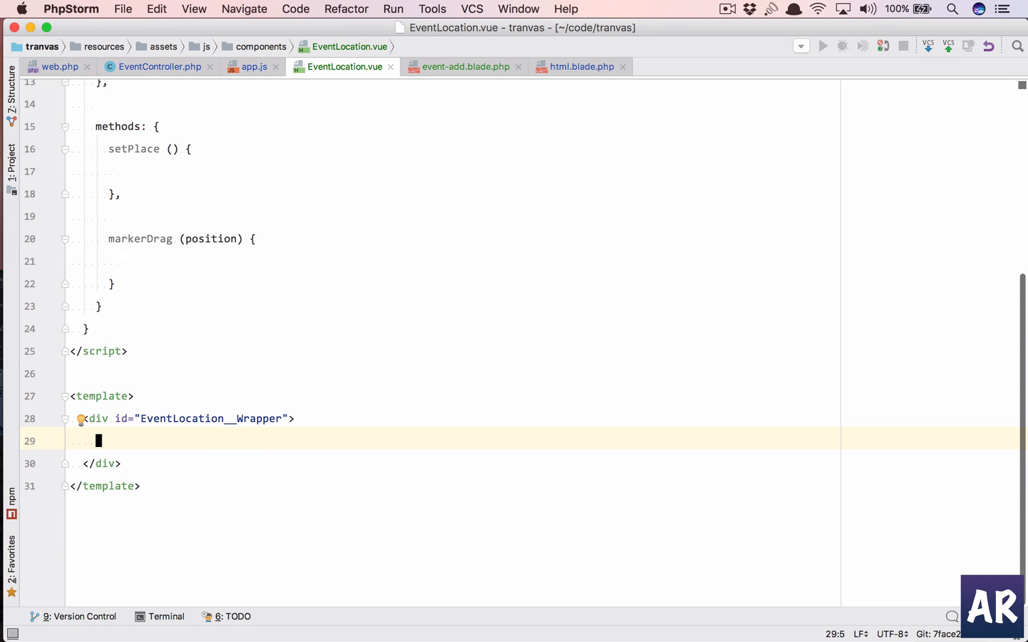
Add a label for "location" and expand div#location into a location div
text(<label for="location"></label>)
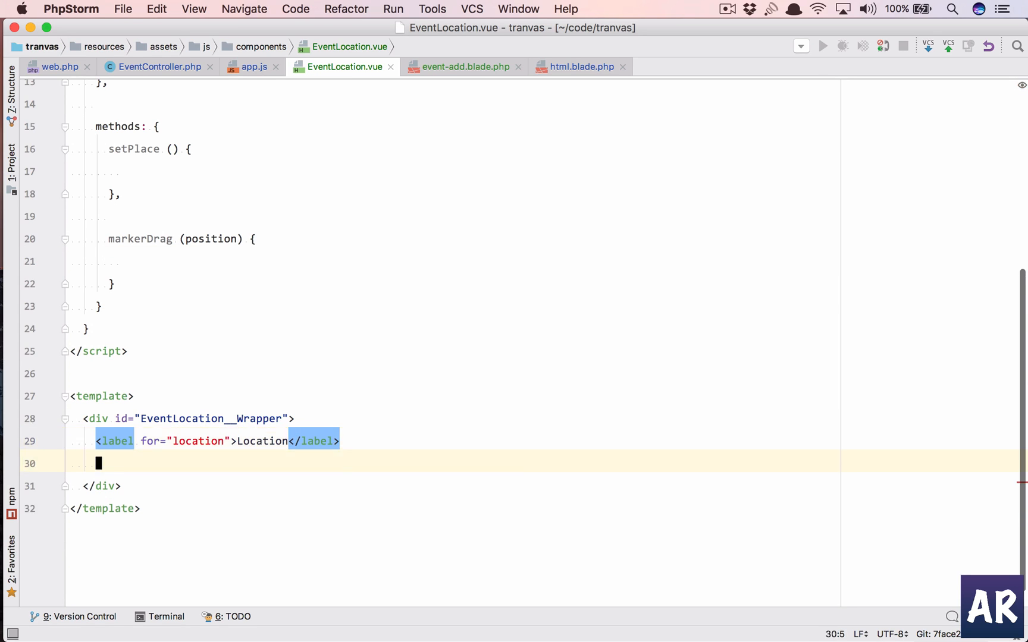
text(div)
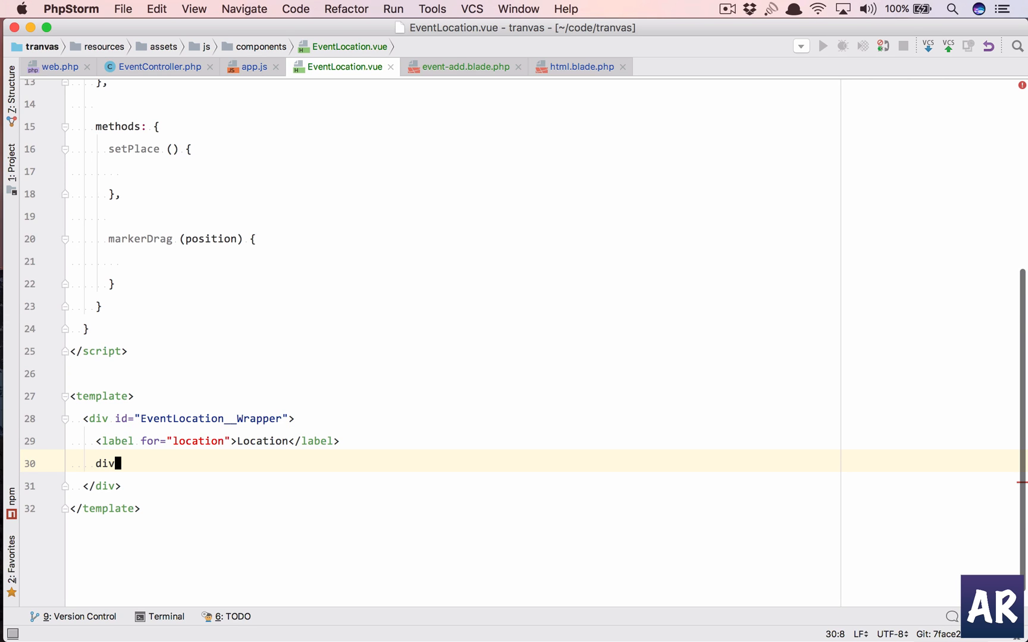
text(#)
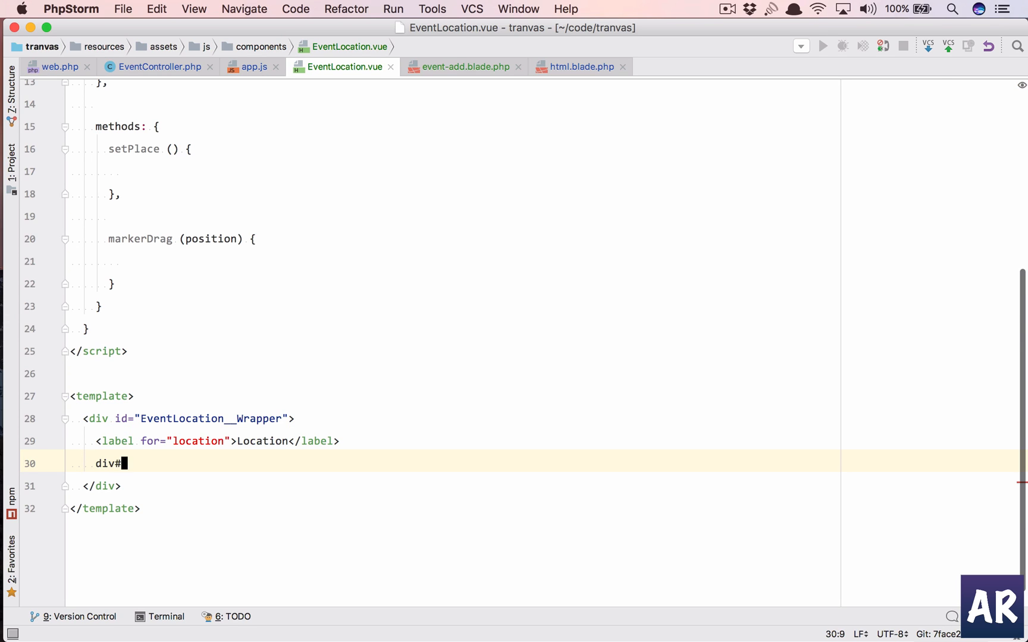
text(location)
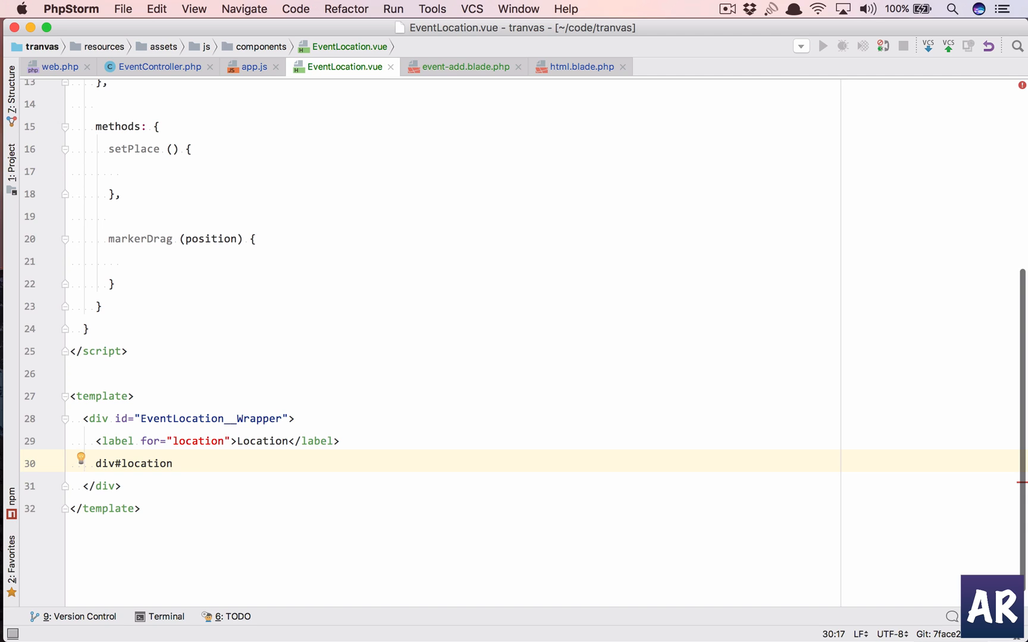
key(tab)
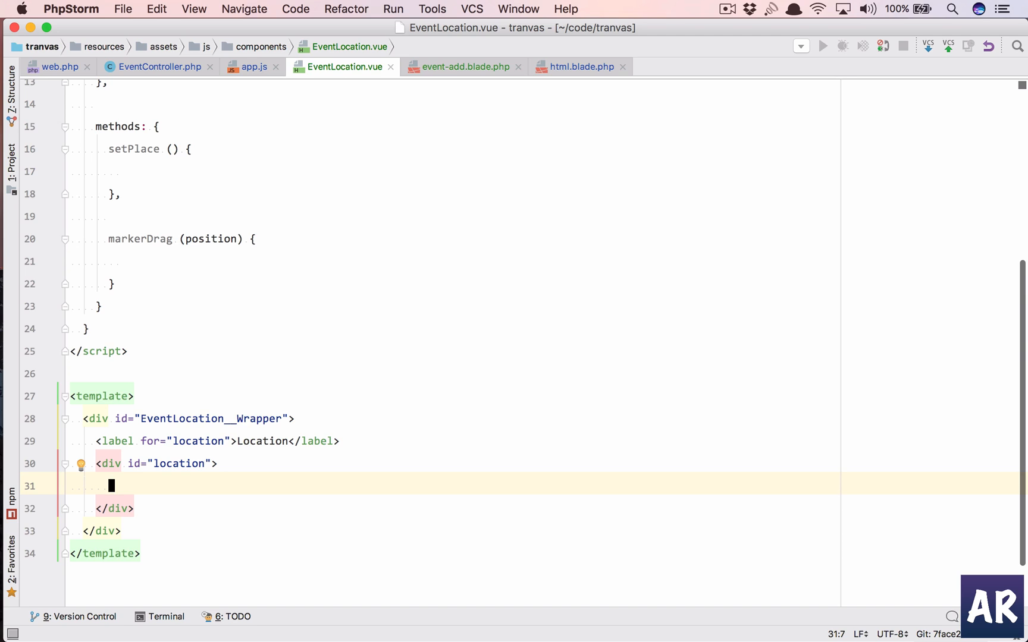
Insert a gmap-autocomplete in the div that calls setPlace on place_changed
text(gmap)
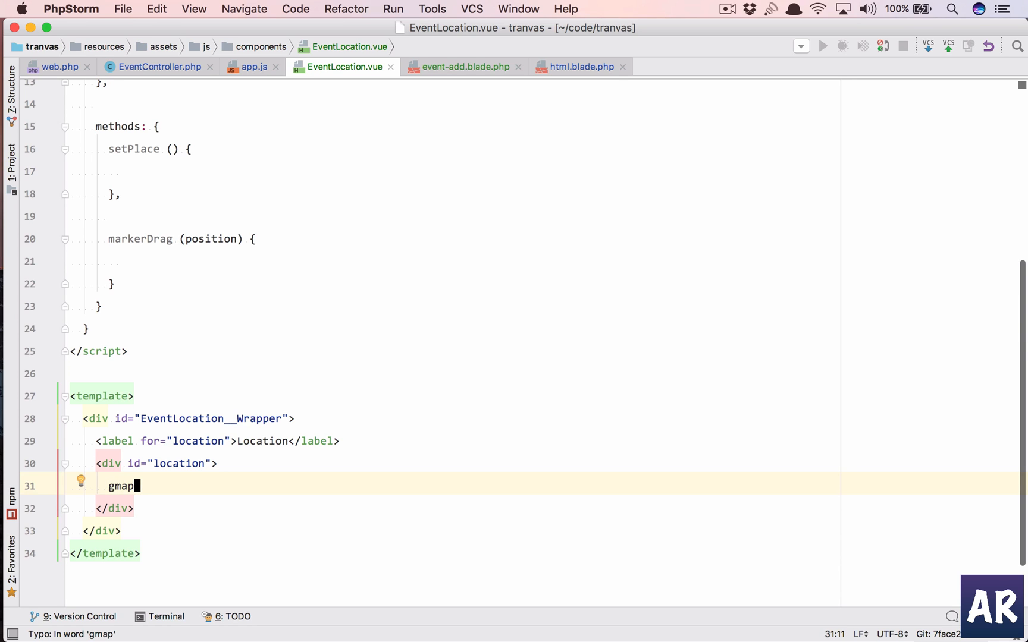
text(-autocomple)
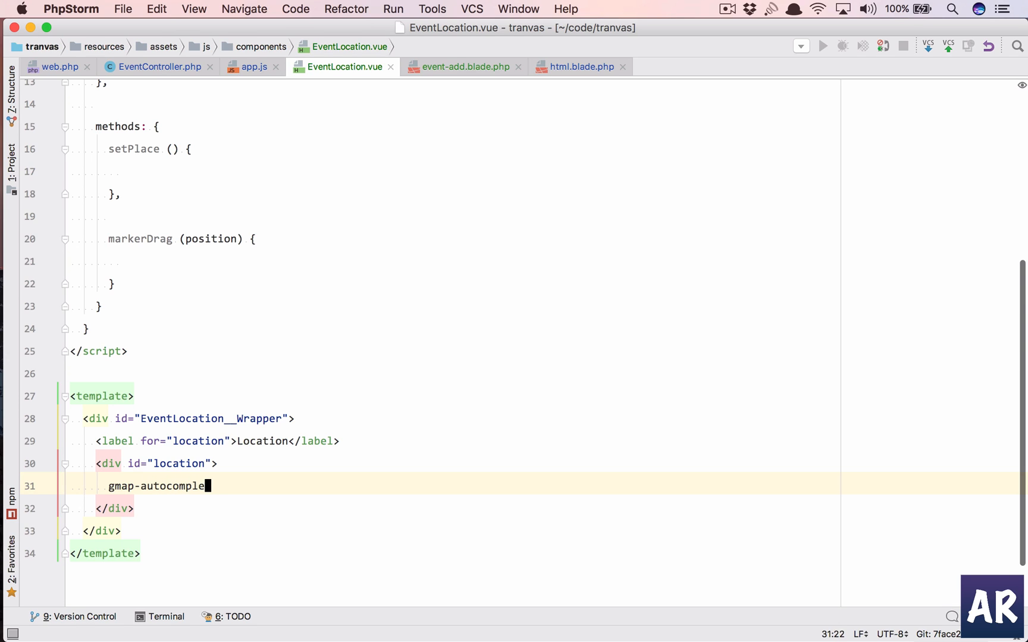
text(te @></gmap-autocomplete>)
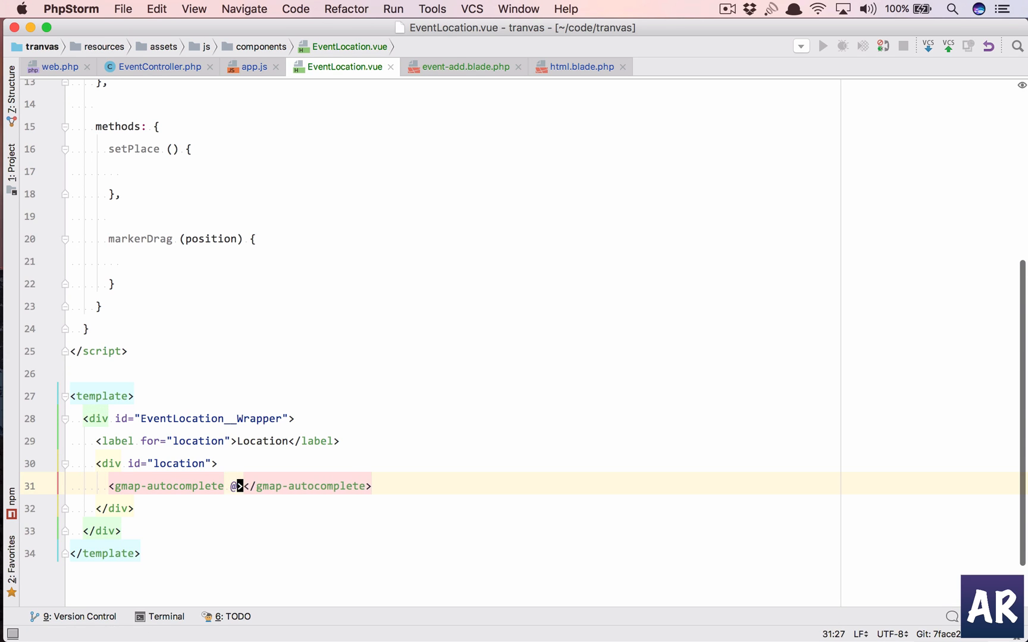
text(place_)
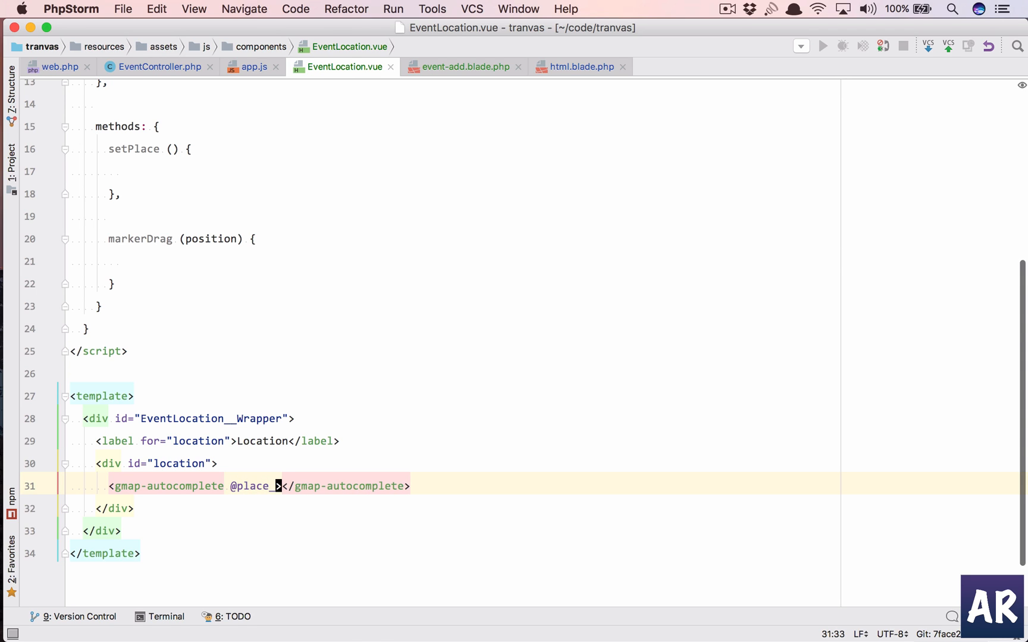
text(changed="")
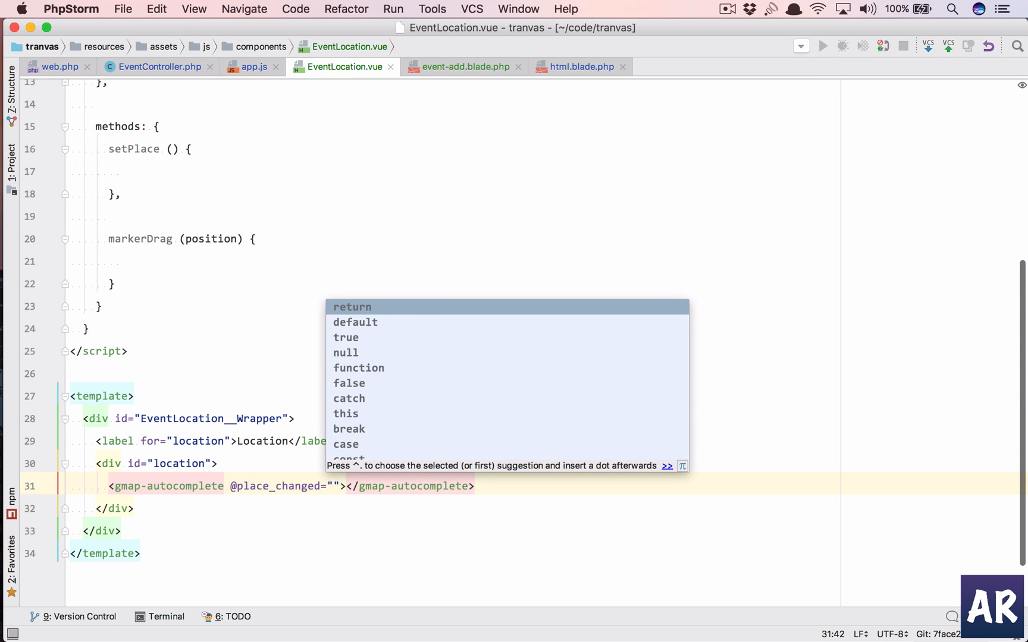
text(setPlace)
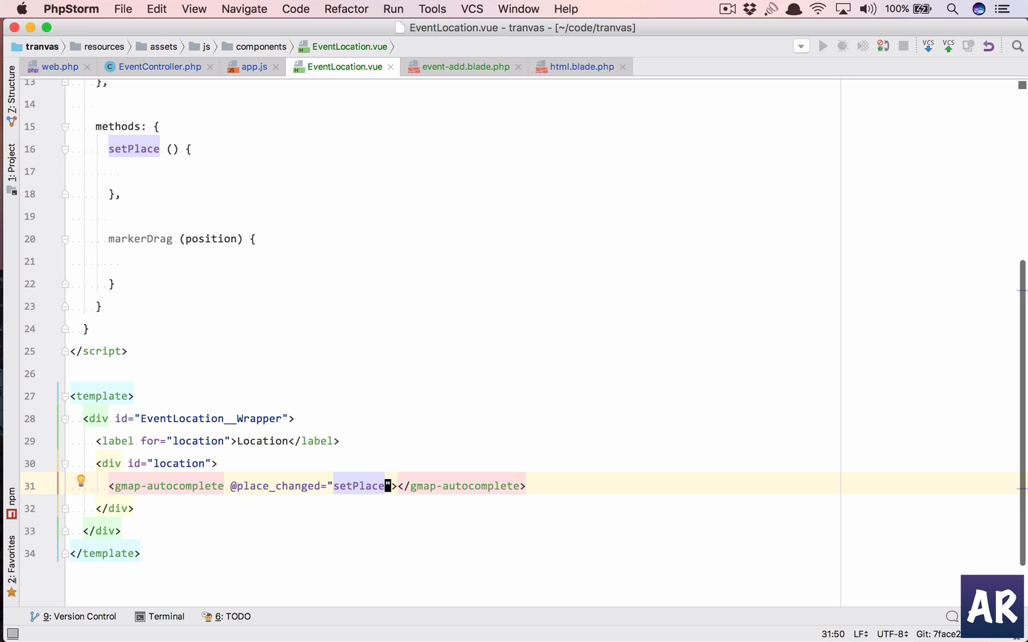
mouse_move(255, 69)
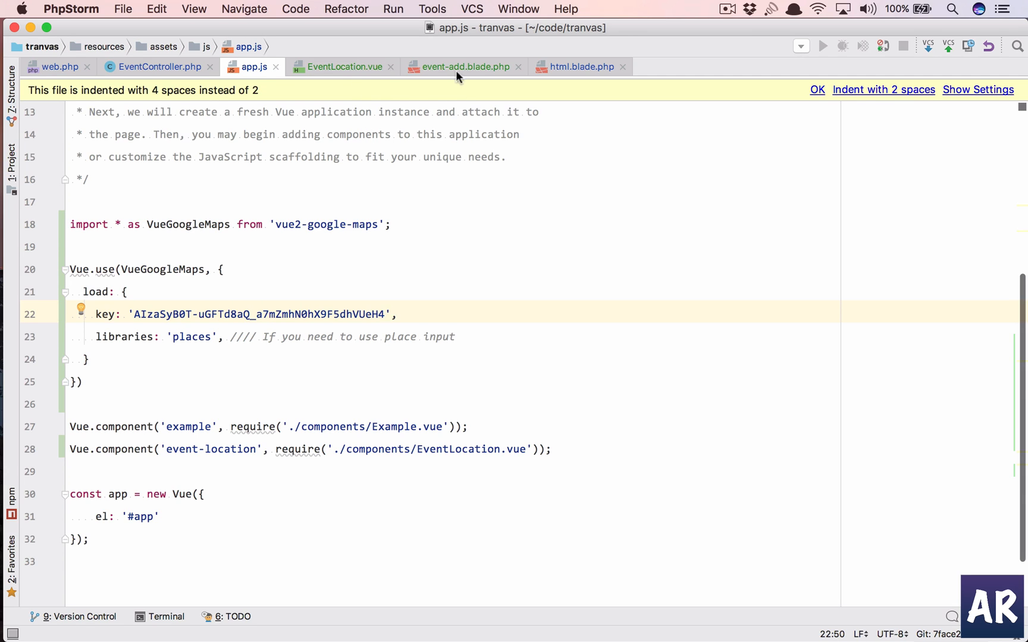
Reload the add-event page and enter "Vas" in Location to see place suggestions
click(343, 66)
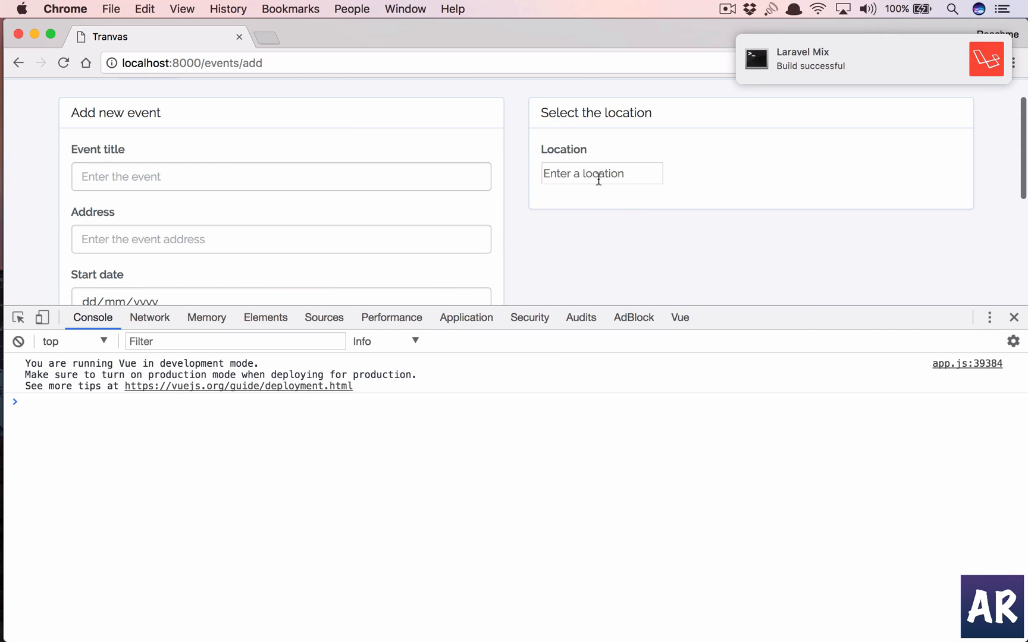
text(Va)
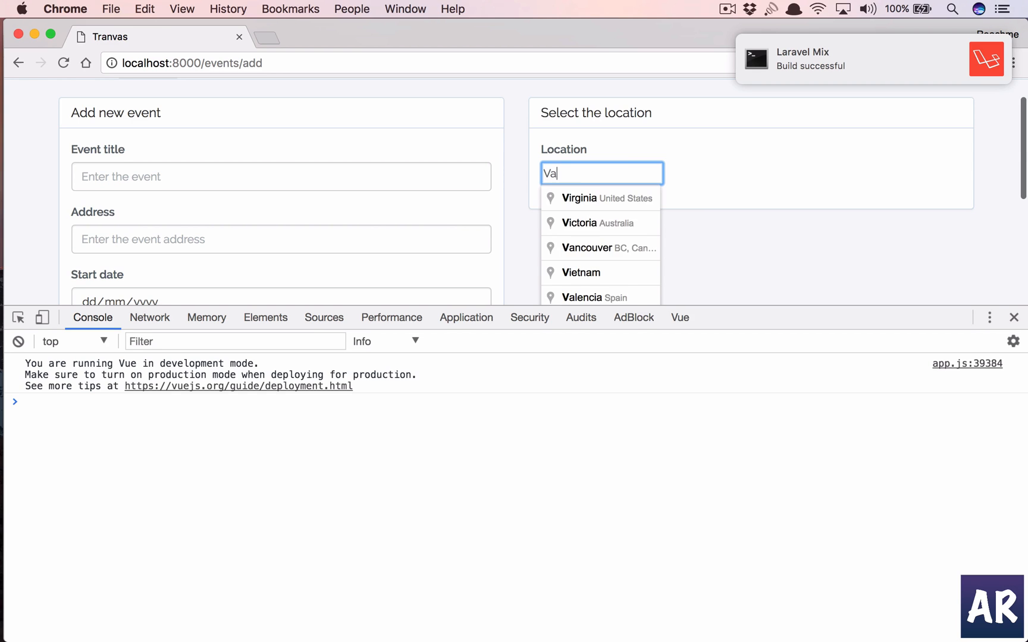
text(s)
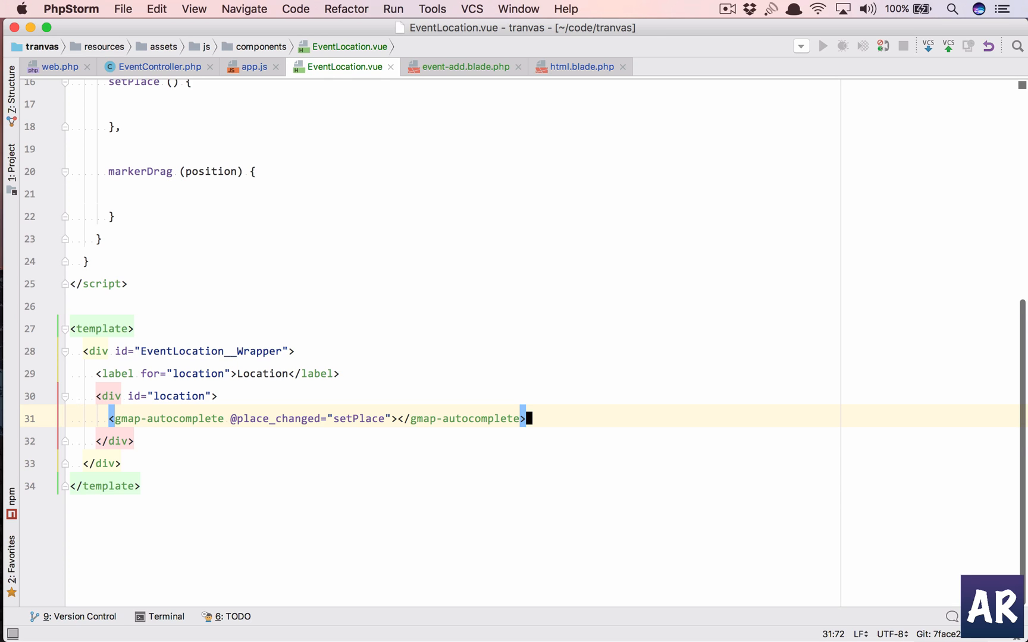
Add a gmap element below the autocomplete with its center bound to location
text(gmap></gmap>)
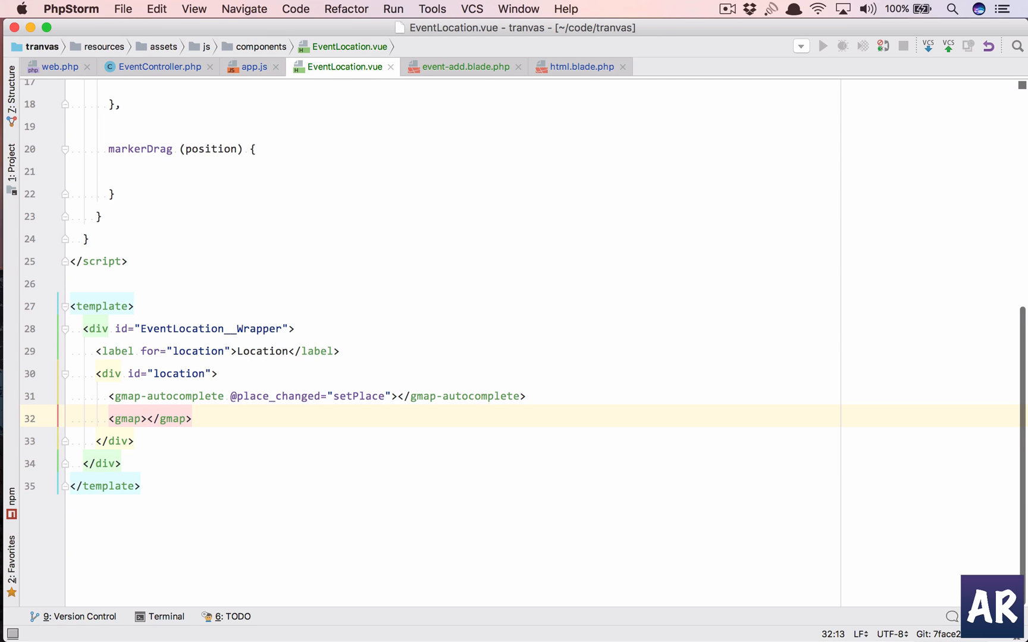
text(:)
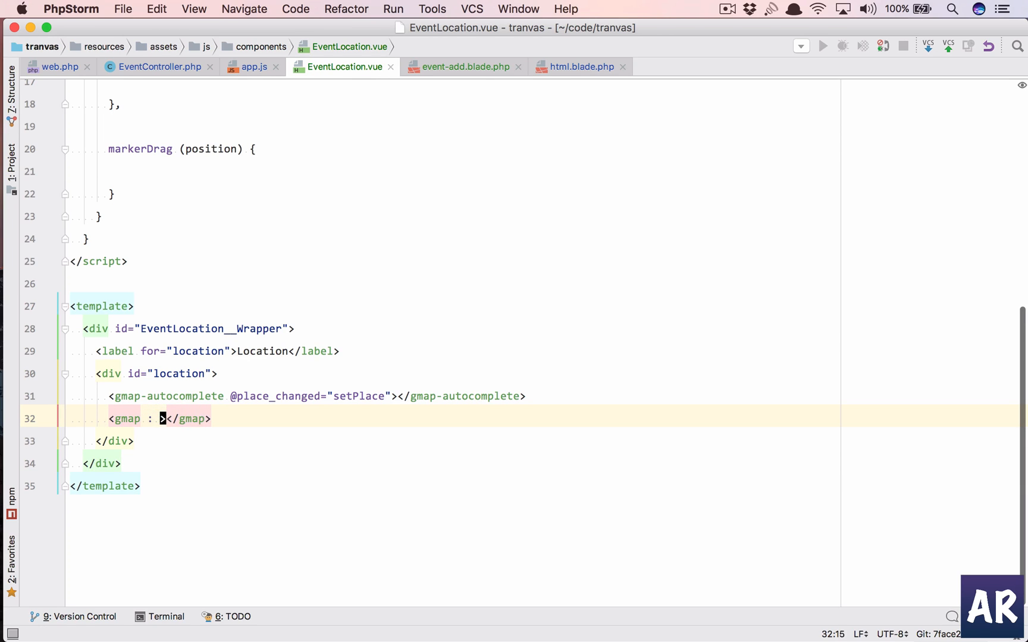
text(:cent)
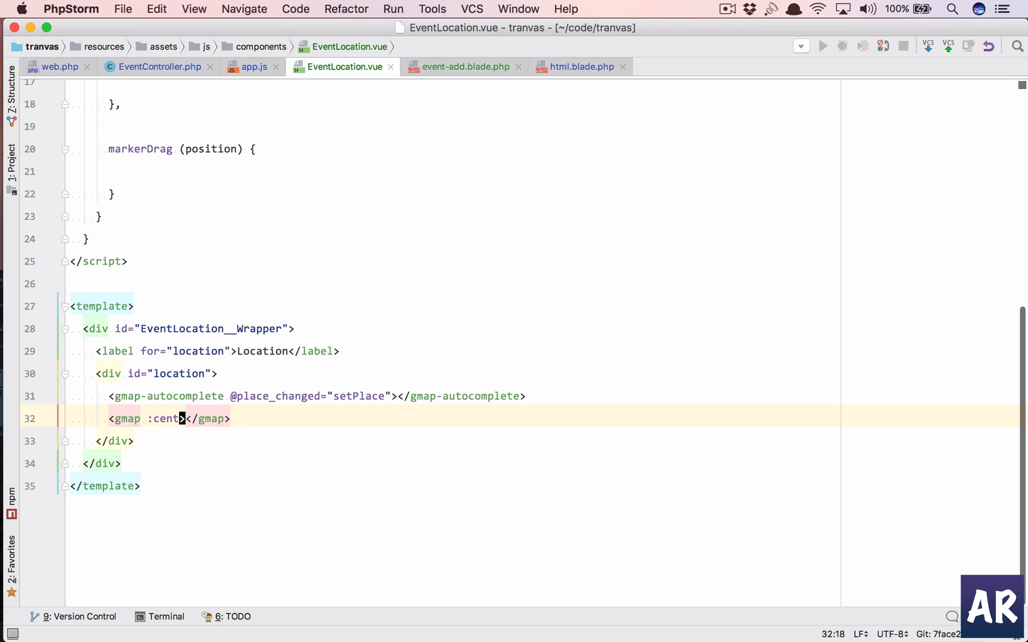
text(r)
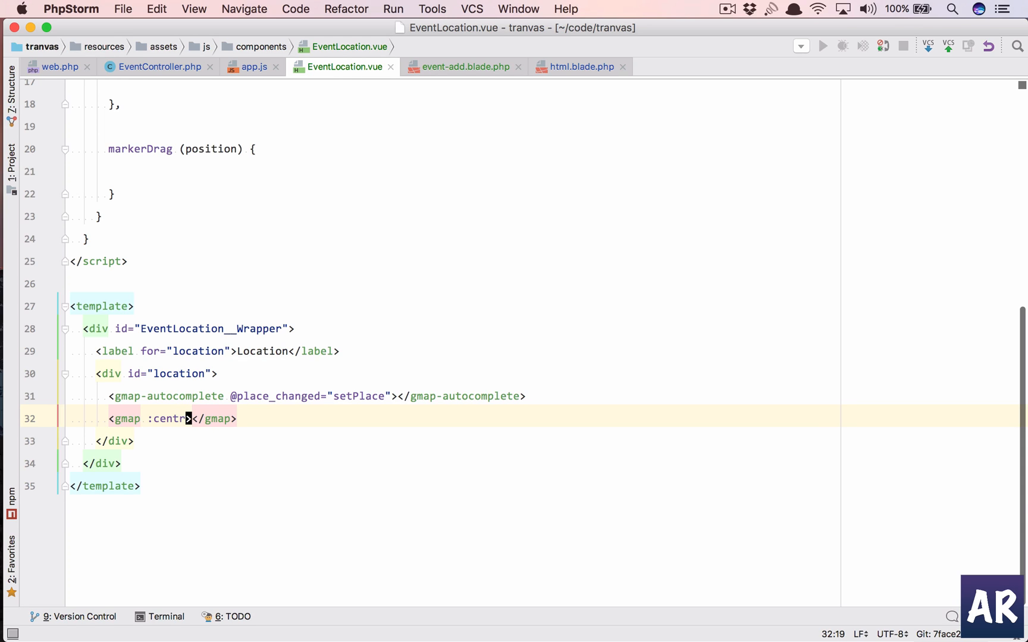
text(er)
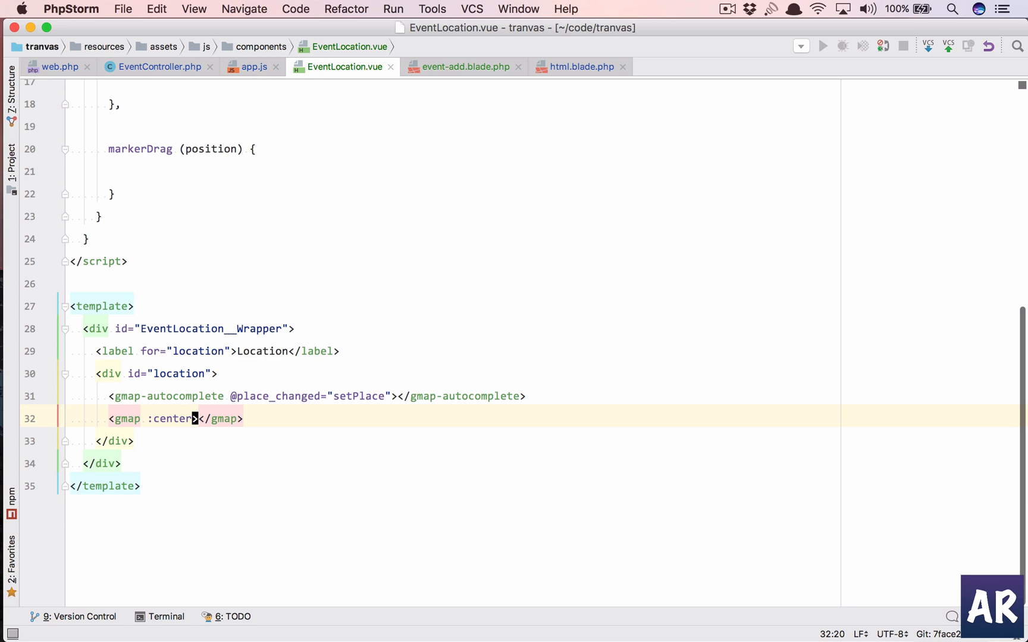
text(=")
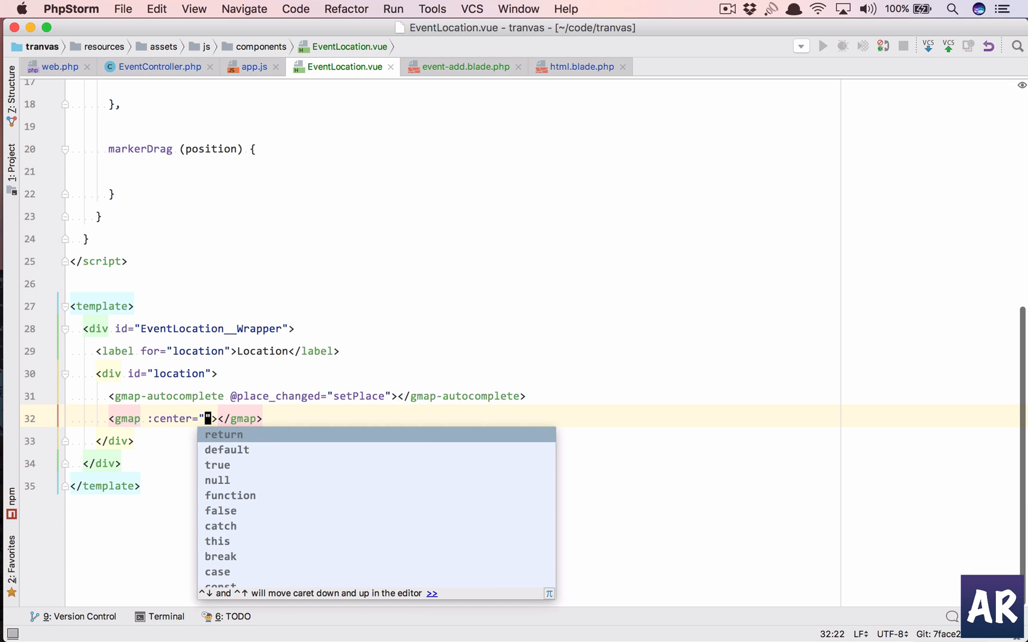
text(location)
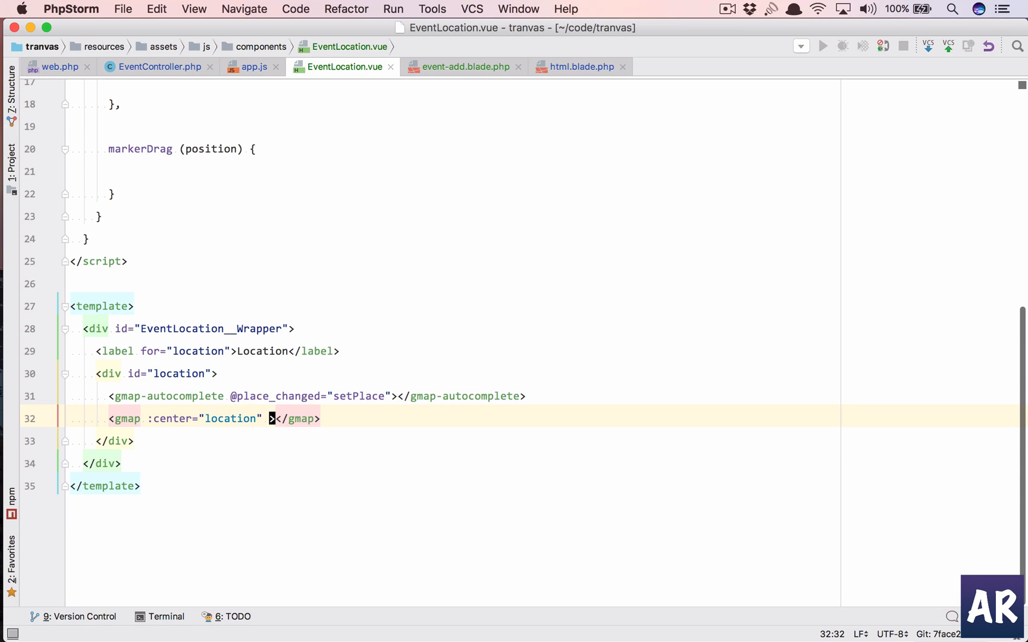
text(:z)
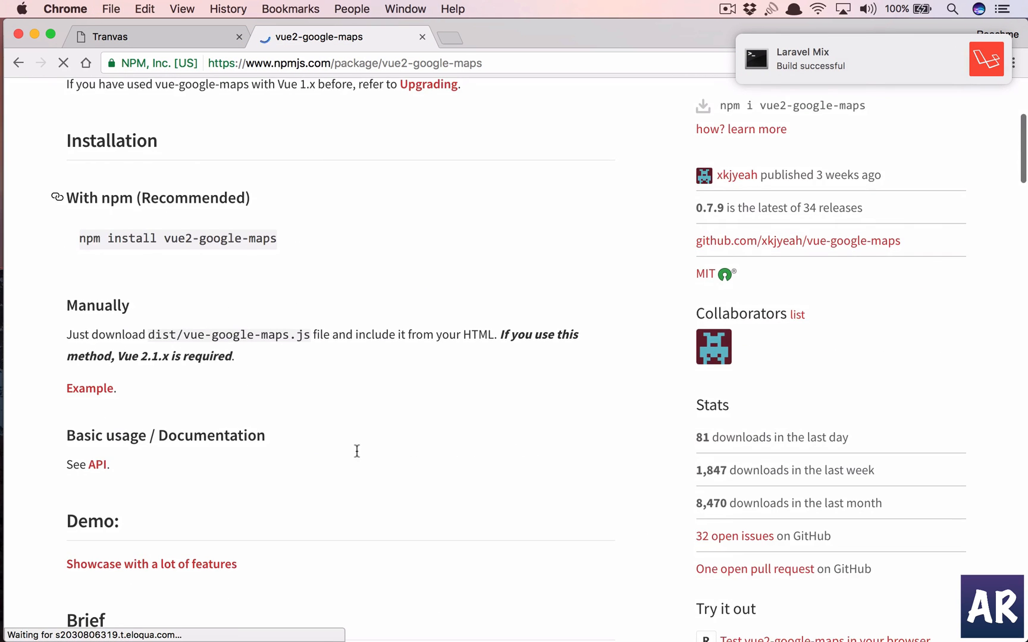
Scroll the vue2-google-maps npm page down to its installation and usage notes
scroll(down, 3)
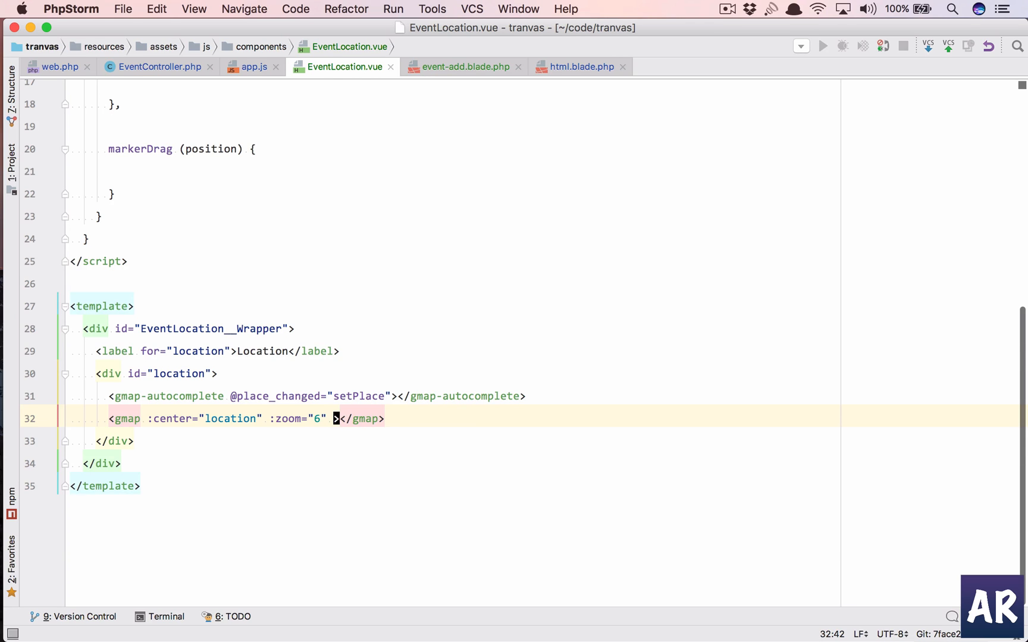
Give the gmap element a style of width 500px and height 300px
text(styl)
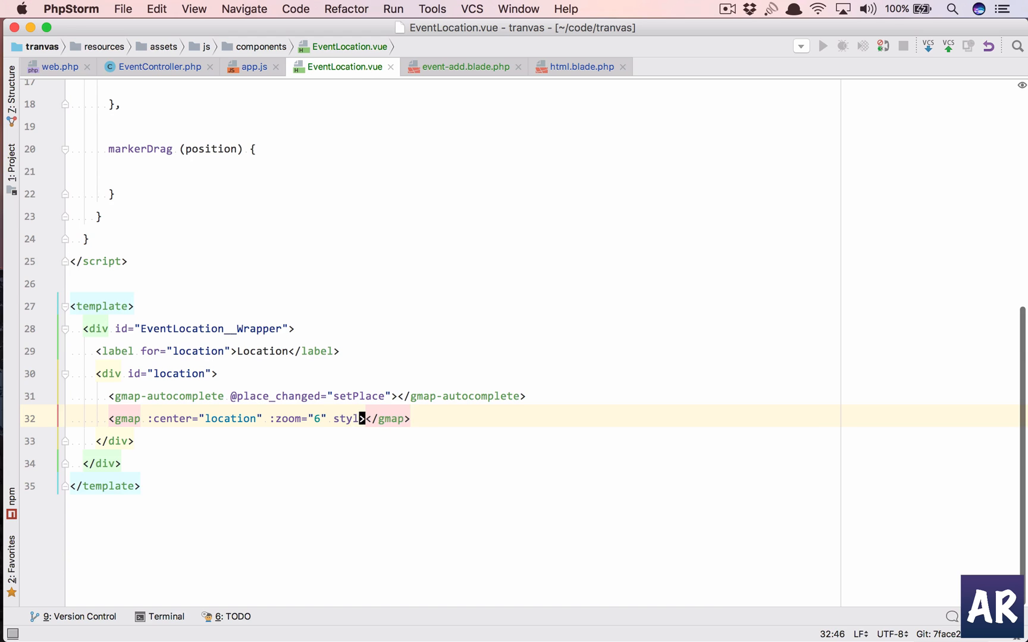
text(style=")
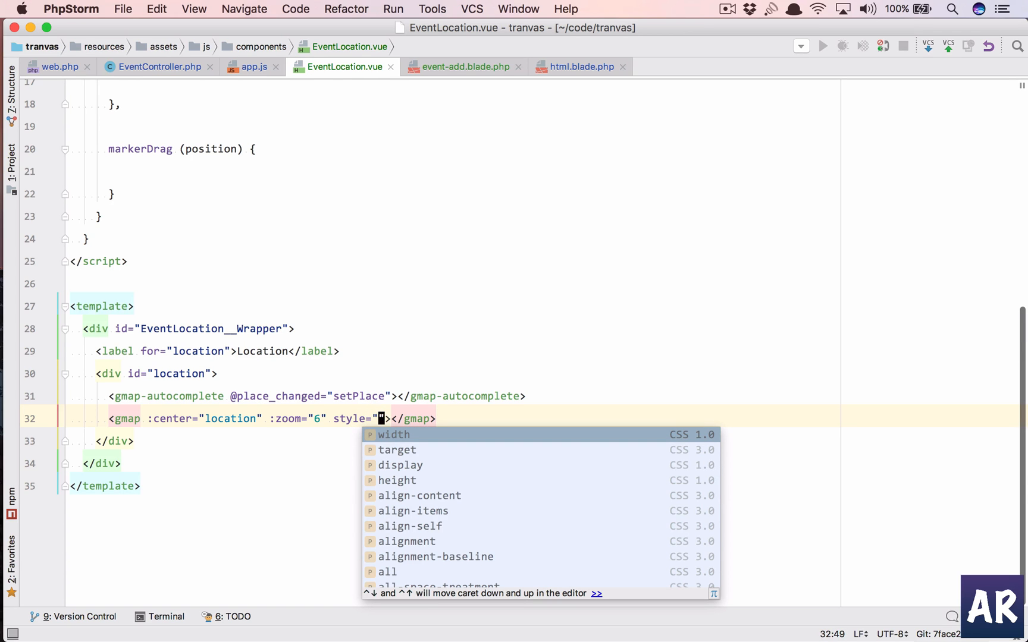
text(width: 500px)
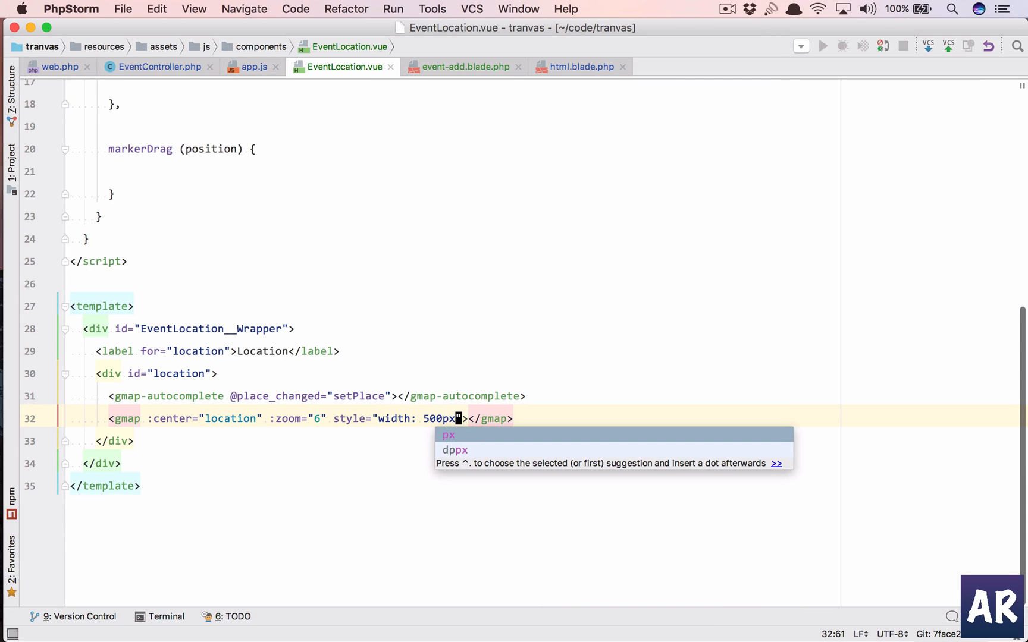
key(Escape)
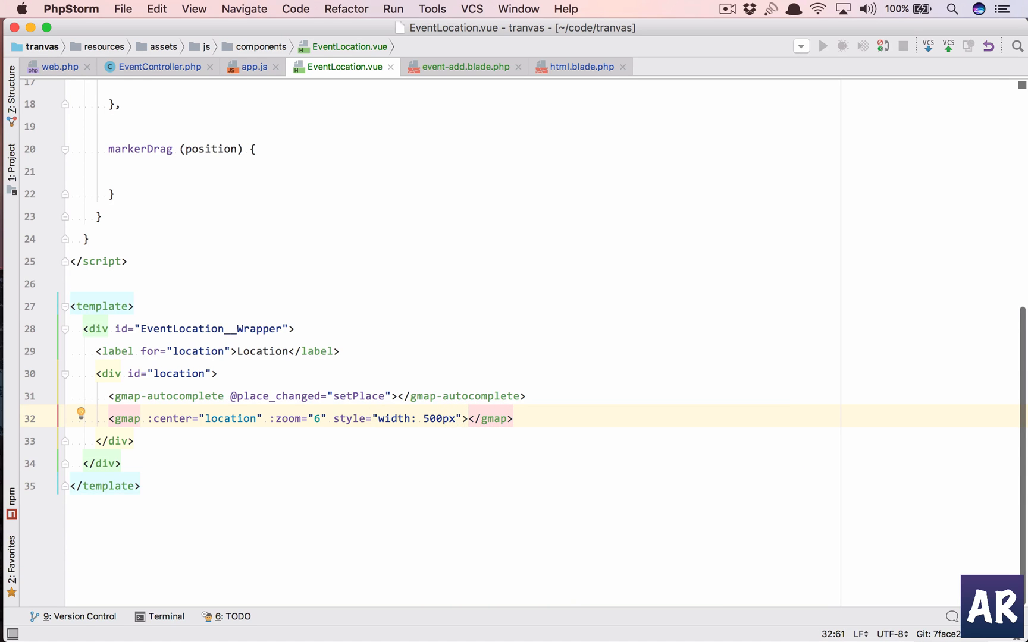
text(height: ;)
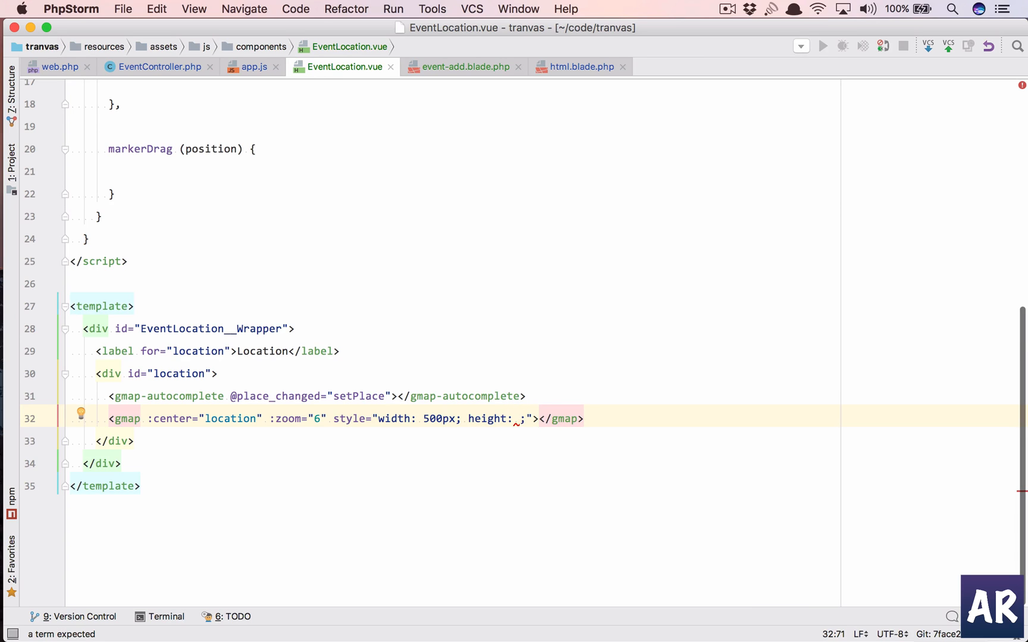
text(300px)
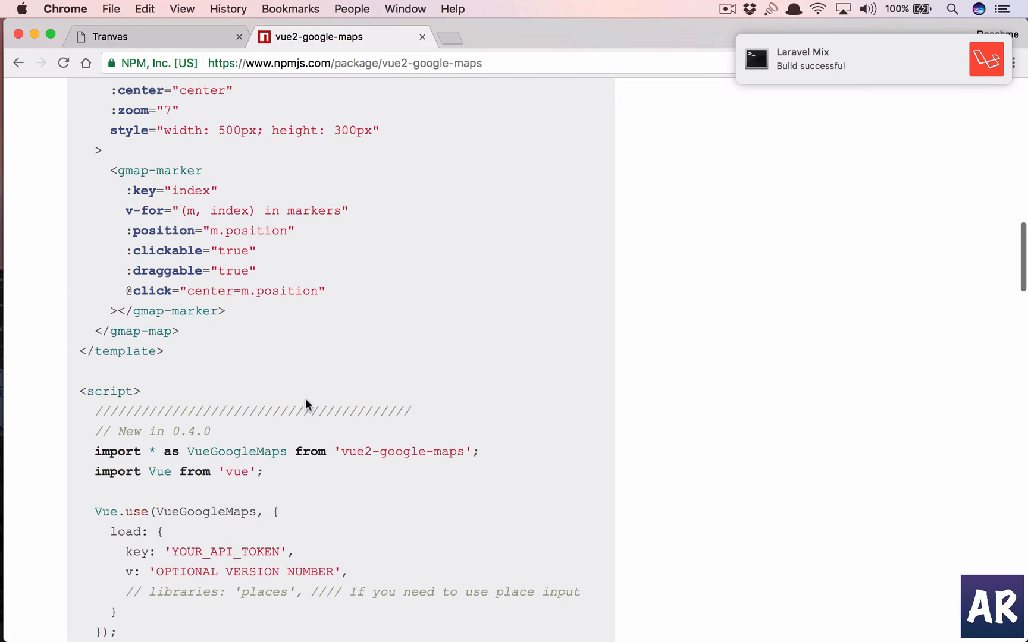
Select the gmap-marker example code on the vue2-google-maps page to copy it
drag(111, 171, 223, 251)
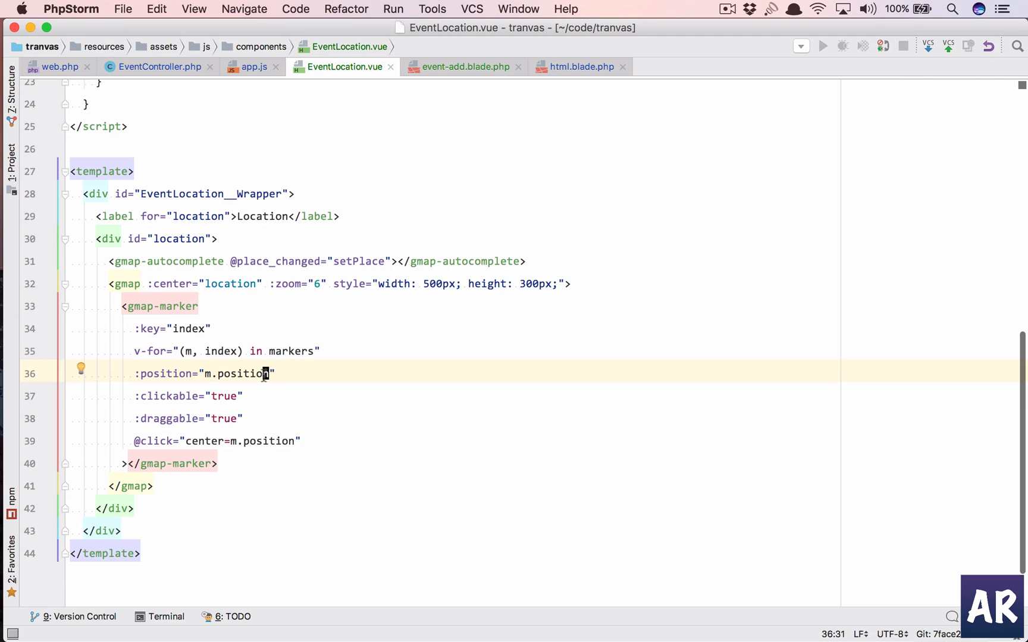
Replace m.position with location in the marker's position binding and click handler
double_click(239, 374)
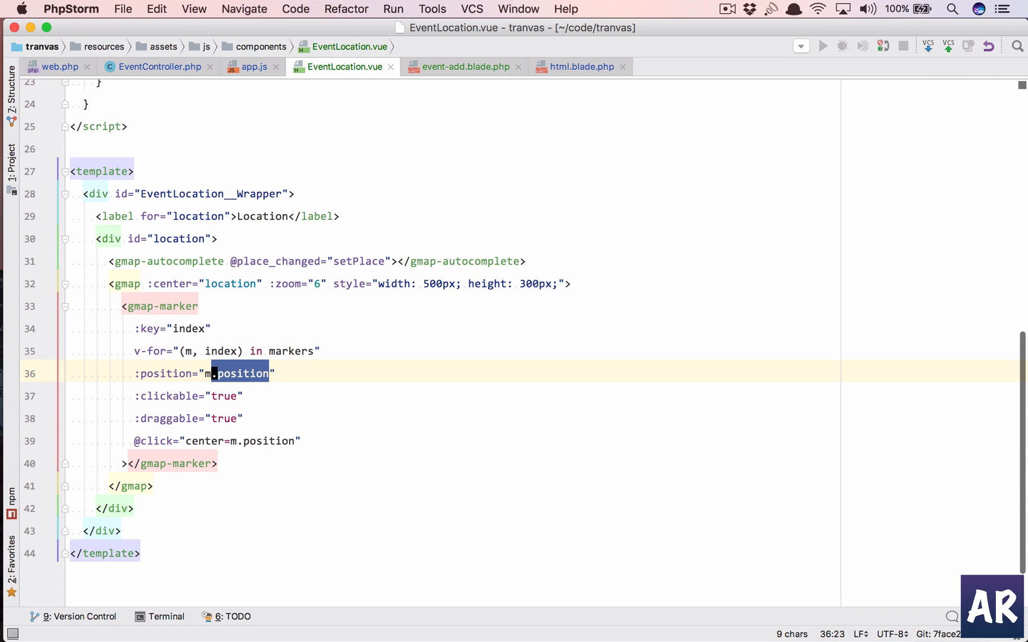
text(lo)
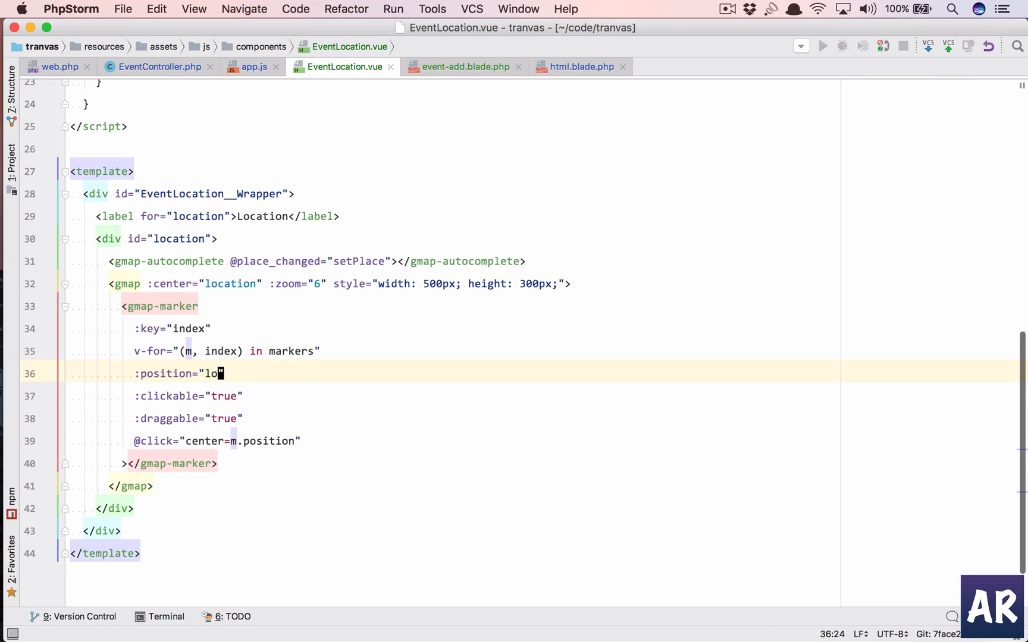
text(cation")
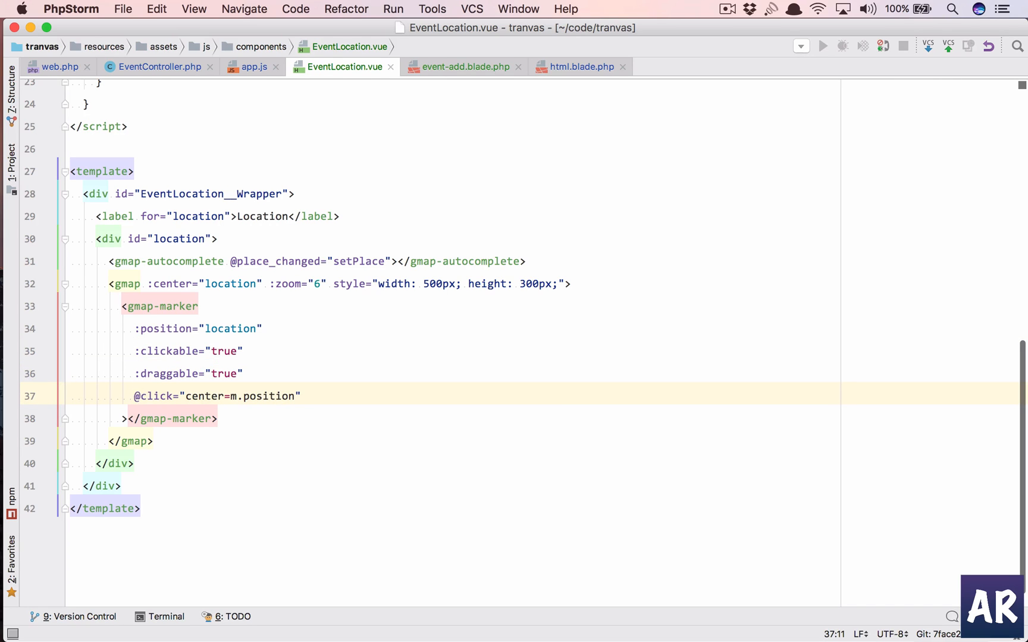
double_click(235, 396)
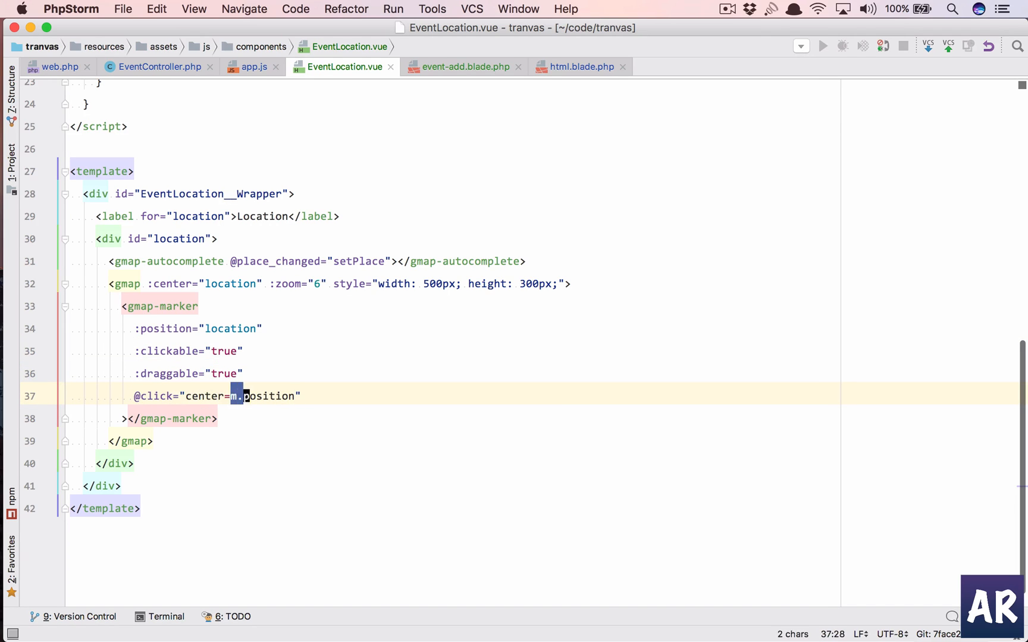
text(location)
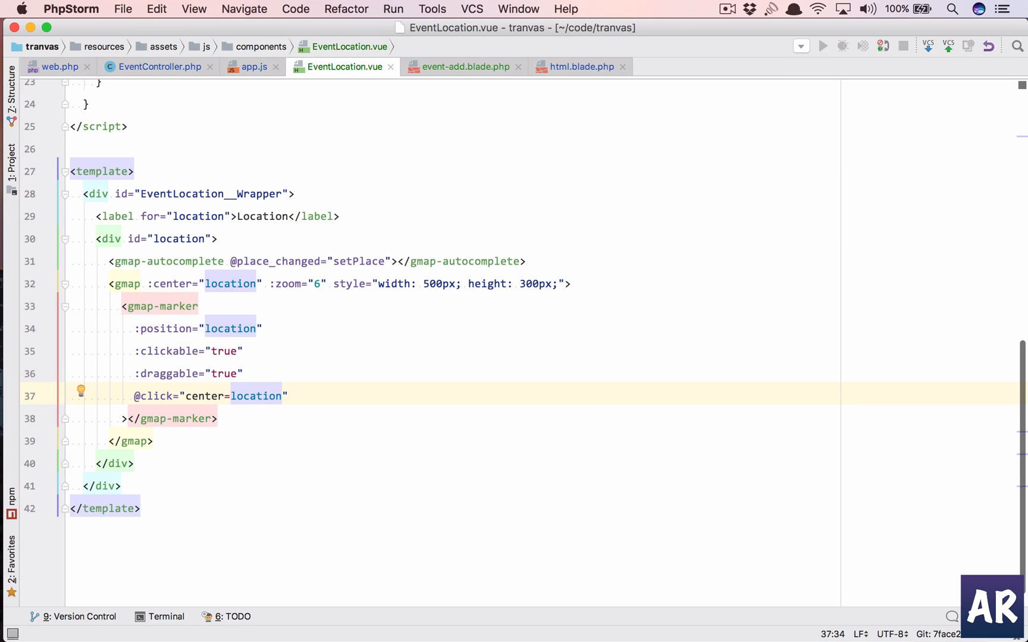
key(enter)
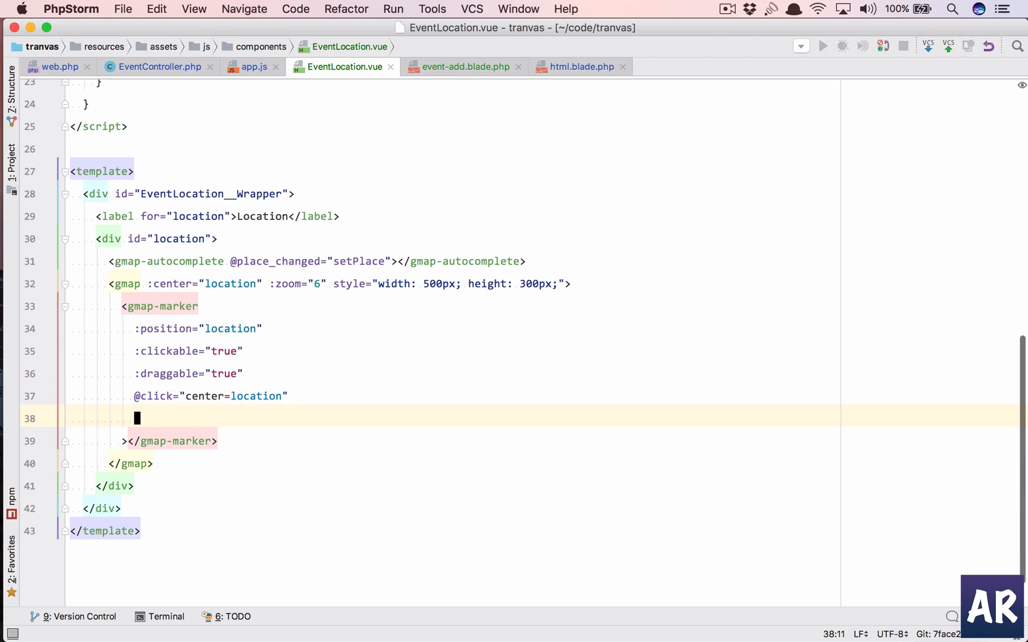
text(@pl)
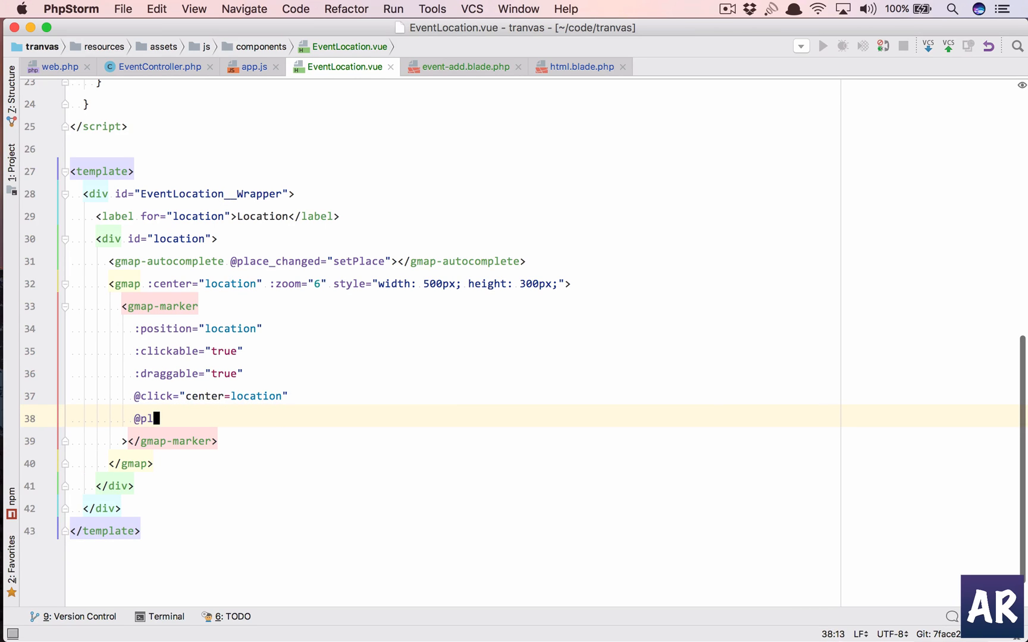
text(ace_changed)
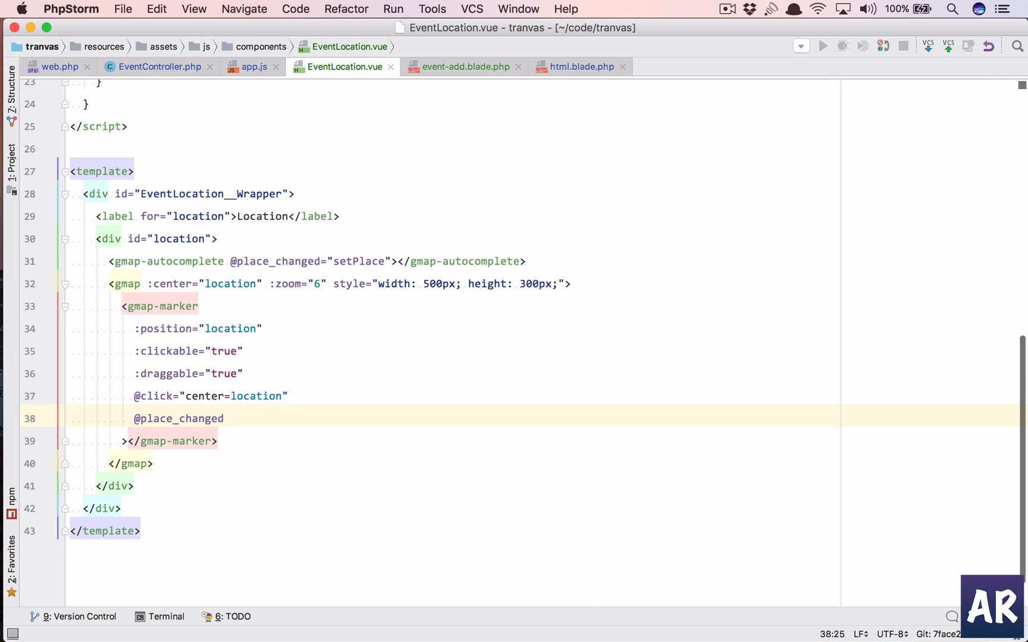
text(="")
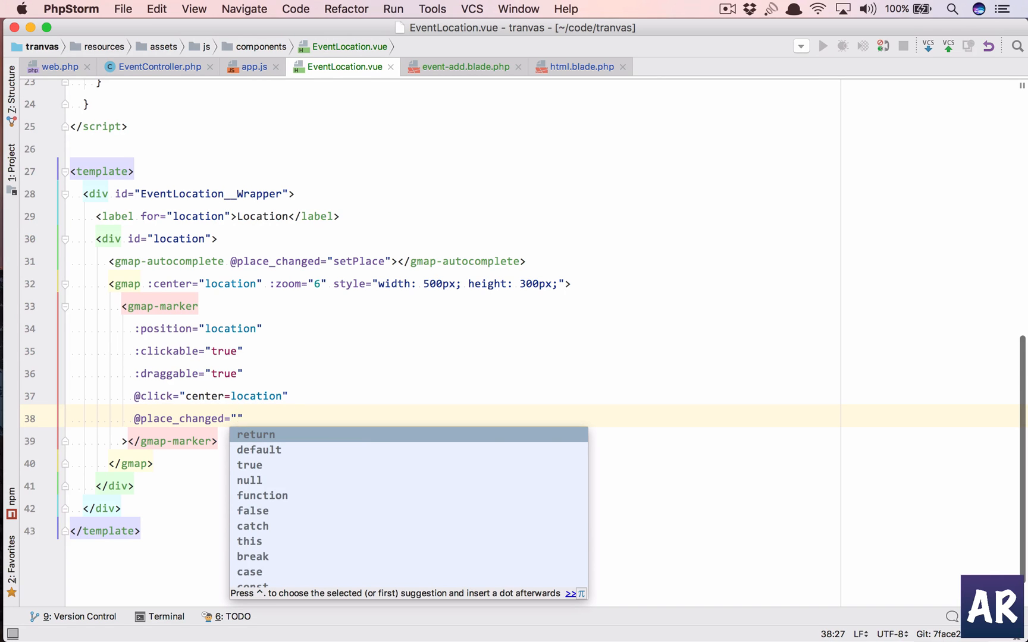
text(setPlace)
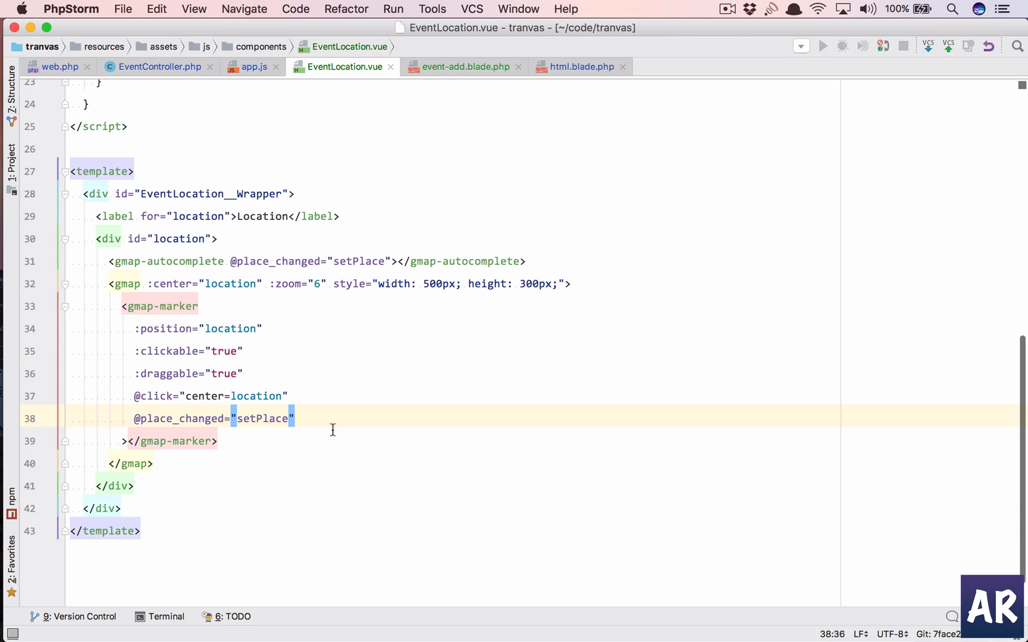
mouse_move(229, 354)
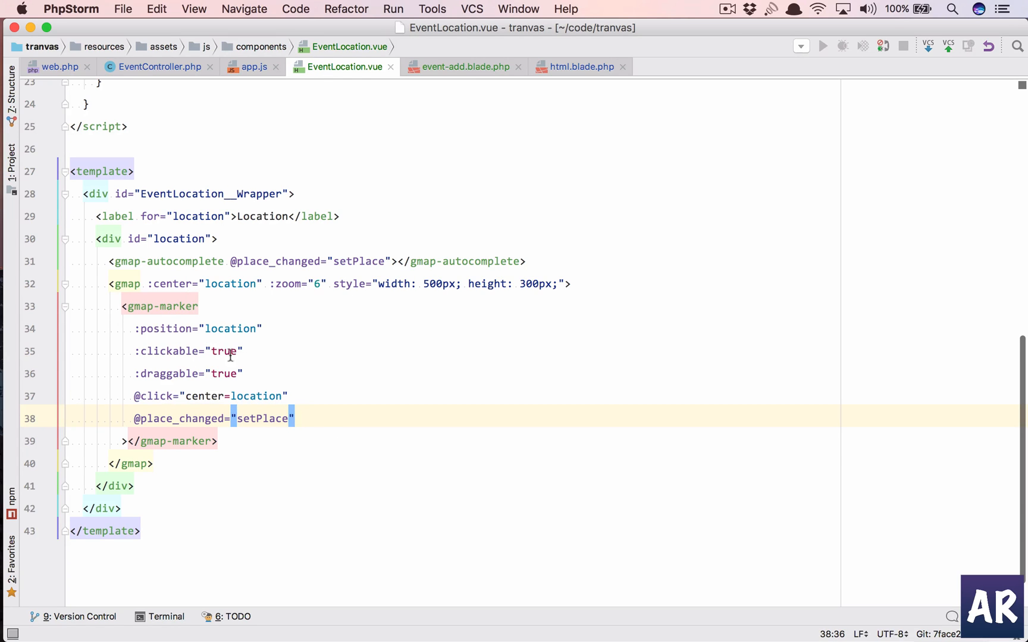
key(enter)
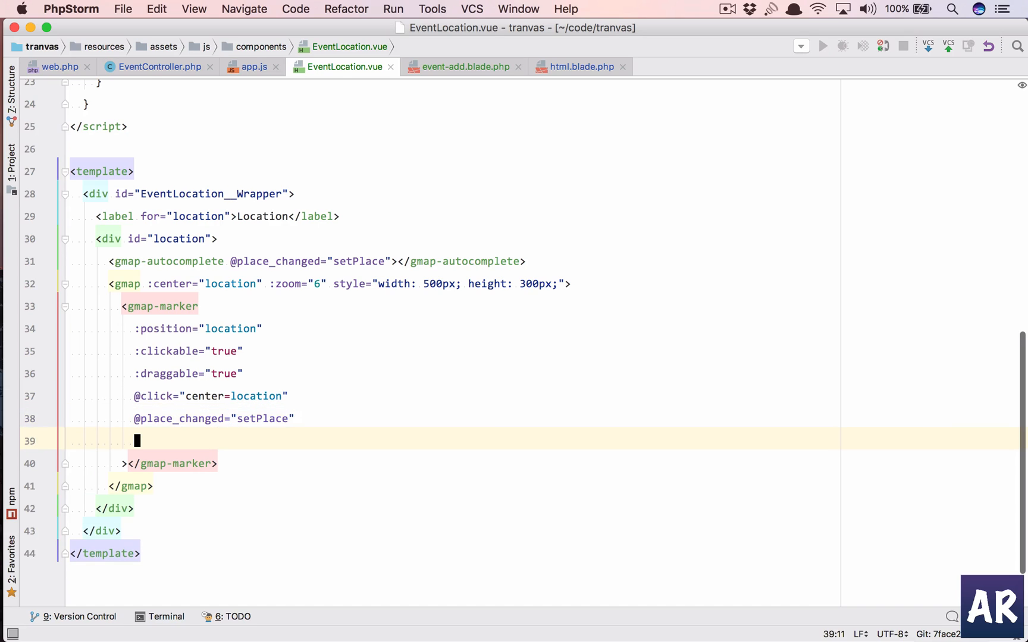
text(@)
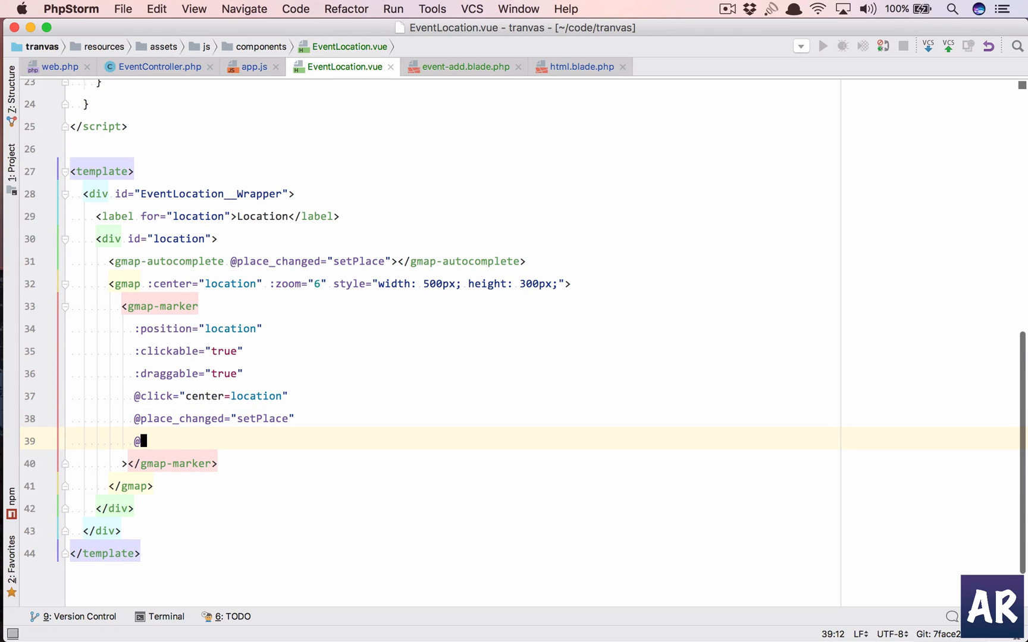
text(position)
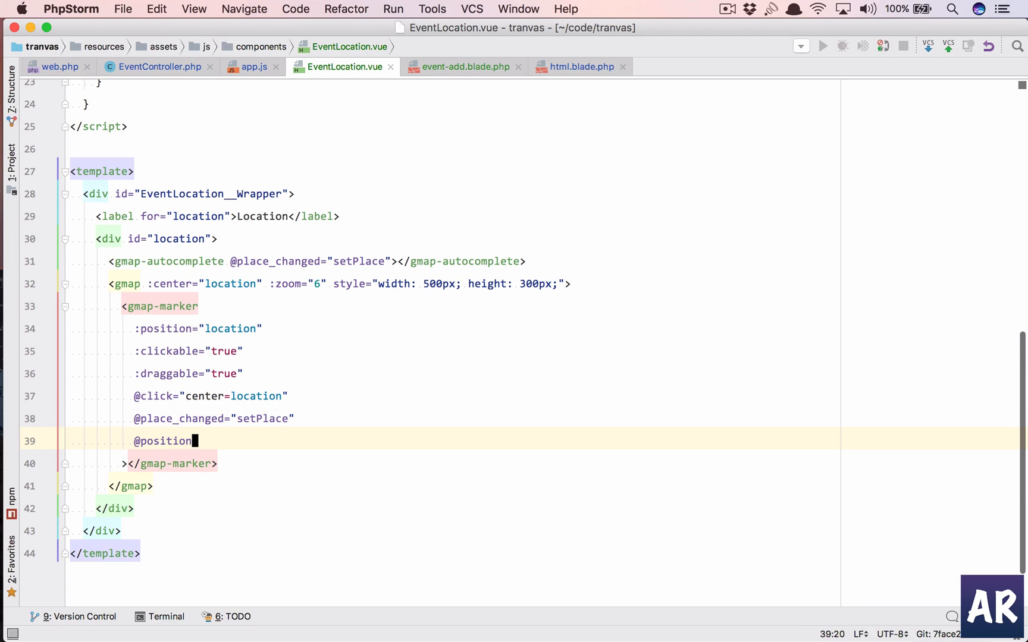
text(_changed)
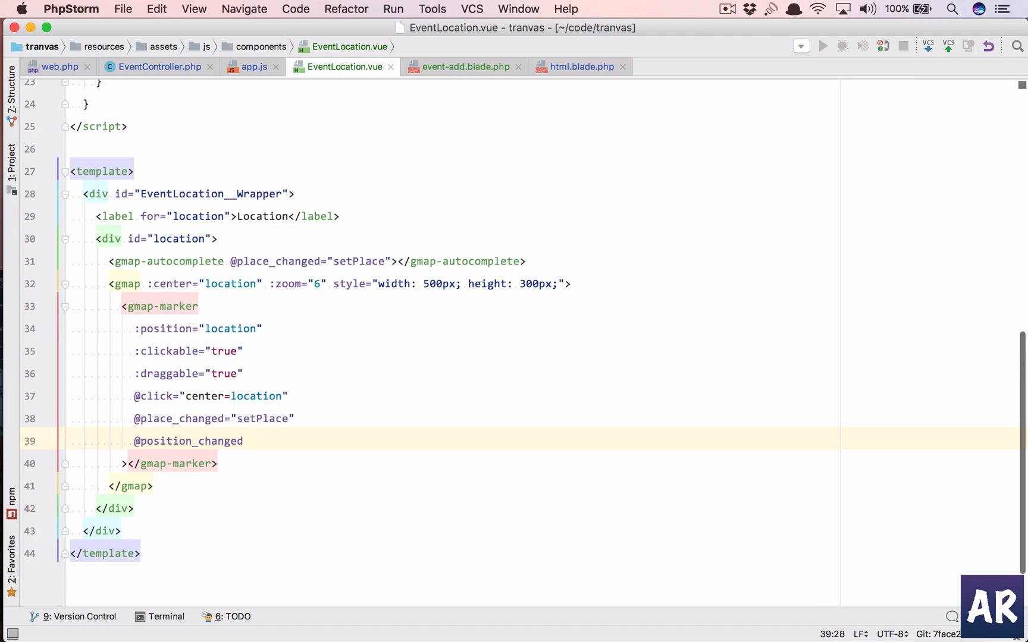
text("m)
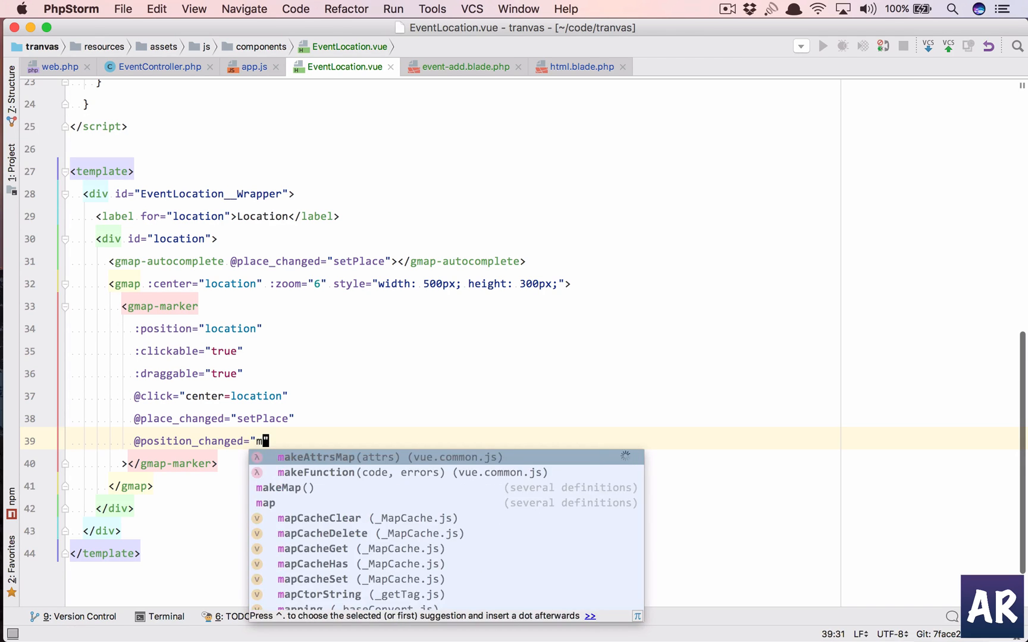
text(arkerDrag)
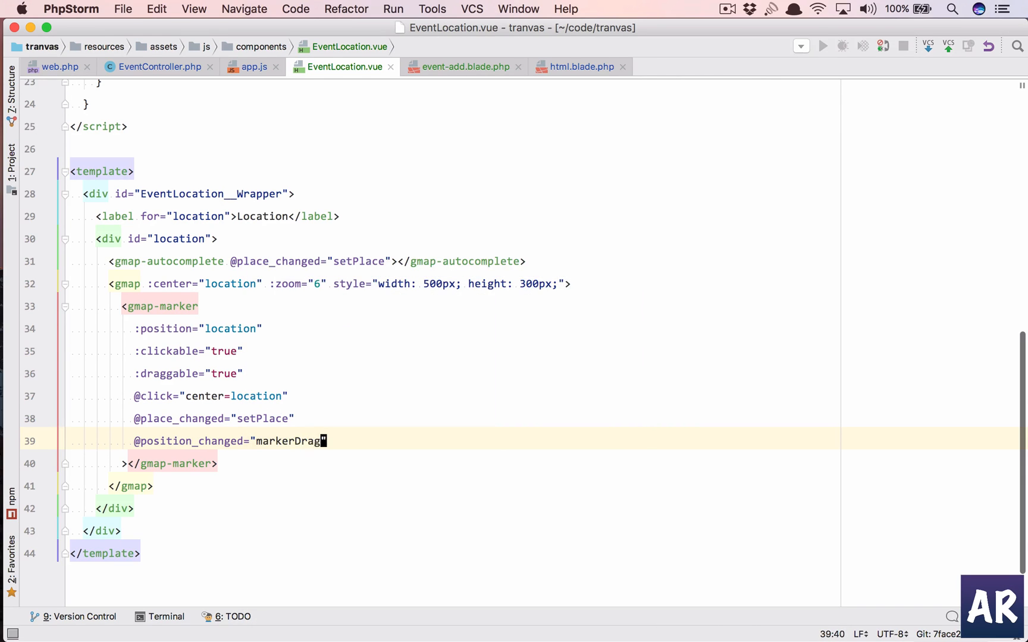
text(()
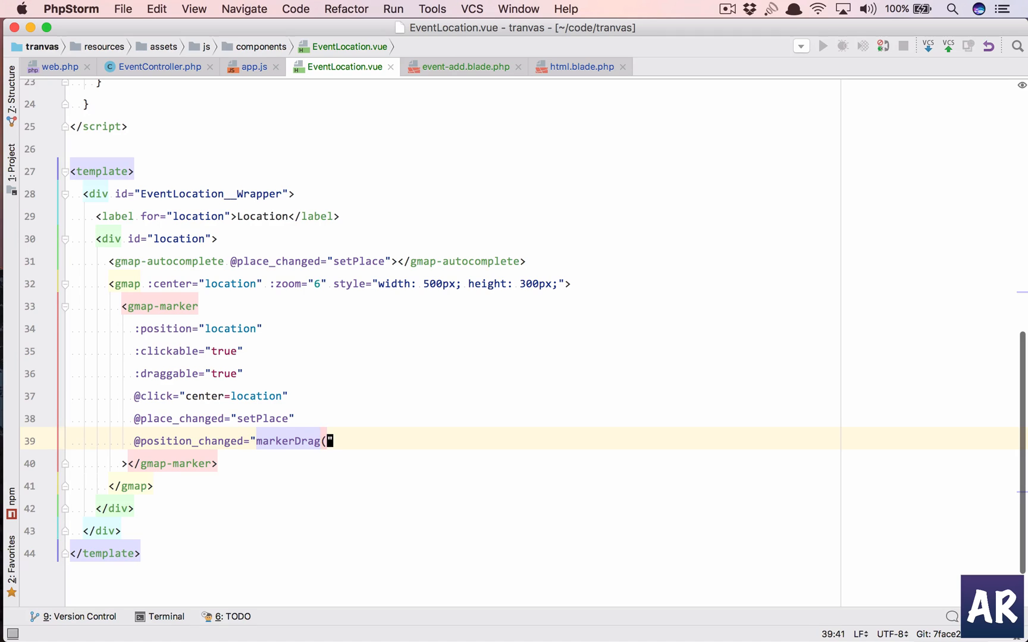
text($event))
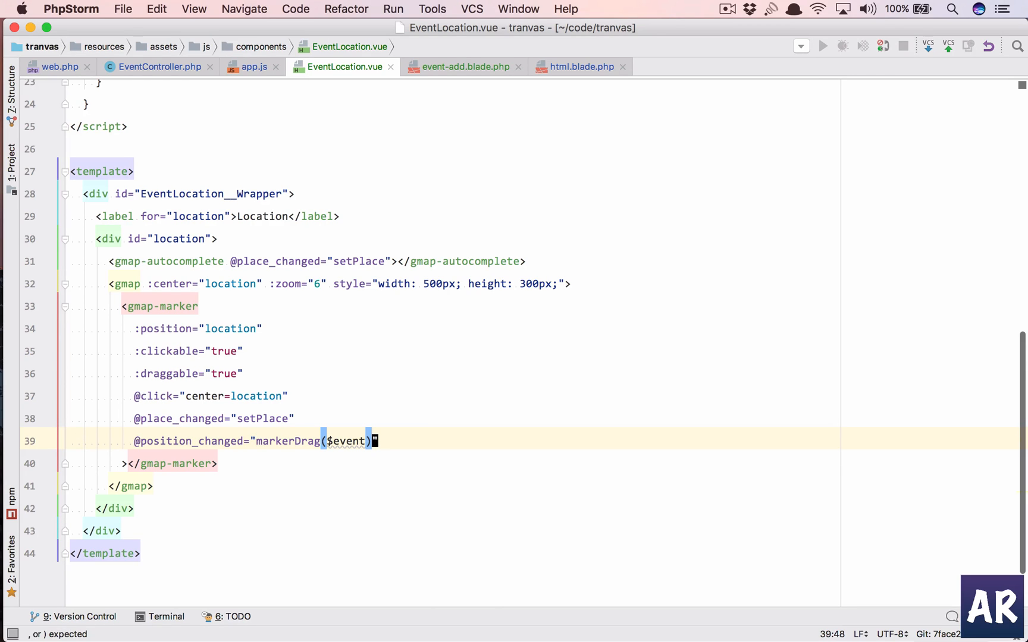
text(")
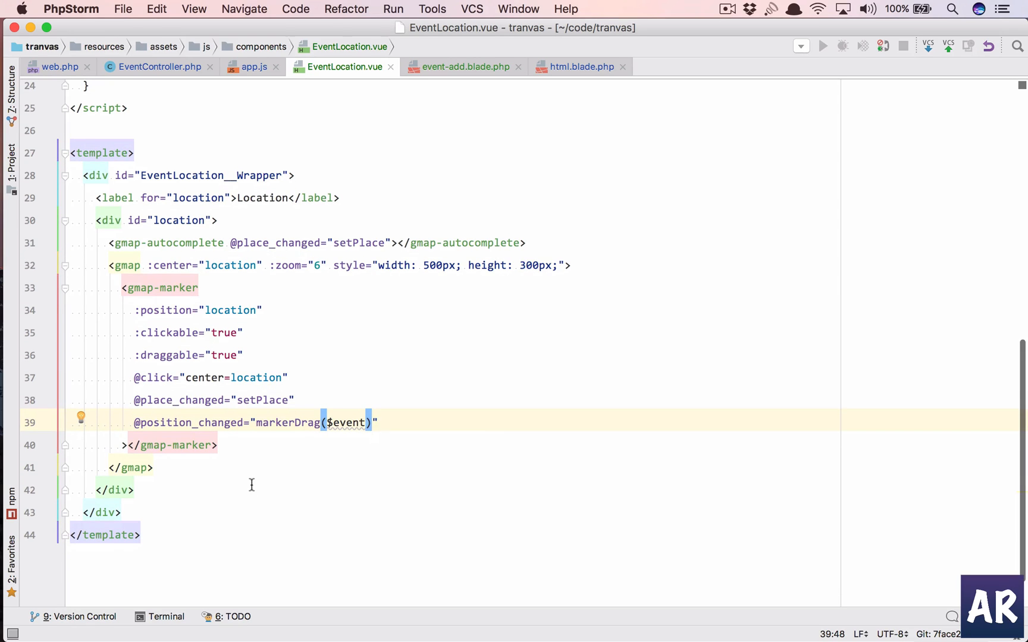
mouse_move(328, 374)
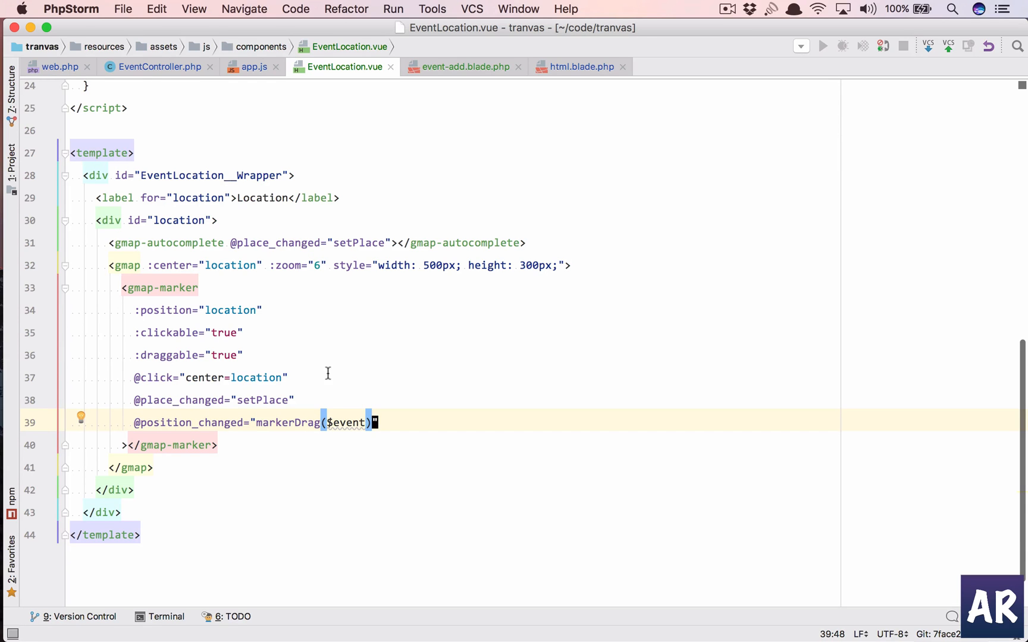
click(465, 66)
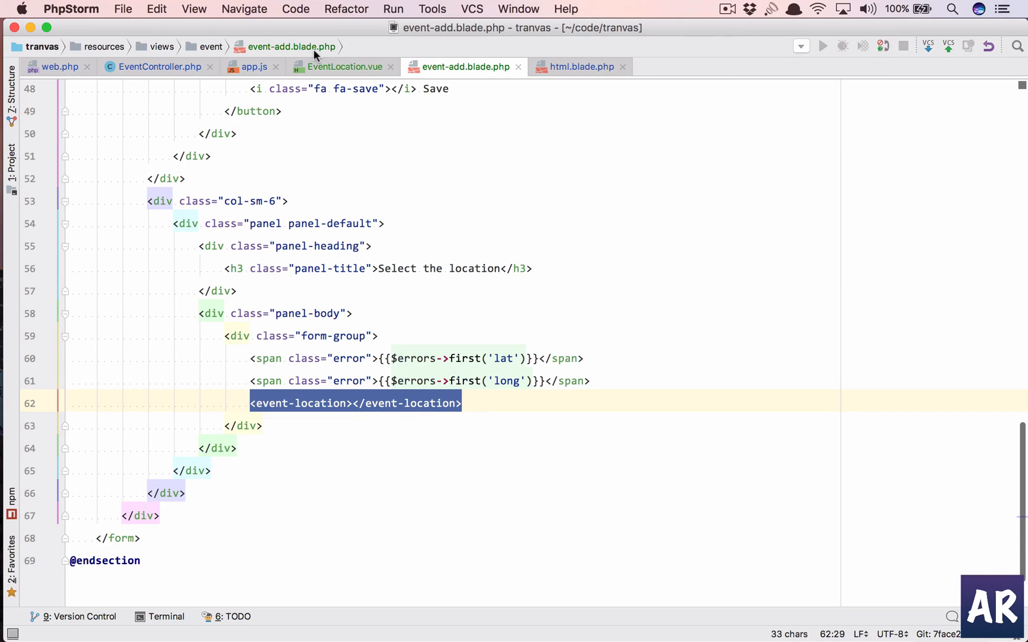
click(343, 66)
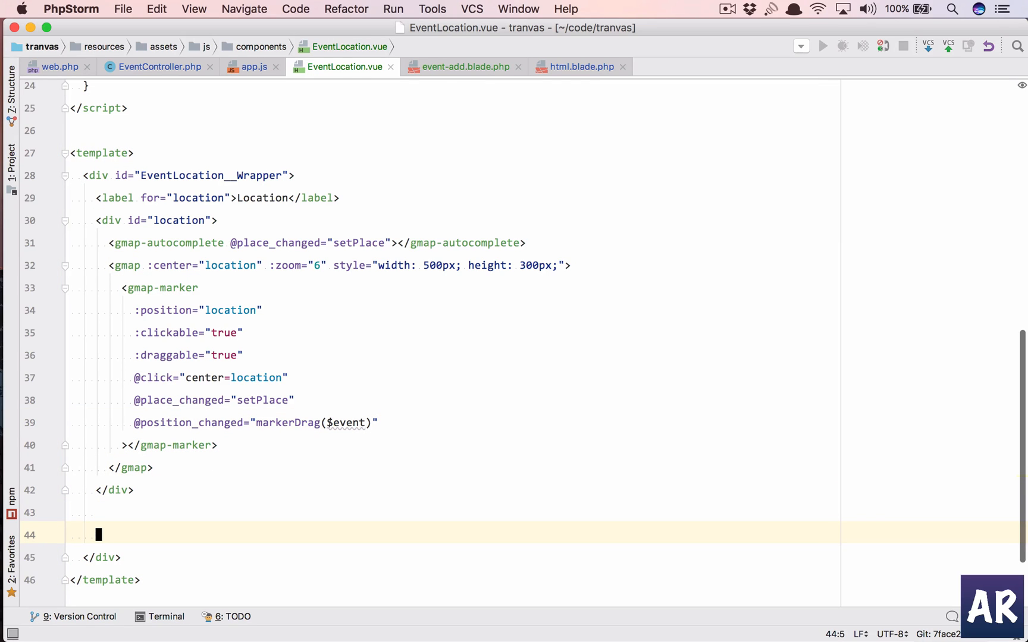
Add hidden lat and lng inputs, binding the second to location.lng
text(<input type="h">)
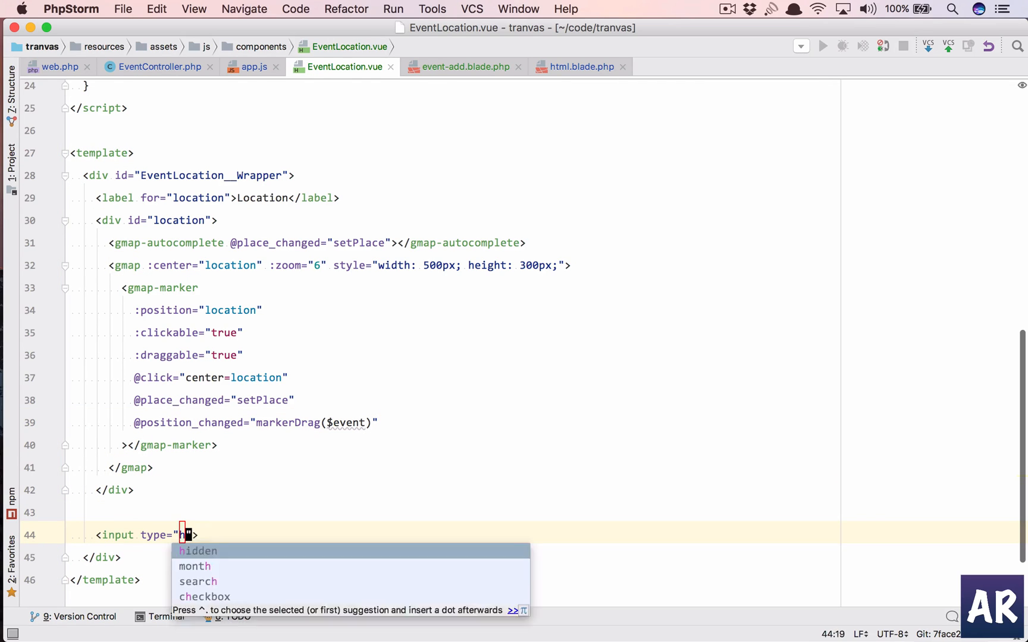
text(idden" nam)
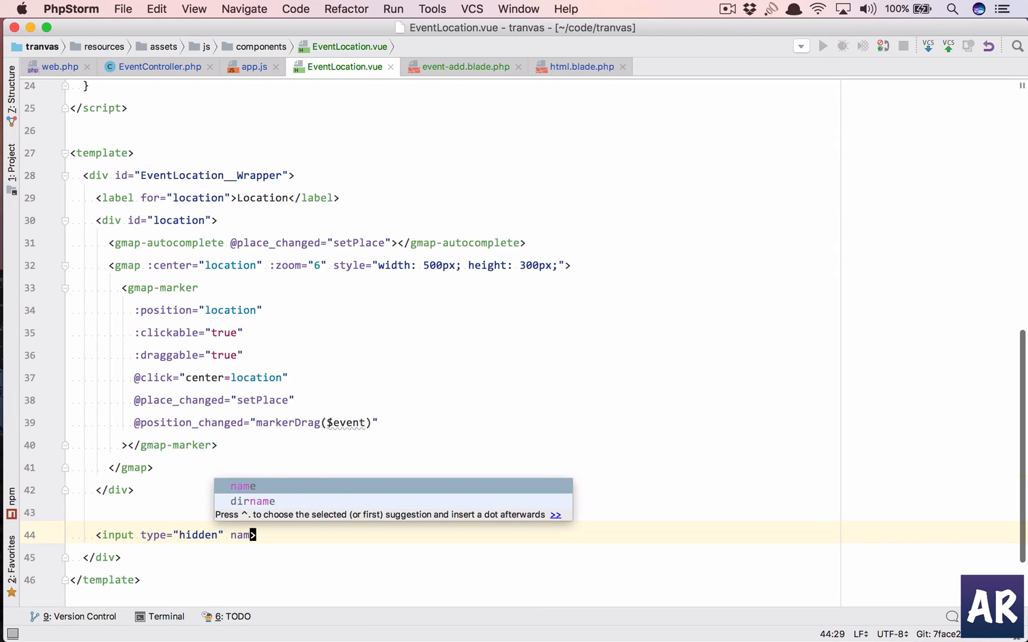
text(="lat" v-model=")
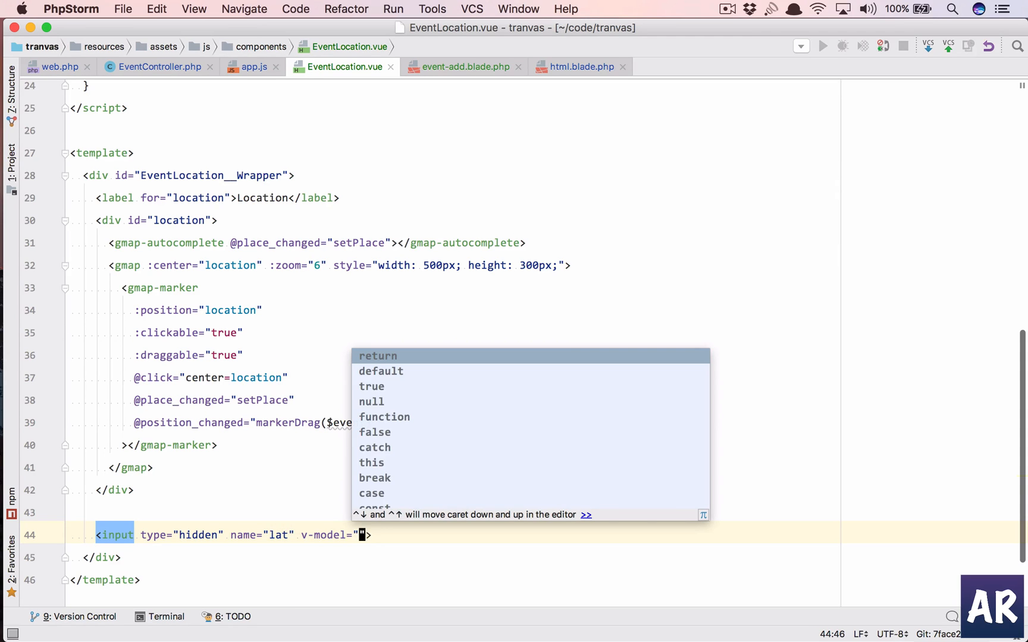
text(location.lat)
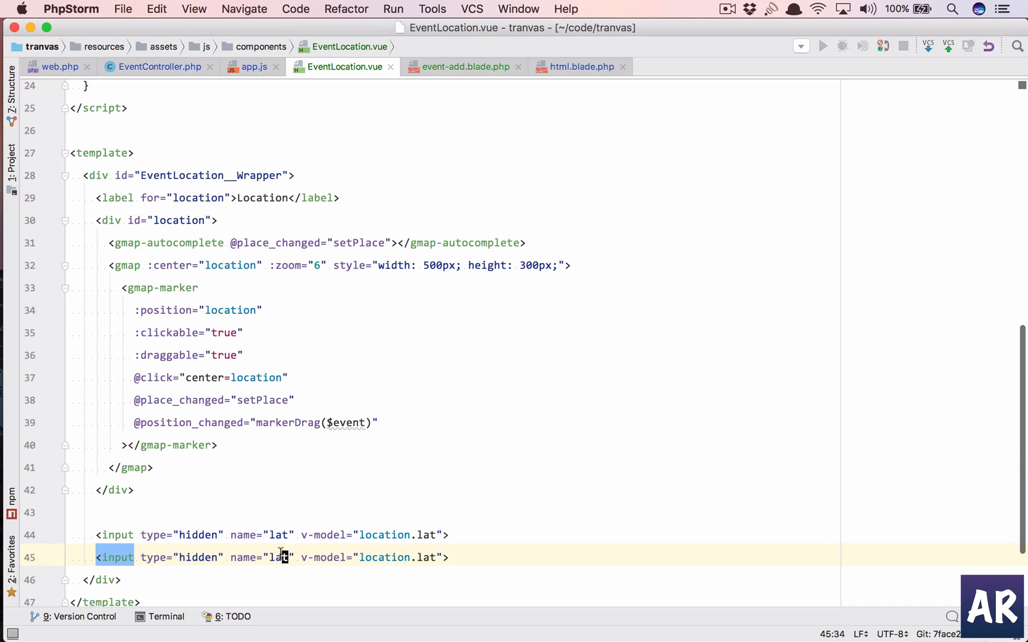
text(lng)
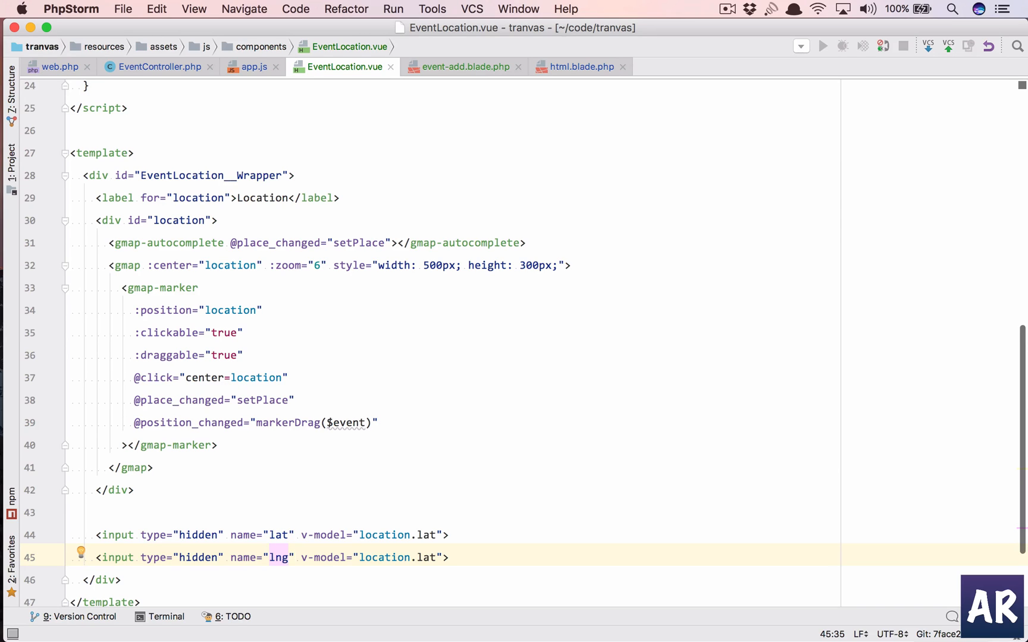
double_click(425, 558)
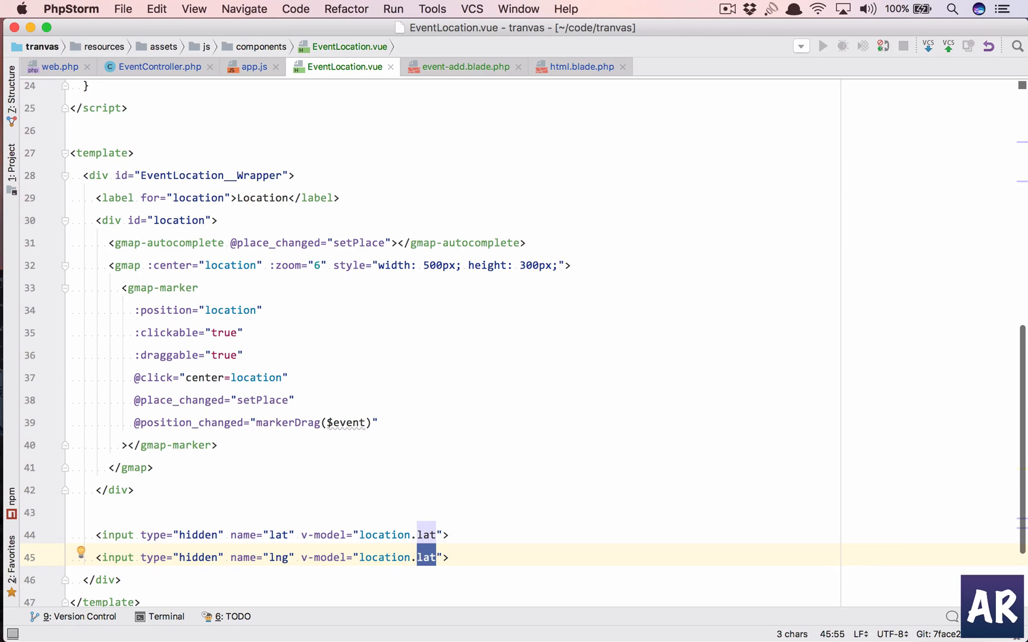
text(lng)
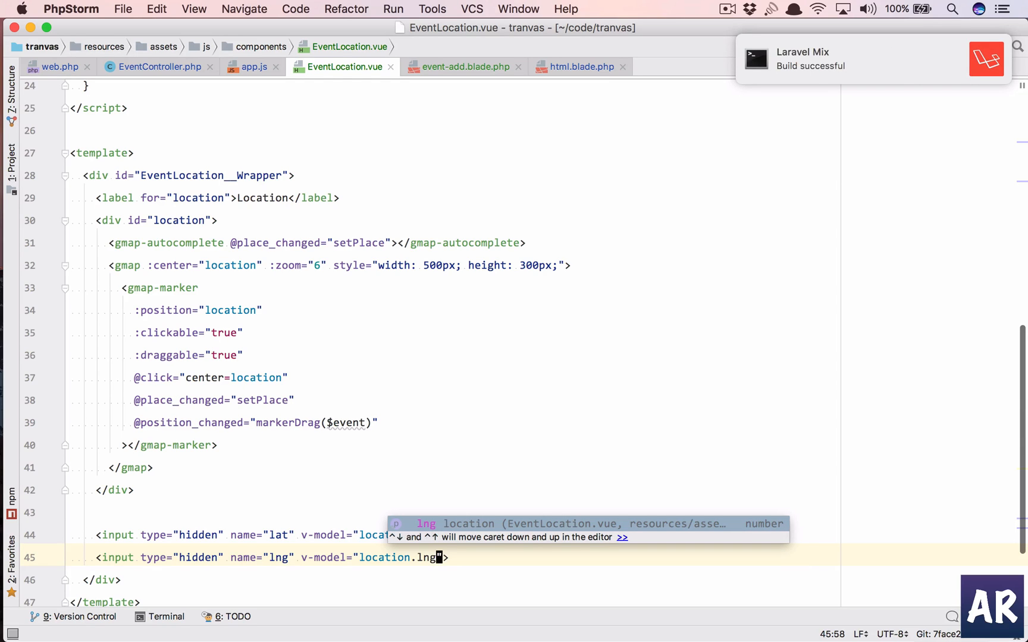
mouse_move(13, 124)
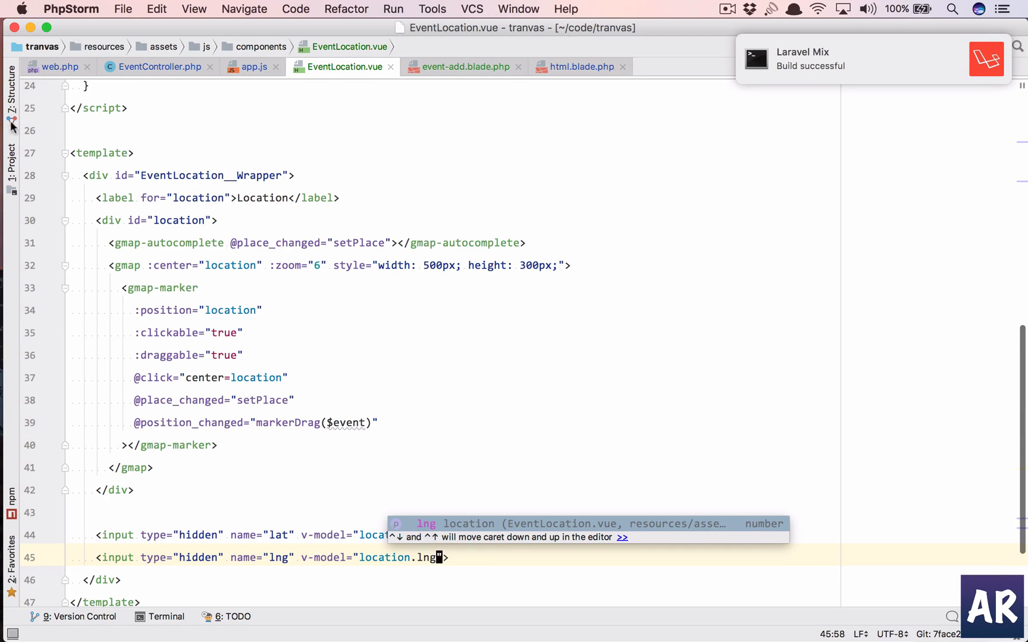
Insert 'return $request->all();' as the first line of EventController's store()
click(157, 66)
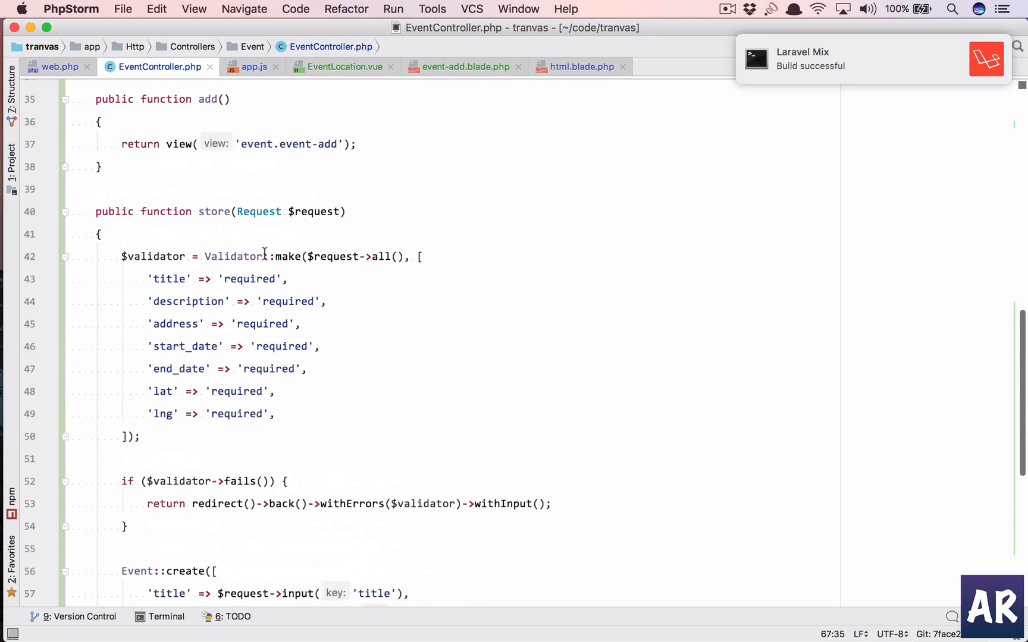
click(266, 274)
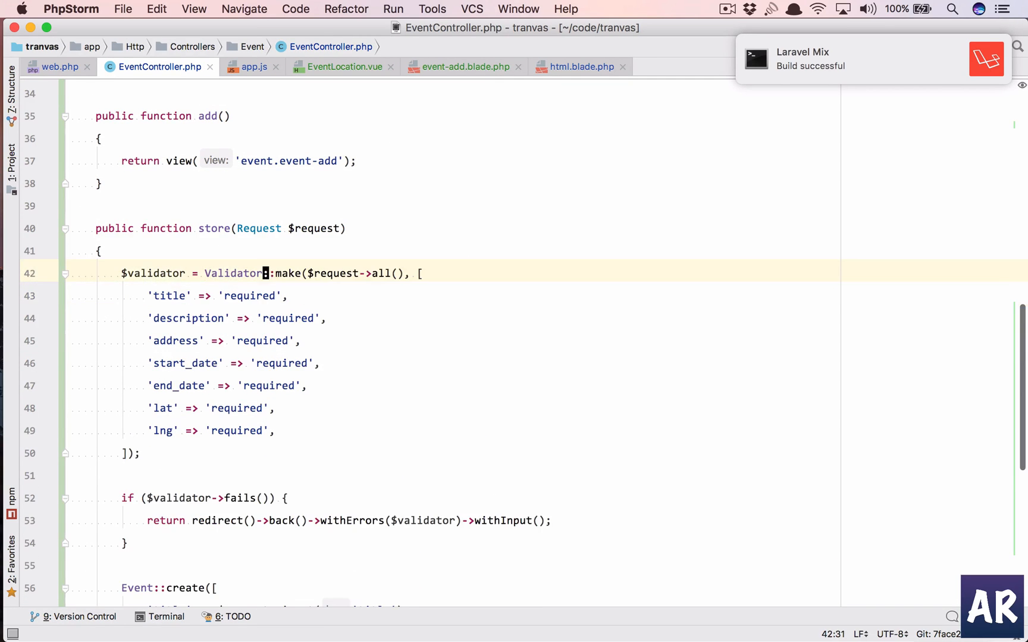
text(return)
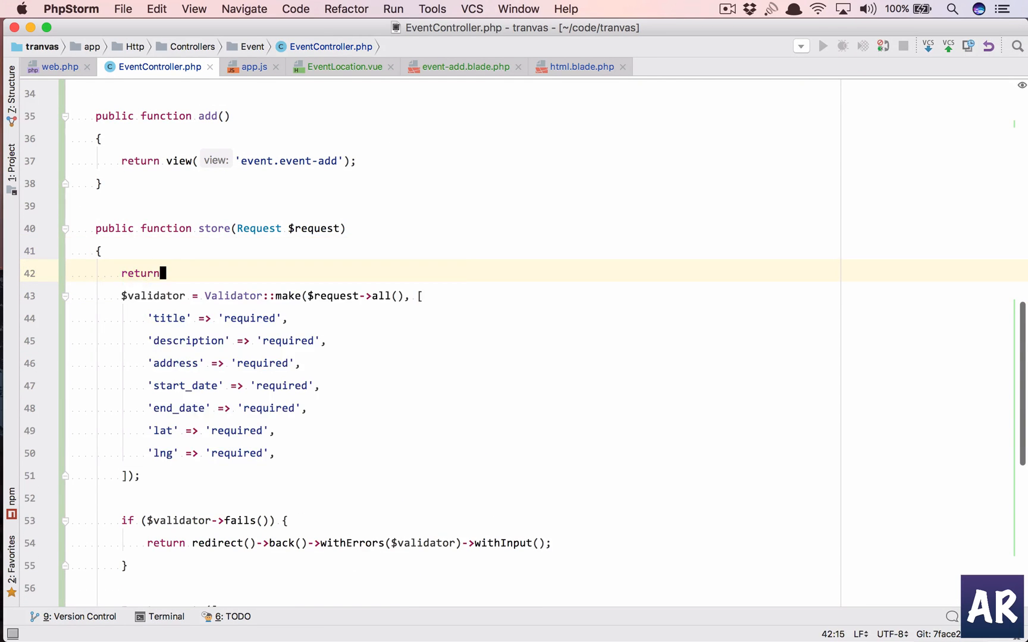
text($r)
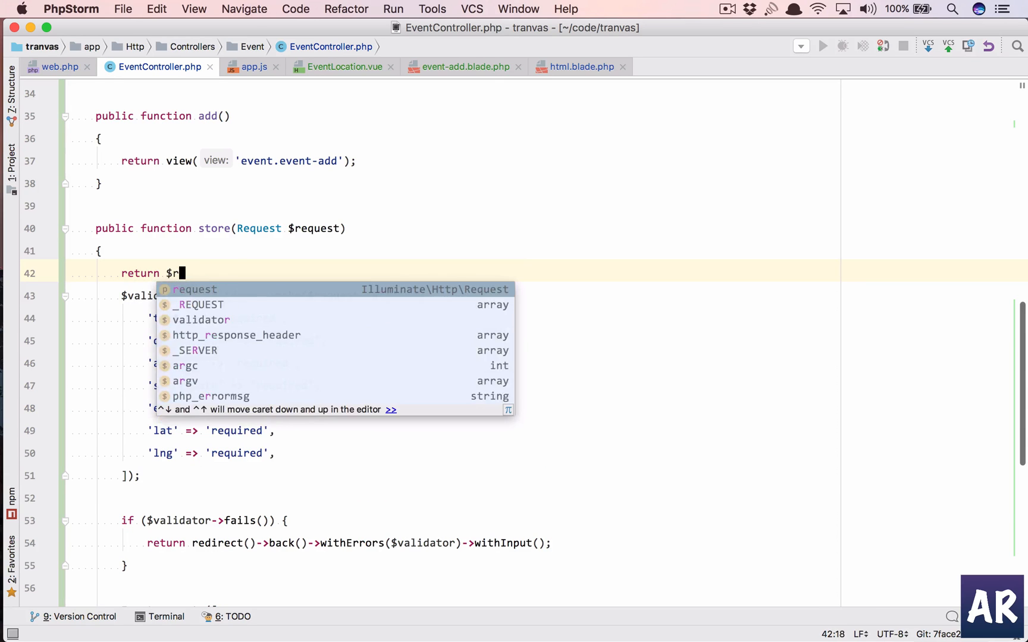
text(equest->all();)
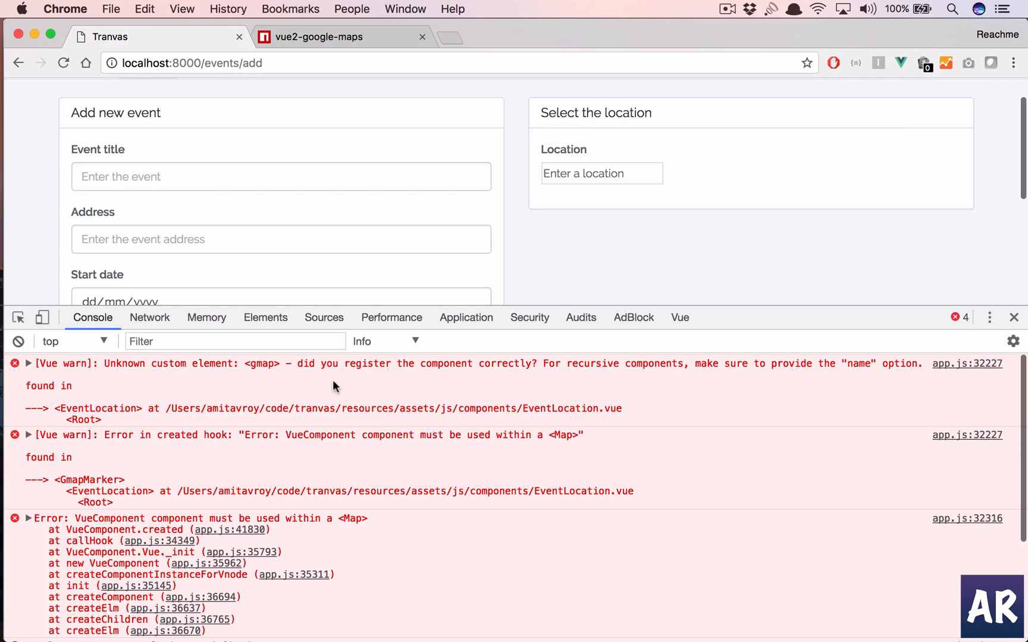
mouse_move(426, 375)
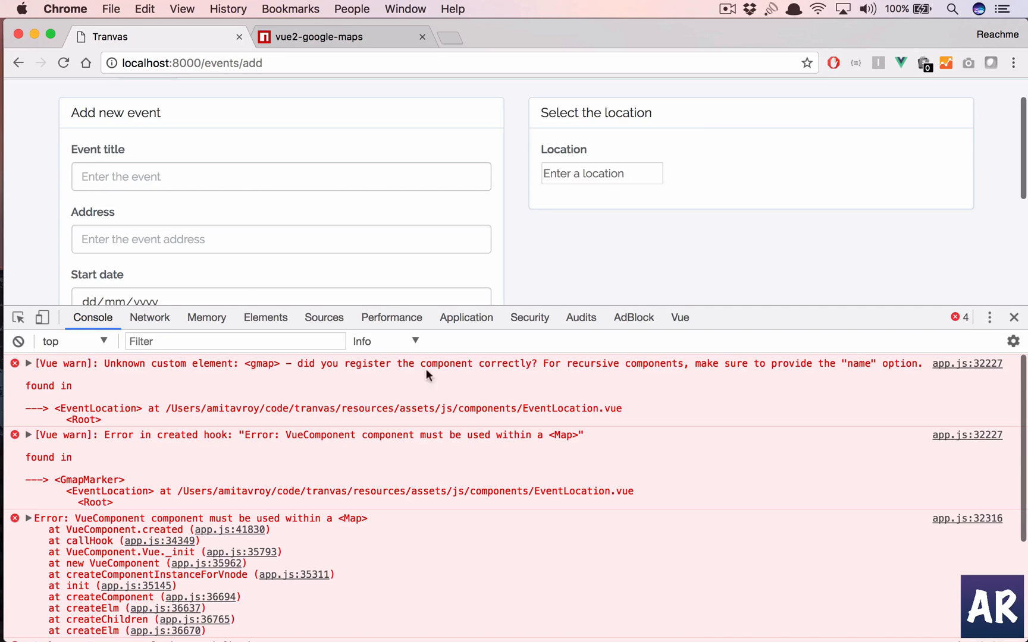
mouse_move(578, 378)
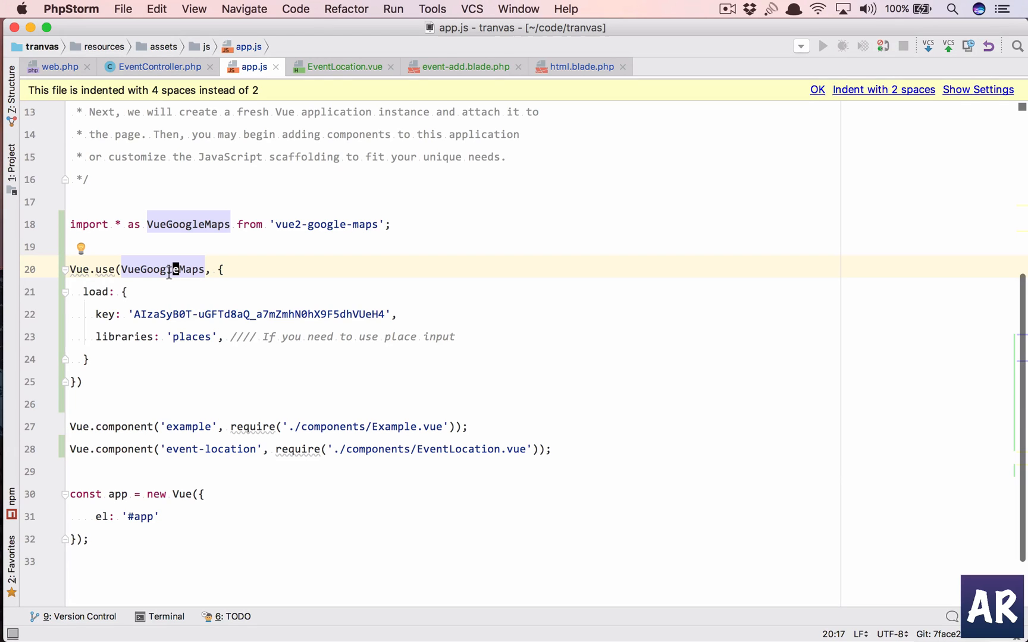
mouse_move(201, 389)
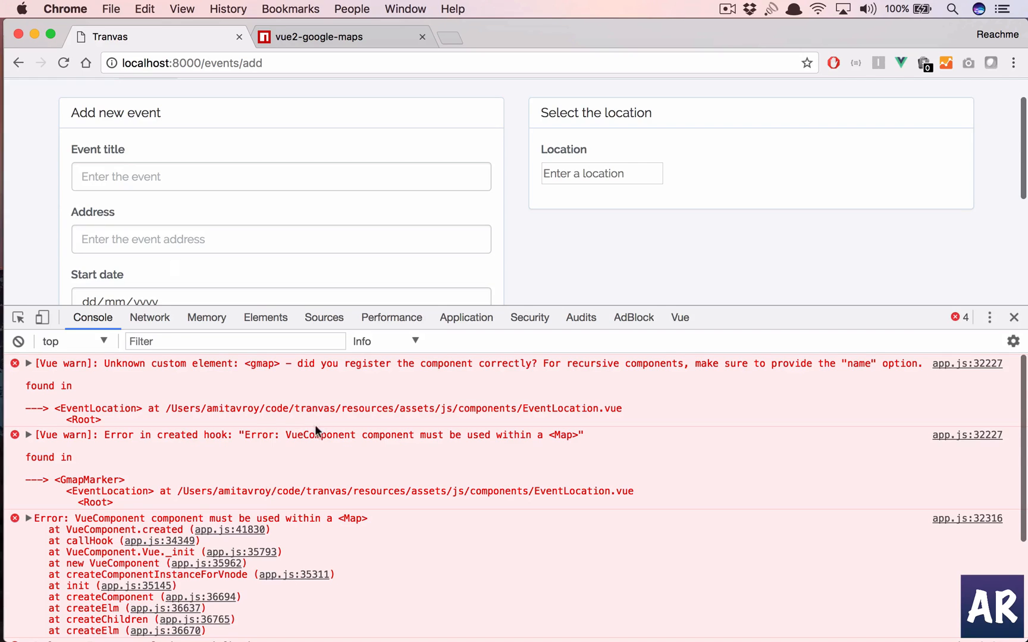
mouse_move(359, 389)
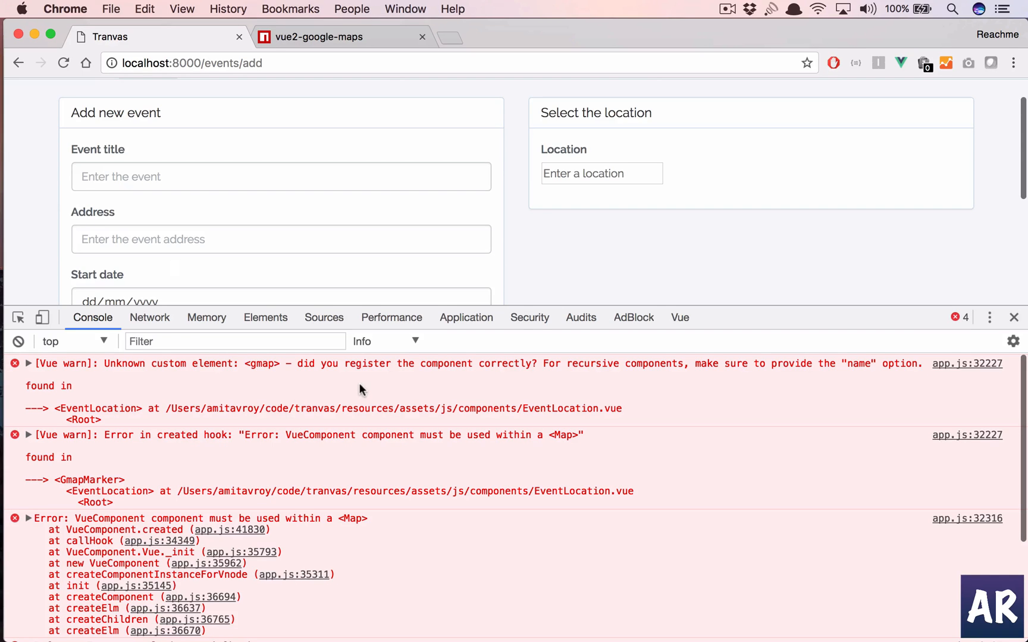
mouse_move(371, 390)
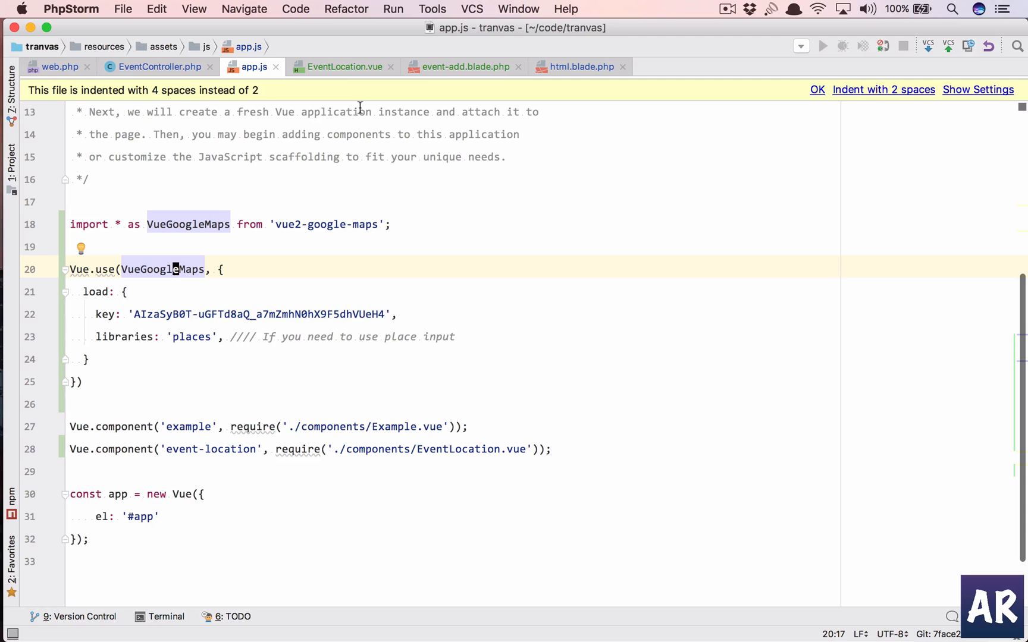
Reopen EventLocation.vue after reviewing the gmap console errors and app.js setup
click(342, 66)
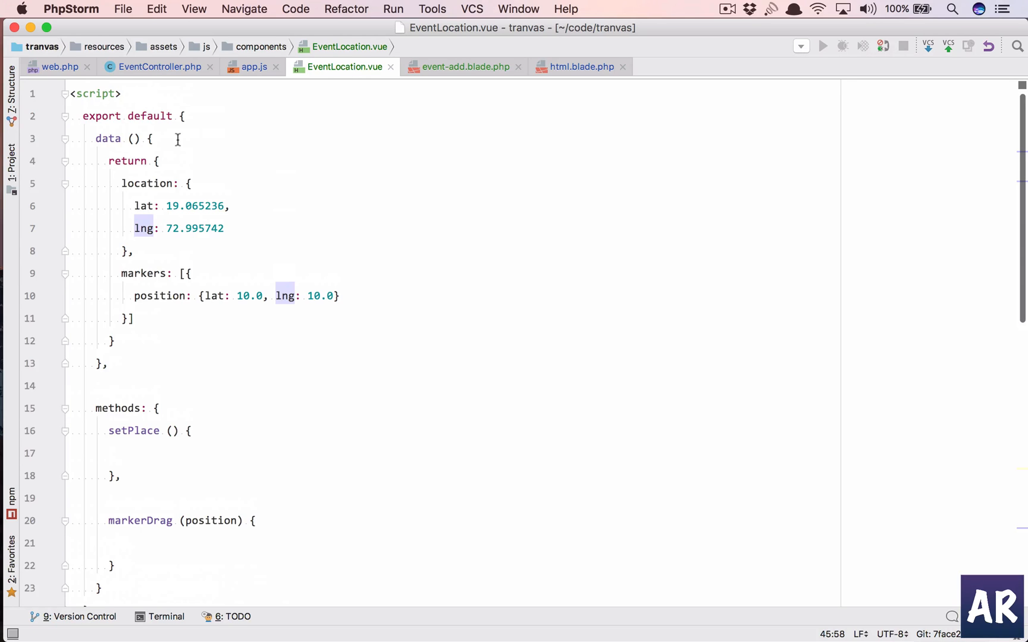
Change the <gmap> tag in EventLocation.vue to <gmap-map>
scroll(down, 3)
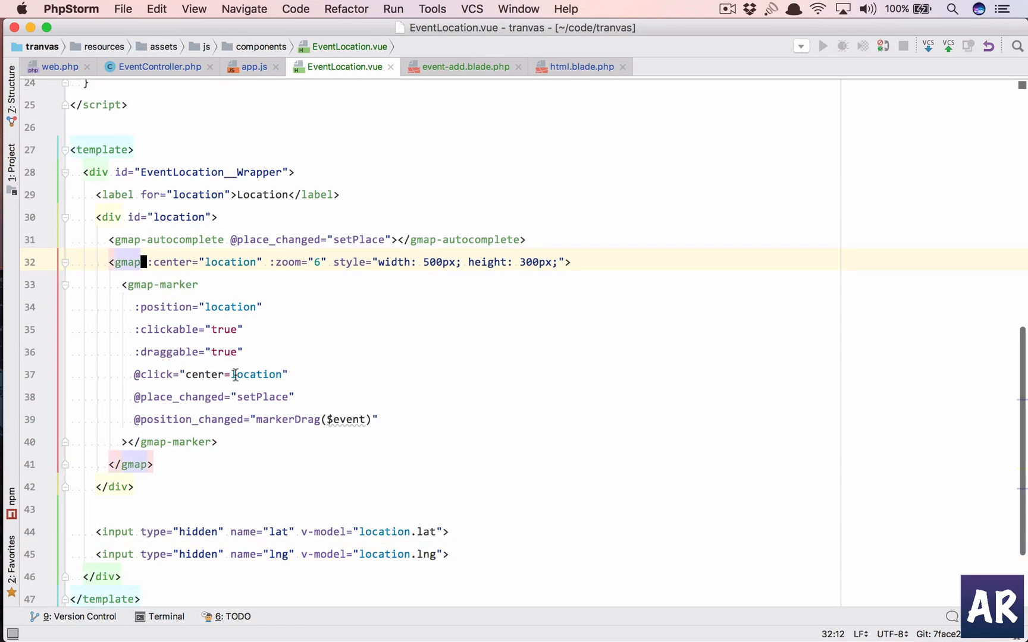
text(-map)
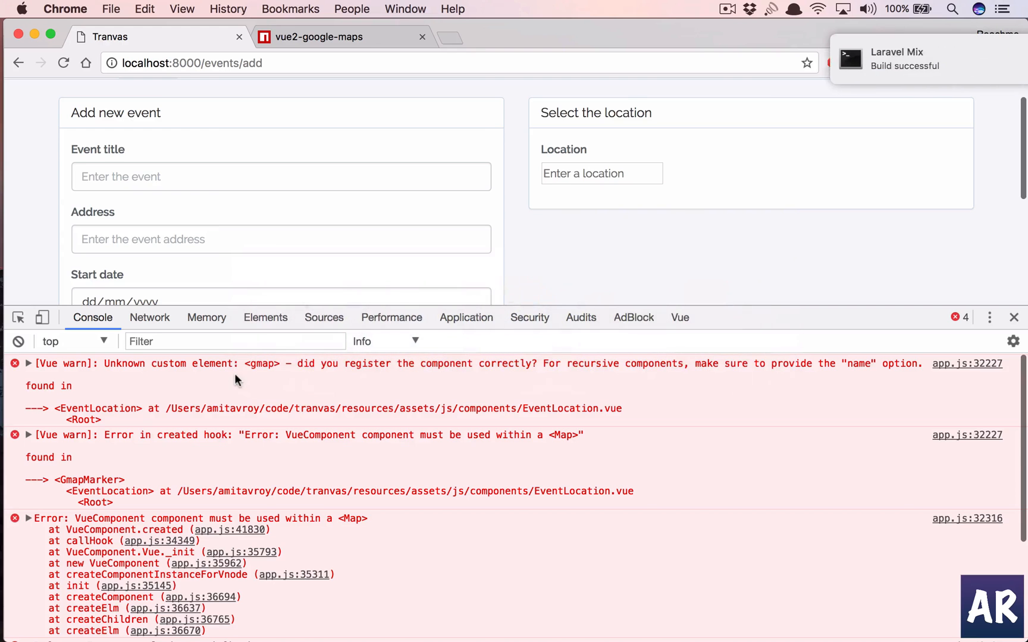
Reload the add-event page and pick Nashik from the 'Nash' location suggestions
click(63, 63)
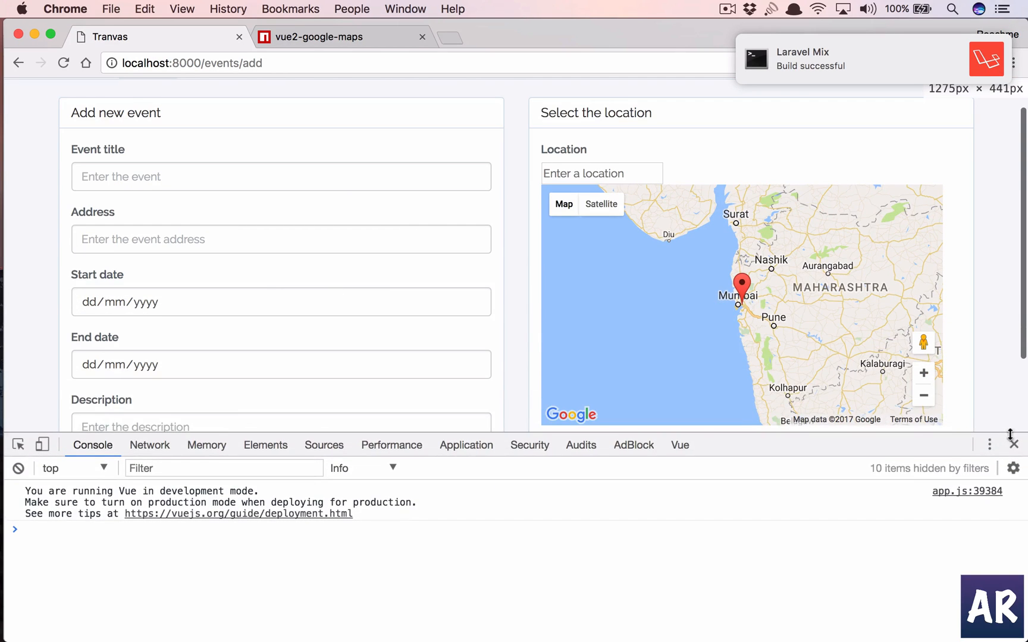
click(601, 173)
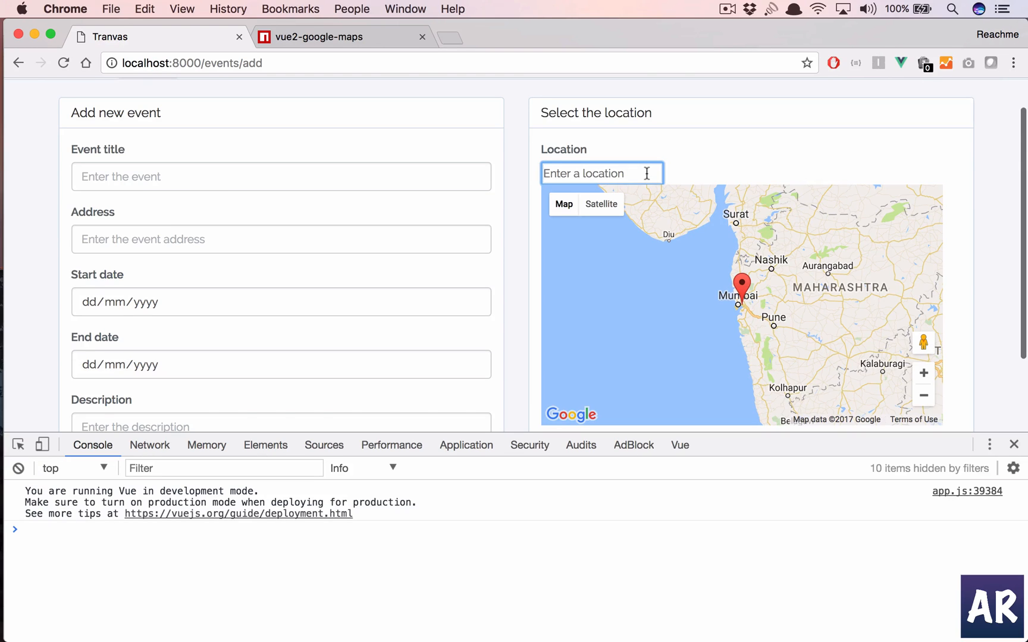
mouse_move(784, 283)
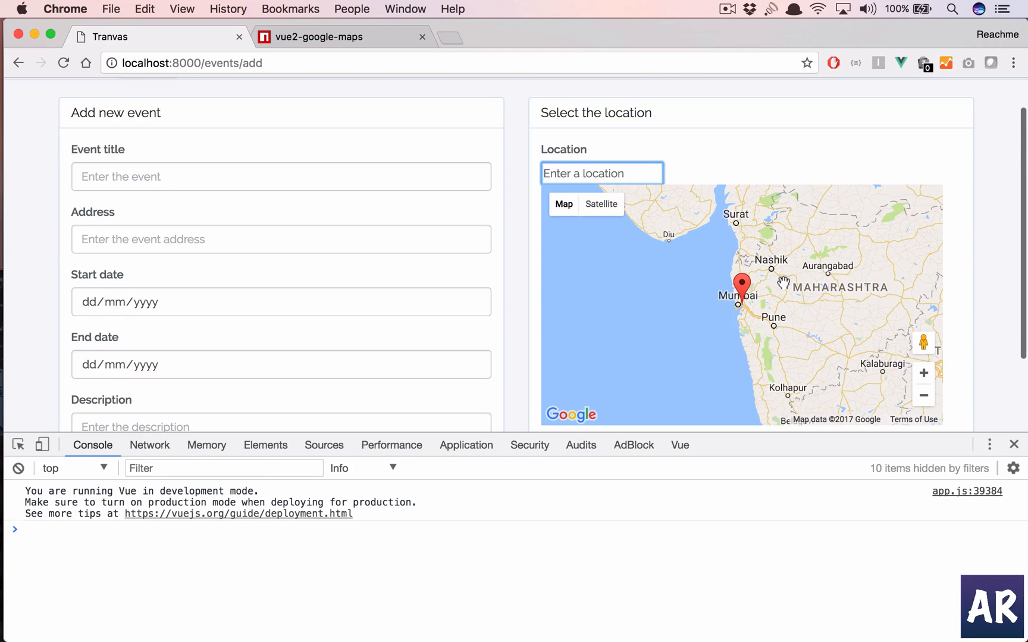
text(Nash)
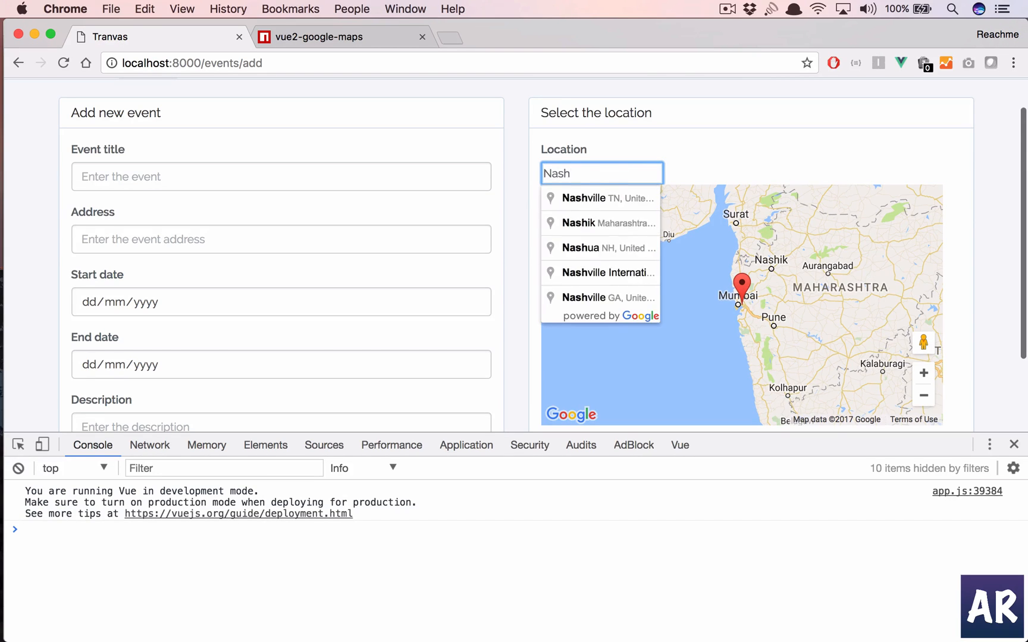
mouse_move(635, 230)
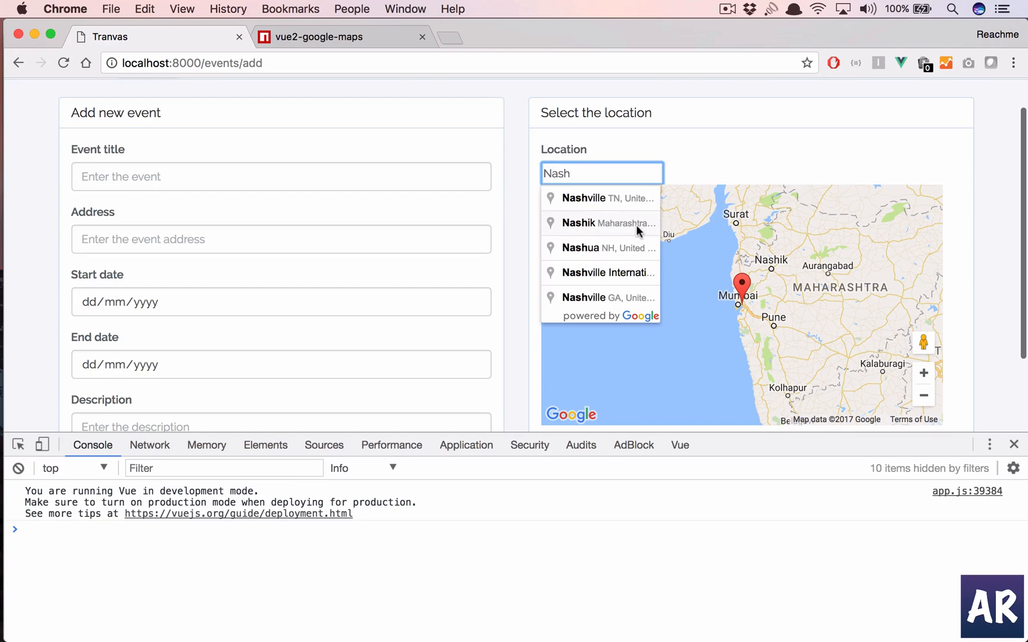
click(578, 223)
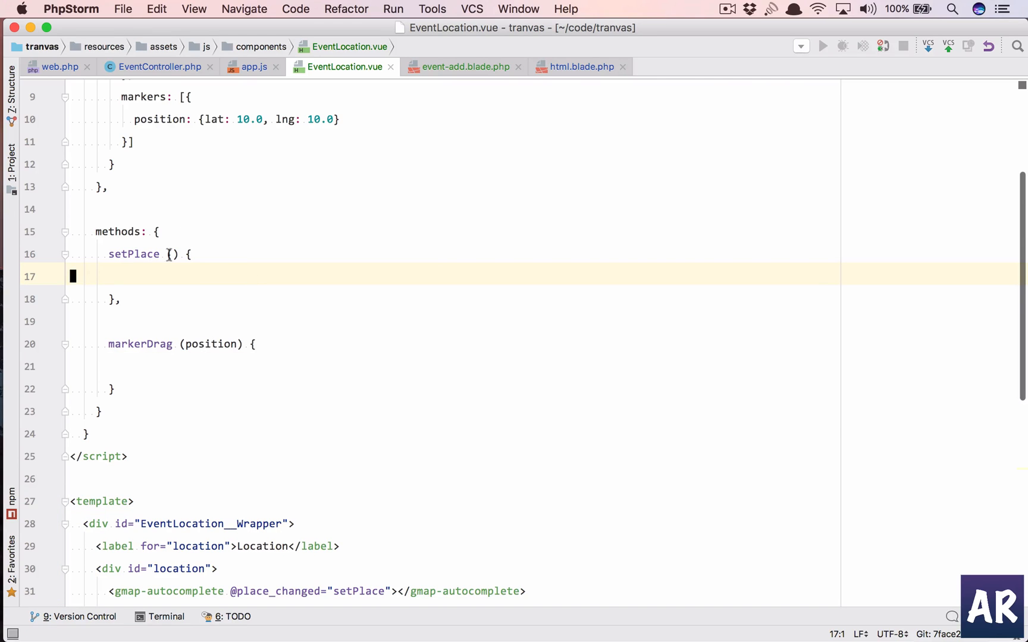
Start setPlace's body with this.location = { lat from place.geometry.location
text(place)
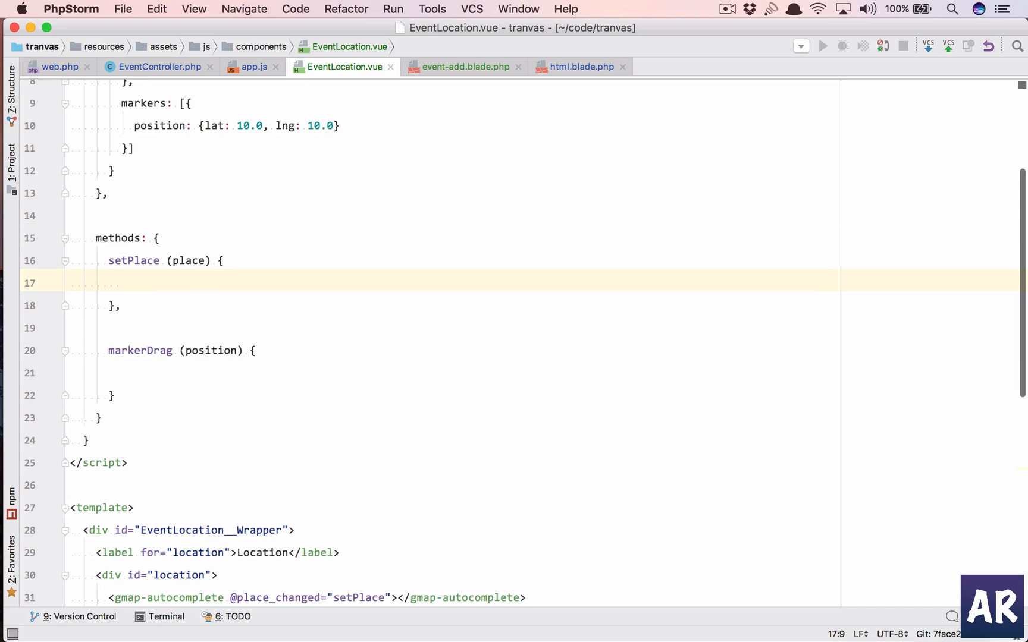
text(this.)
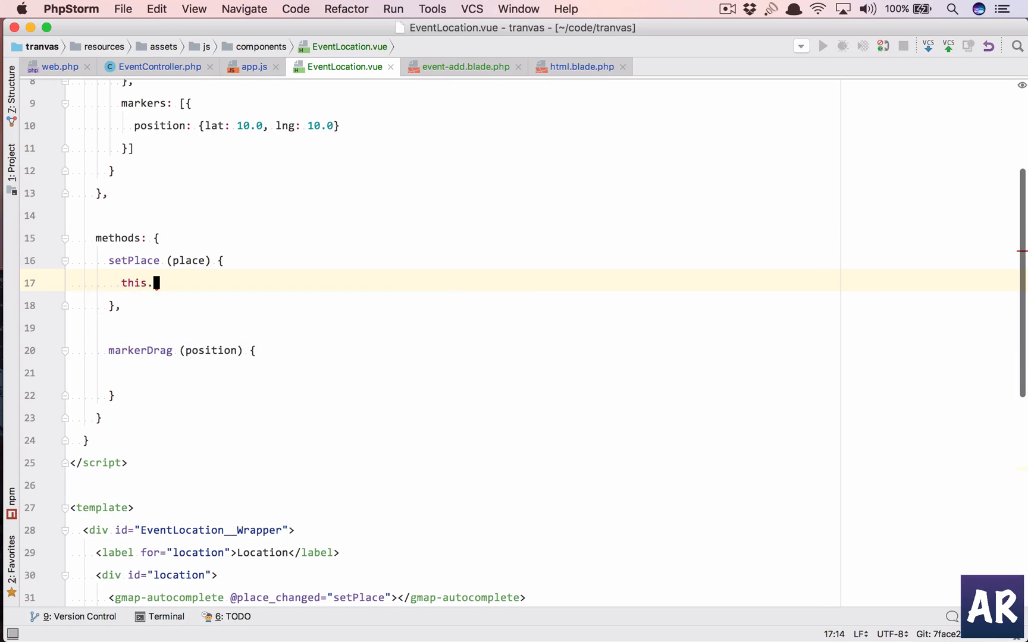
text(location)
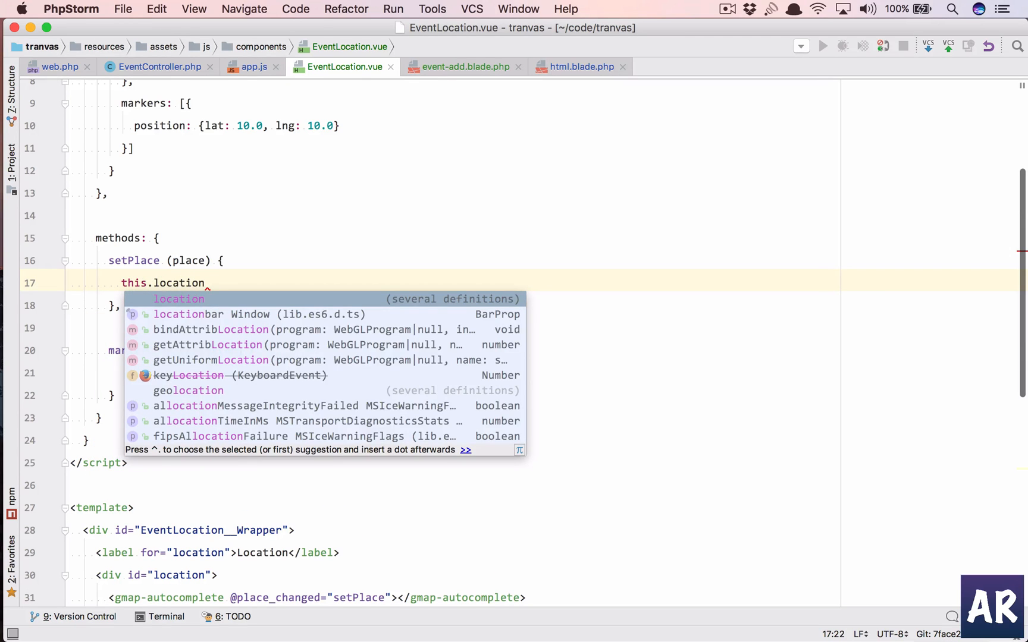
text(= {})
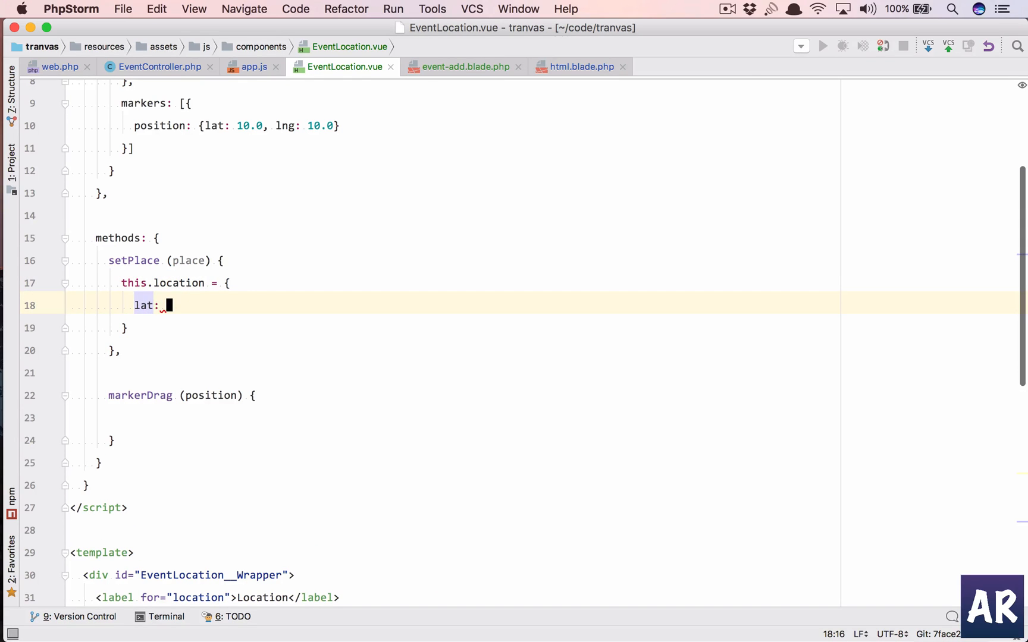
text(place)
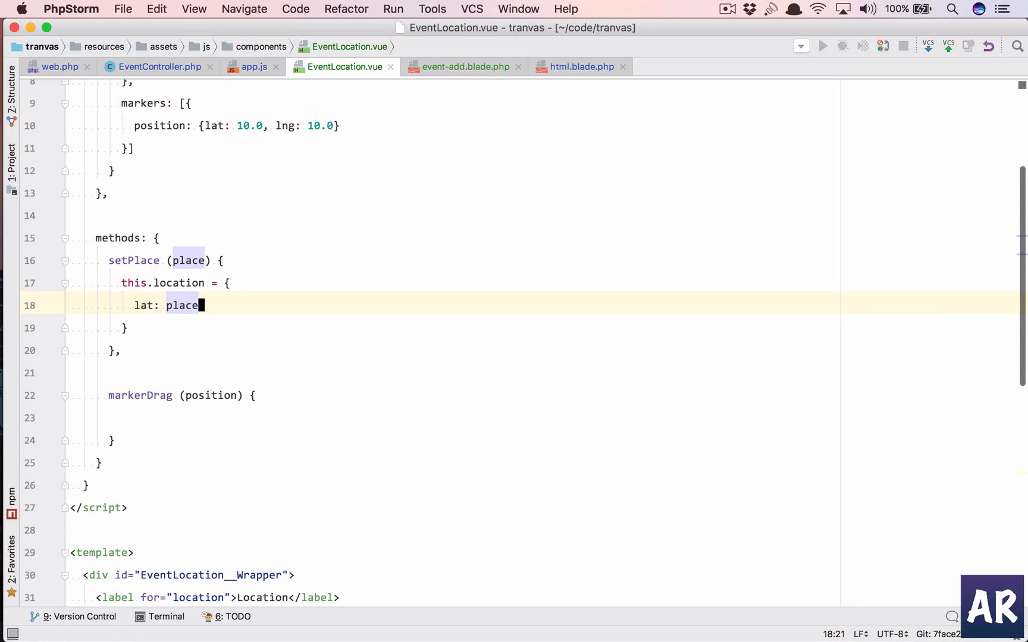
text(.ge)
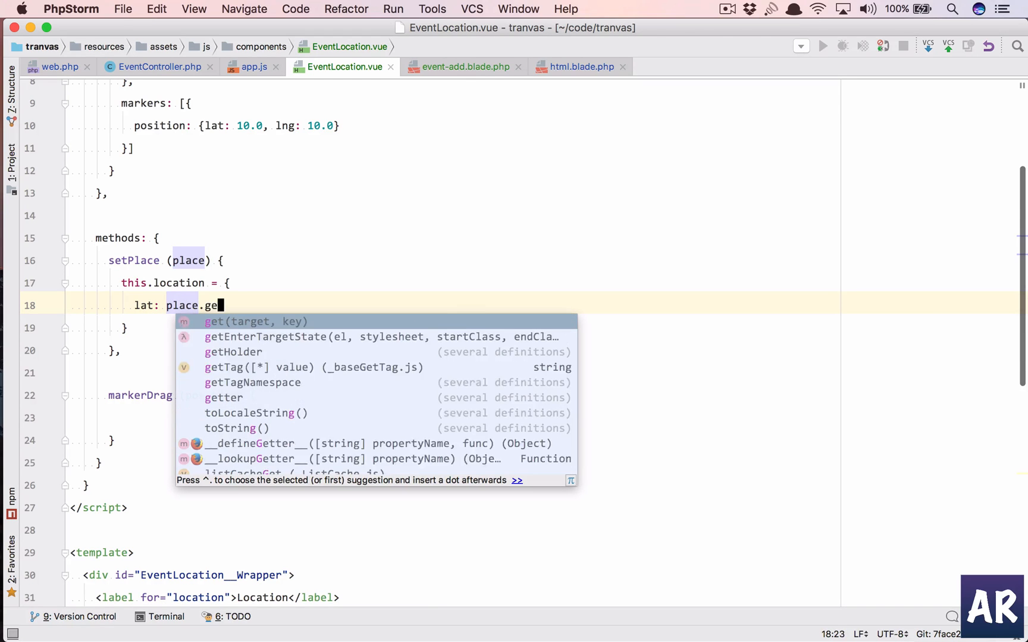
text(o)
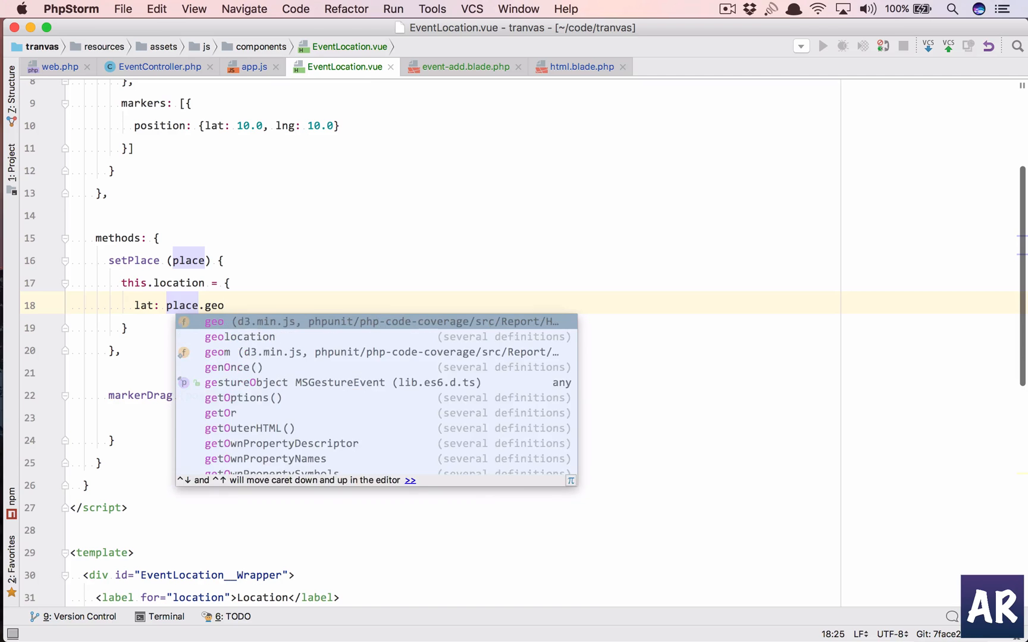
text(metry)
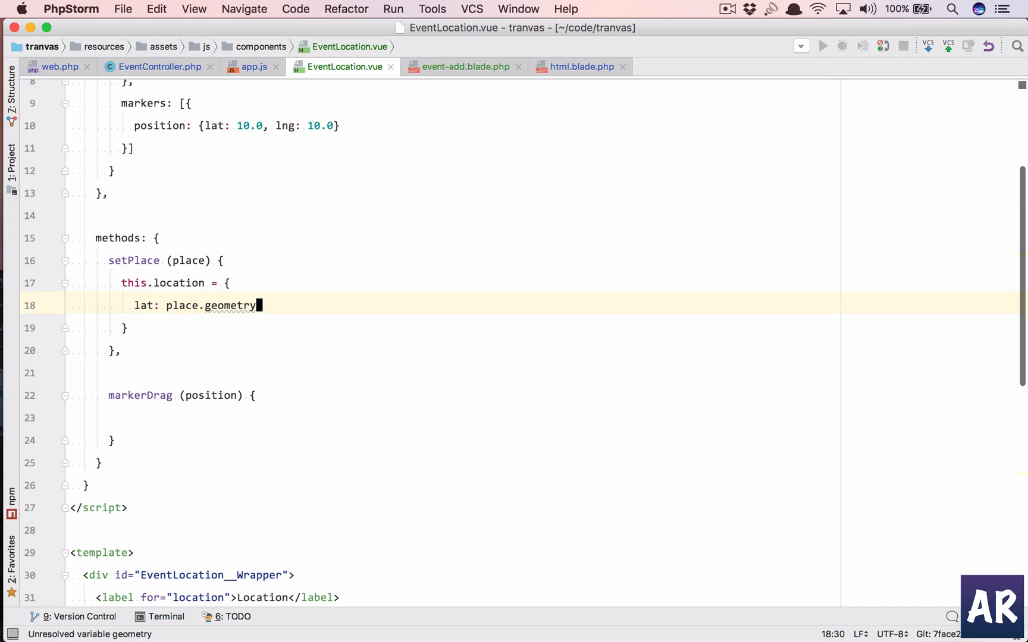
text(.)
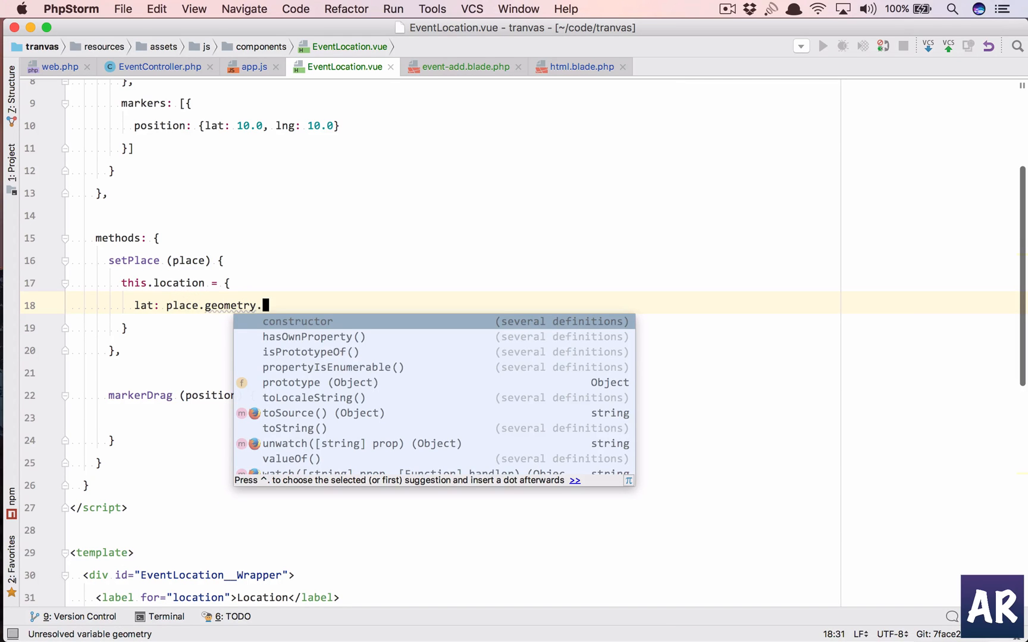
text(lo)
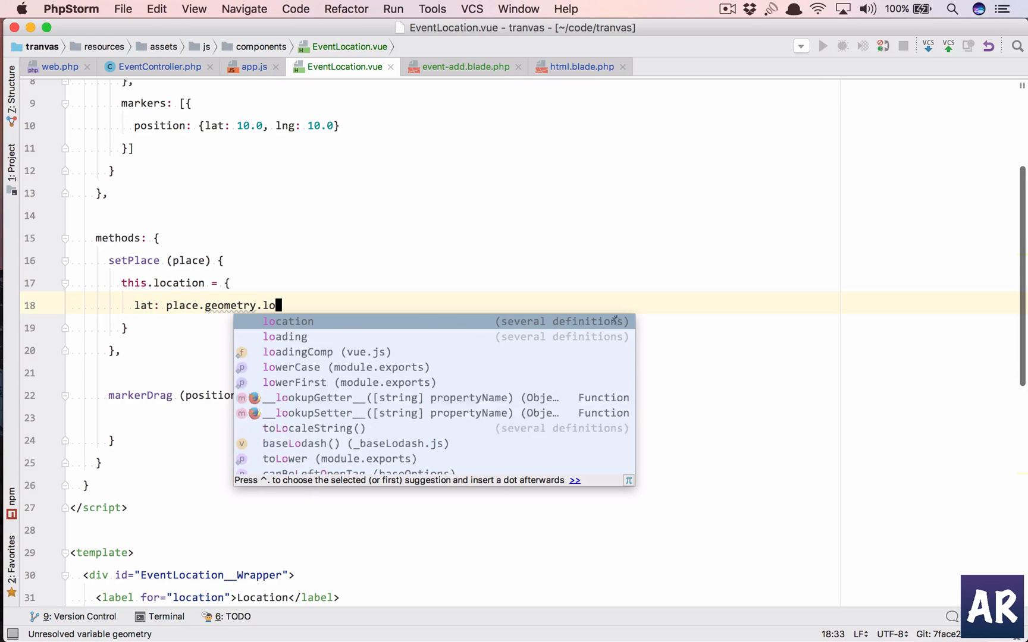
text(cation.)
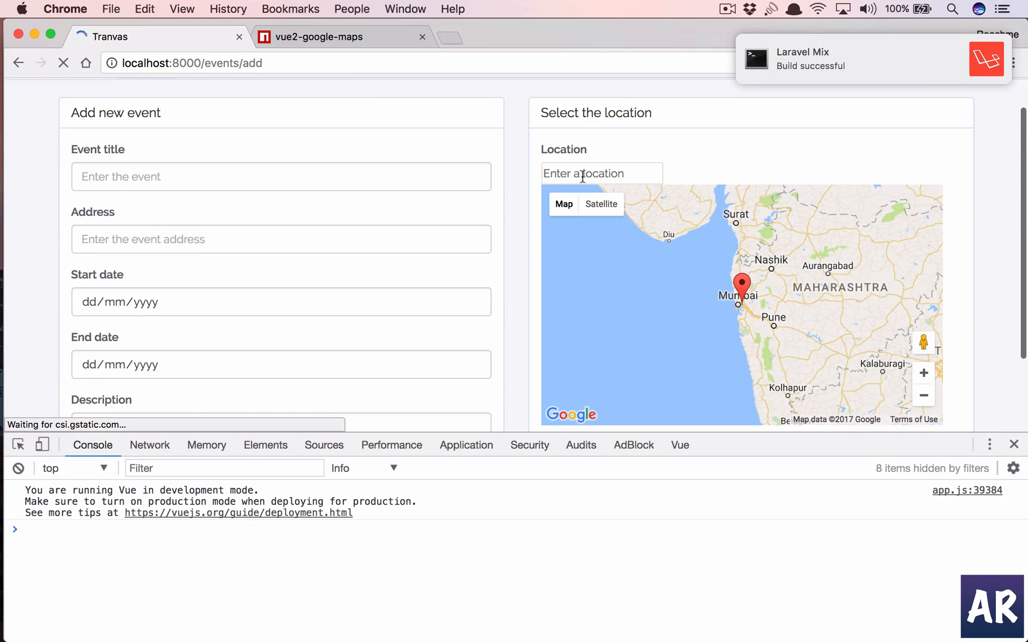
Pick Nashik as location and expand the logged place's geometry.location to lat and lng
text(Nashik)
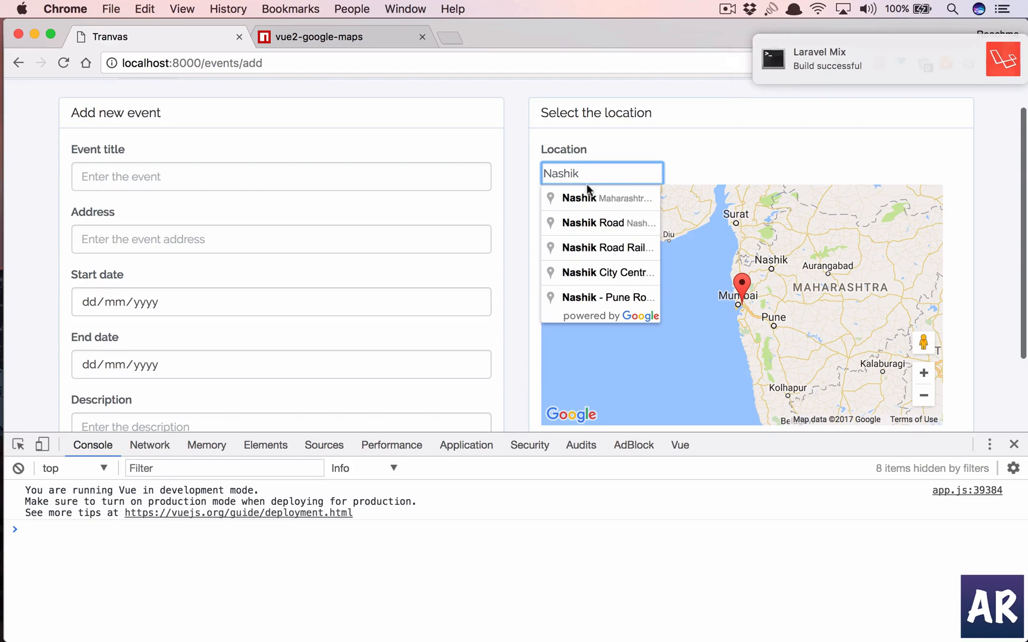
click(597, 198)
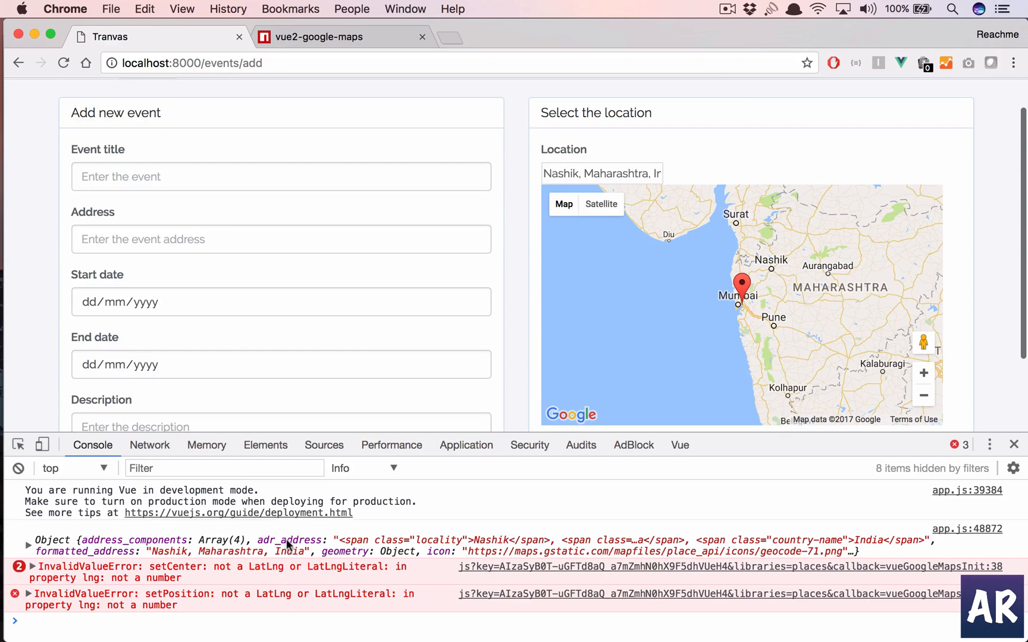
click(28, 540)
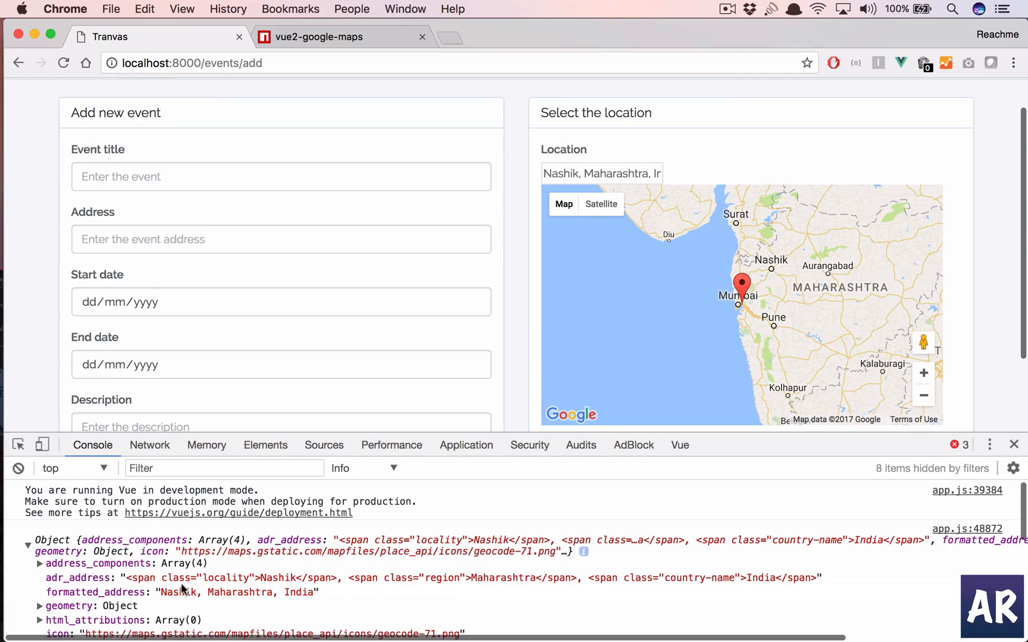
scroll(down, 3)
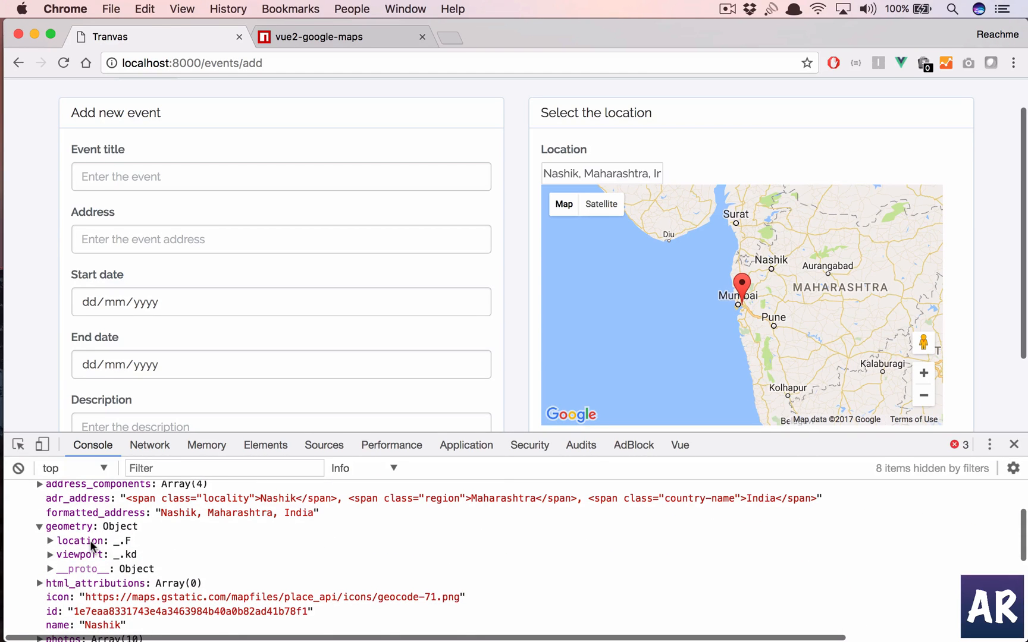
click(50, 541)
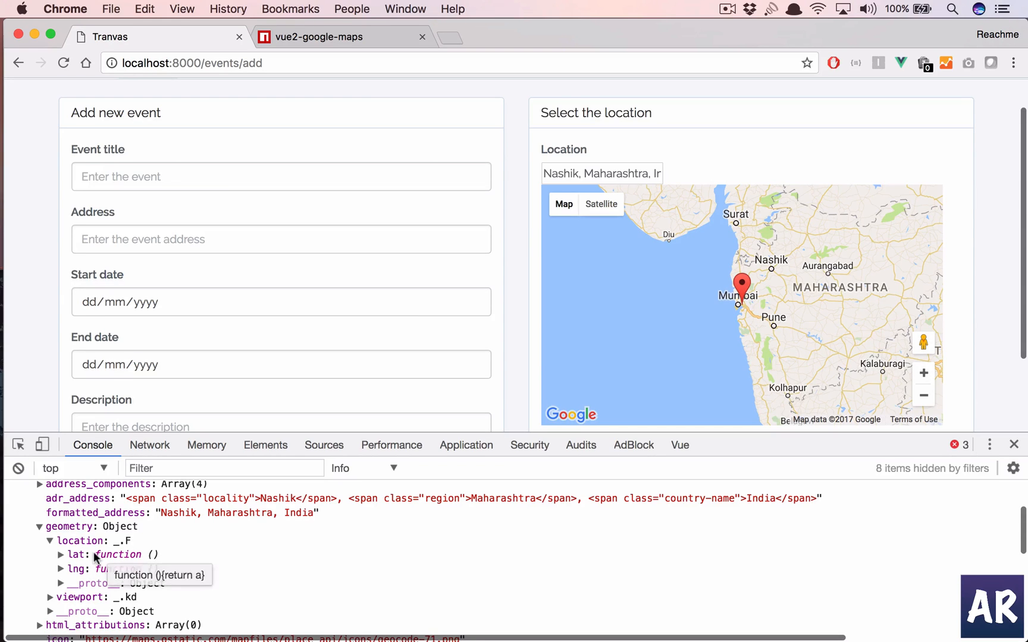
mouse_move(131, 567)
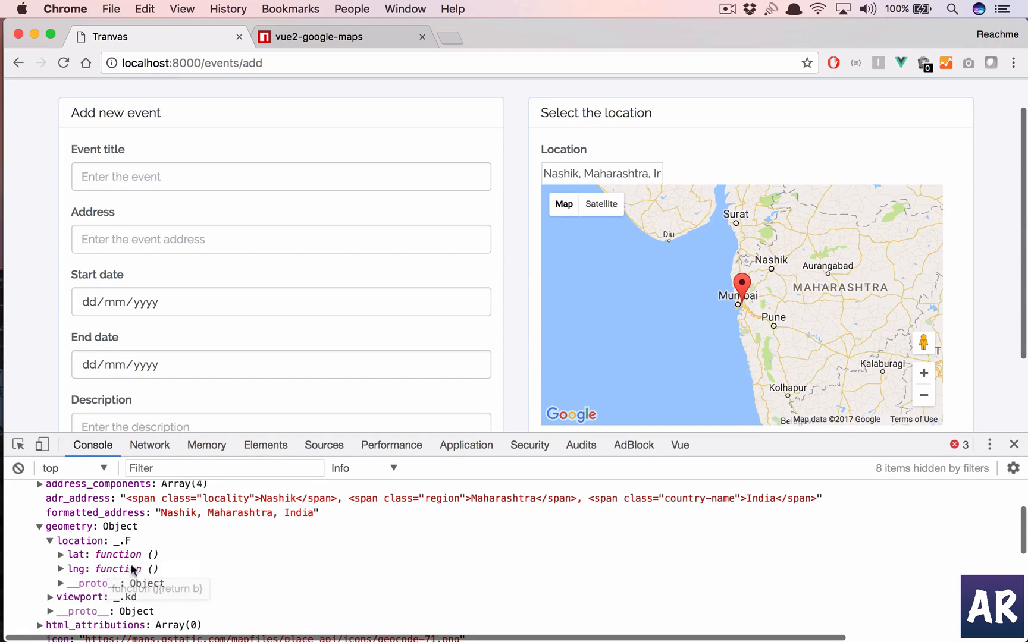
mouse_move(149, 445)
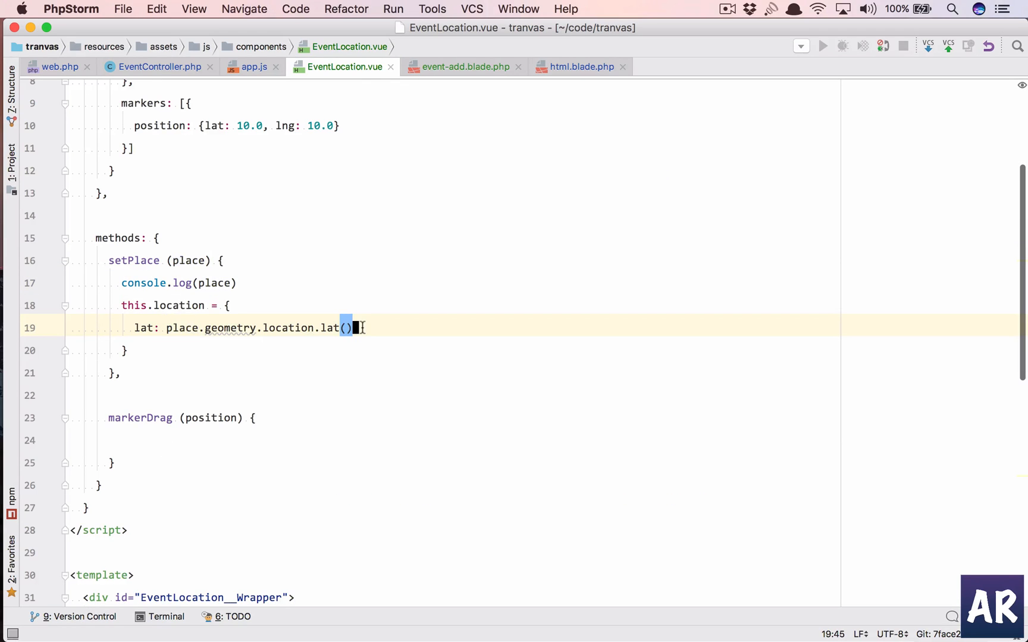
Add lng: place.geometry.location.lng() to setPlace and a position-based location block to markerDrag
key(enter)
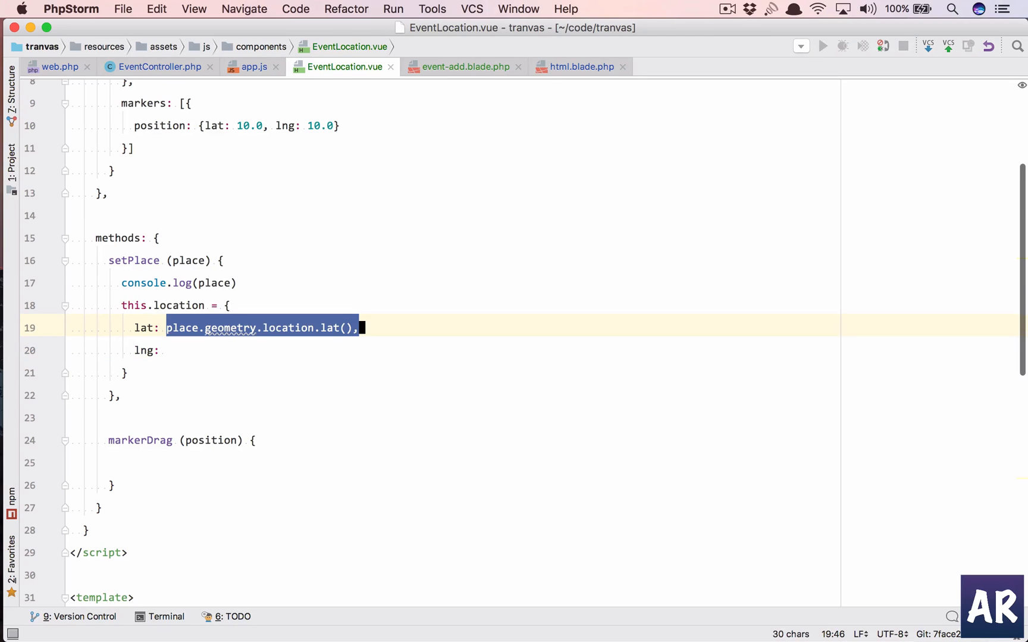
text(place.geometry.location.lat())
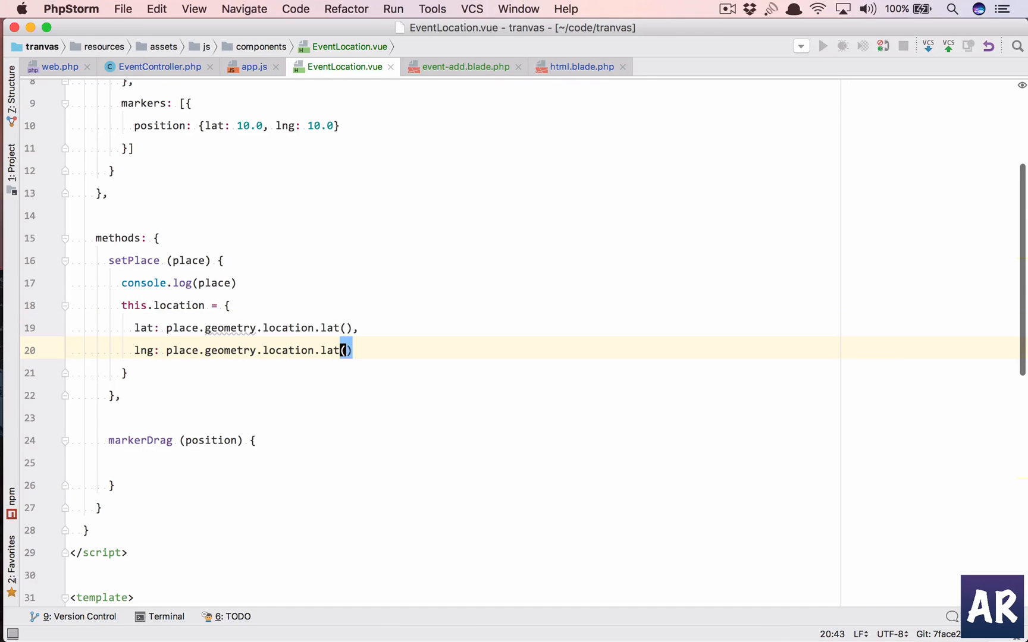
key(Backspace)
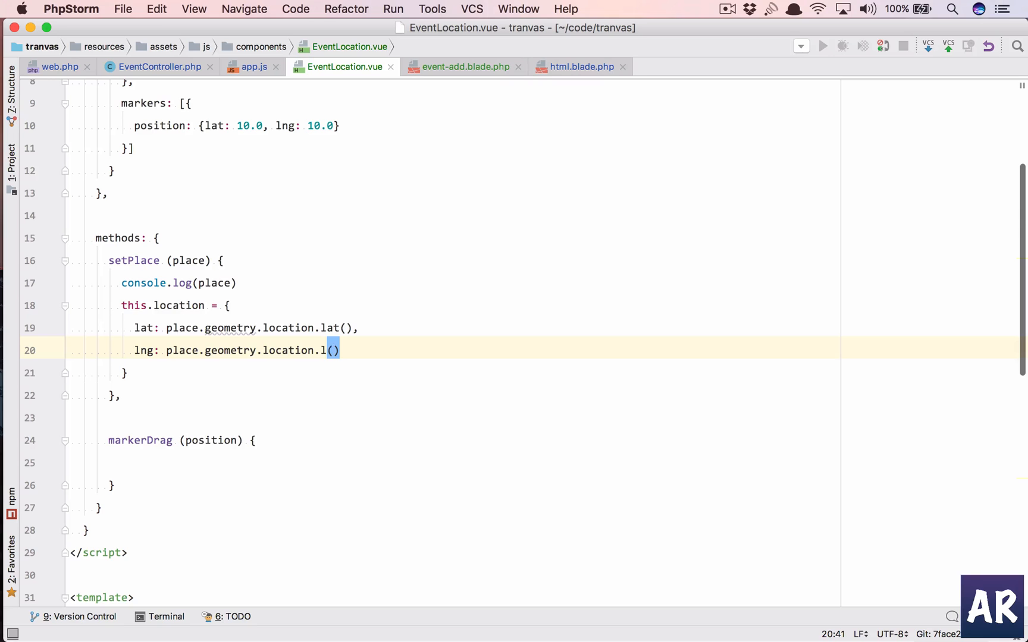
text(ng)
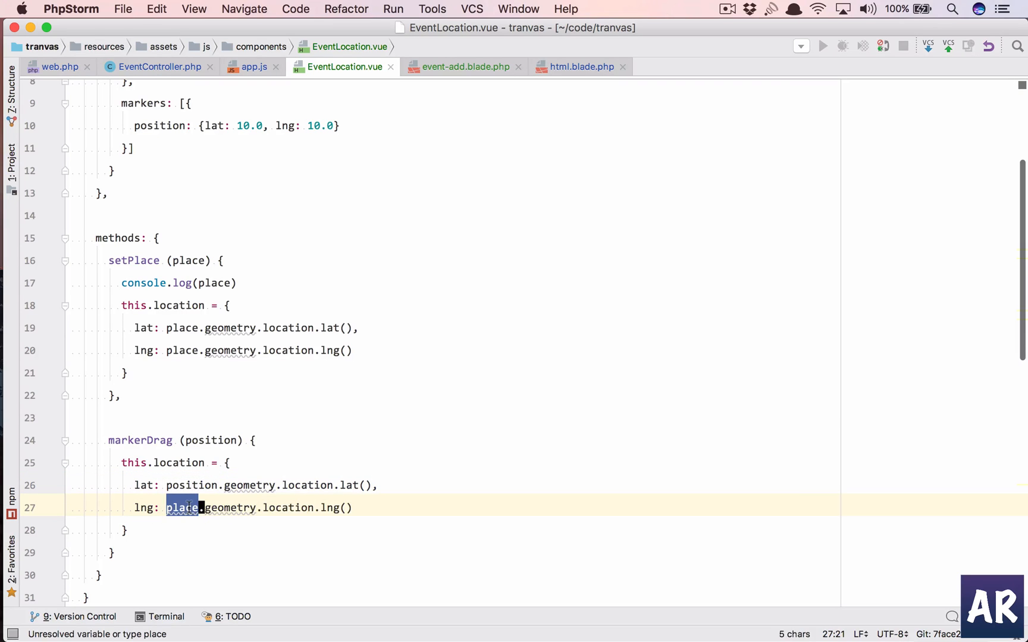
text(position)
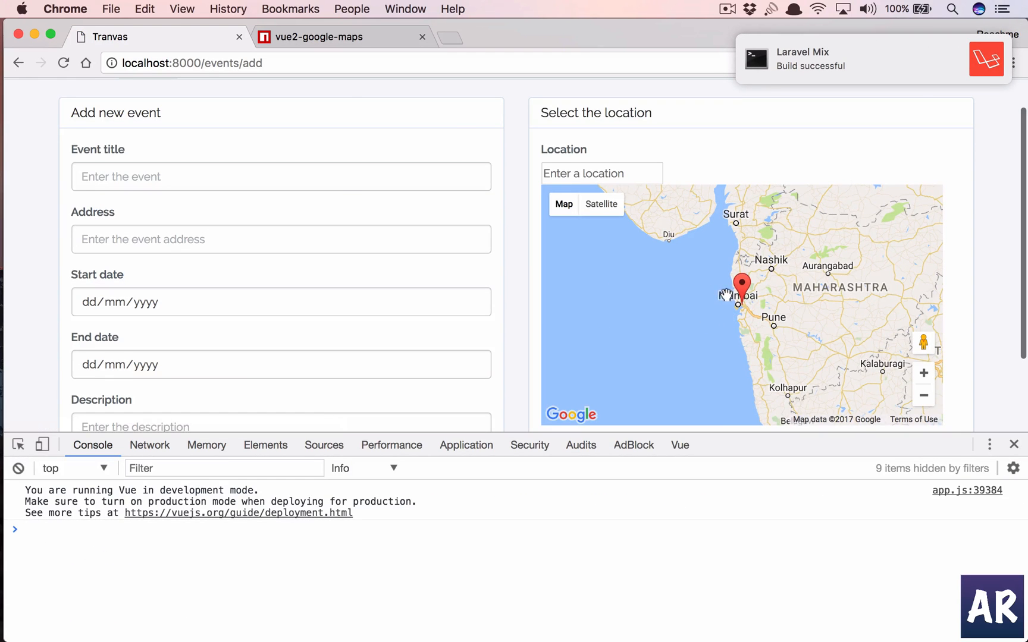
Drag the map marker and open the markerDrag TypeError source line in Sources
drag(739, 283, 744, 294)
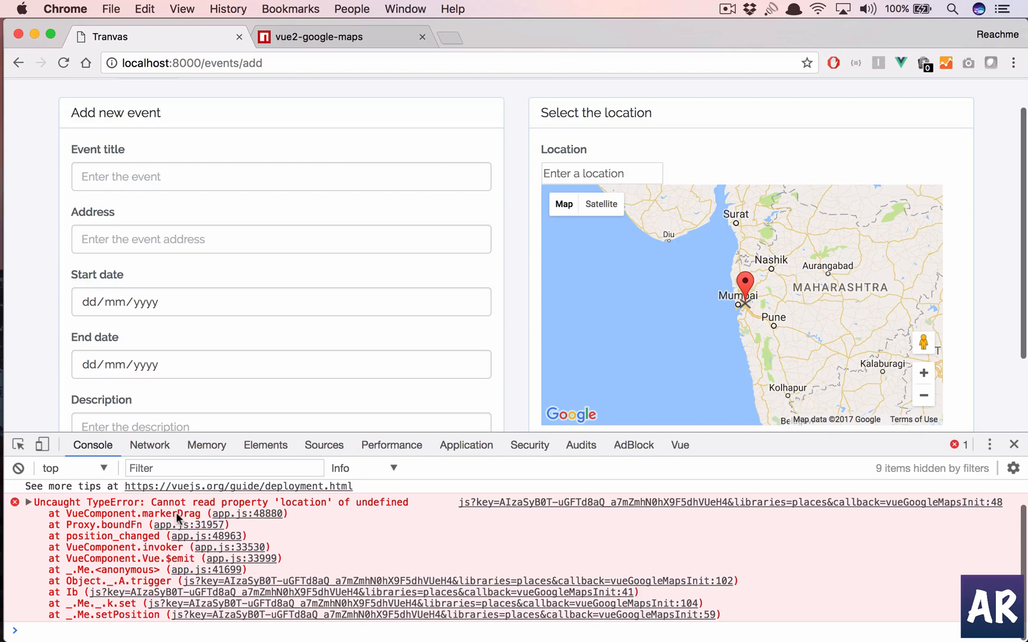
mouse_move(248, 514)
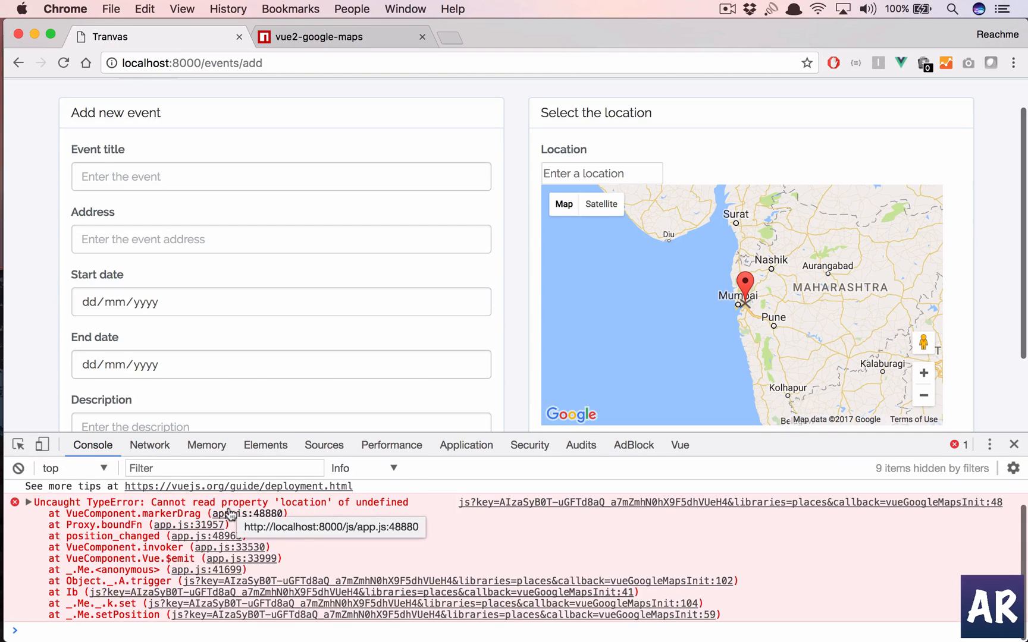
click(322, 445)
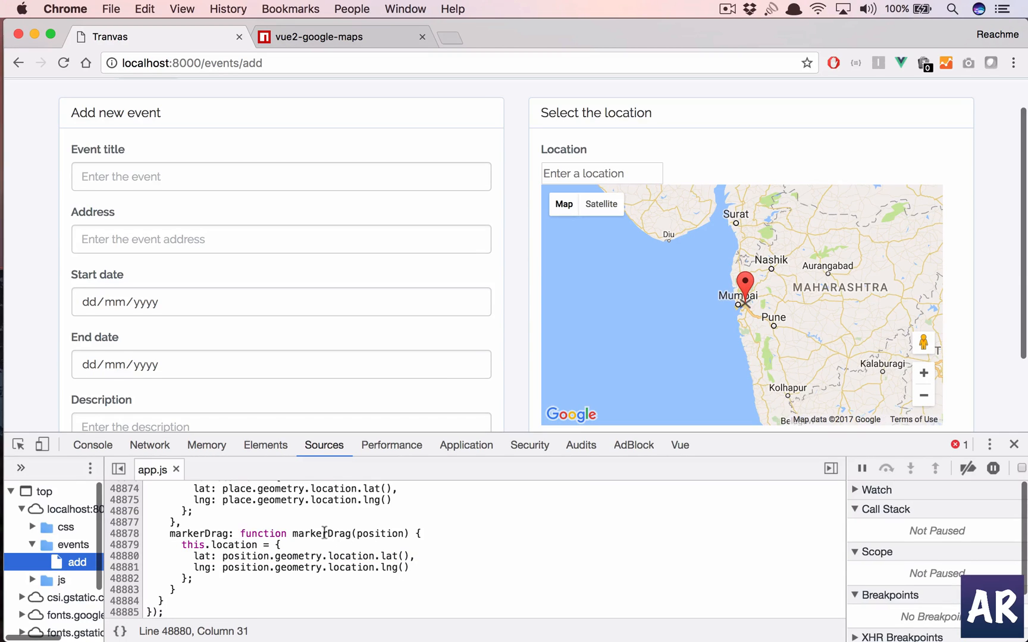
click(92, 445)
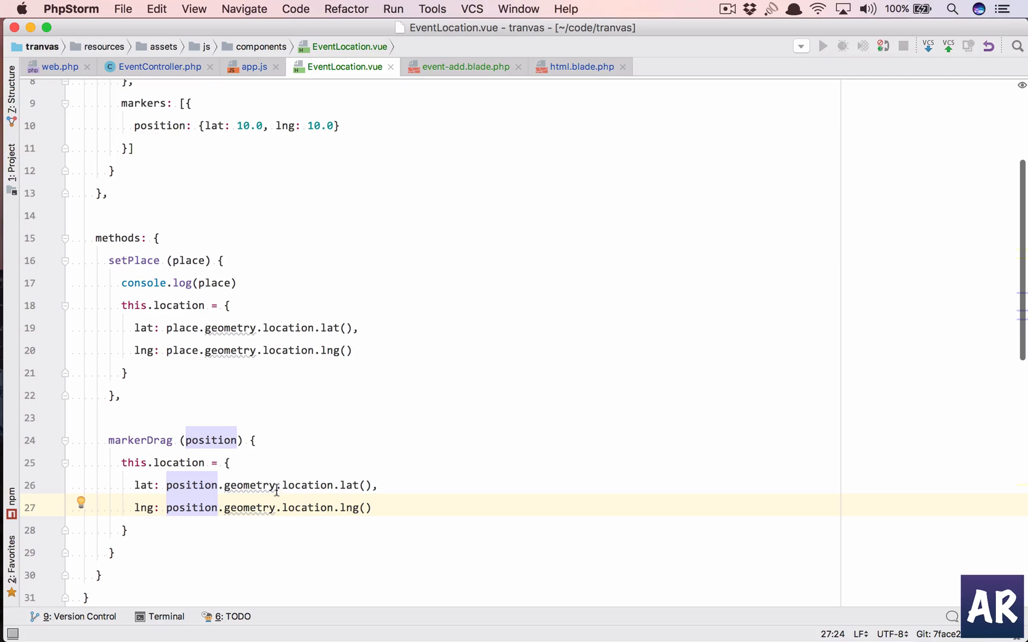
mouse_move(256, 480)
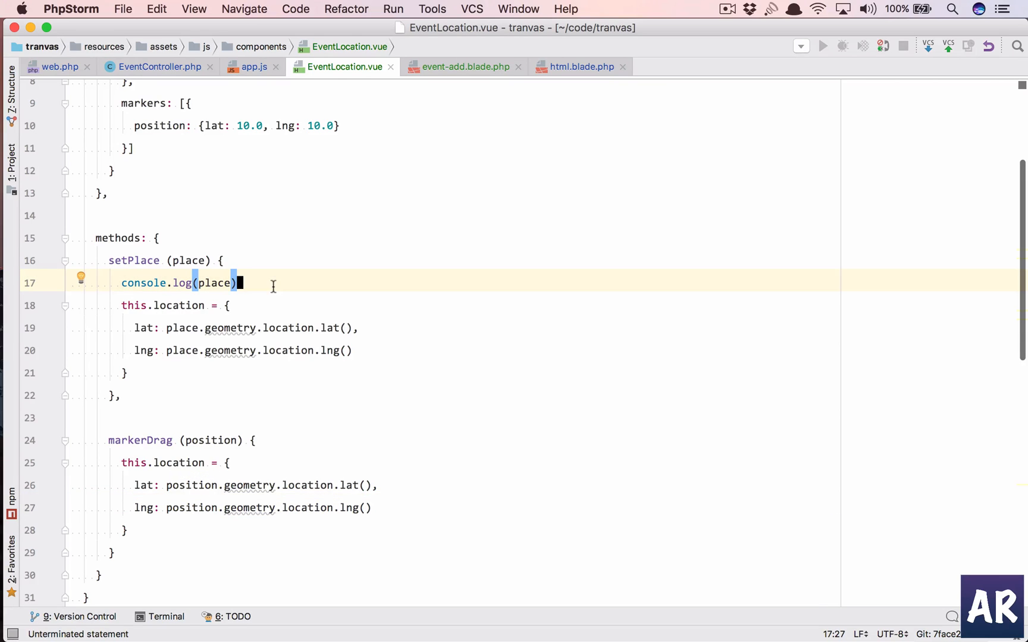
mouse_move(248, 486)
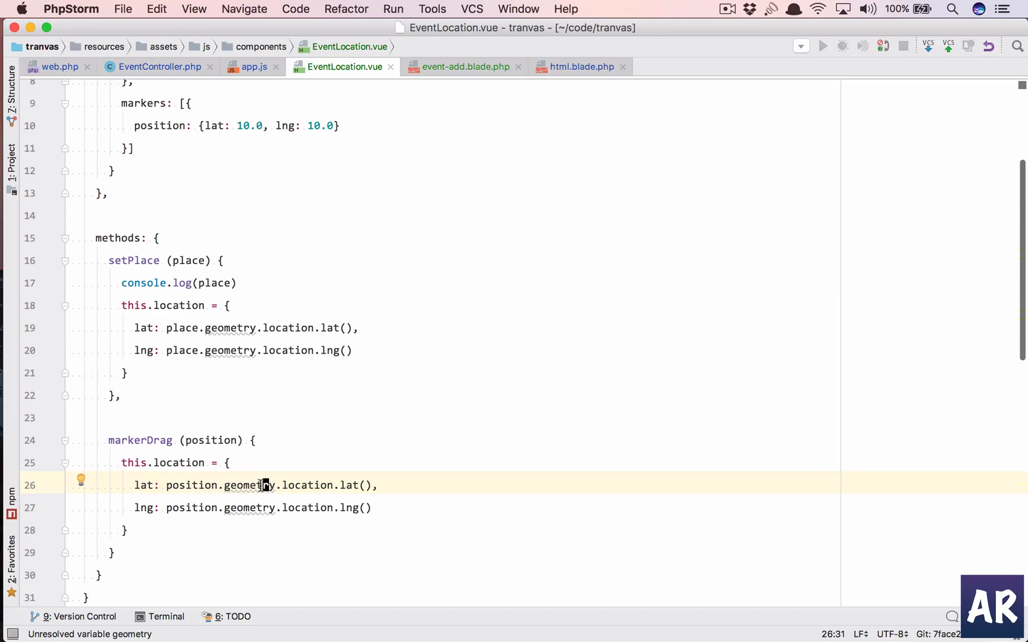
Insert console.log(position) above this.location in markerDrag
double_click(248, 485)
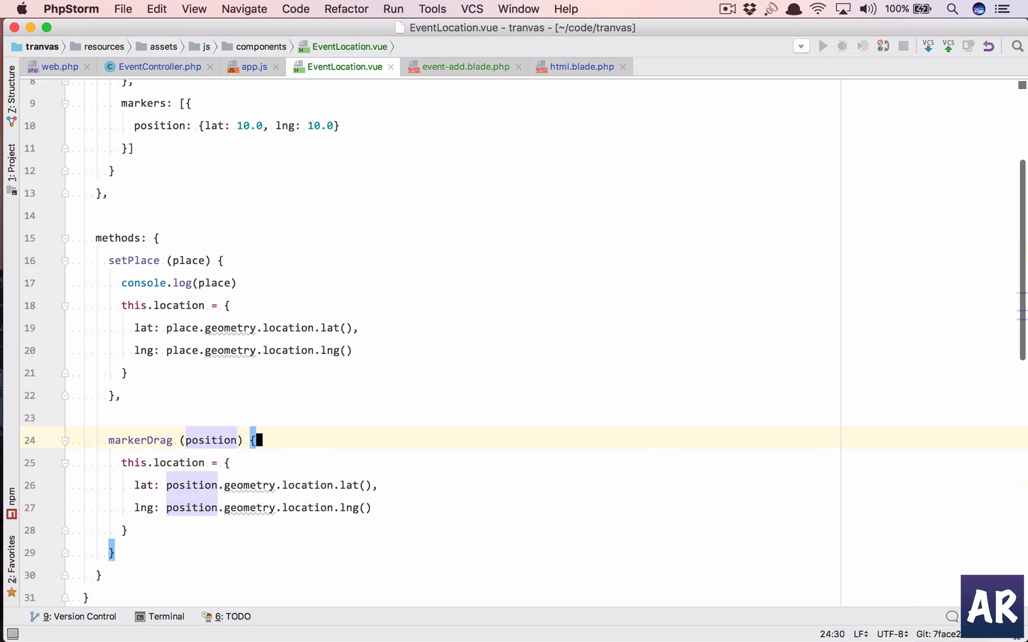
text(const)
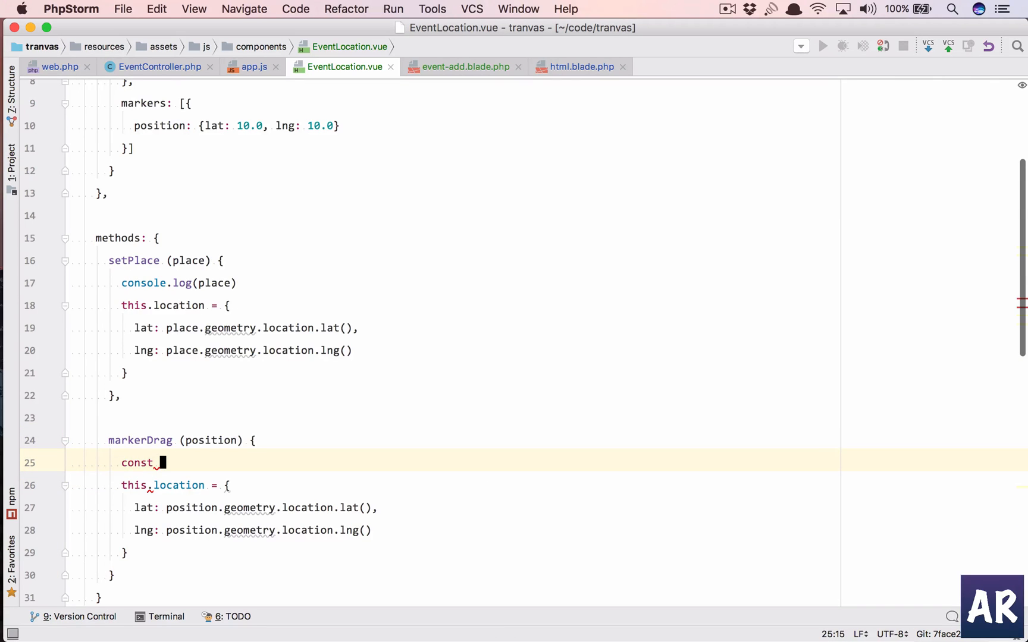
text(onsole.l)
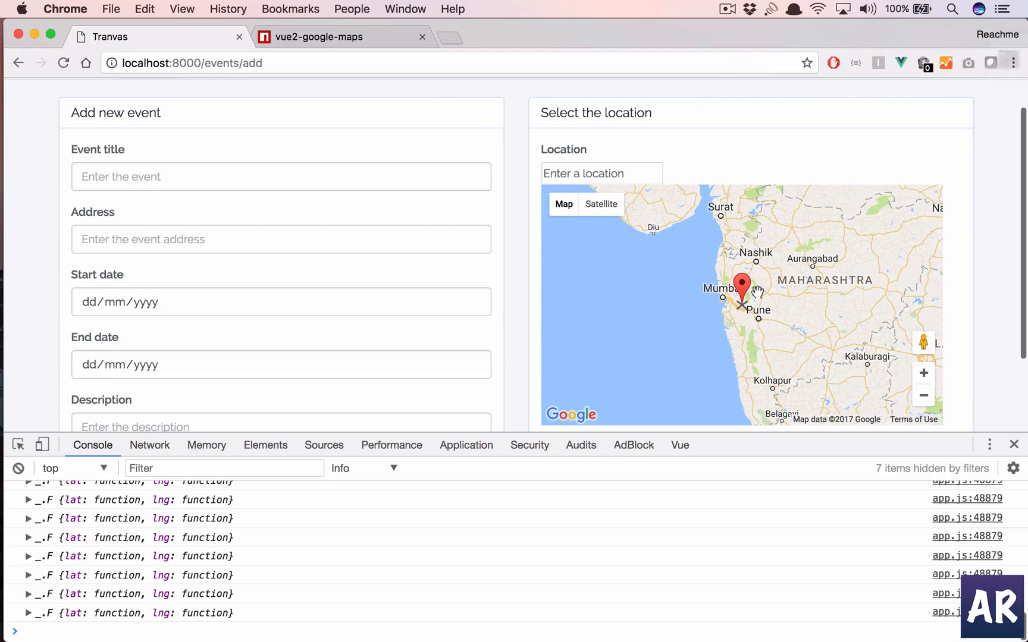
Fill the form with 'asd' test text, save the event and view the JSON response
text(asdasd)
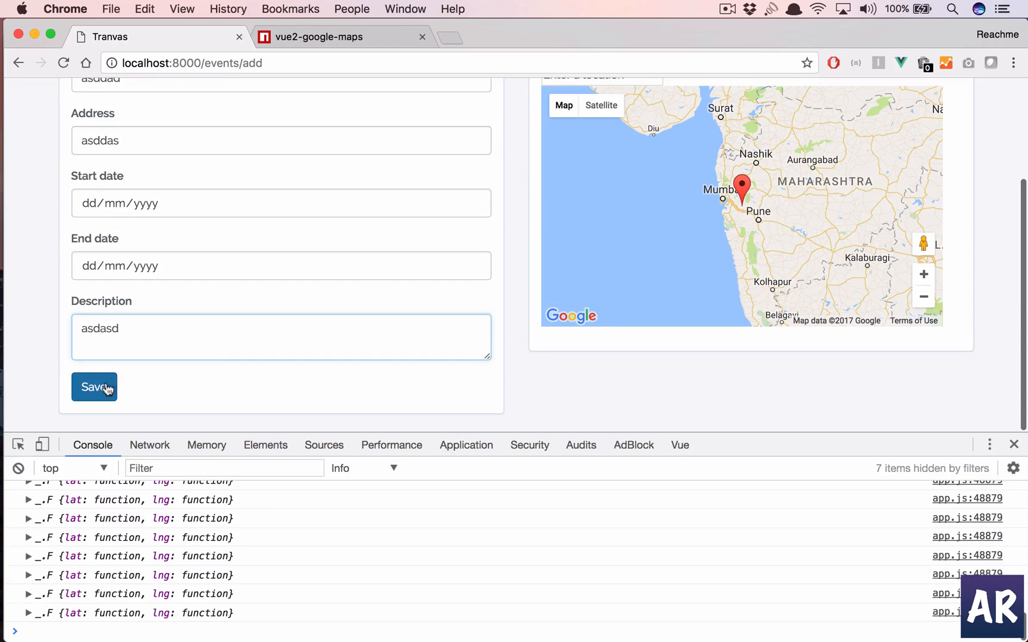
click(94, 387)
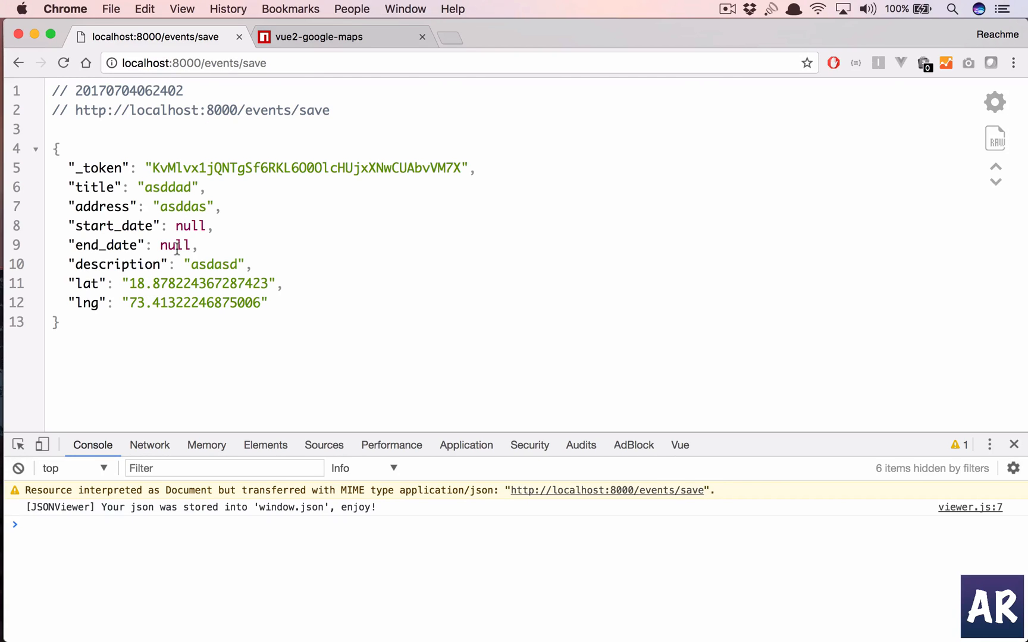
click(18, 63)
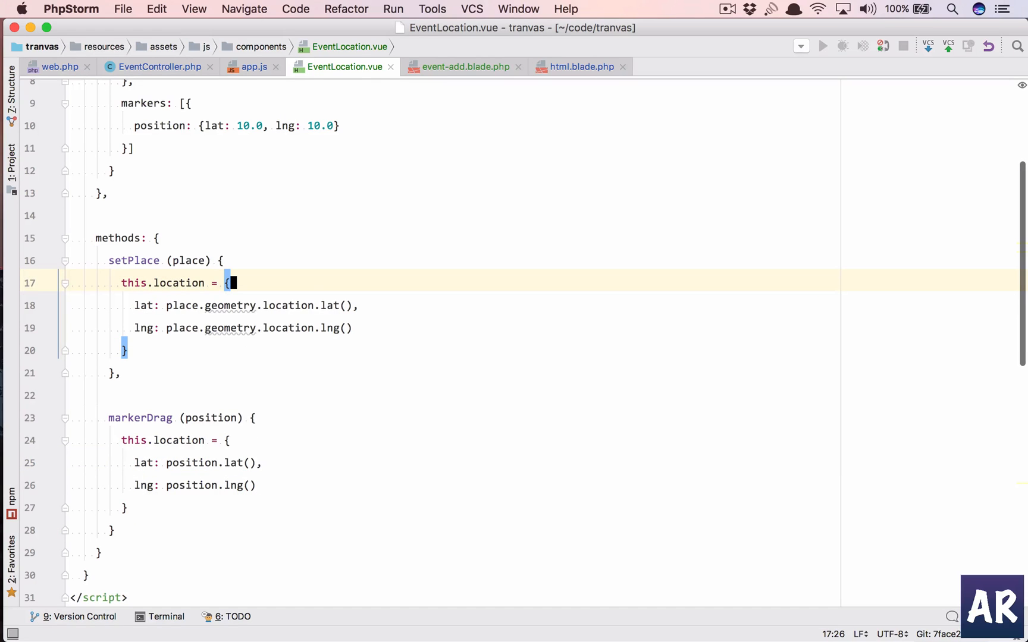
Use position.lat() and position.lng() in markerDrag and remove the setPlace place log
click(157, 66)
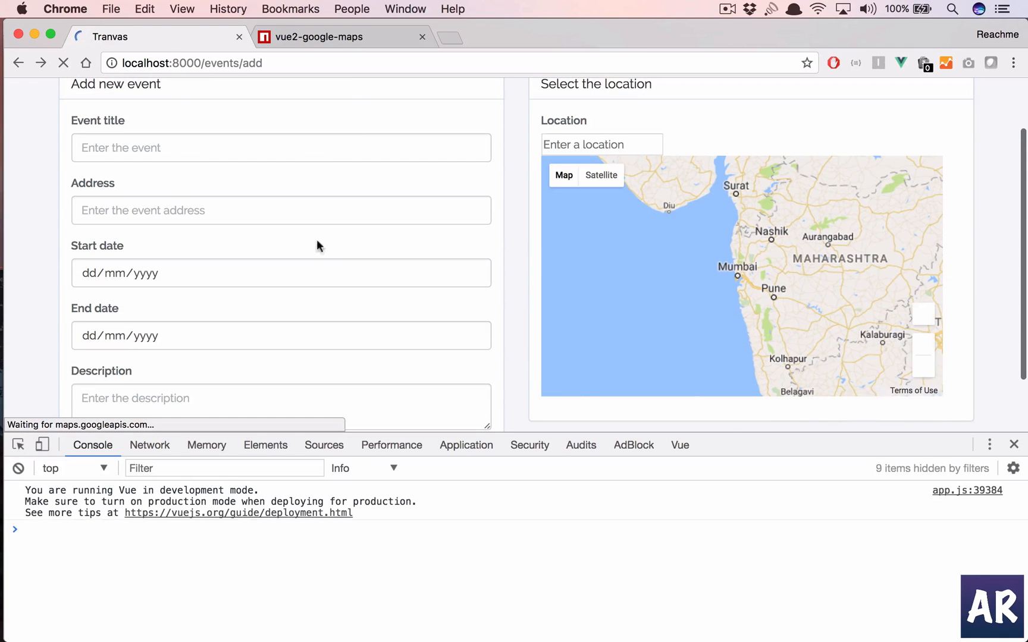
Enter the 'Dummy event for…' description and the end date fields
text(D)
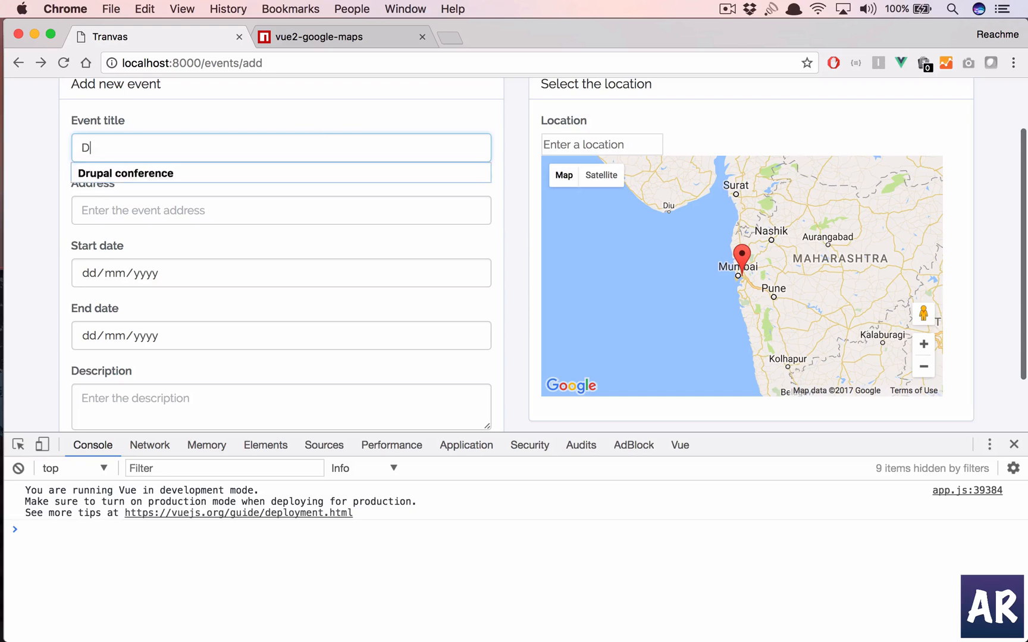
text(ummy event for testing)
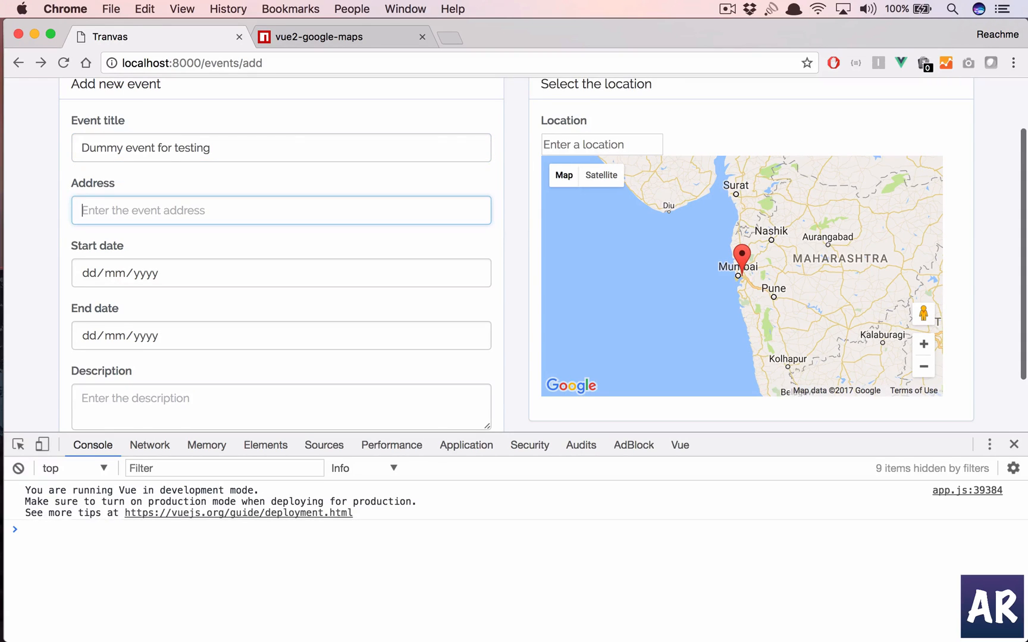
text(Some place on Earth)
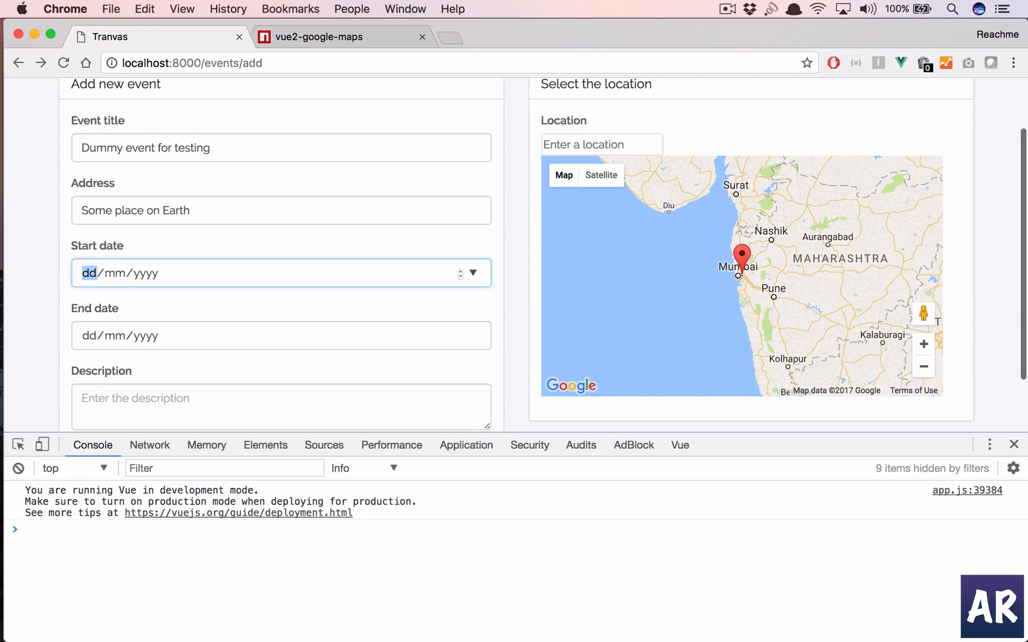
text(05/mm/yyyy)
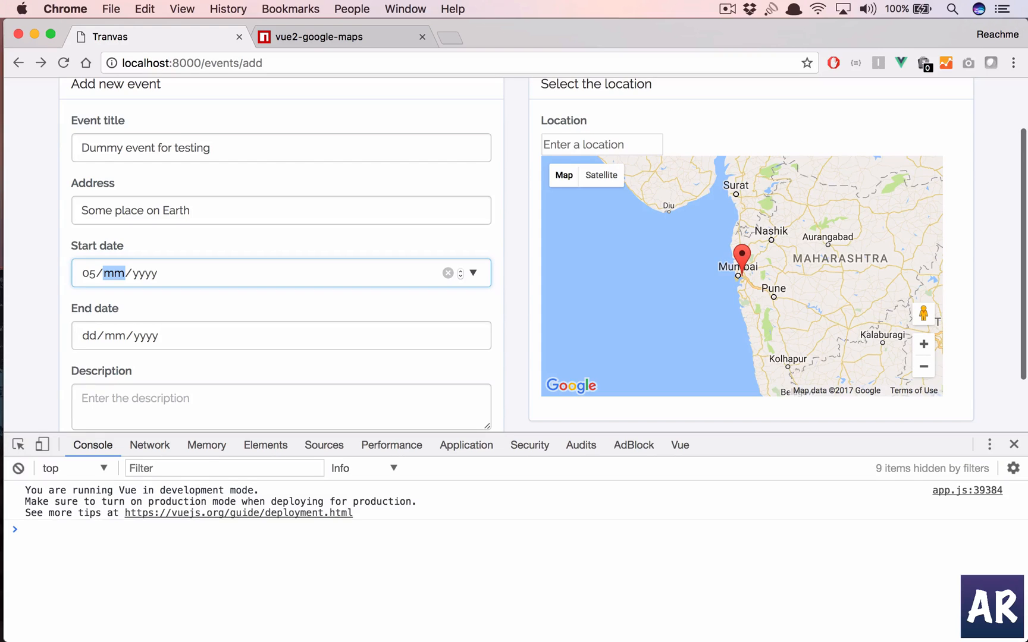
text(0201)
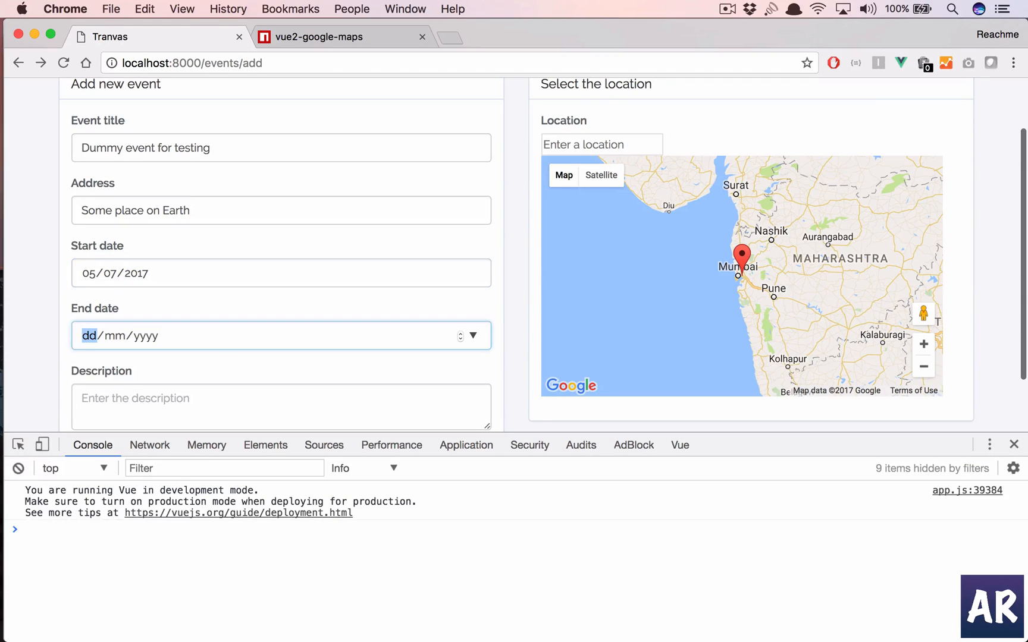
text(0707)
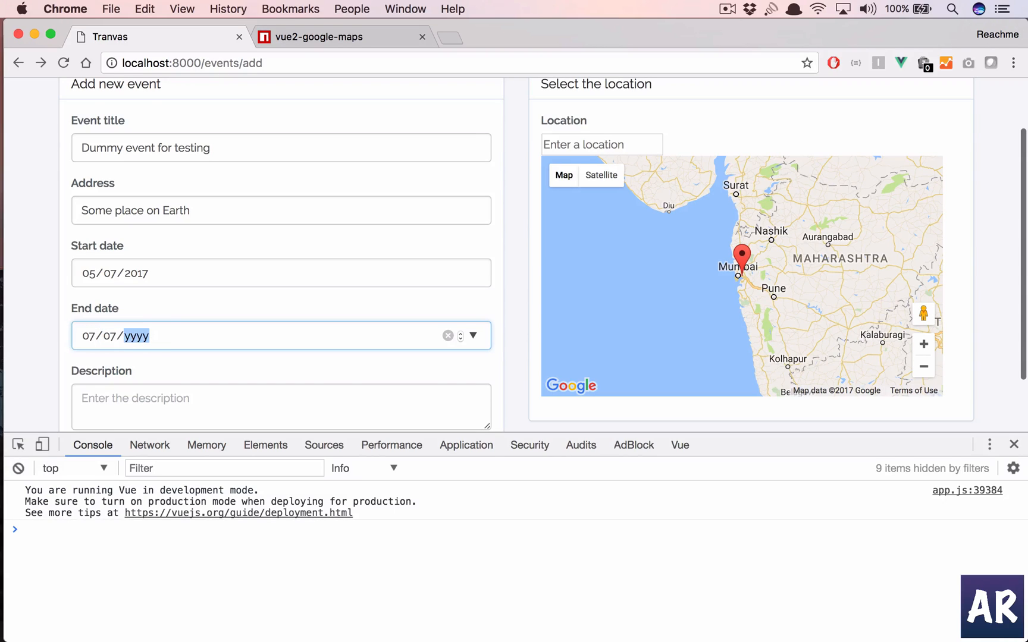
text(2017)
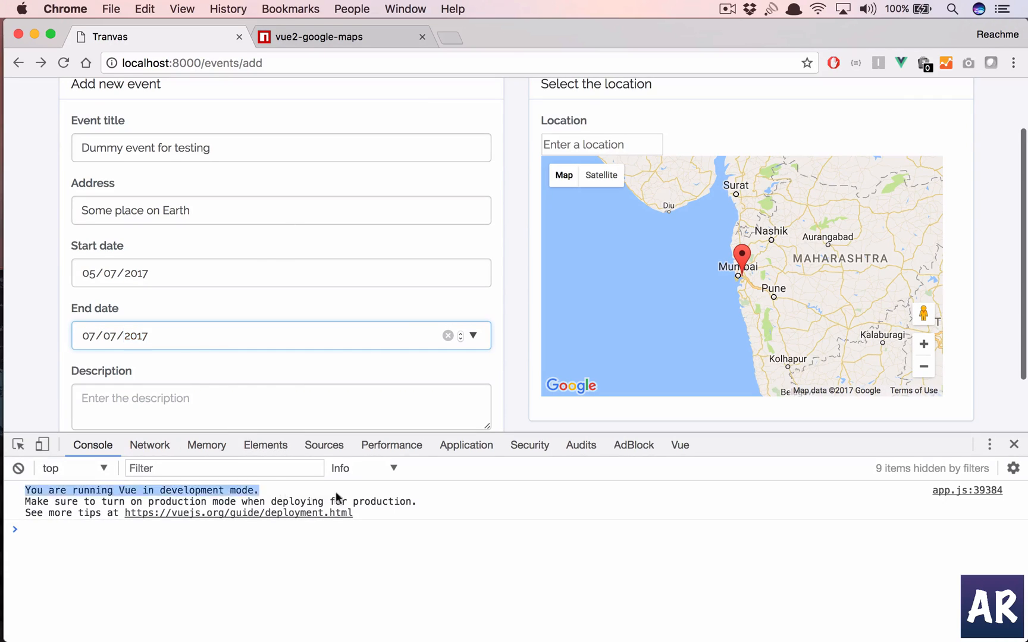
text(You are running Vue in development mode.)
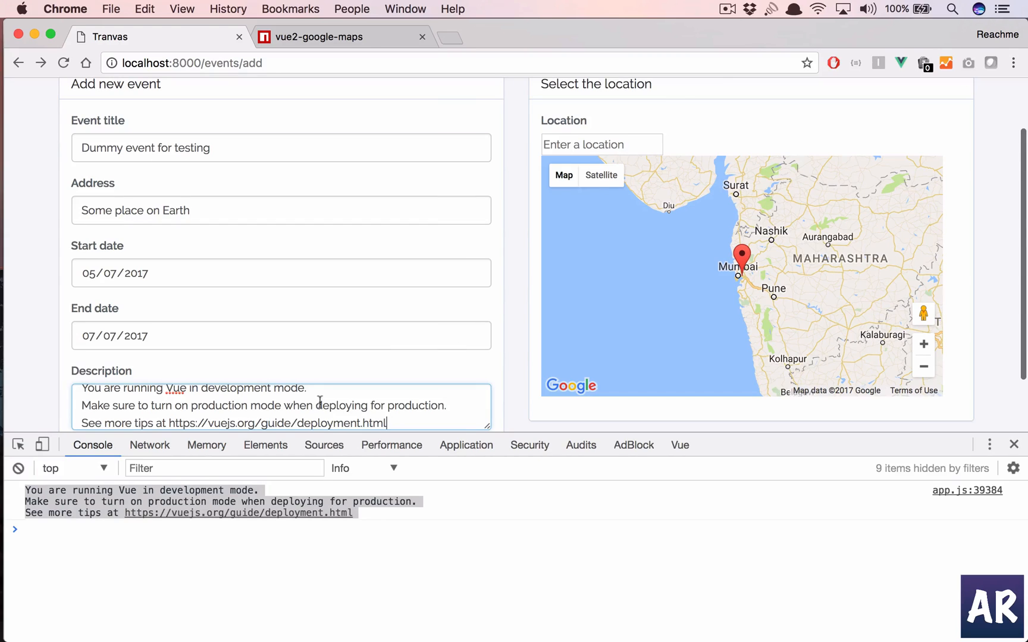
Set the location to Kolkata, West Bengal and submit the event
click(602, 143)
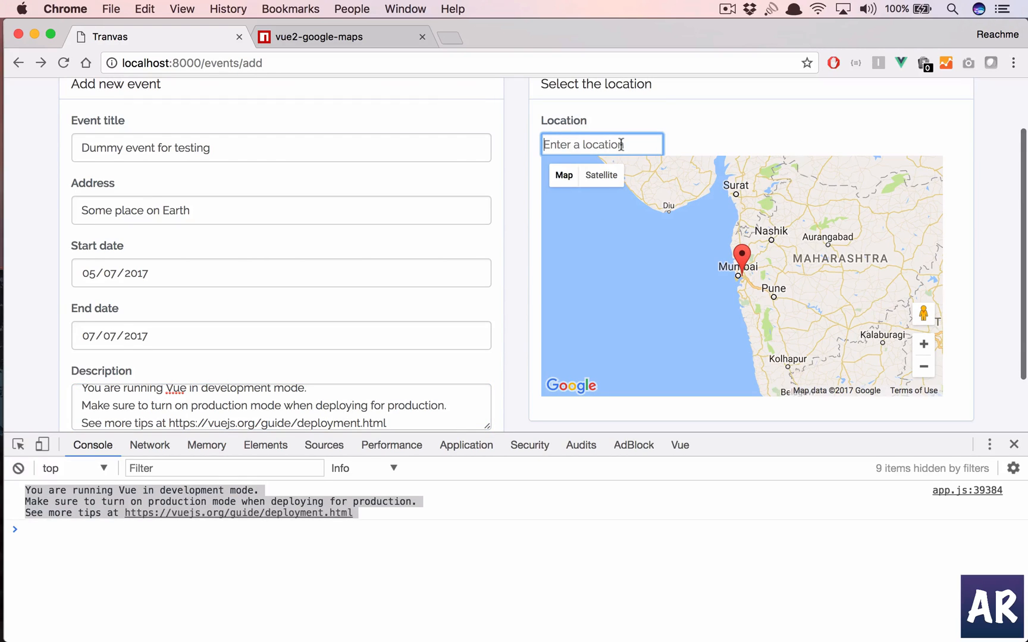
text(Kolkata)
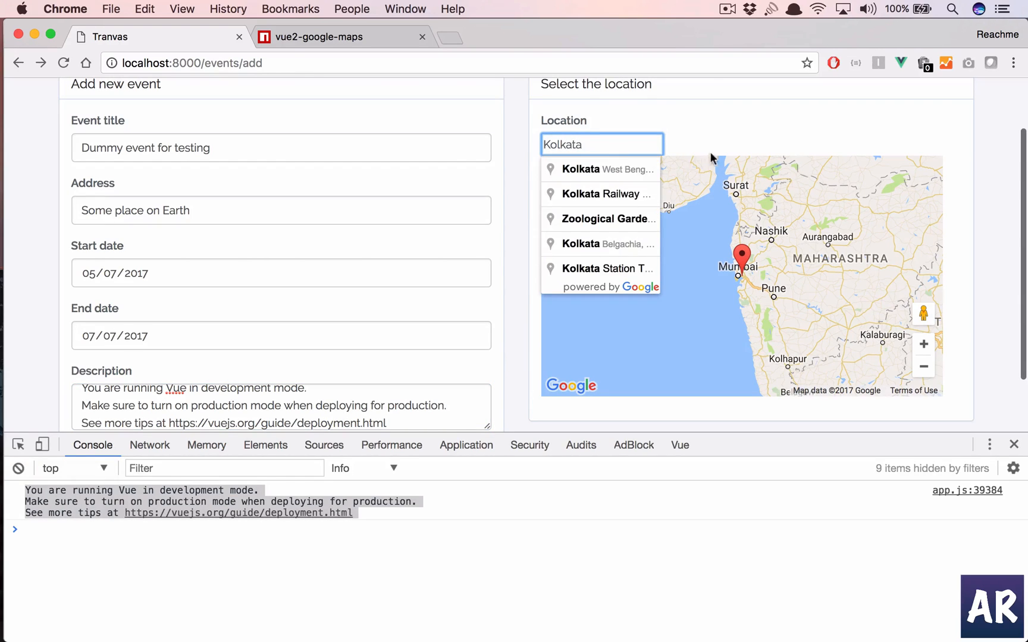
click(599, 169)
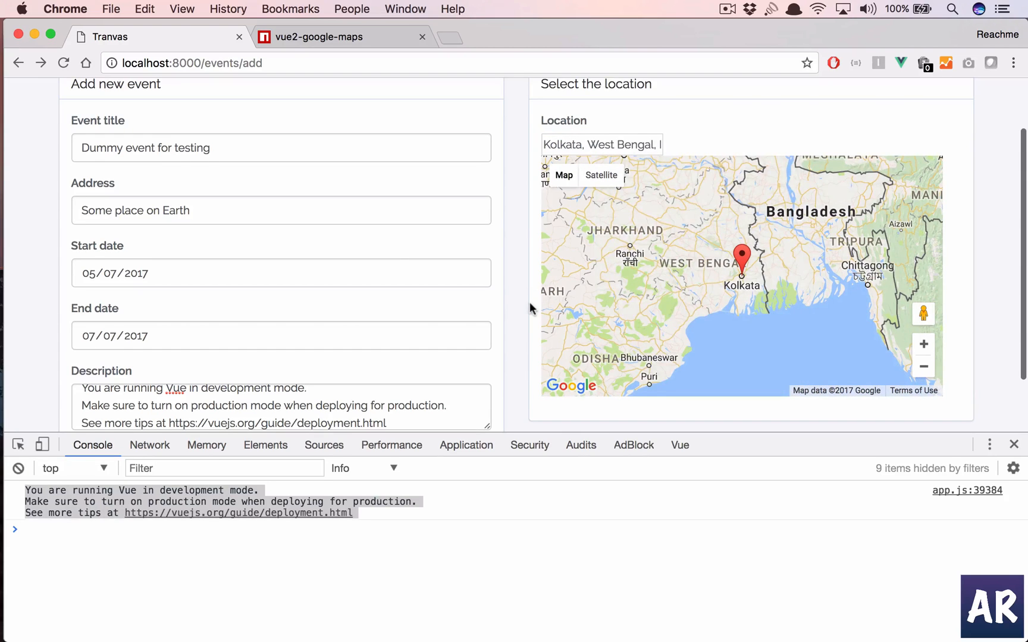
scroll(down, 3)
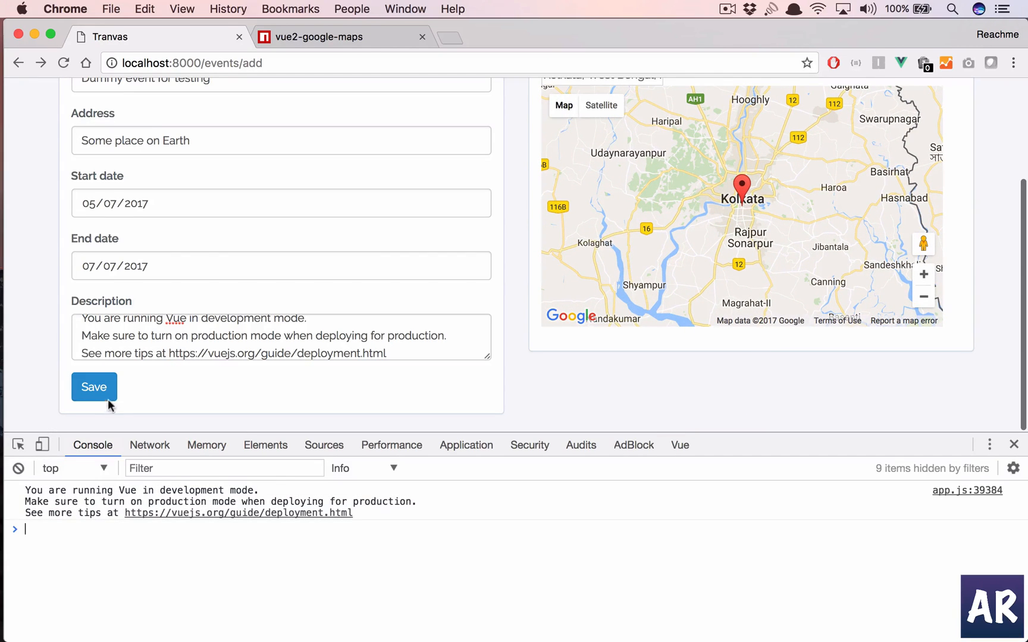
click(94, 387)
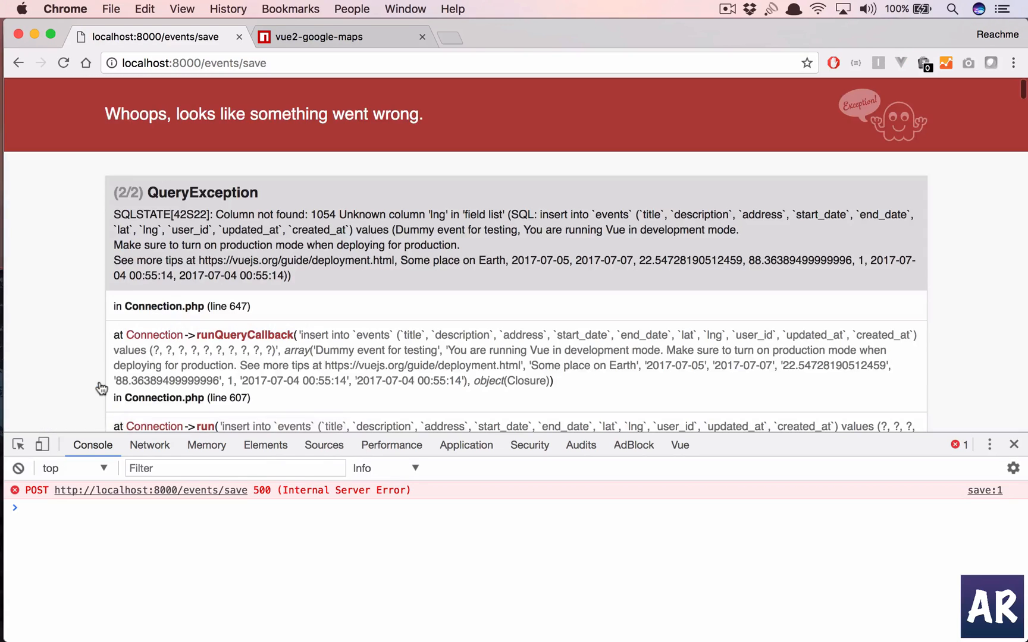
mouse_move(400, 305)
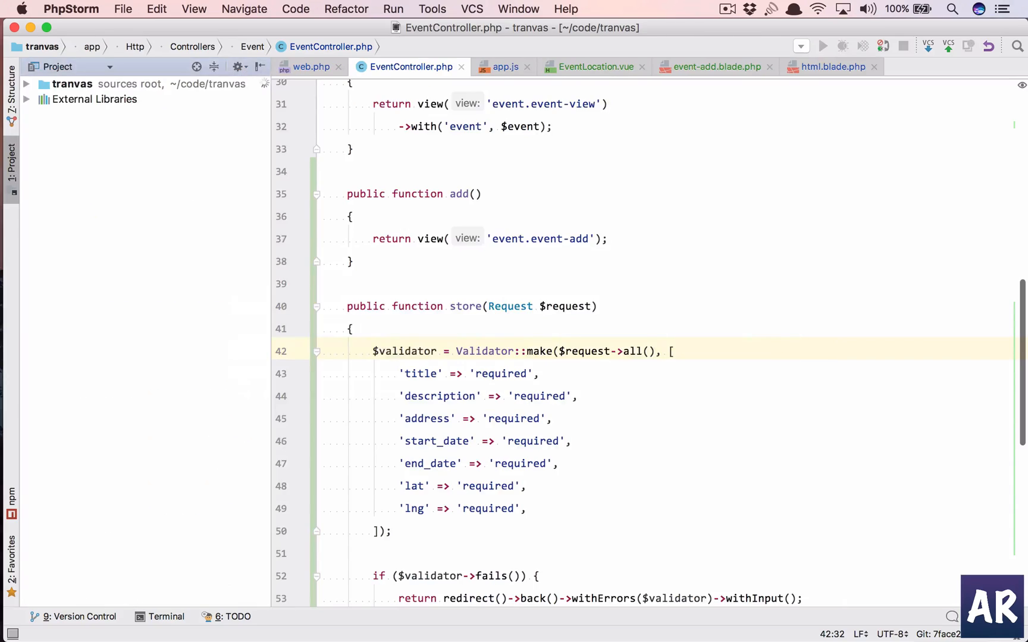
Open the create_events_table migration from database > migrations
click(26, 84)
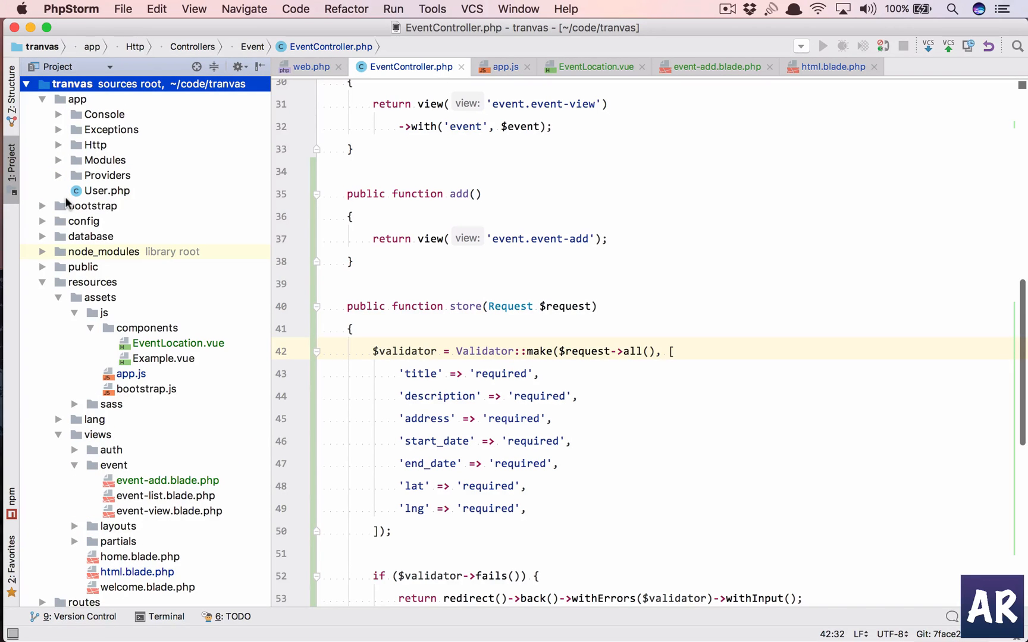
click(90, 236)
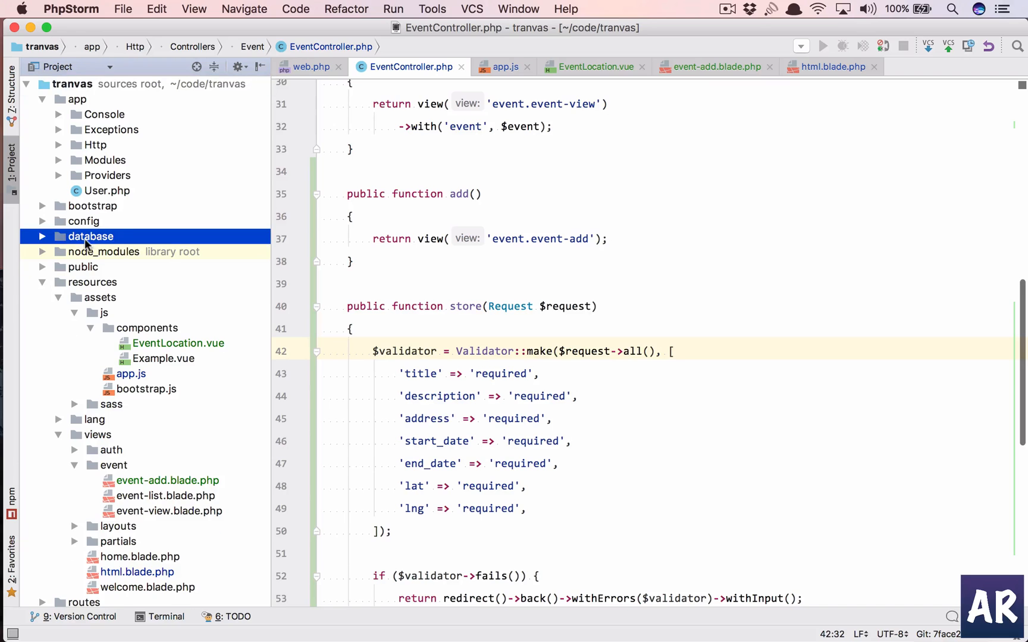
click(41, 237)
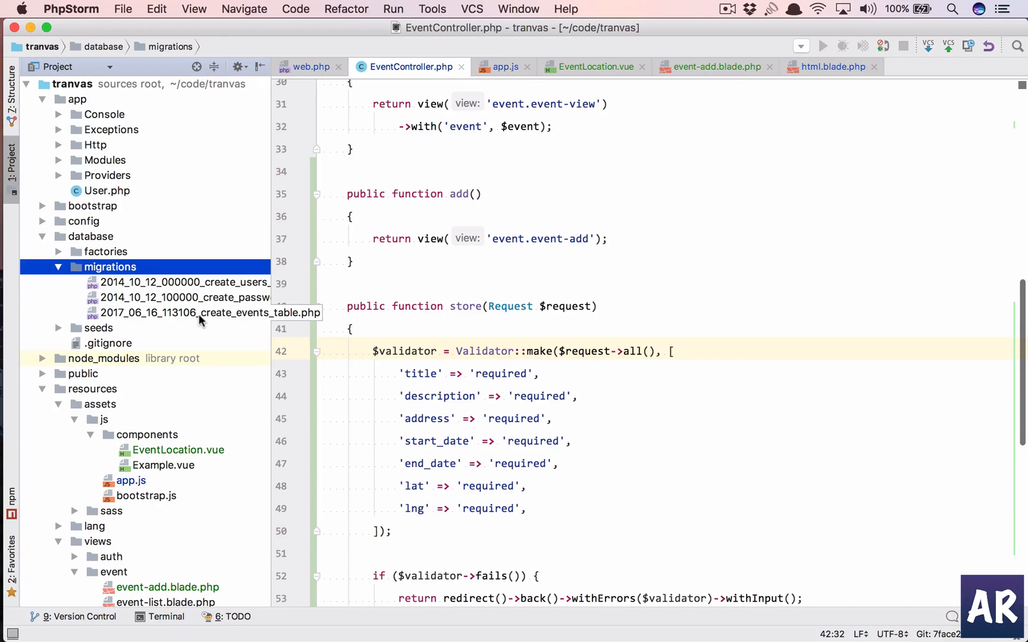
double_click(185, 312)
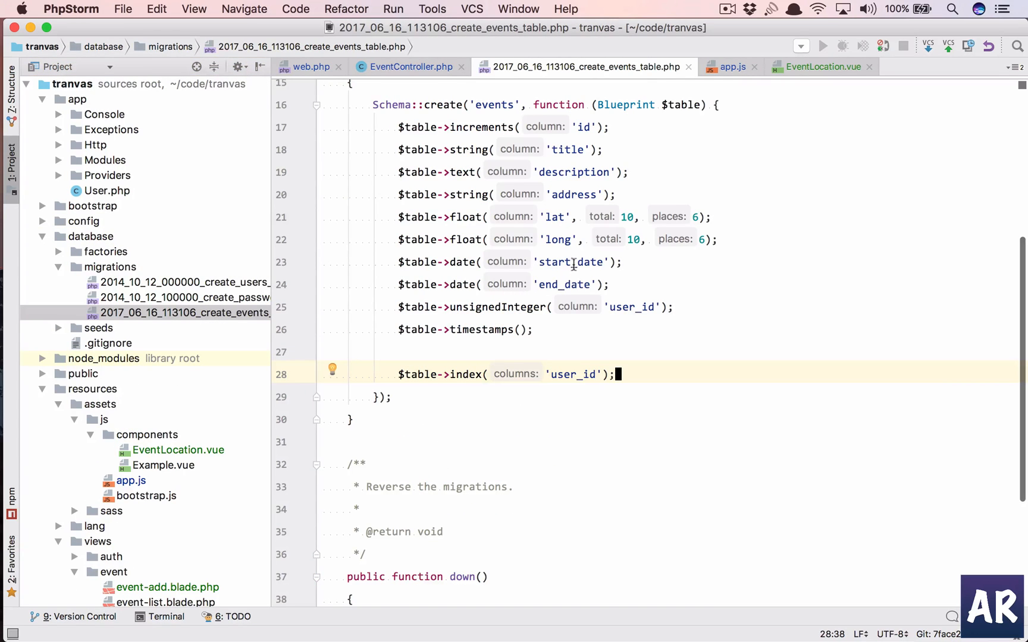
mouse_move(560, 239)
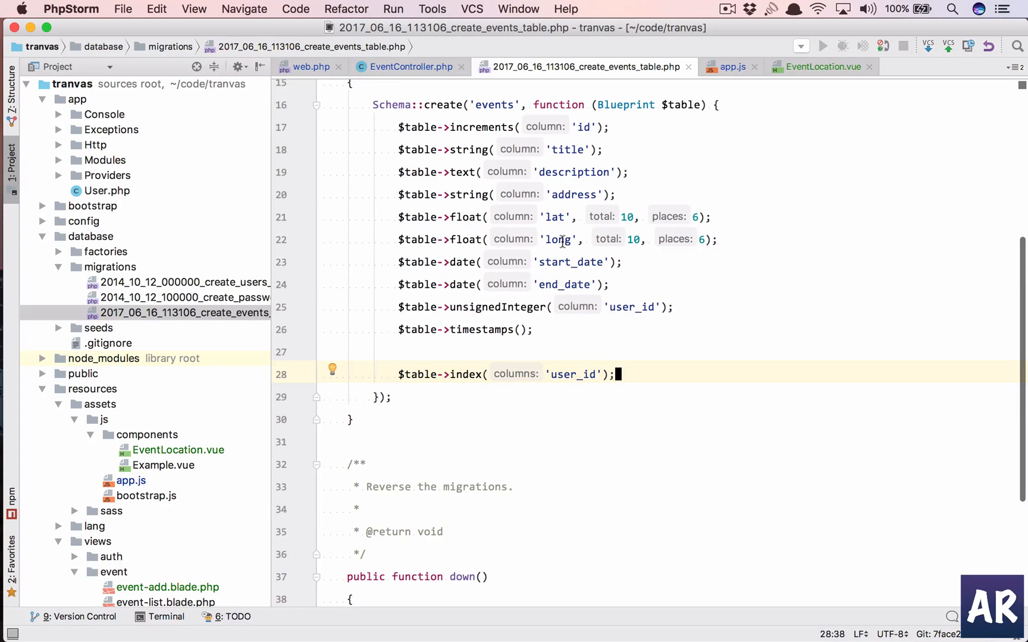
Return to EventController.php and scroll to the store() method
click(409, 66)
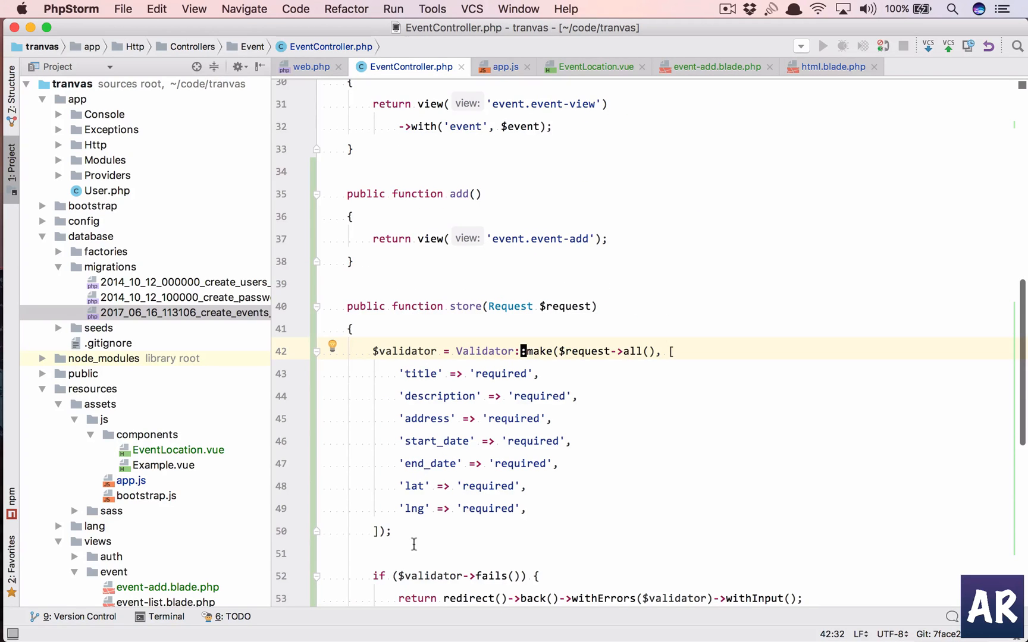
scroll(down, 3)
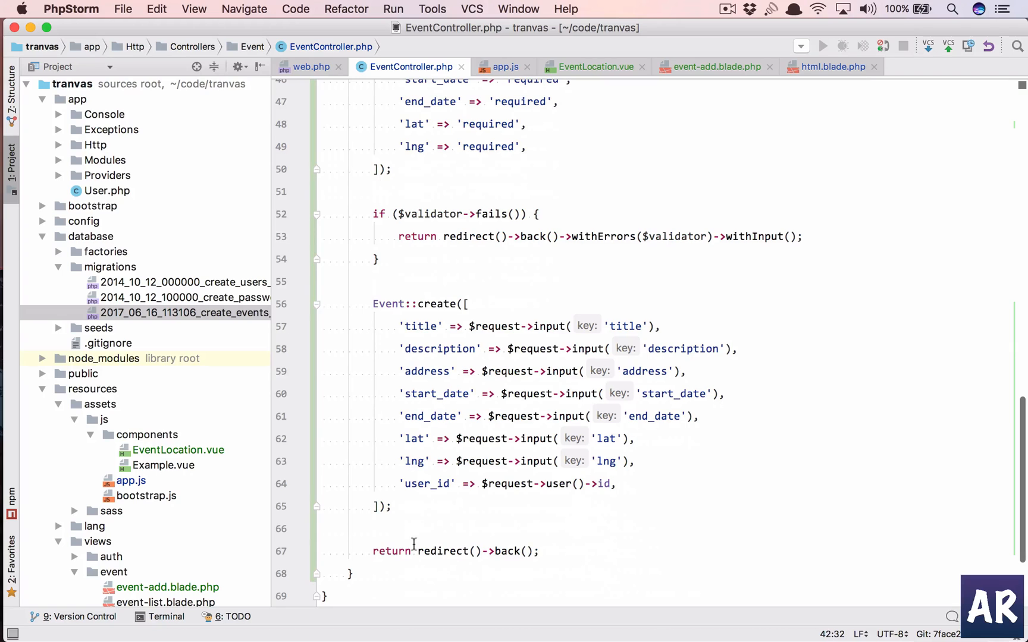
double_click(414, 461)
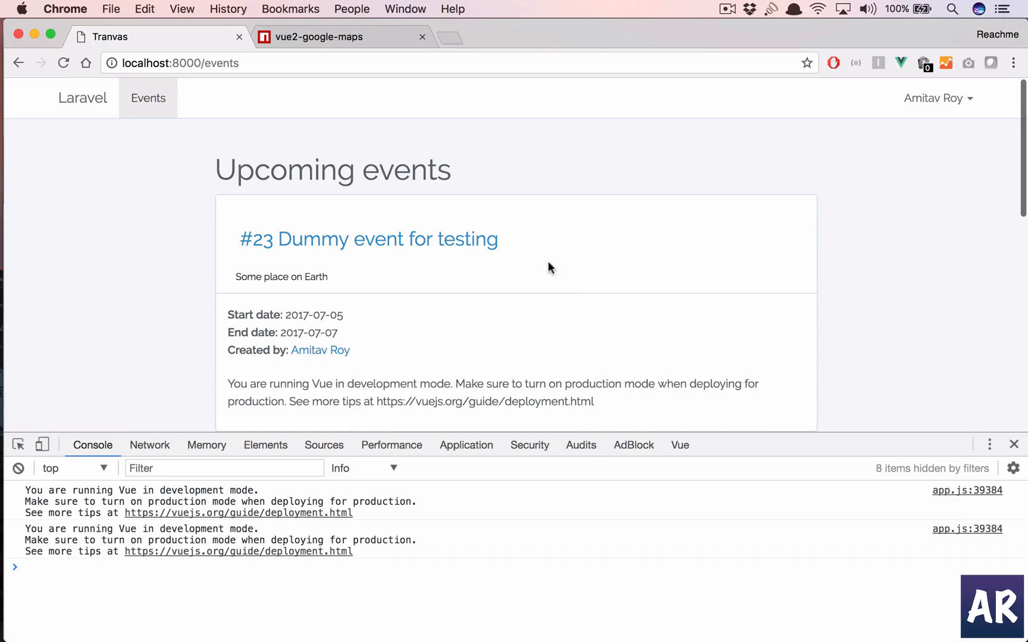
Scroll the events list past the new #23 Dummy event entry
scroll(down, 3)
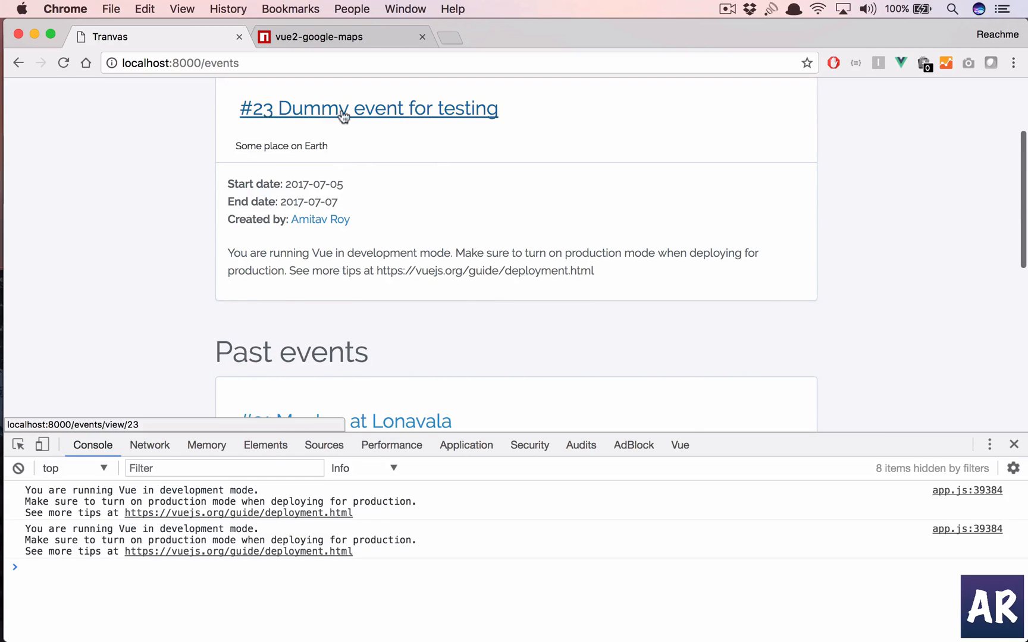
mouse_move(518, 303)
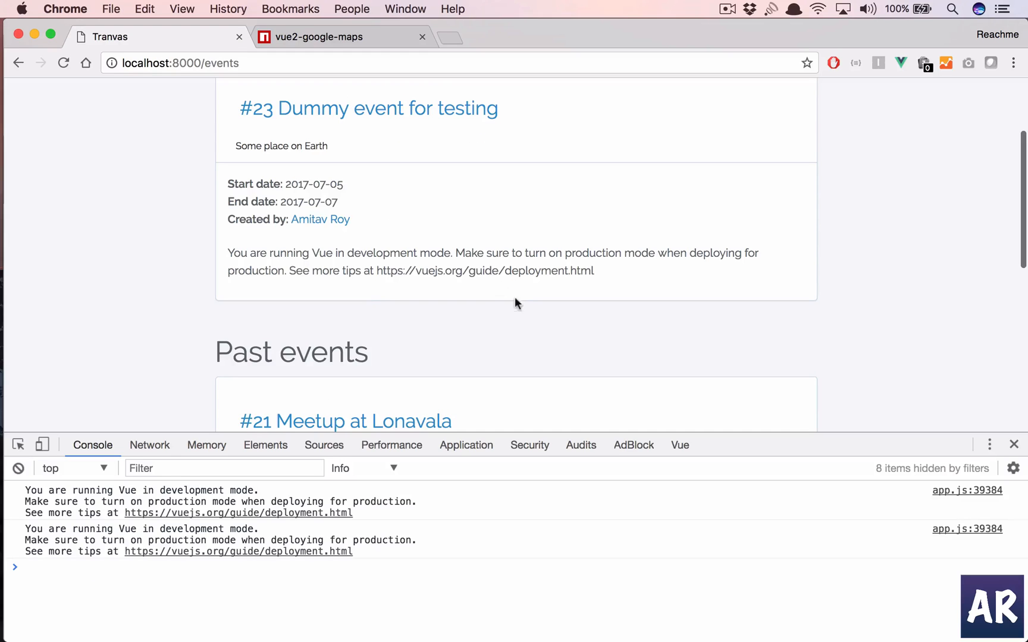
mouse_move(496, 258)
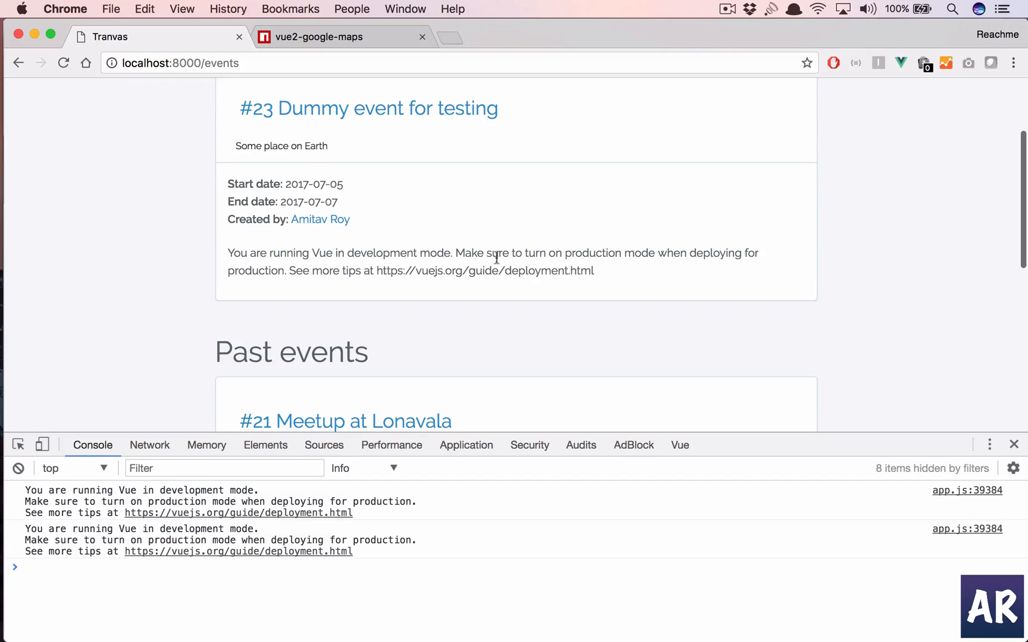
Open the #23 Dummy event for testing view page
click(367, 108)
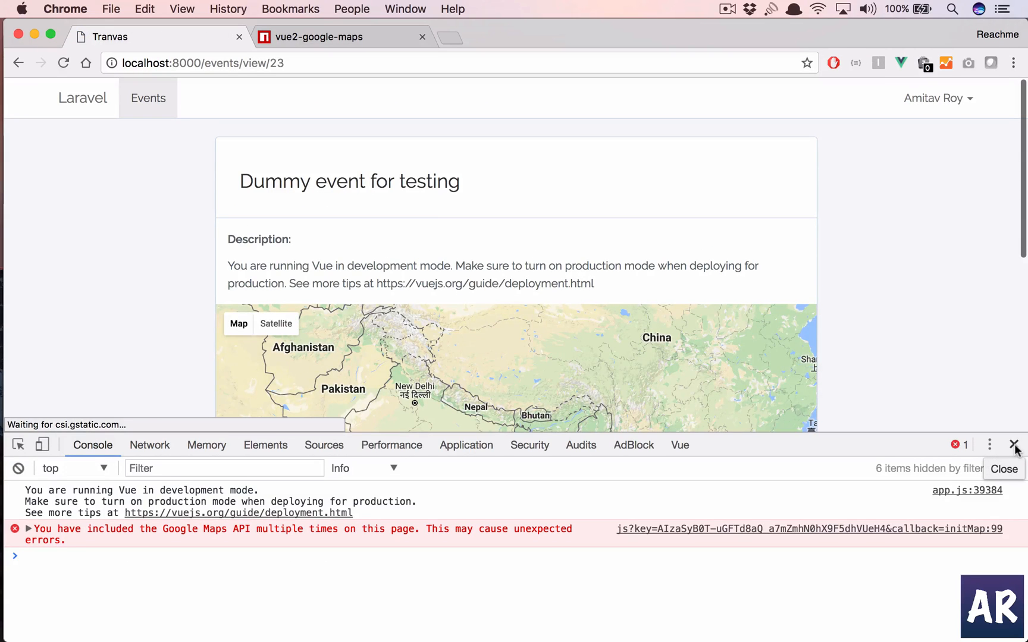
mouse_move(498, 557)
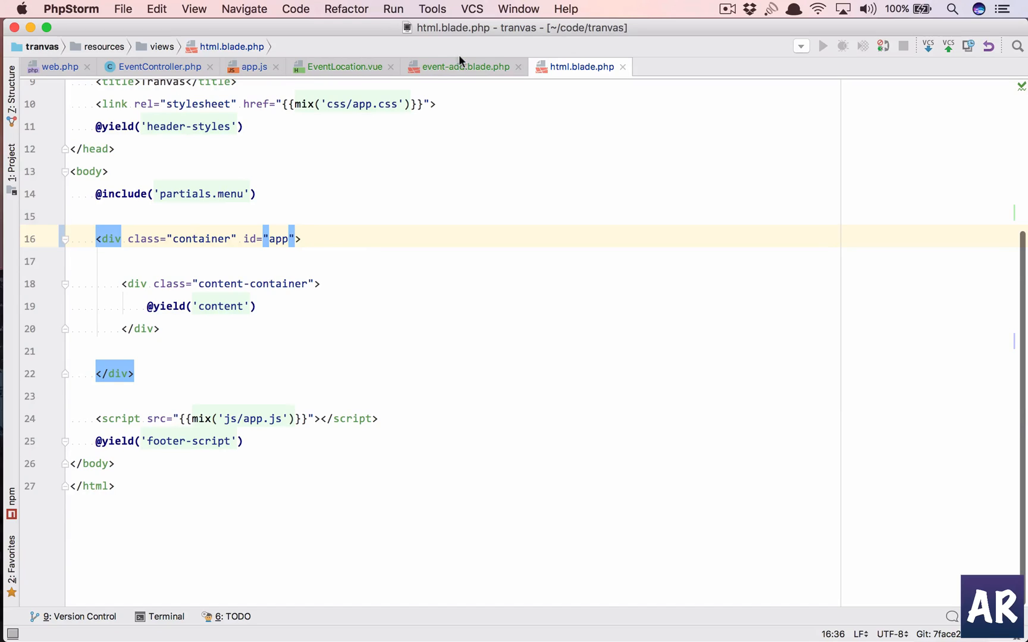
Check the page source, html.blade.php and event-add.blade.php for the duplicate Maps script
click(467, 66)
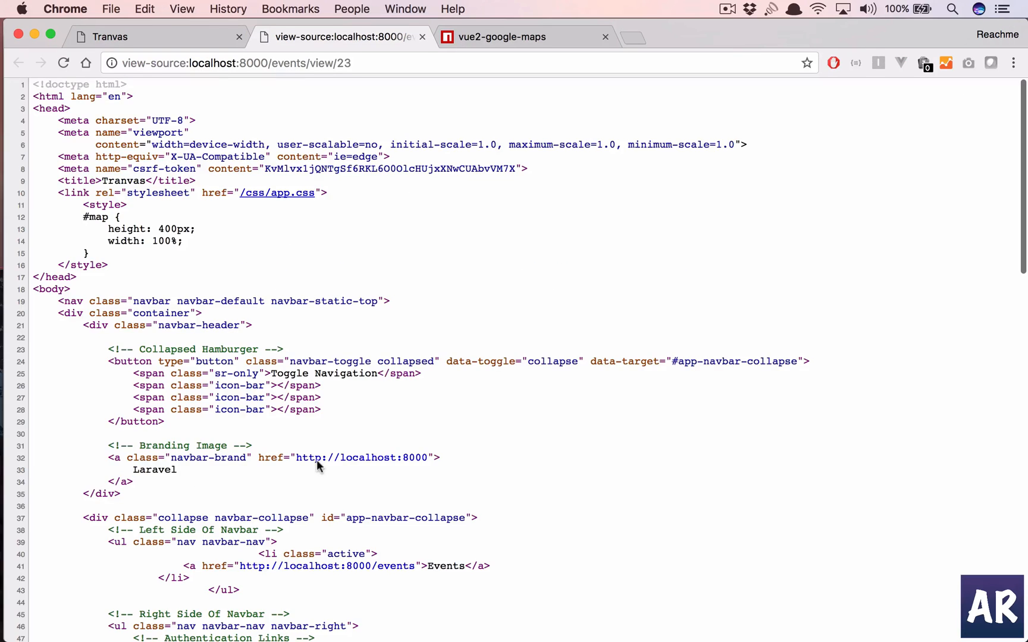
scroll(down, 3)
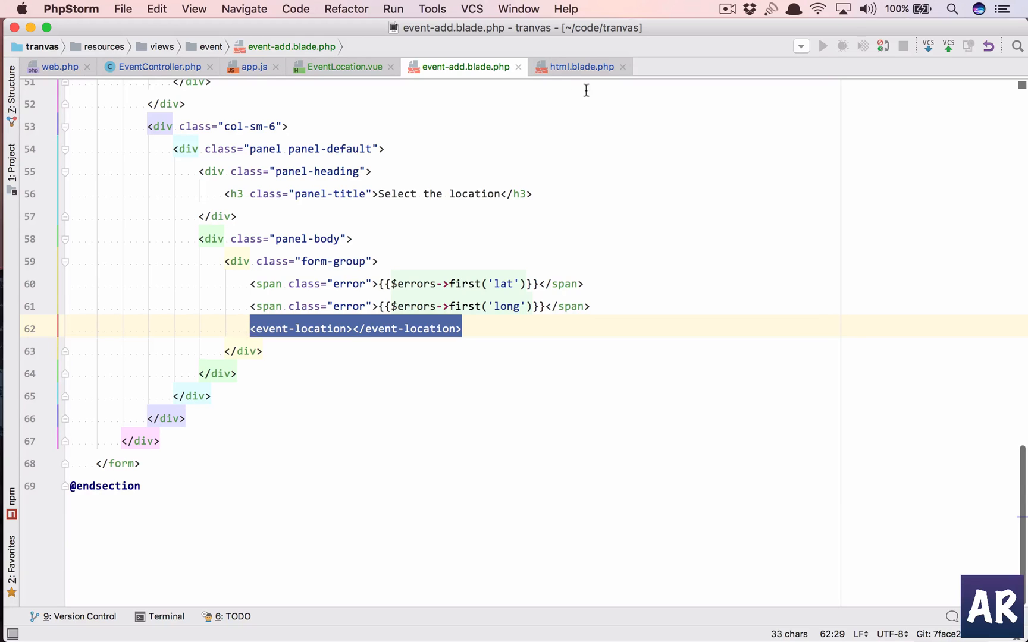
click(580, 66)
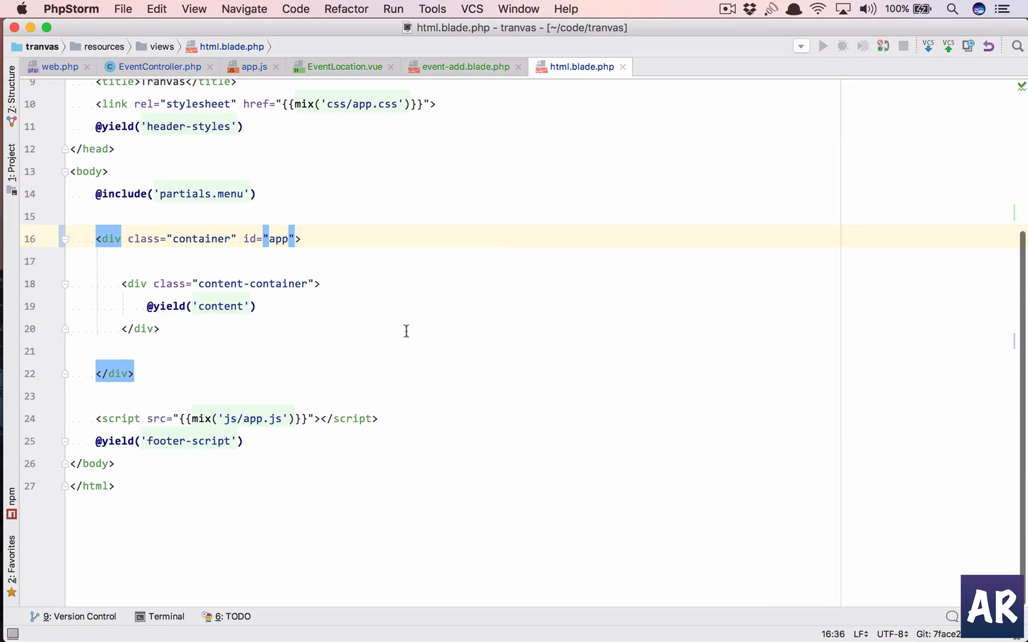
mouse_move(200, 443)
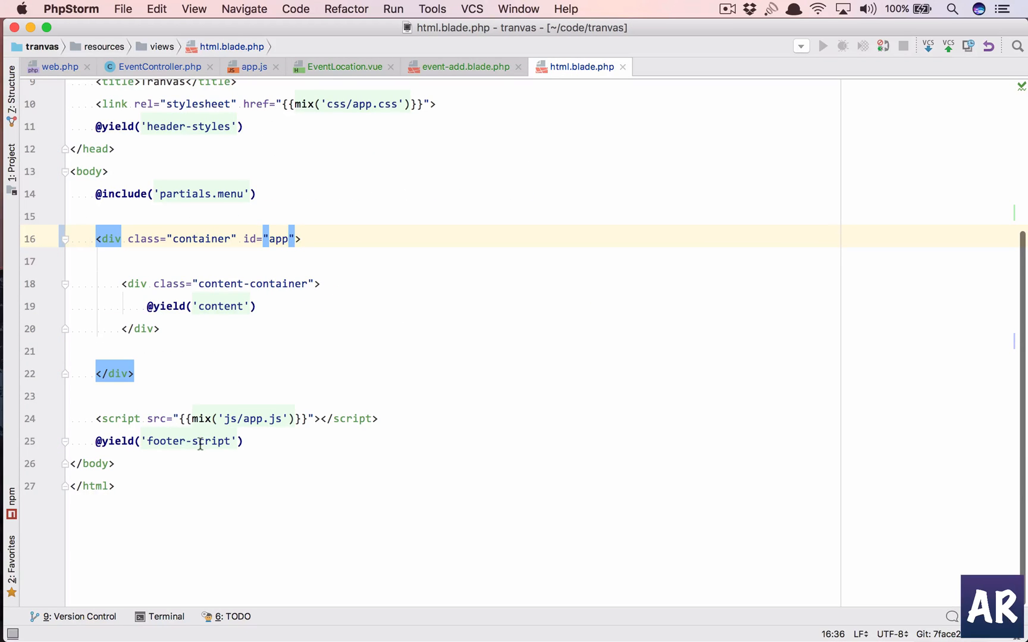
mouse_move(443, 74)
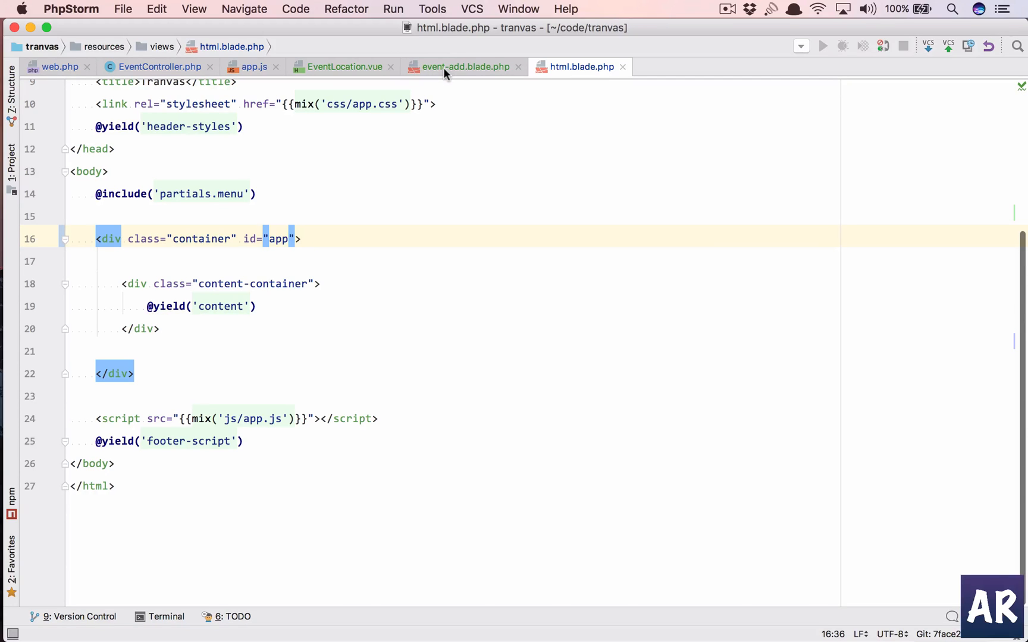
mouse_move(467, 66)
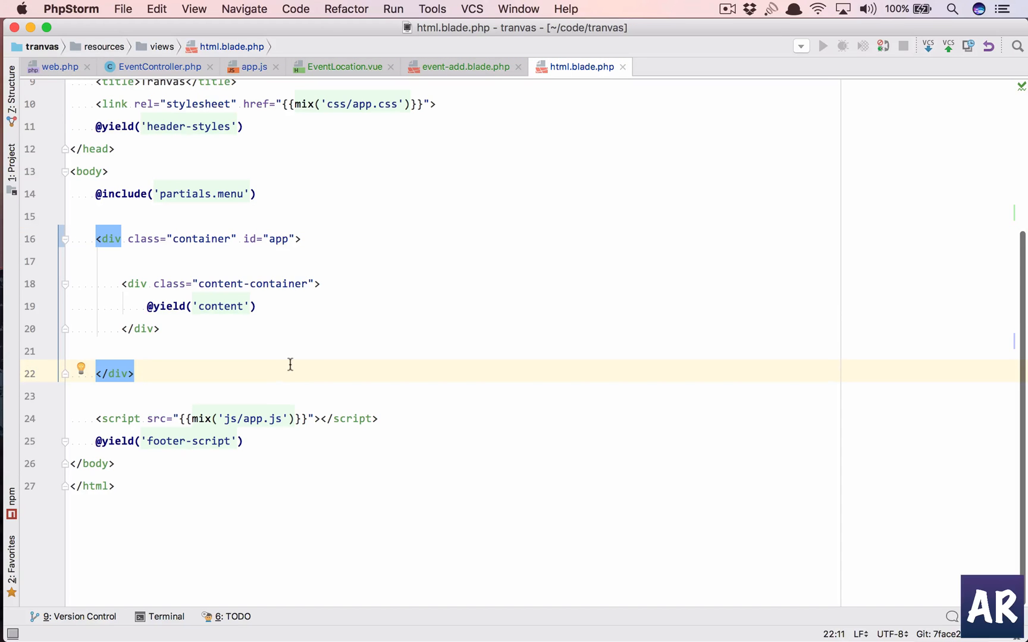
click(468, 67)
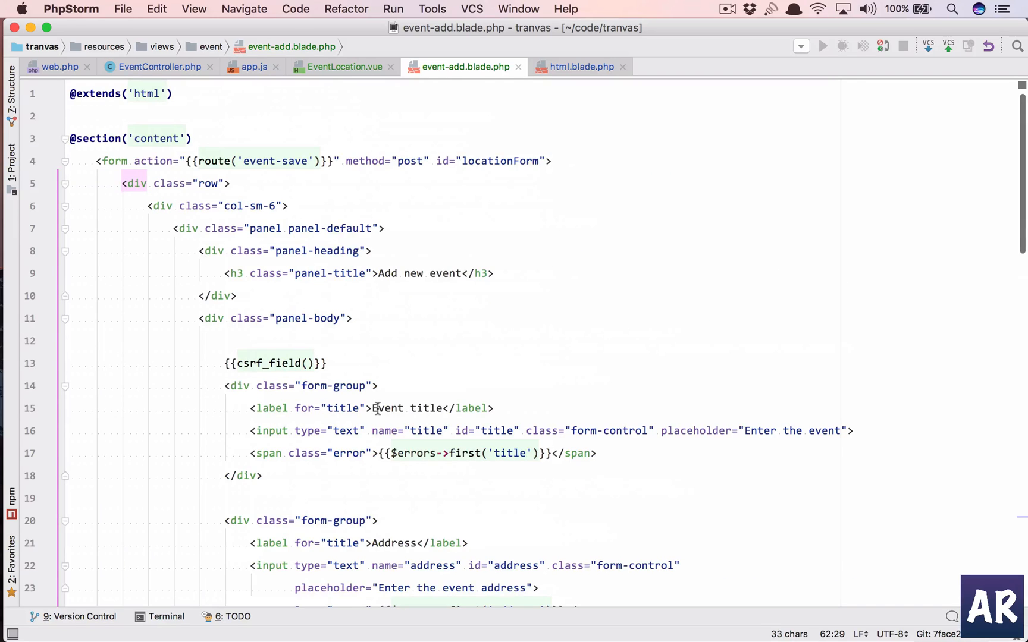
scroll(down, 3)
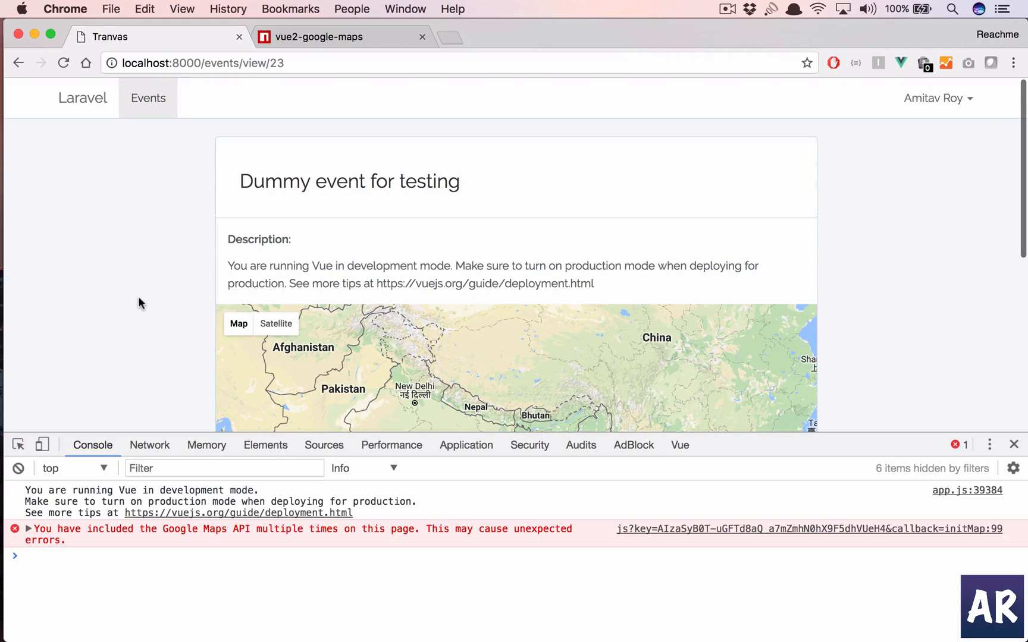
mouse_move(237, 266)
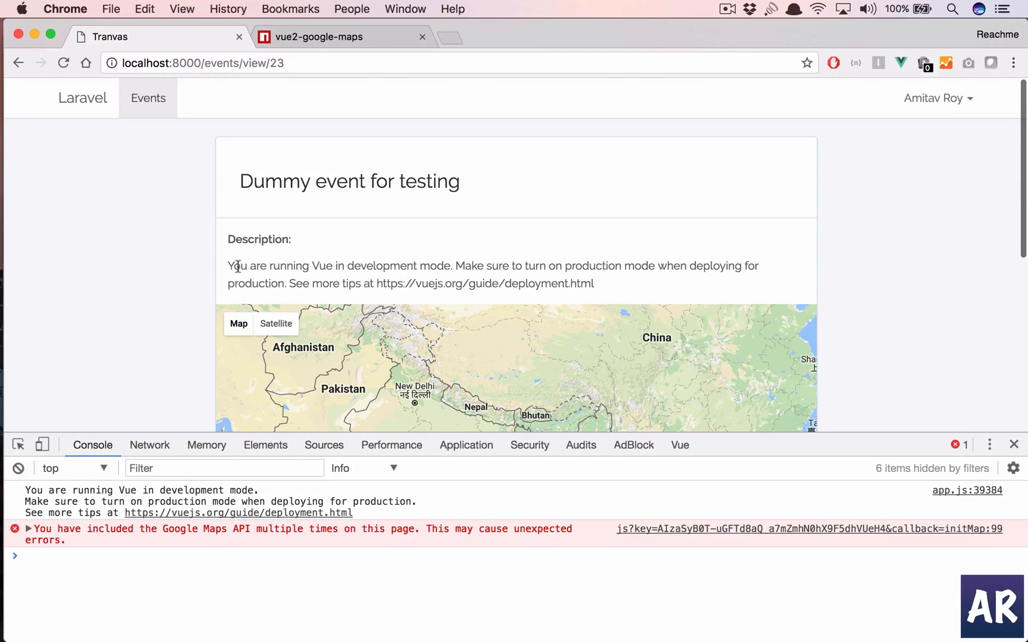
mouse_move(205, 283)
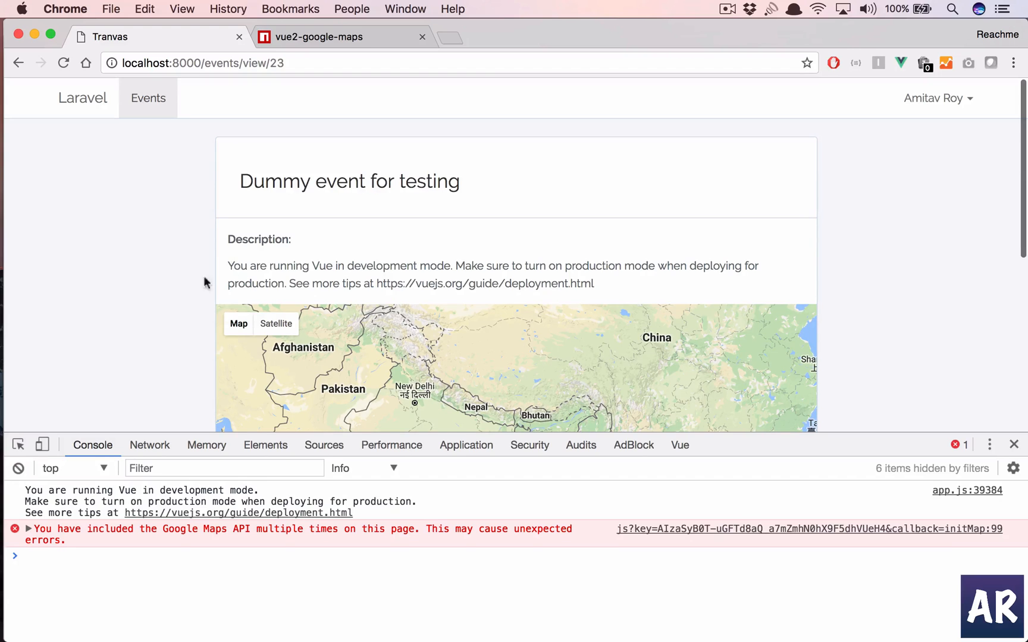
Scroll event #23's page to view the Kolkata map marker and duplicate-API warning
scroll(down, 3)
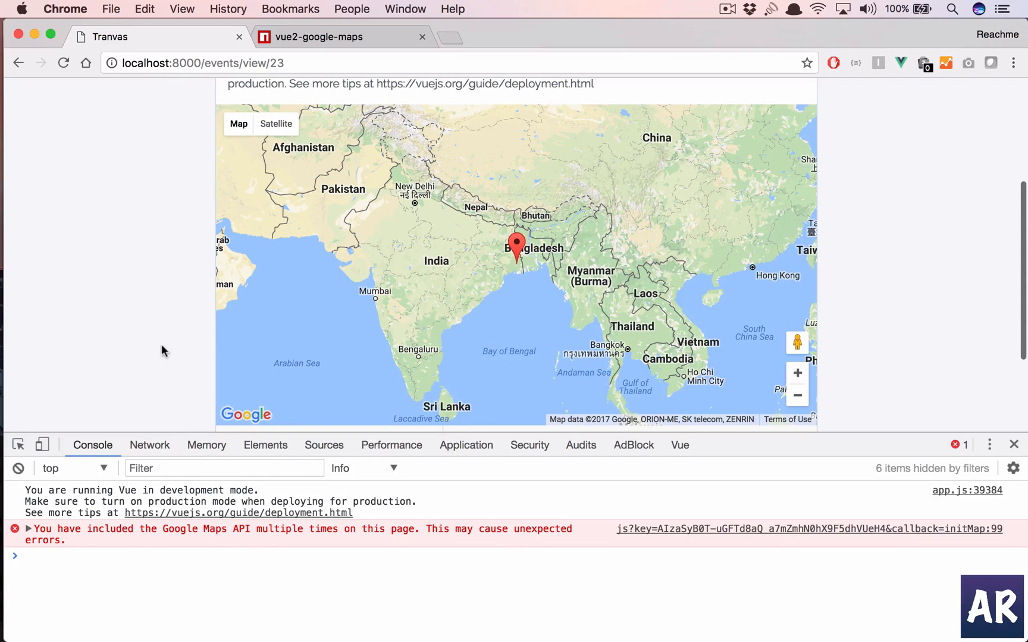
mouse_move(553, 533)
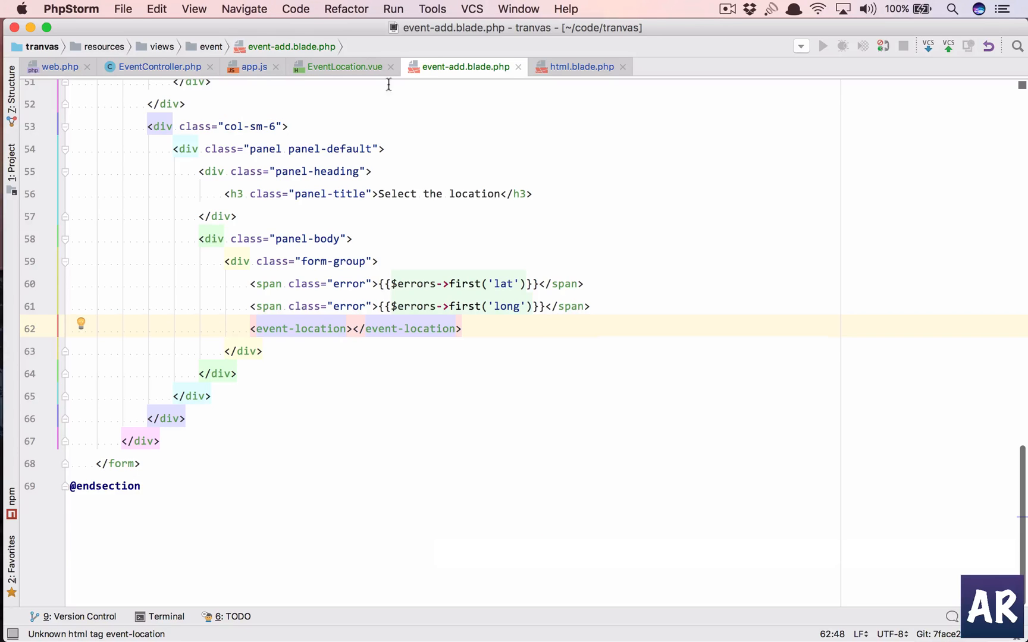
Open event-view.blade.php and scroll to its initMap footer script and Maps API include
text(event->lat}}, lng: {{$event->long}} };)
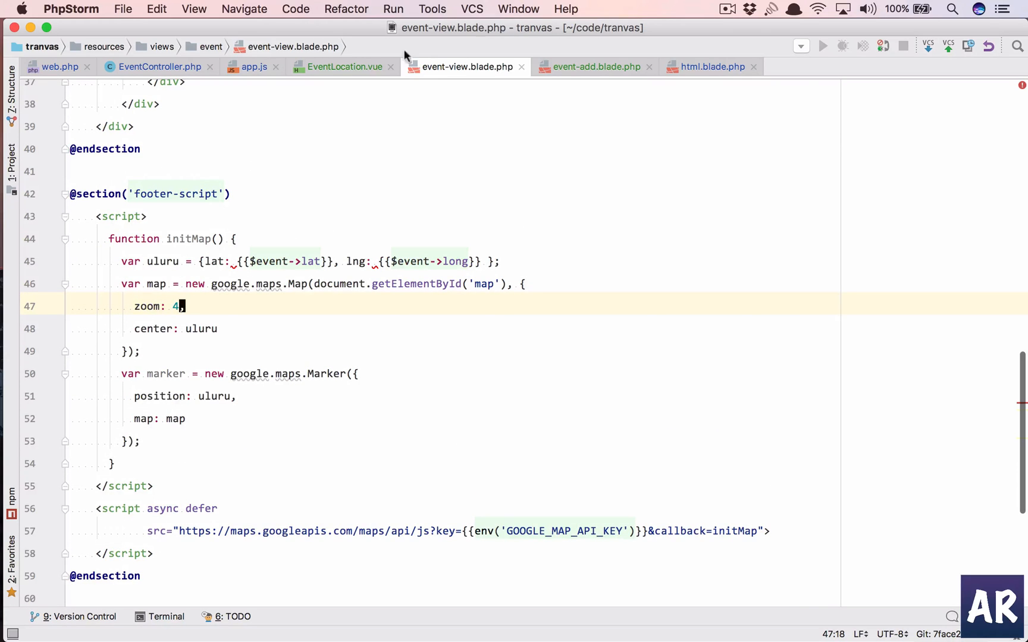
scroll(down, 3)
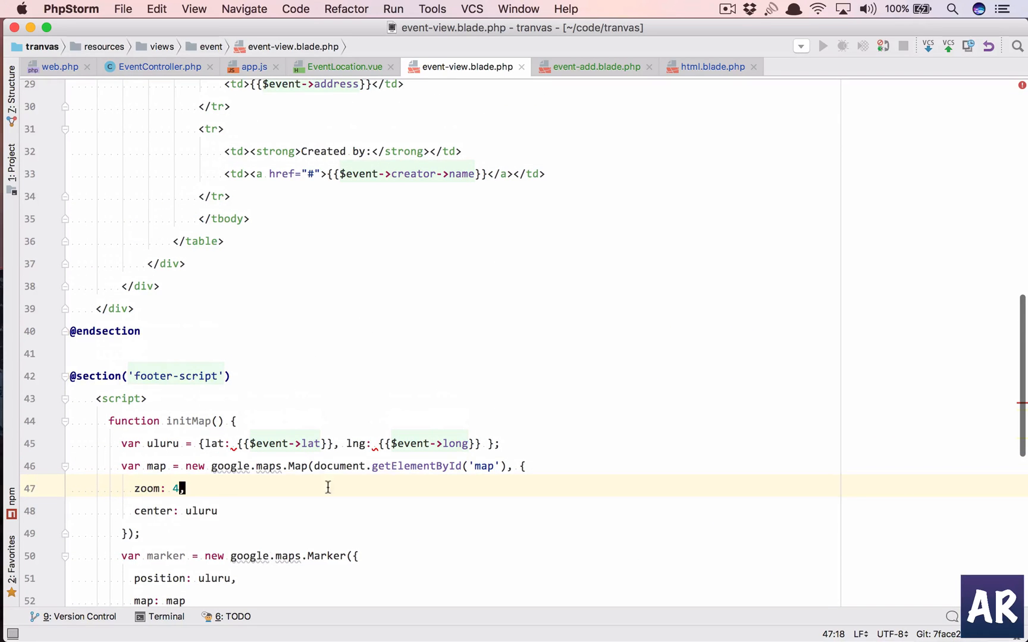
scroll(down, 3)
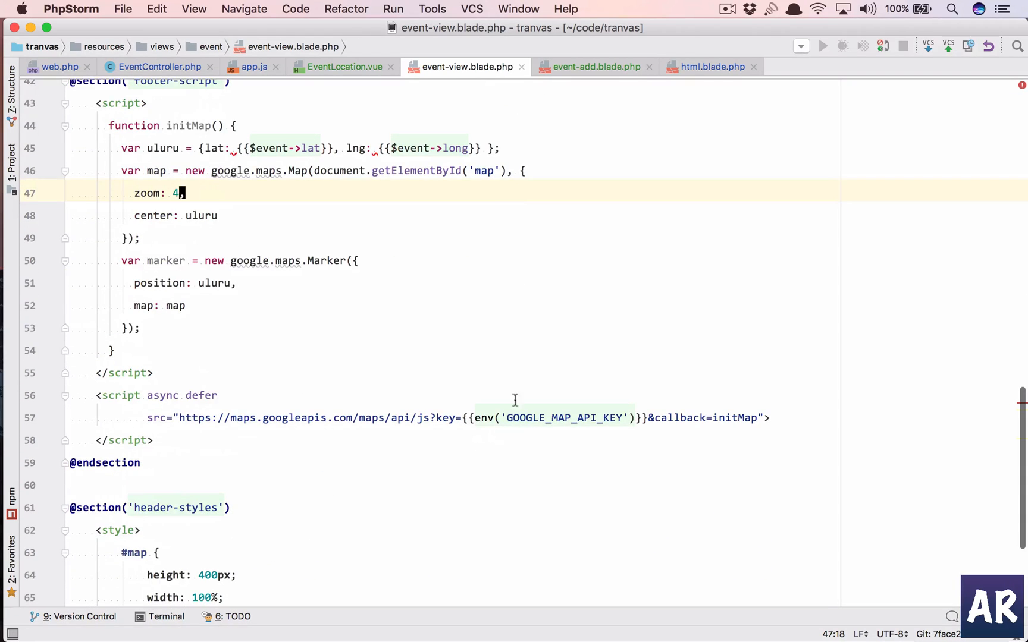
mouse_move(583, 167)
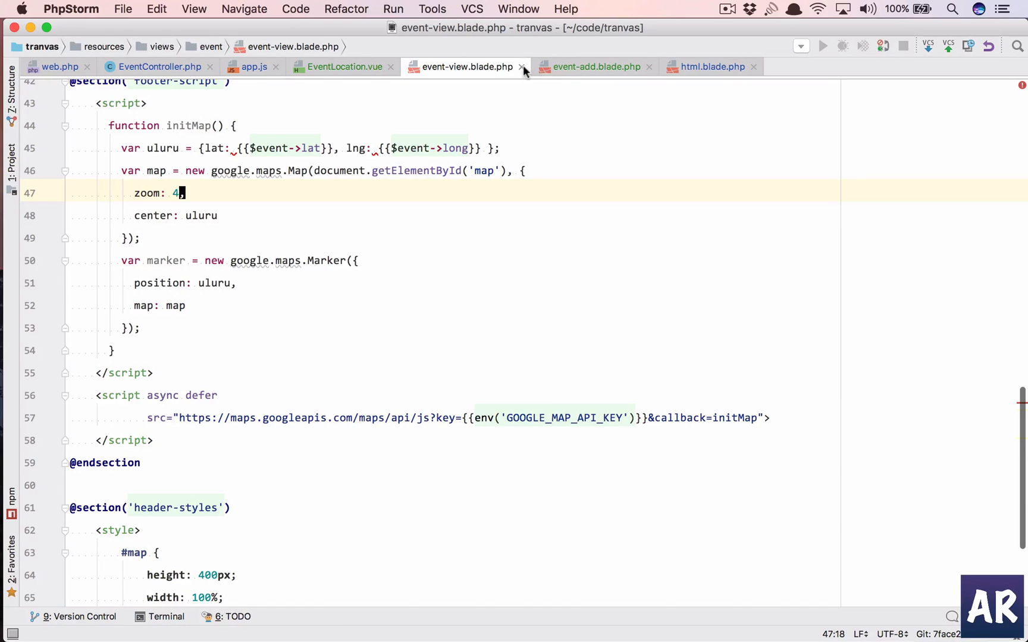
mouse_move(522, 66)
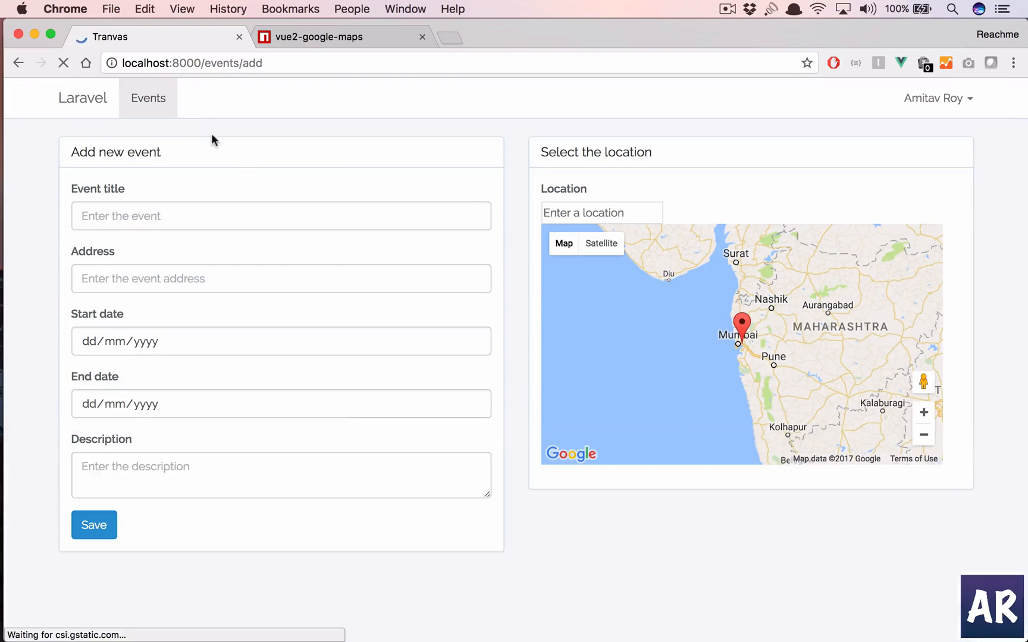
Enter the event title 'One more event' and the address 'Somewhere in Delhi'
text(One mo)
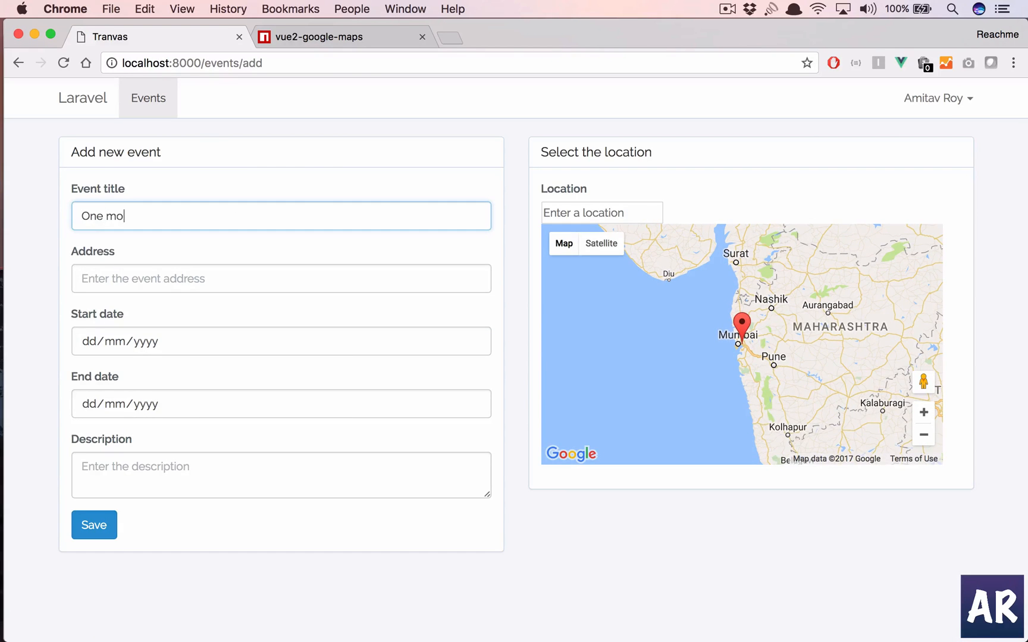
text(re event)
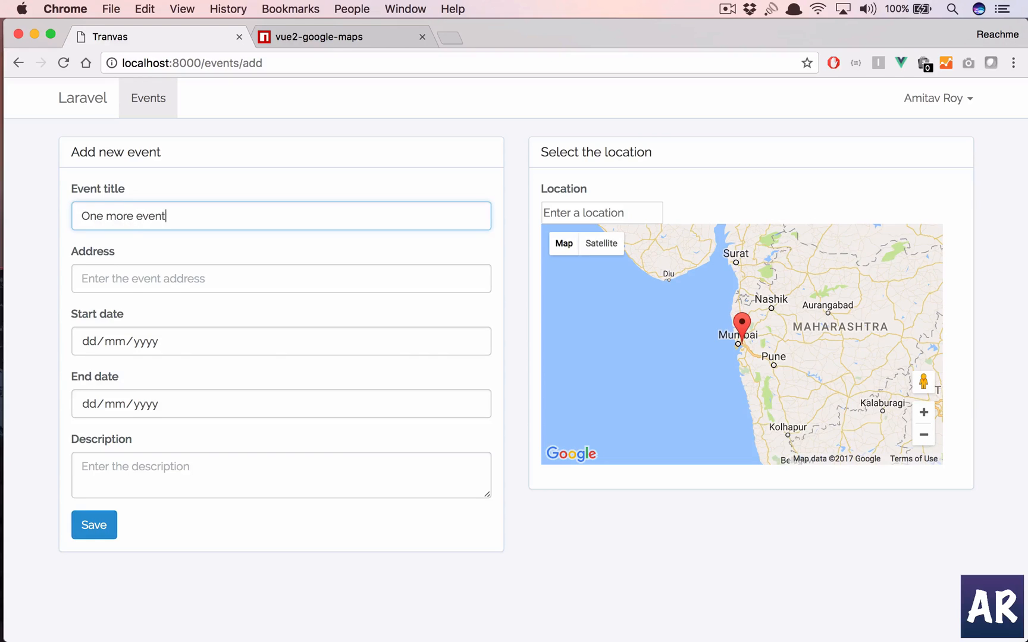
click(281, 278)
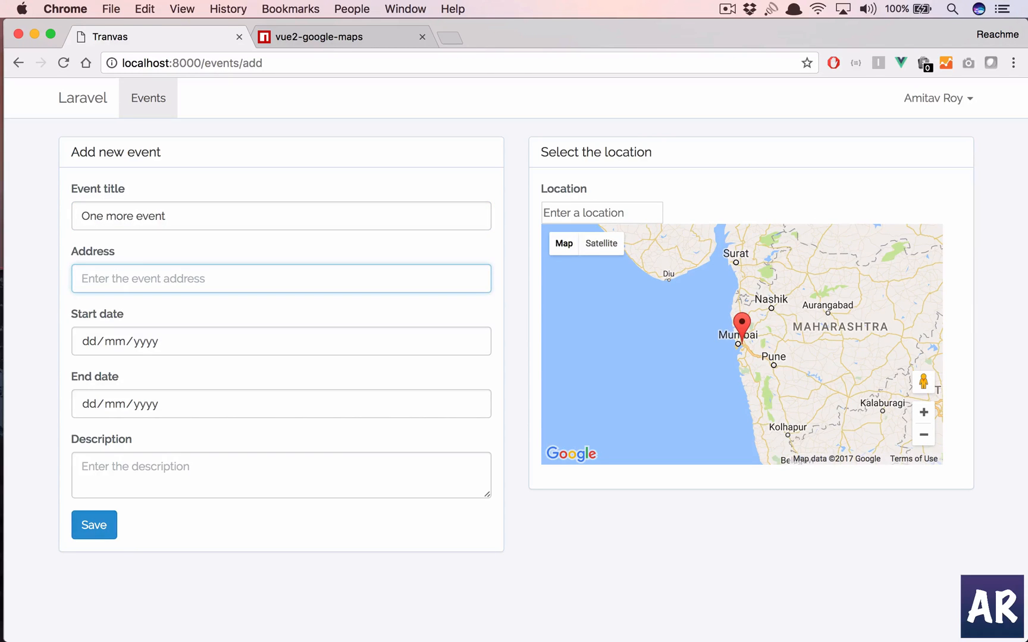
text(Somewhere in Delhi)
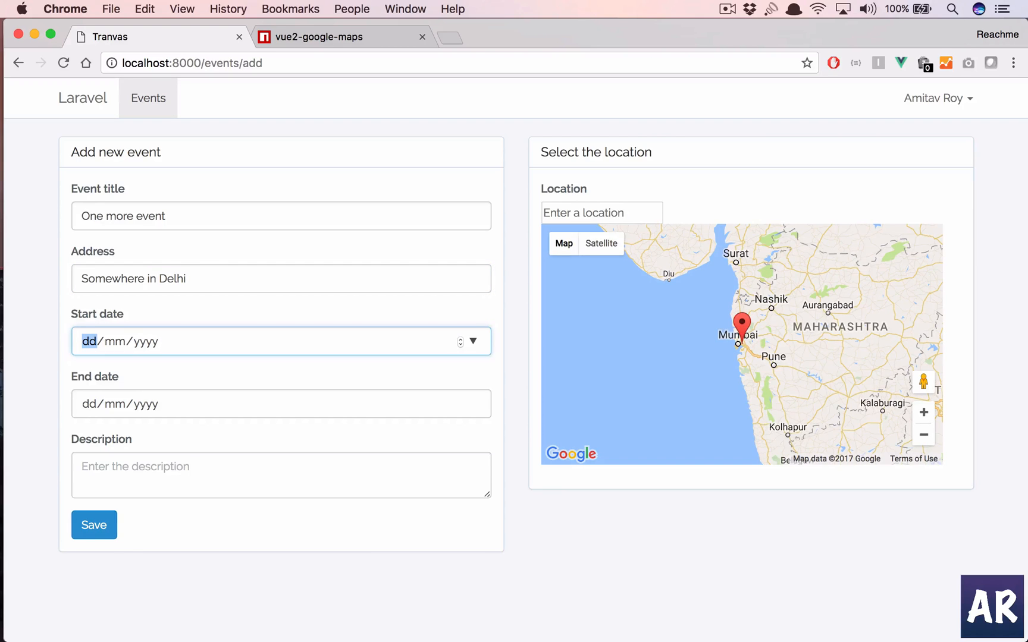
Set dates 09/07/2017 to 10/07/2017, choose Delhi as location, and save
text(0907)
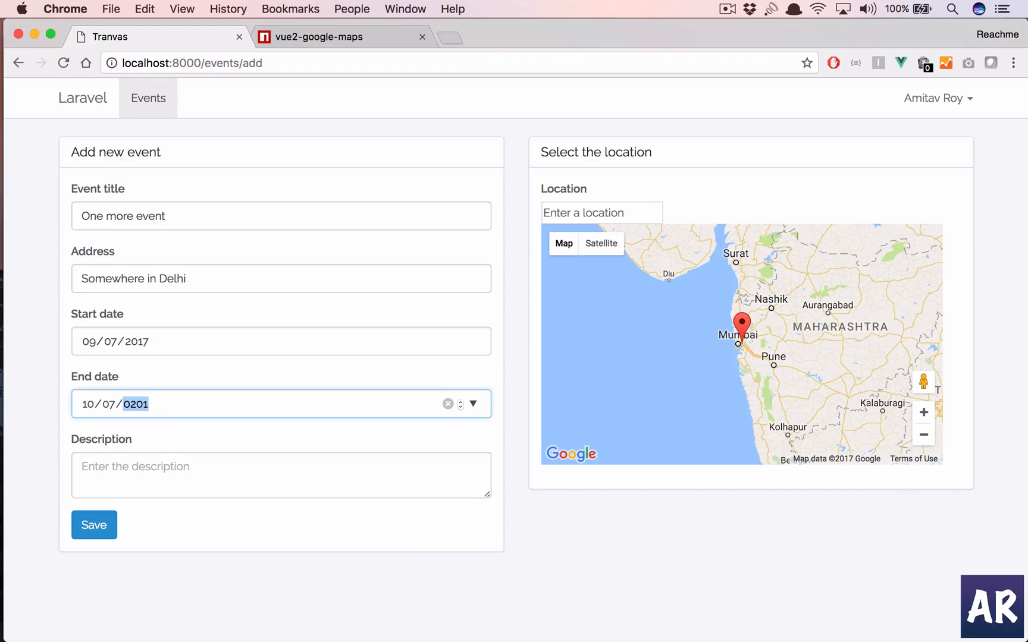
text(2017)
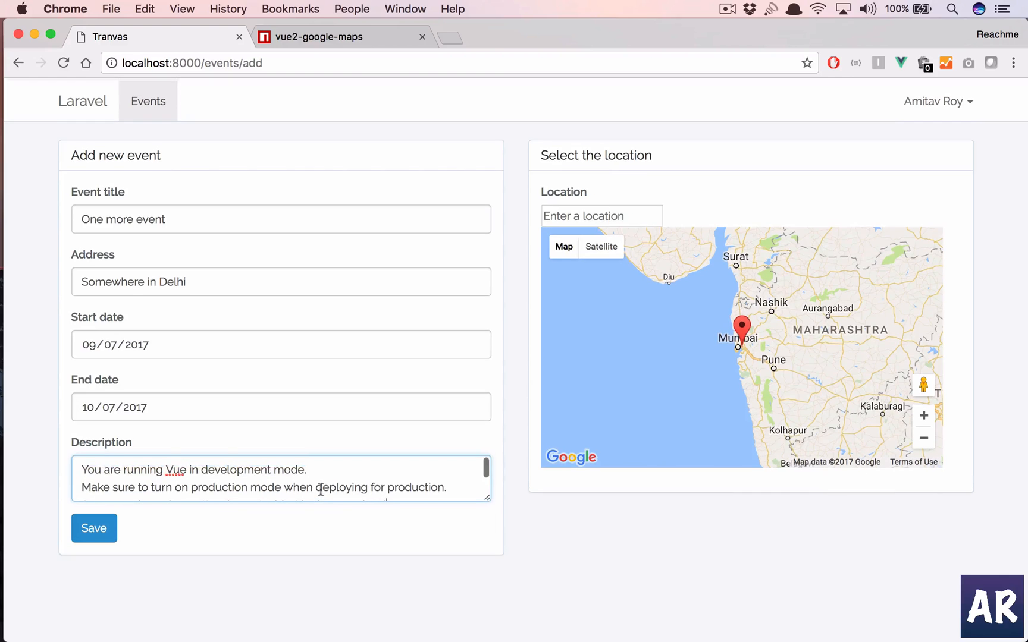
text(Delhi)
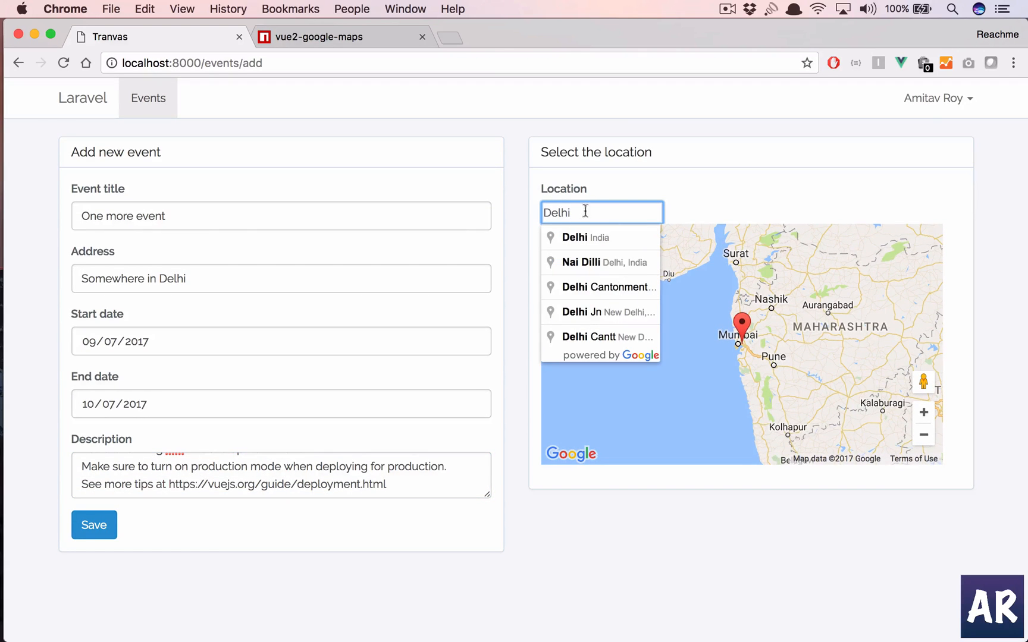
click(585, 237)
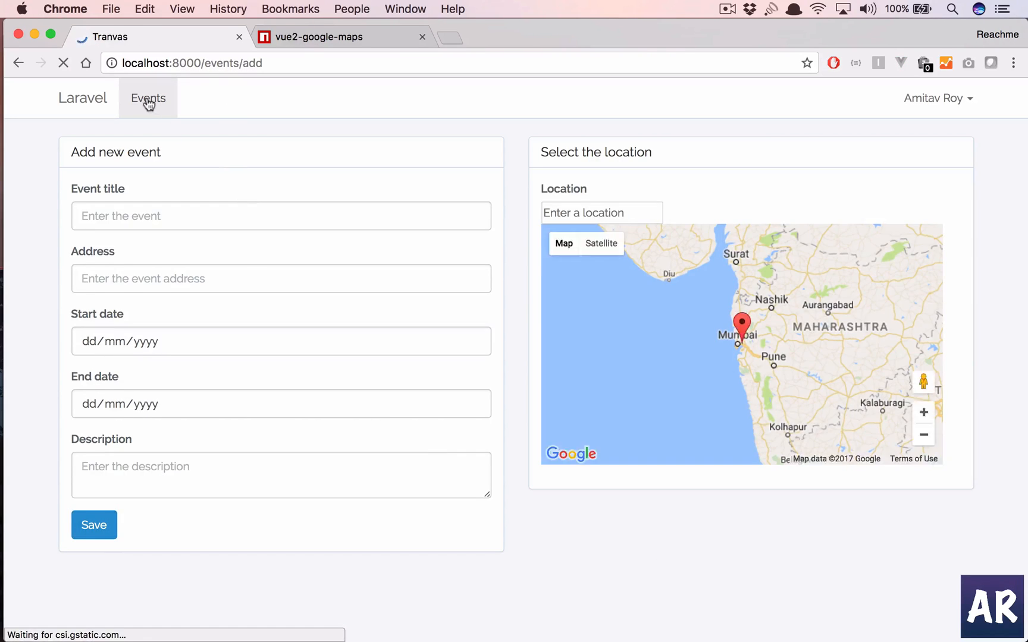
Show the Events list and scroll to the #24 One more event card
click(148, 98)
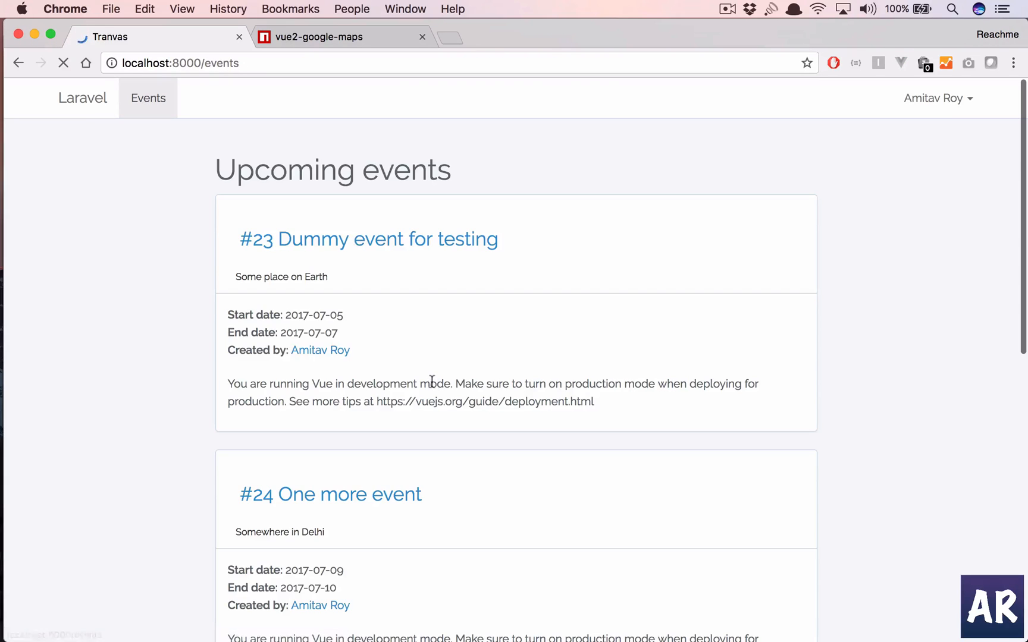
scroll(down, 3)
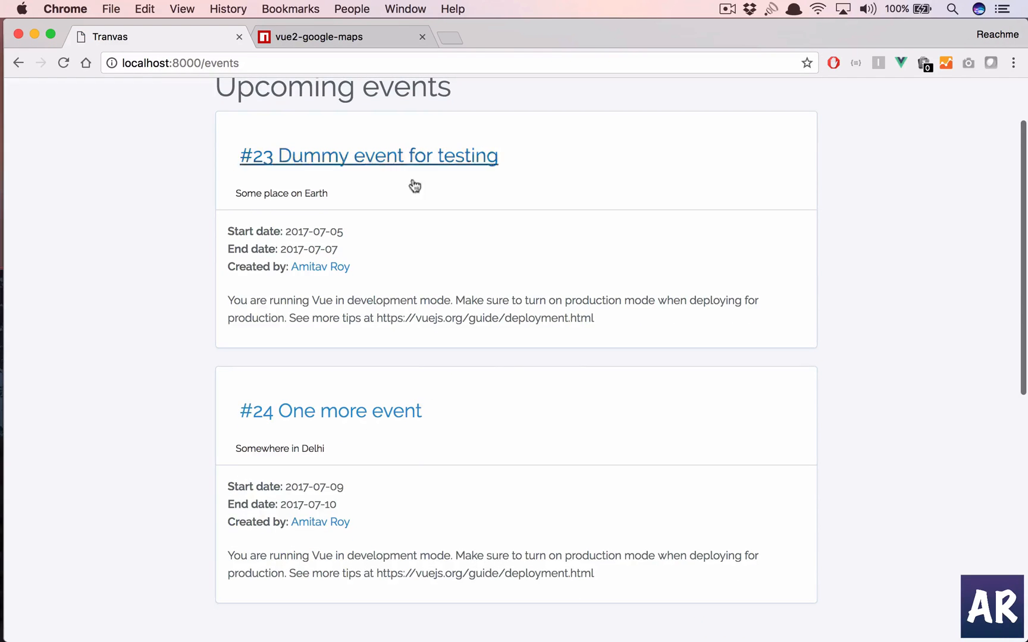
mouse_move(461, 125)
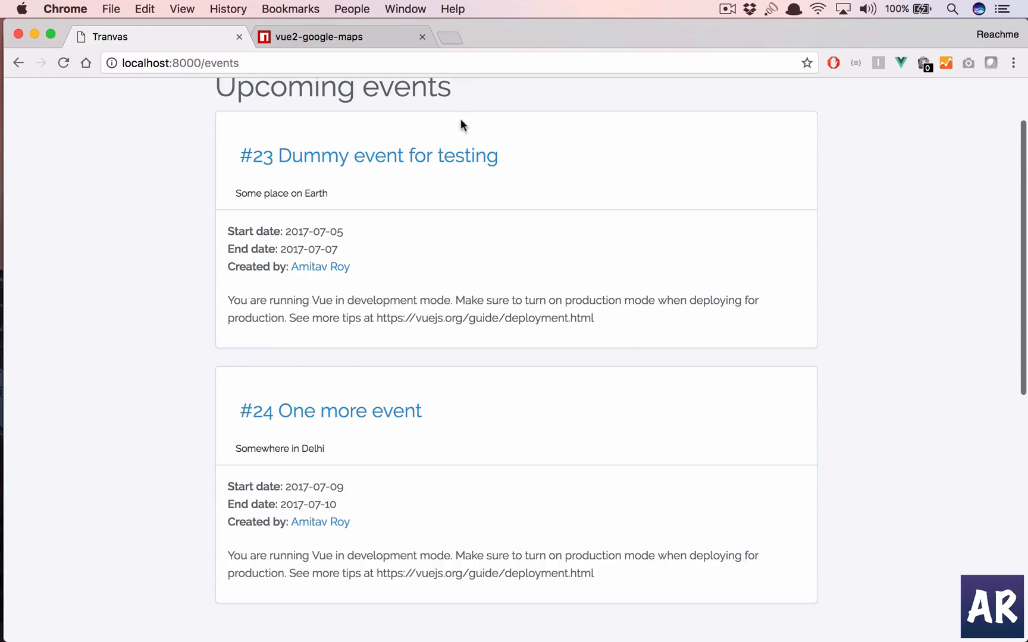
mouse_move(331, 411)
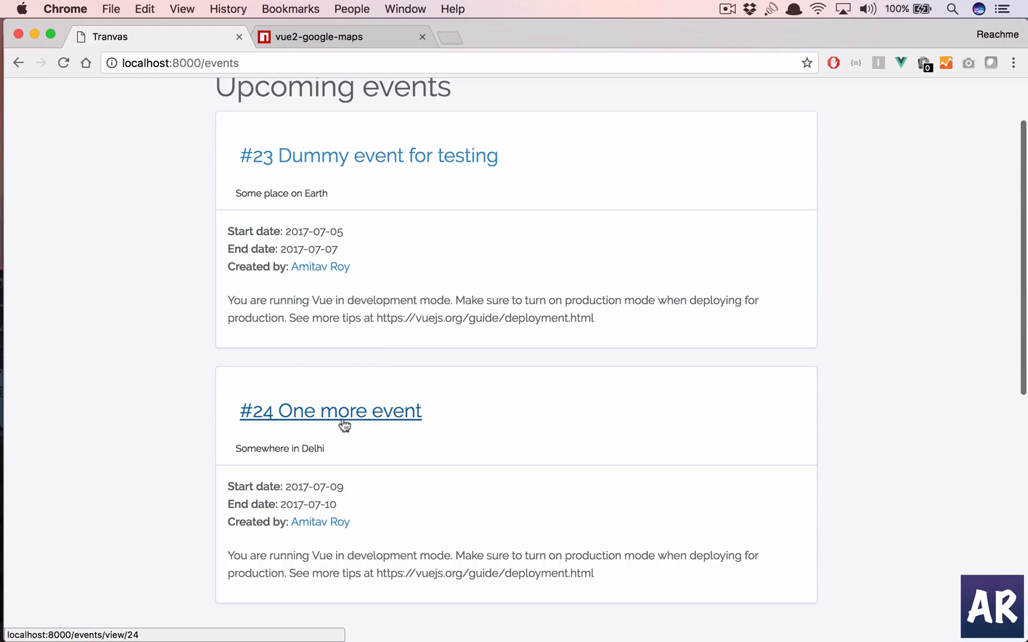
mouse_move(315, 267)
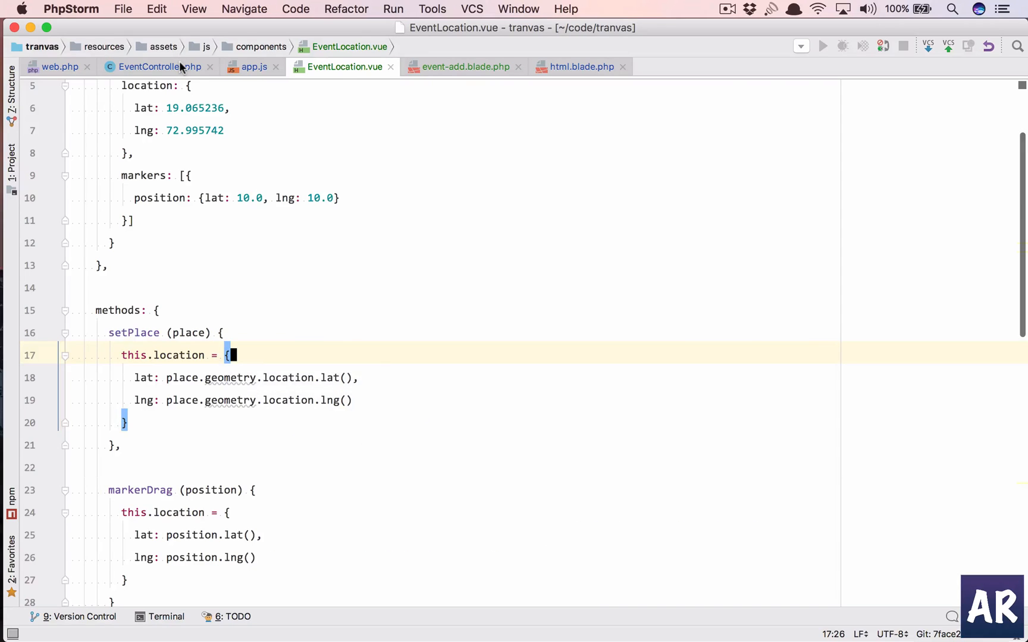
click(156, 66)
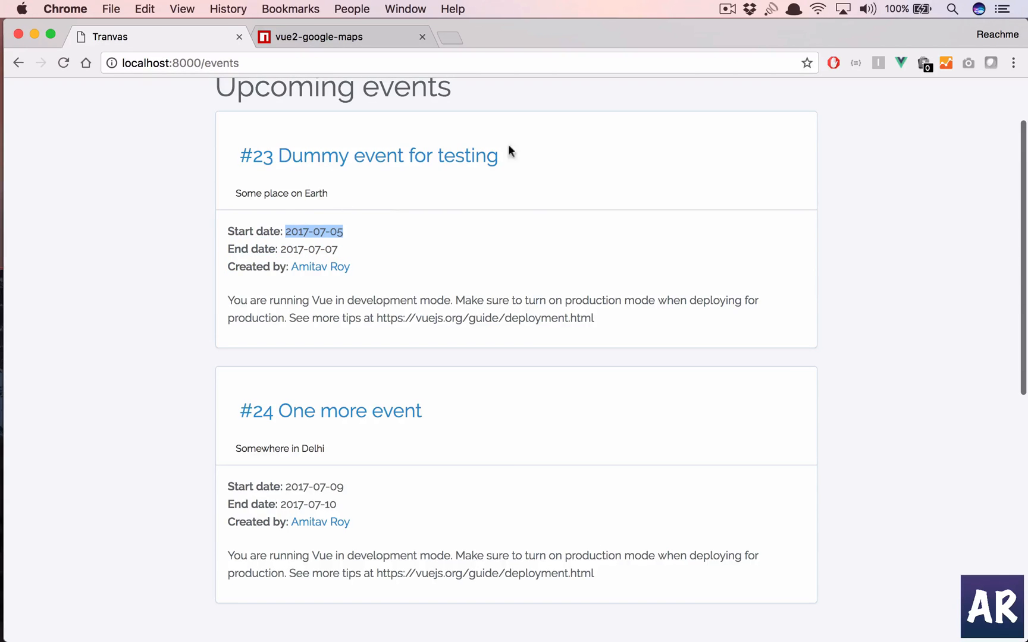
Open the #23 Dummy event for testing details page
scroll(down, 3)
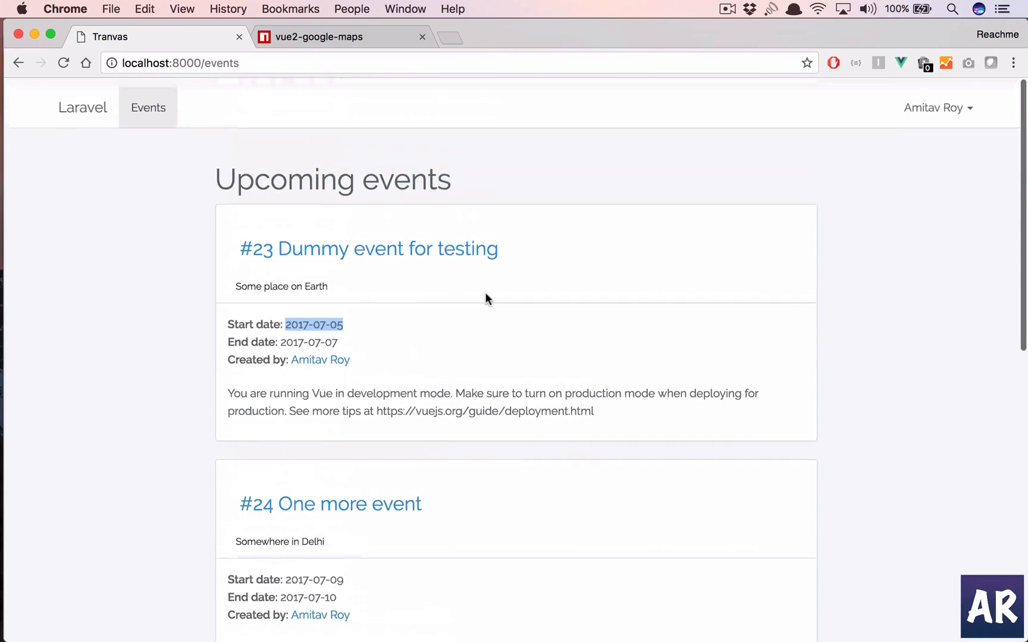
click(368, 238)
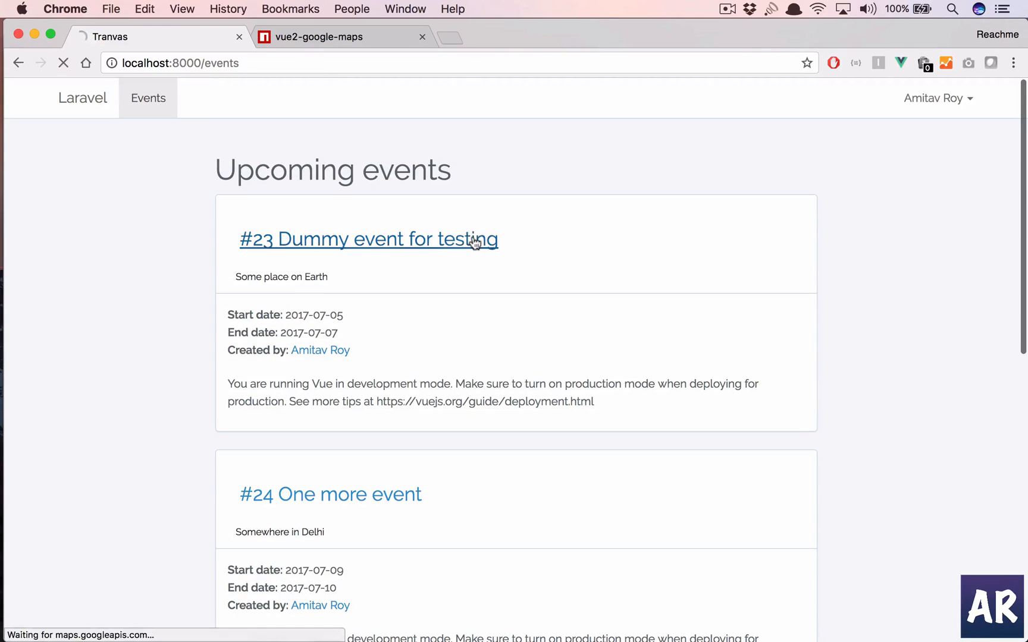
click(368, 238)
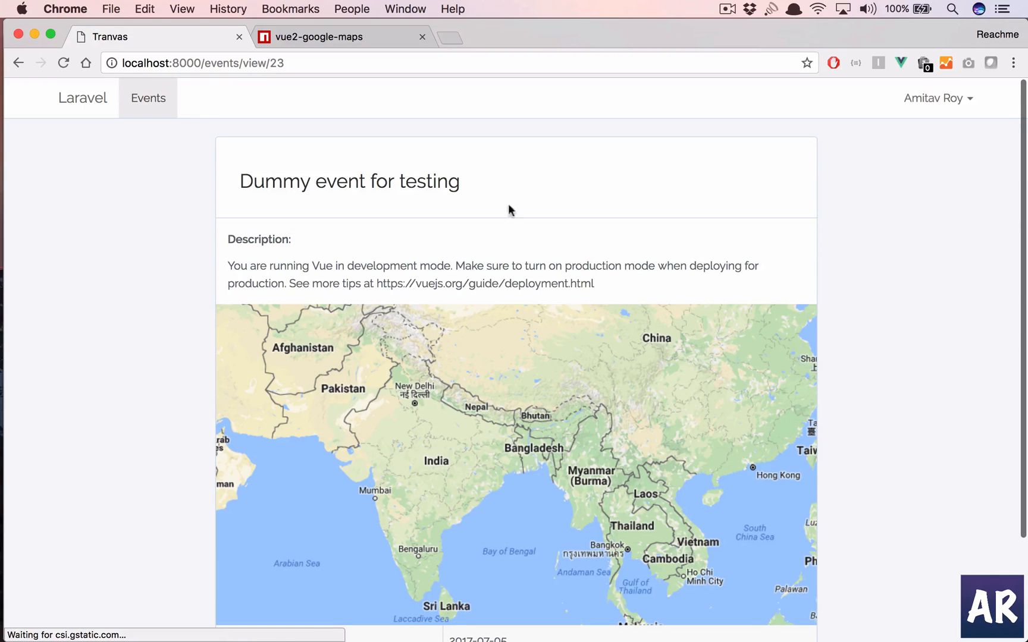
Go back, open #24 One more event's map page, and check app.js's Maps loading
scroll(down, 3)
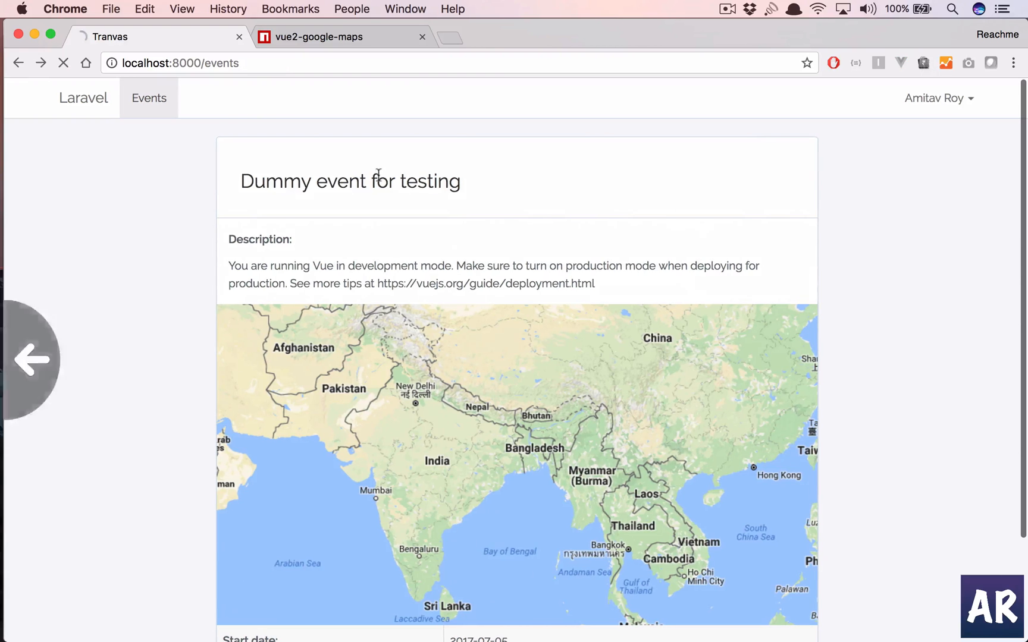
click(30, 359)
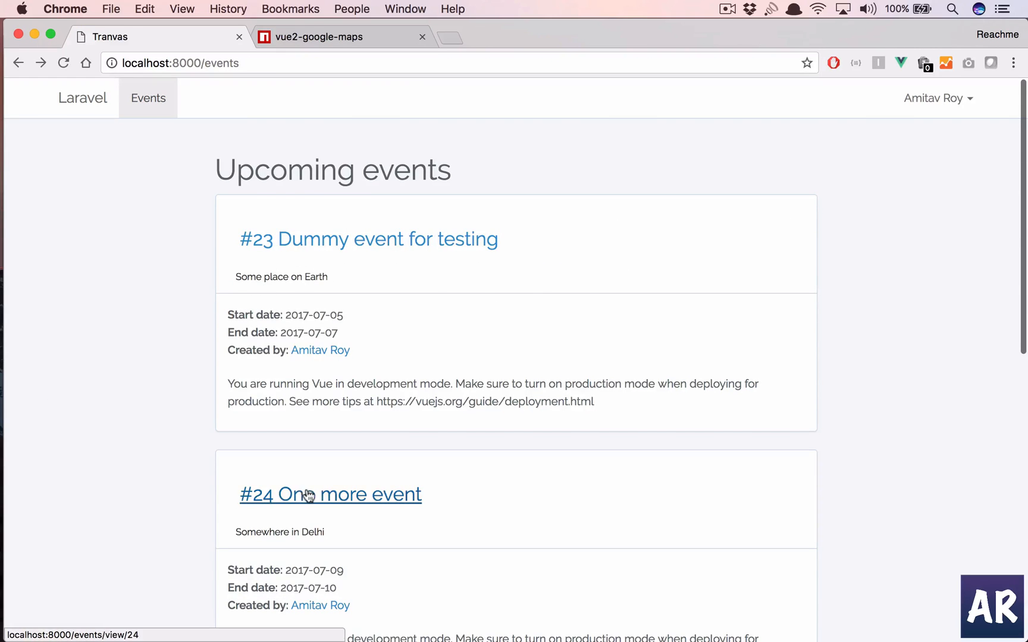
click(330, 495)
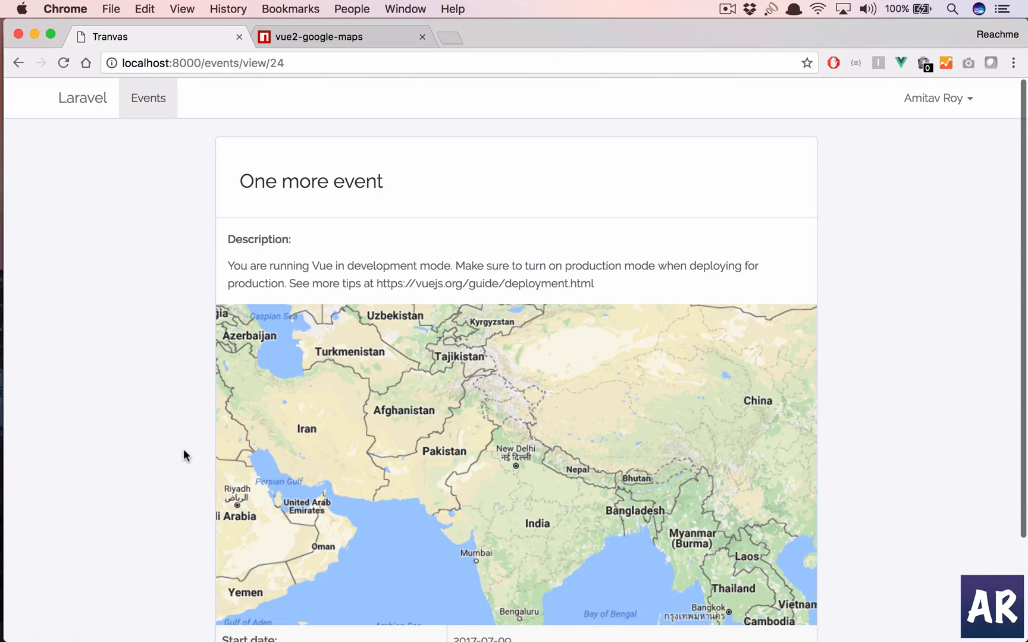
mouse_move(192, 393)
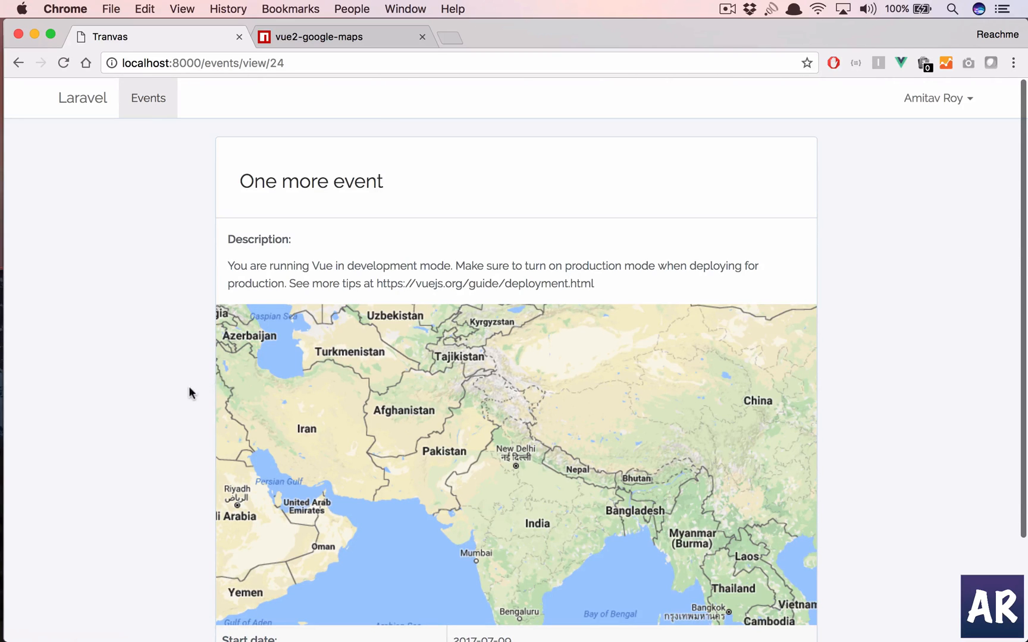
mouse_move(181, 465)
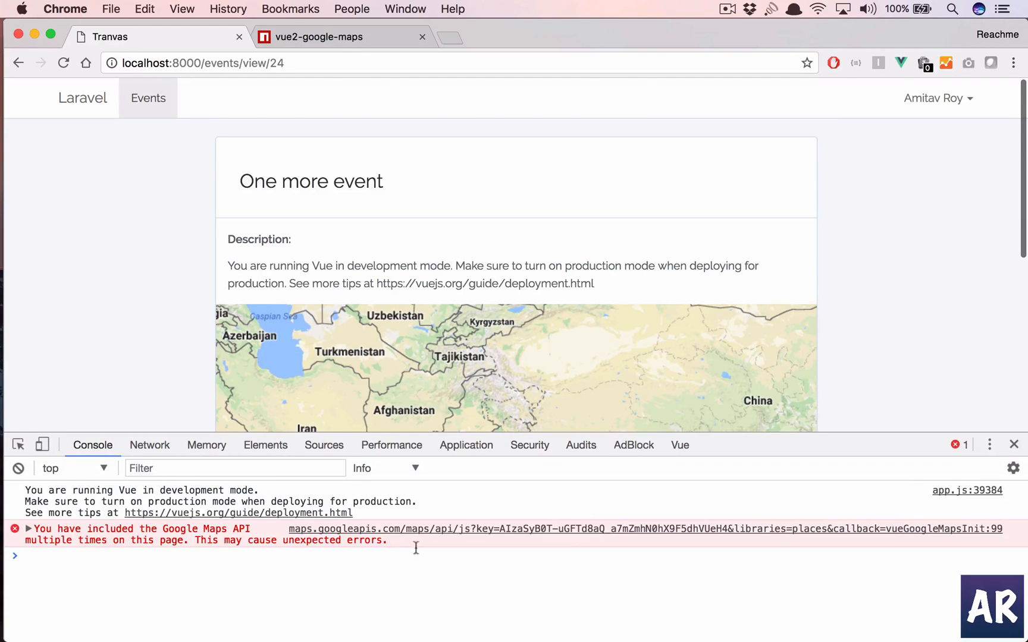
mouse_move(393, 542)
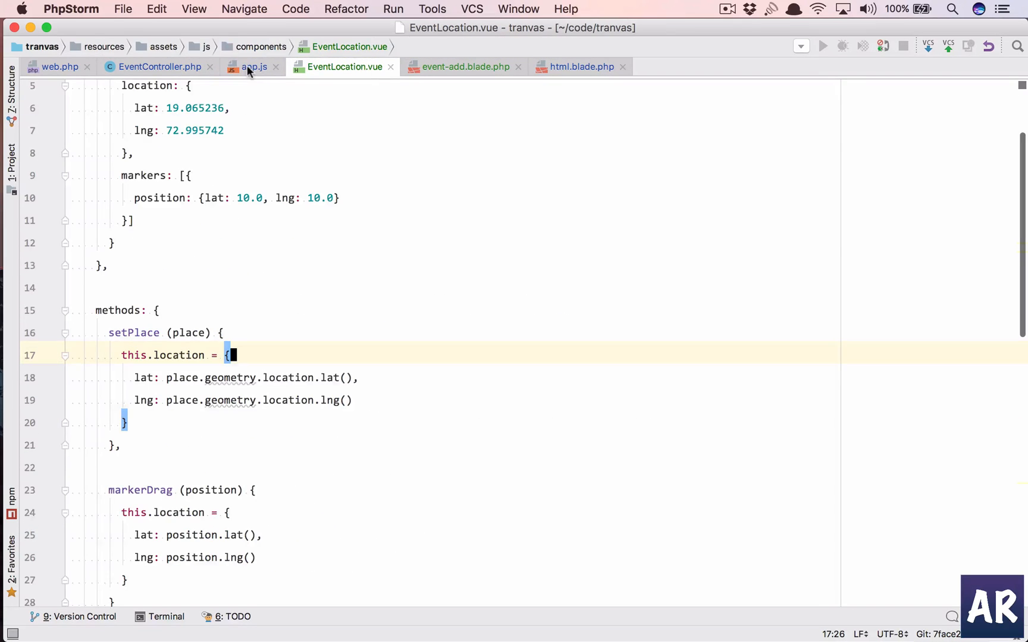
click(255, 66)
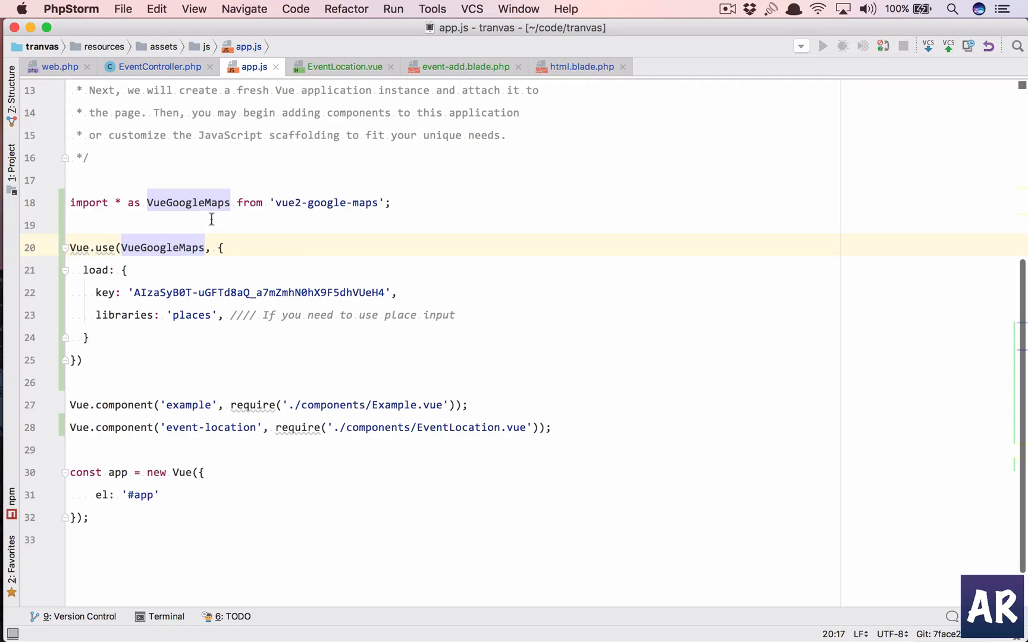